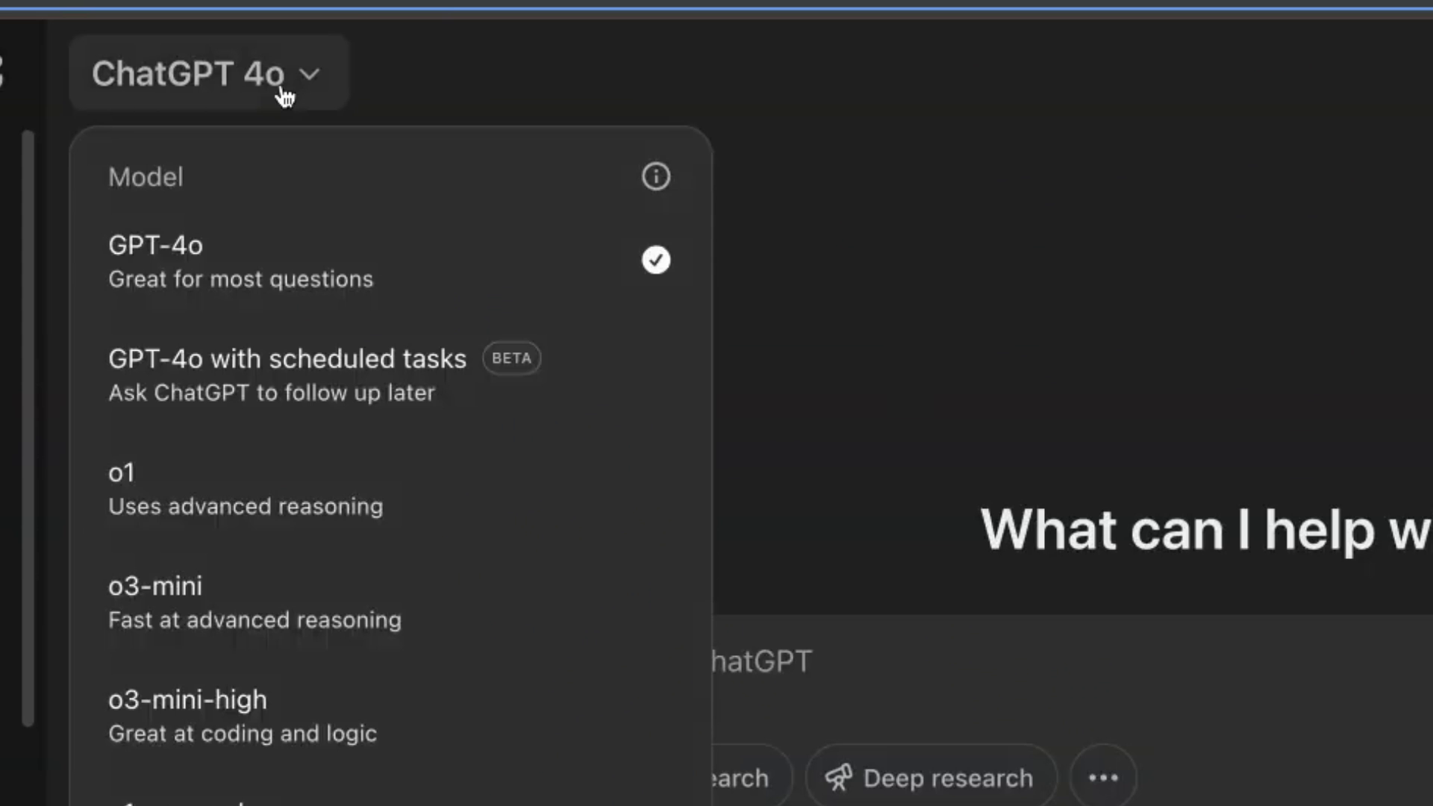
Send the prompt 'write a python script of a ball bouncing inside a spinning tesseract' to Grok and DeepSeek.
click(153, 585)
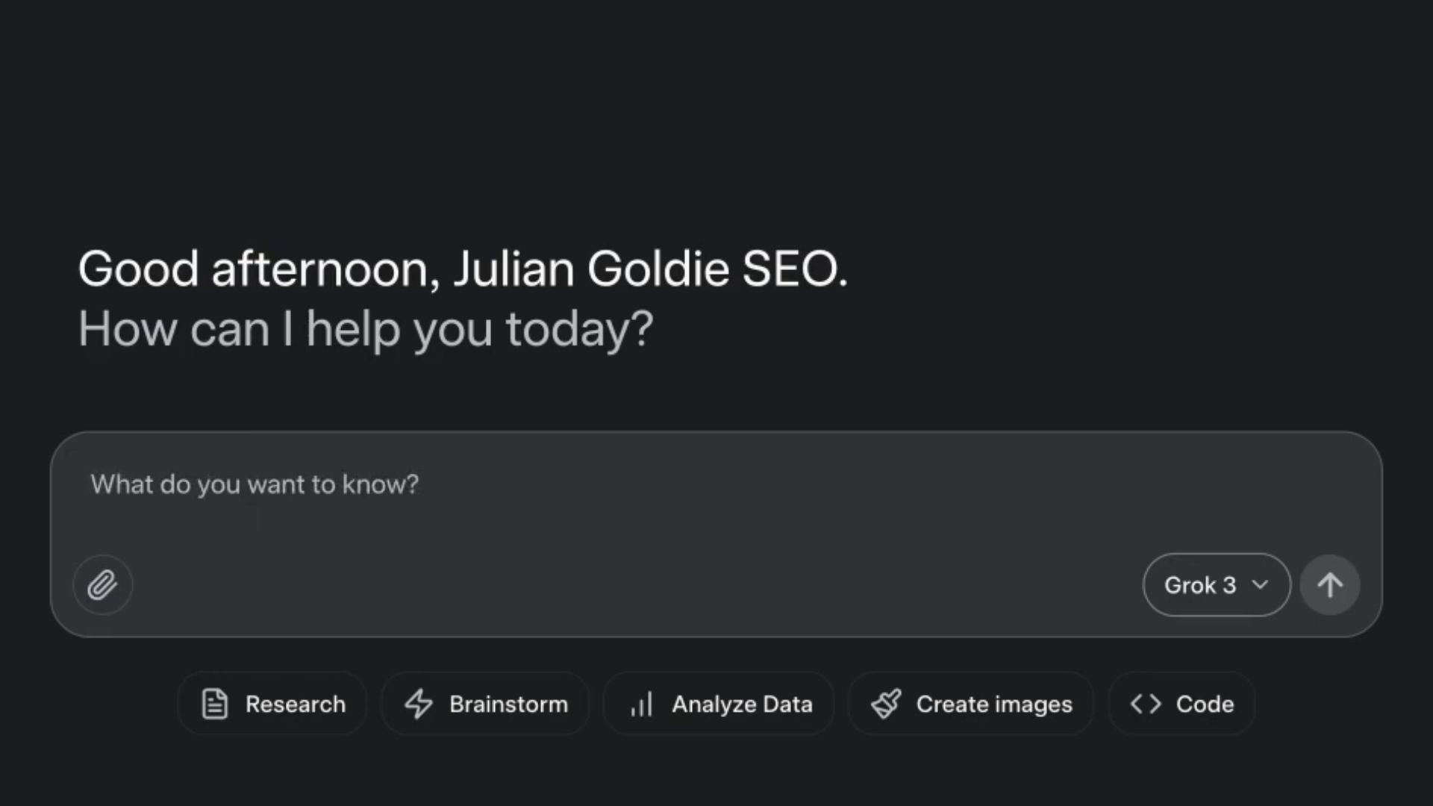
text(write a python script of a ball bouncing inside a spinning tesseract)
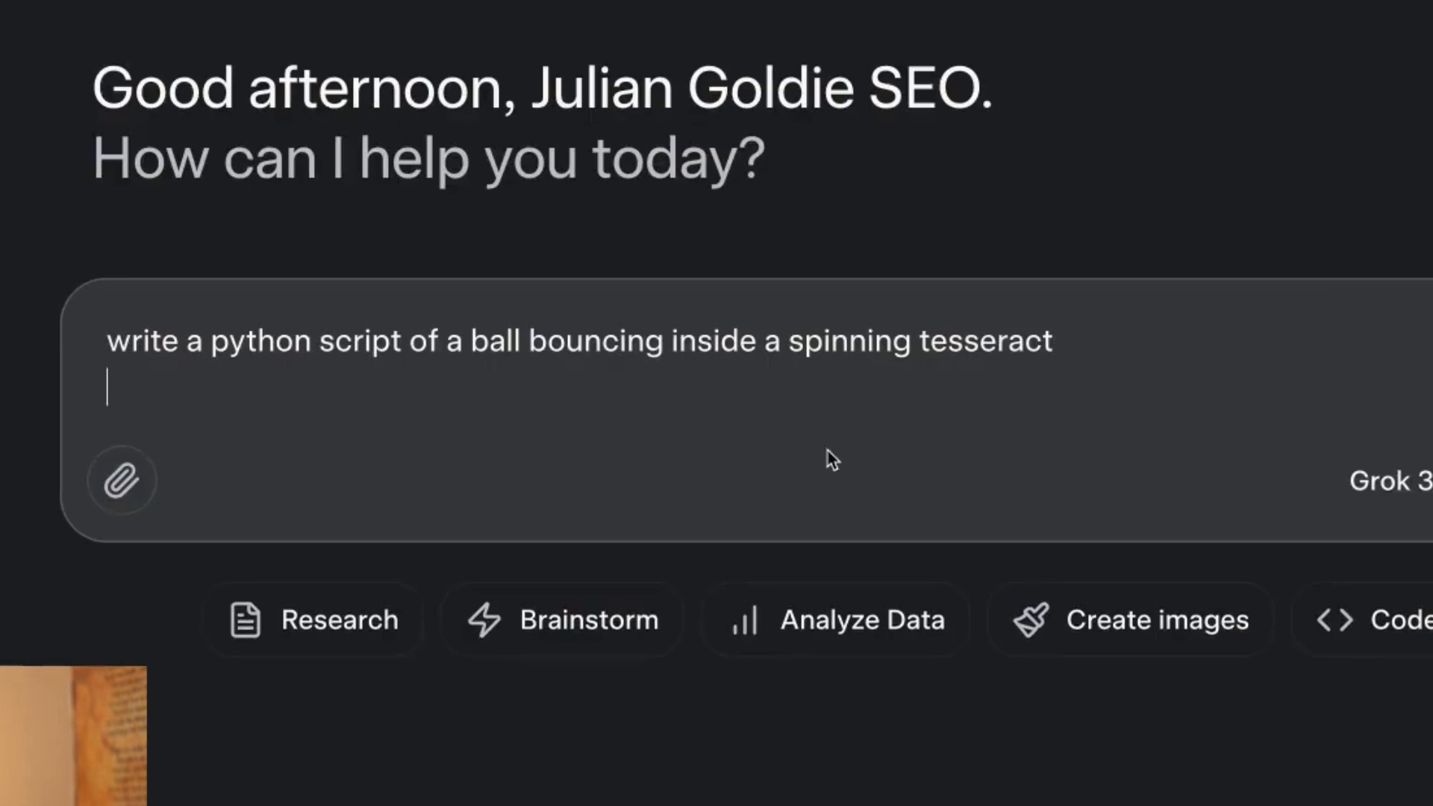
key(ctrl+a)
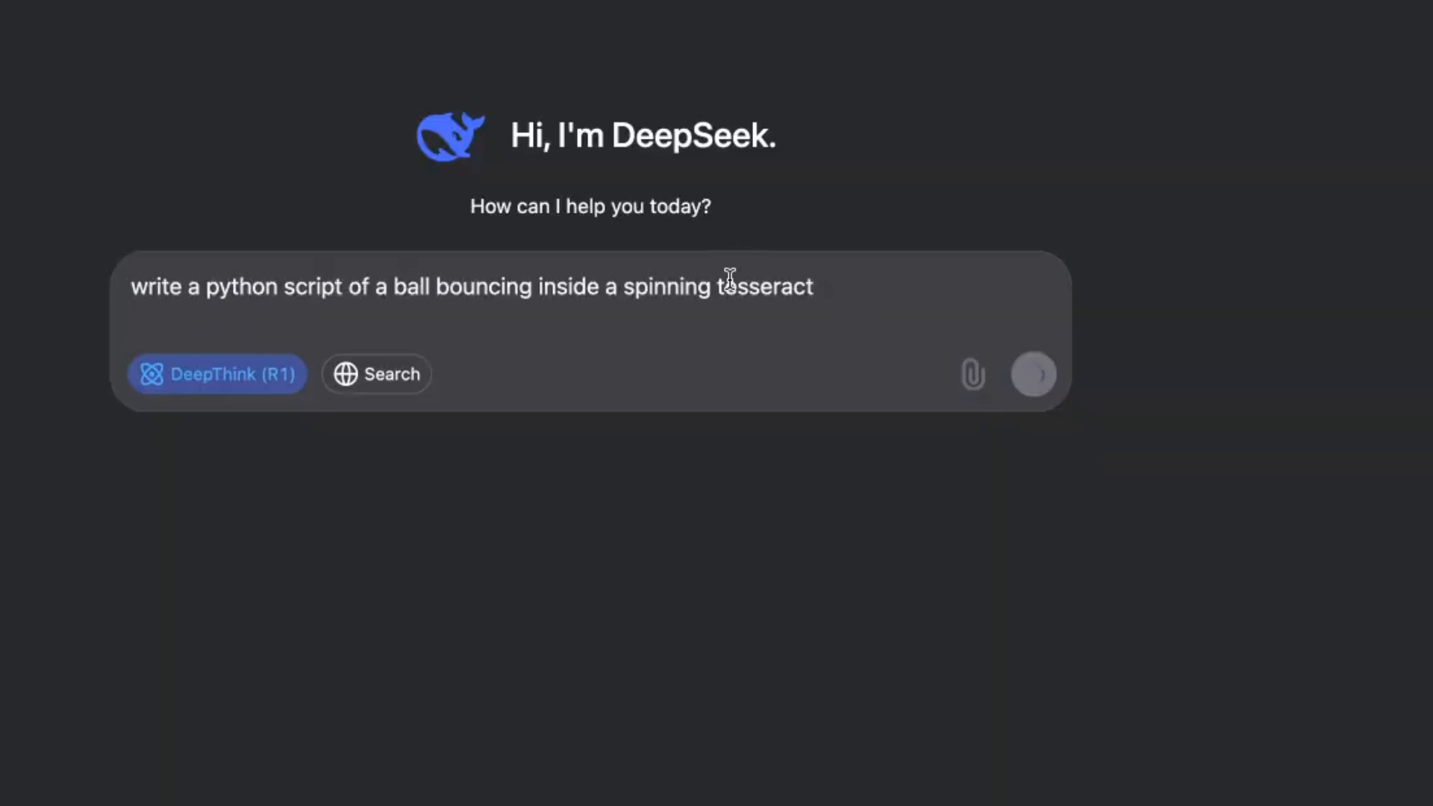
click(1033, 374)
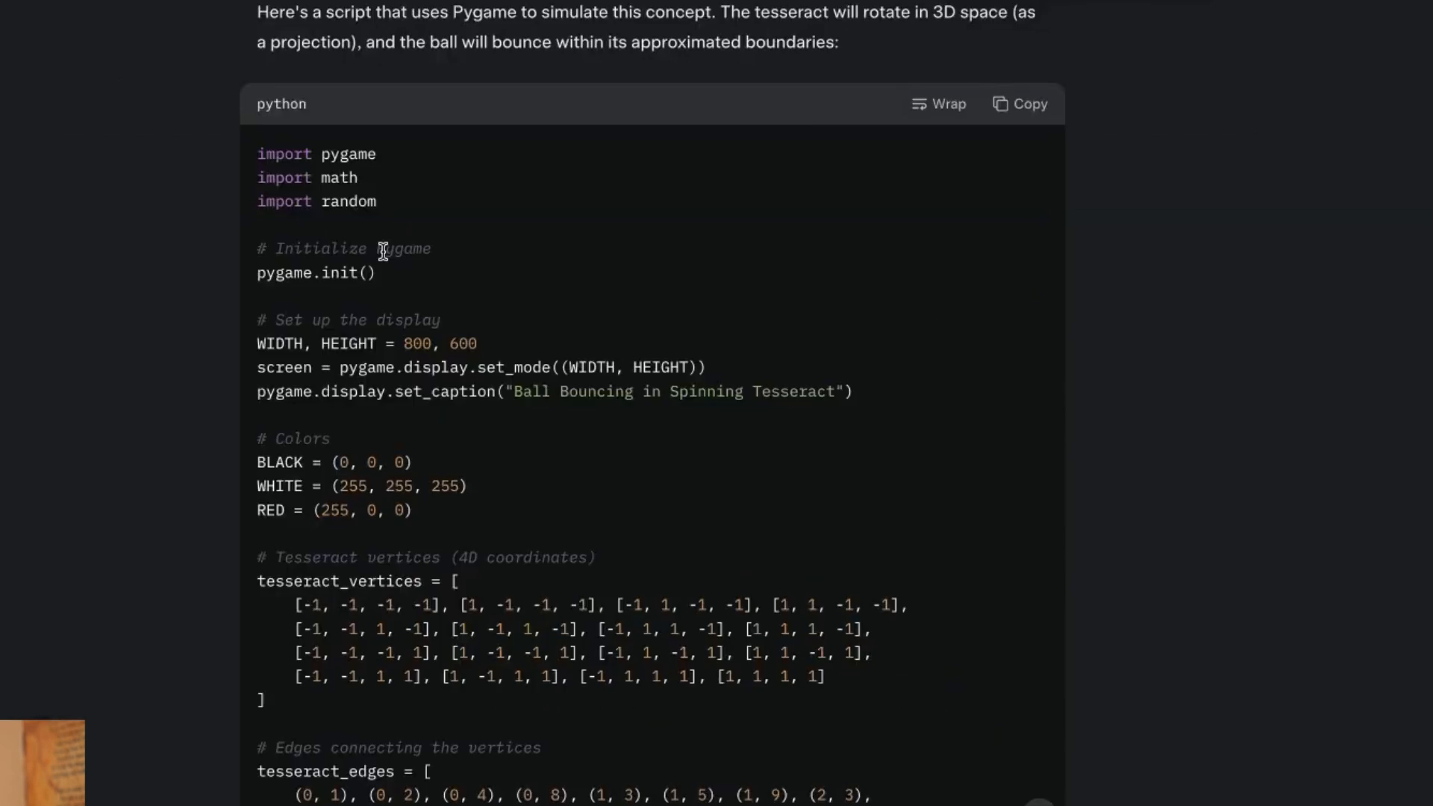
Scroll through Grok's response to read the generated Pygame tesseract code block.
scroll(up, 3)
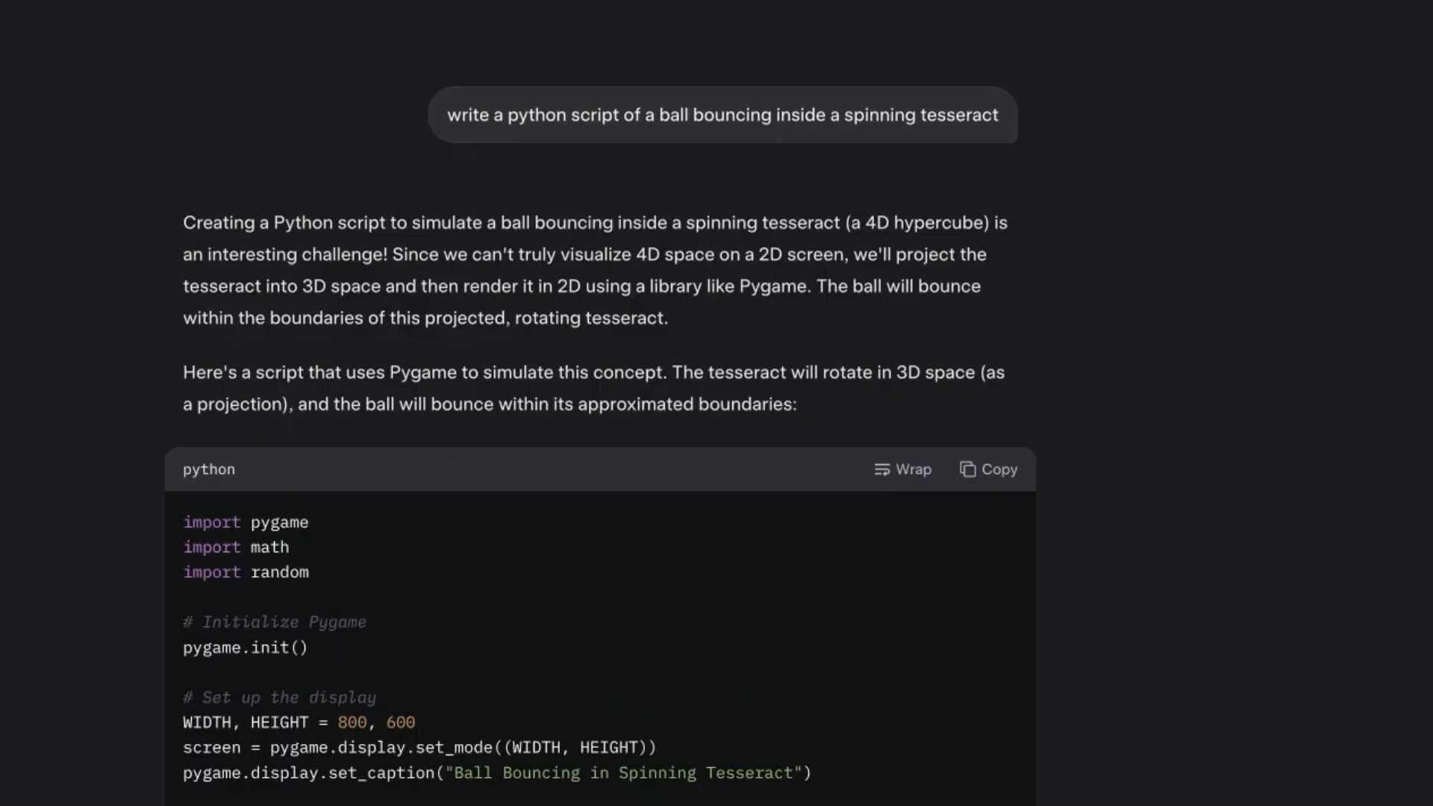
scroll(down, 3)
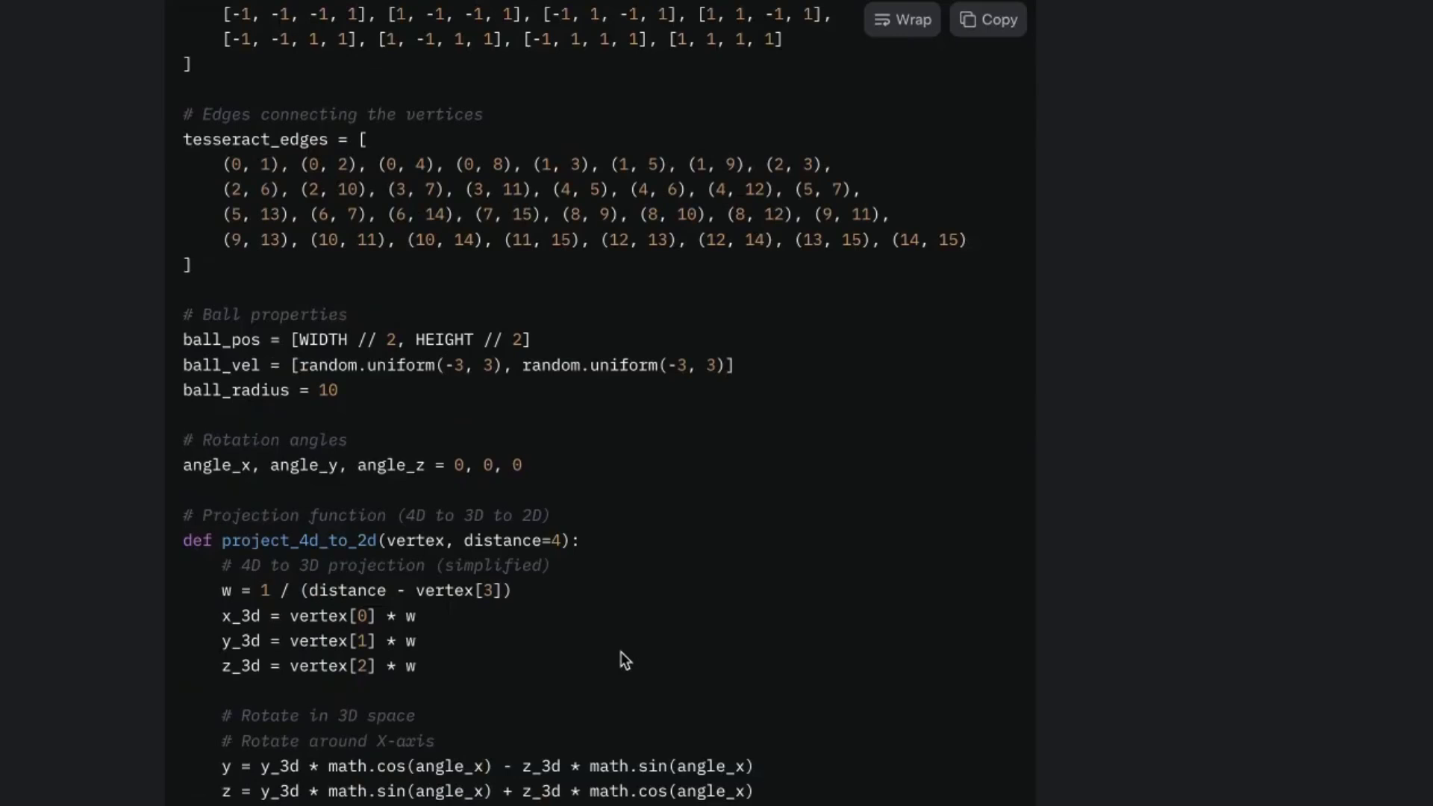
scroll(down, 3)
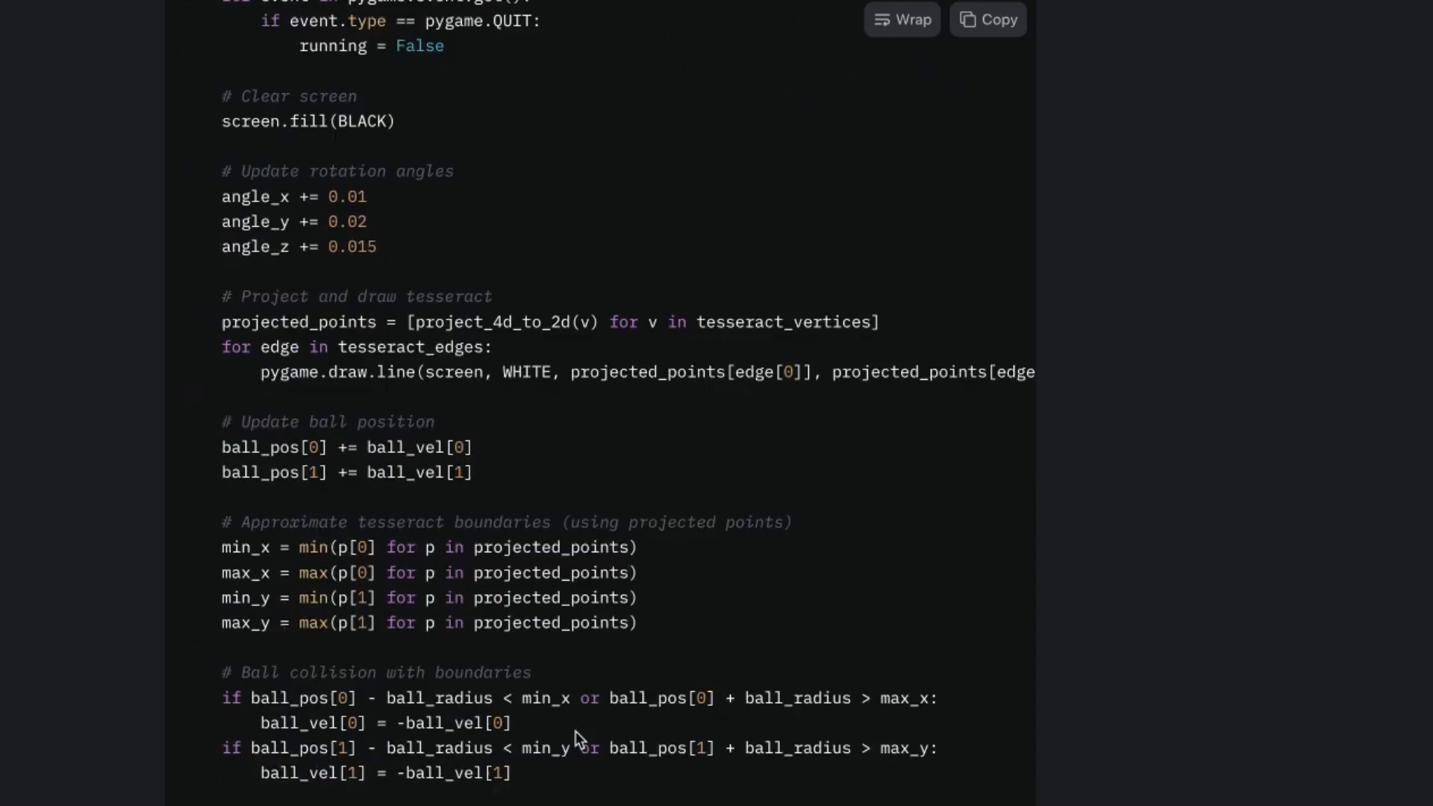
scroll(down, 3)
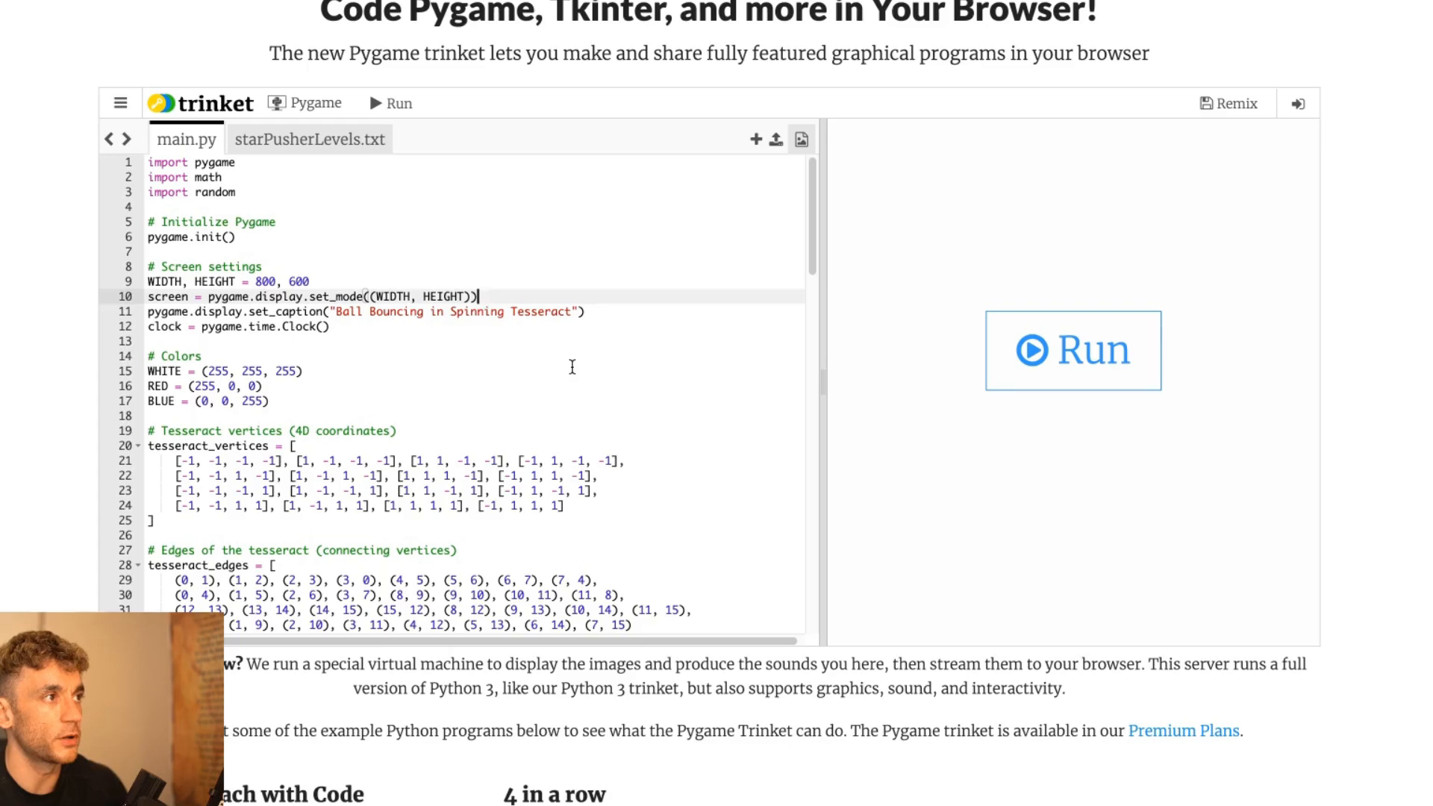
Run the pasted tesseract script in Trinket, drawing a wireframe tesseract with a red ball.
scroll(down, 3)
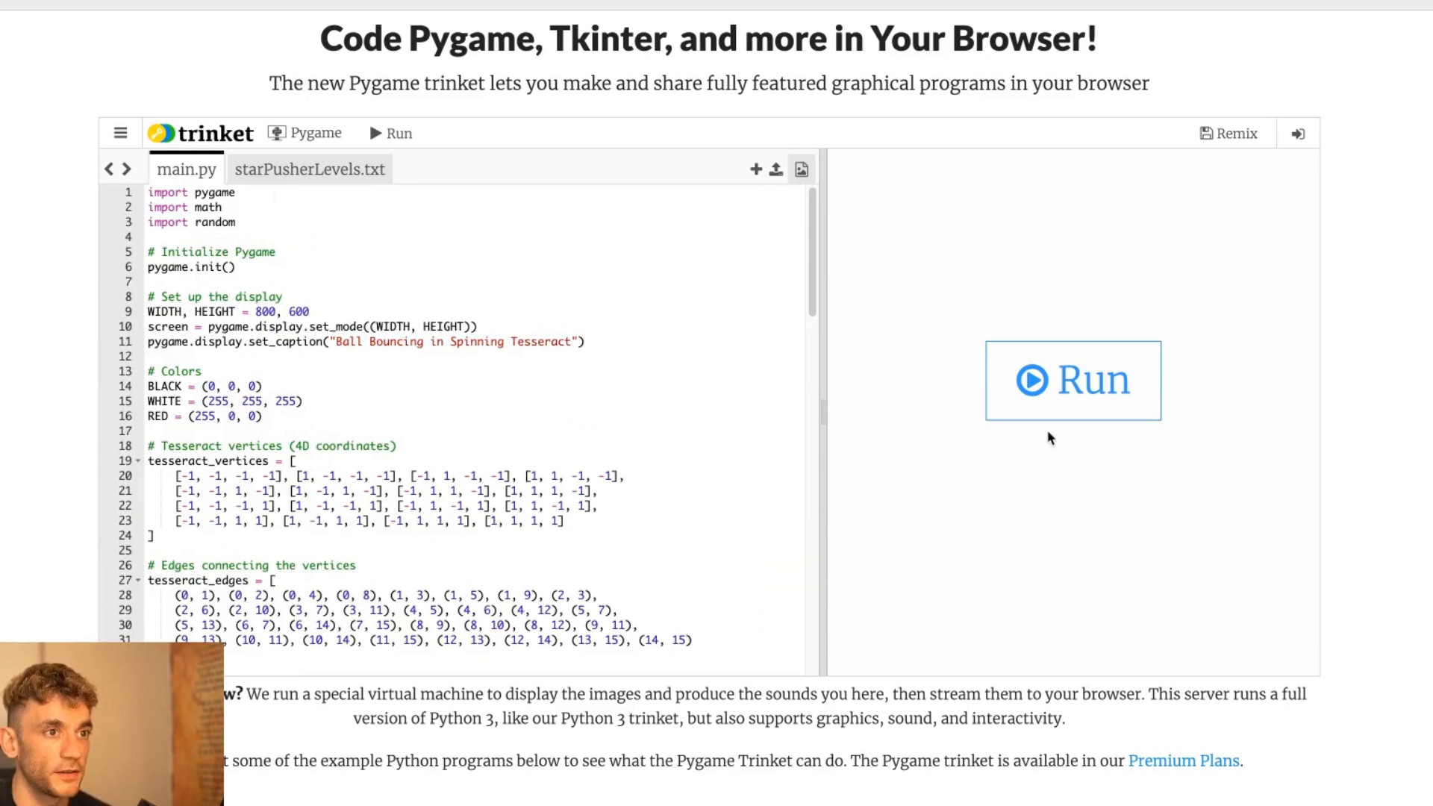
click(1074, 381)
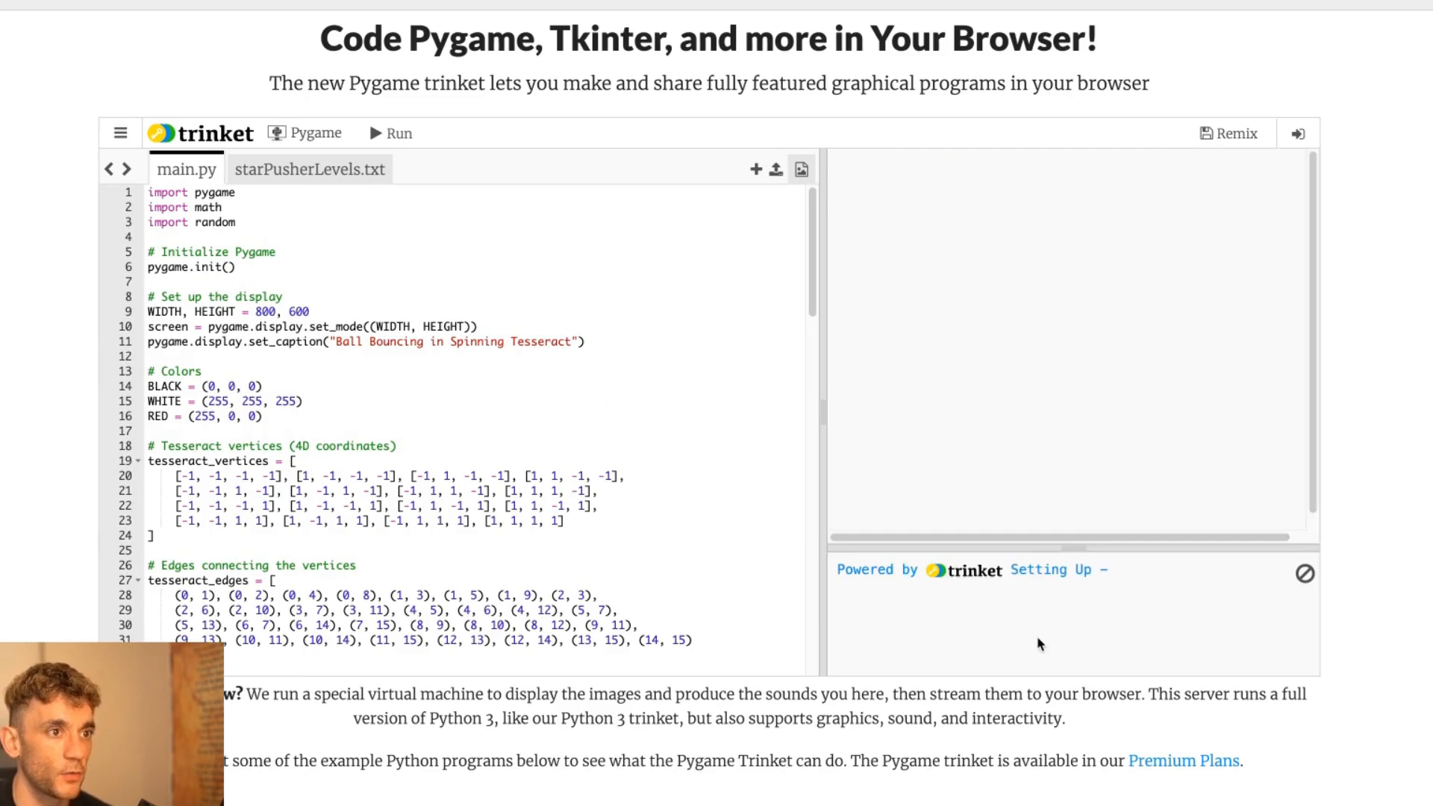
click(390, 133)
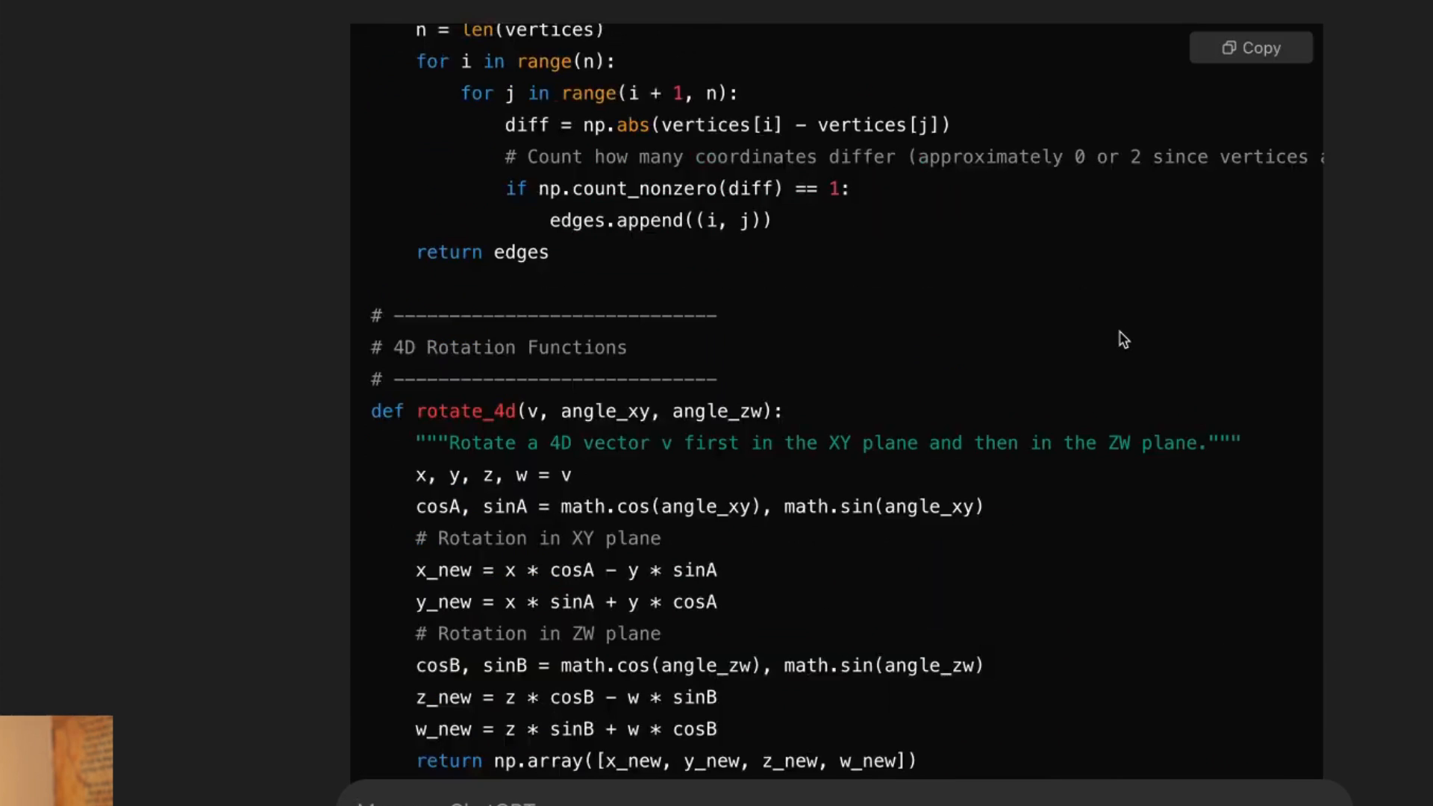
Copy ChatGPT's alternative tesseract script into Trinket and run it.
click(1252, 48)
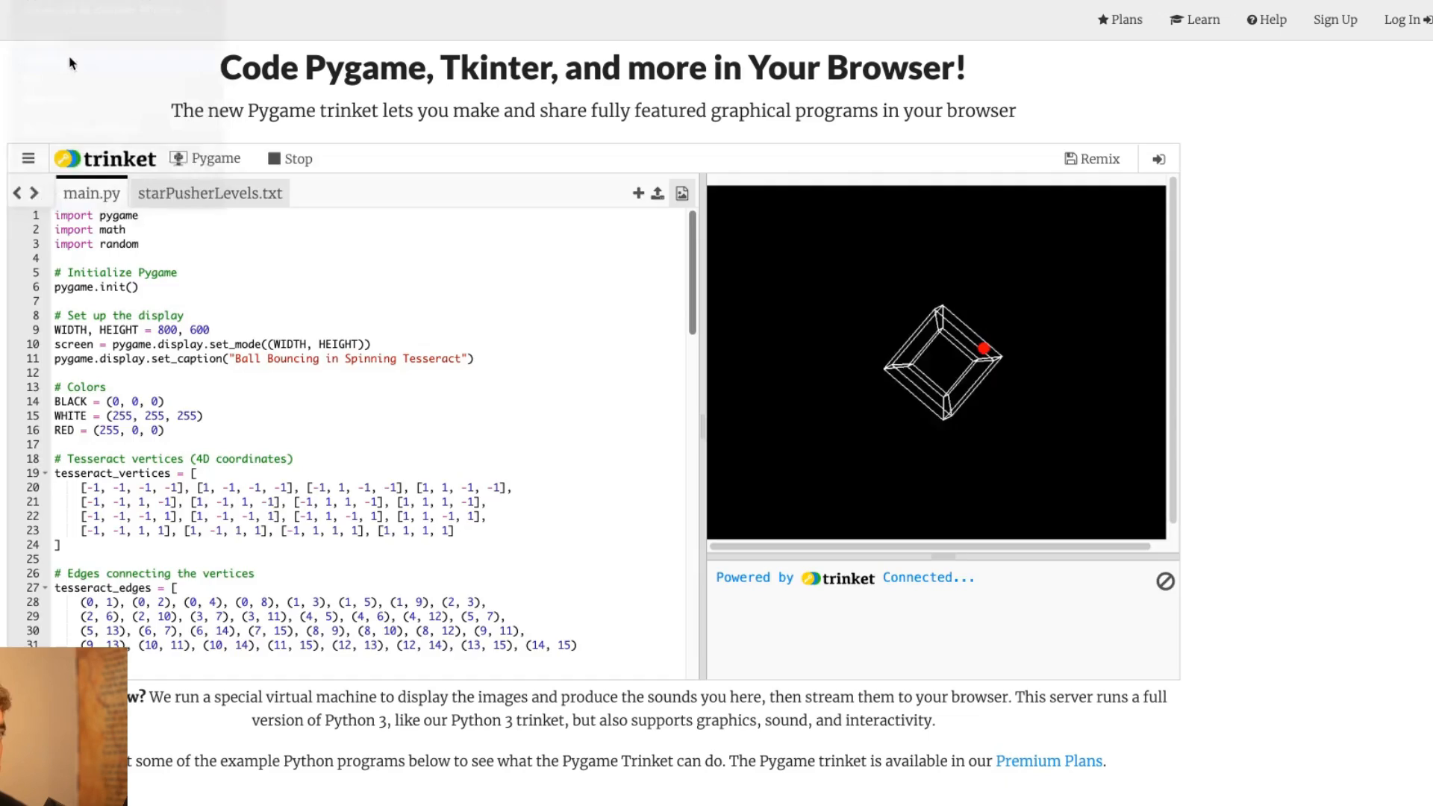
click(288, 158)
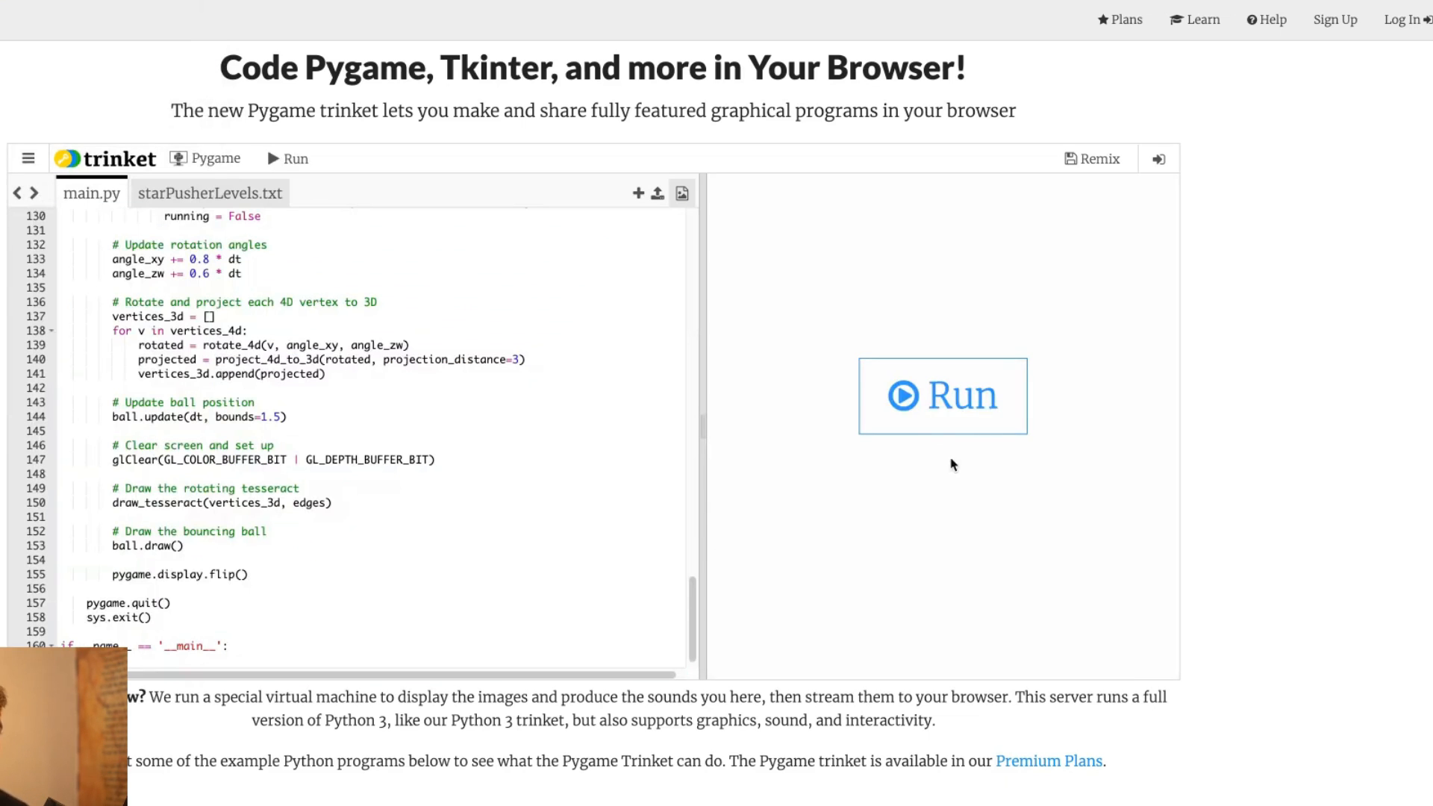
mouse_move(932, 396)
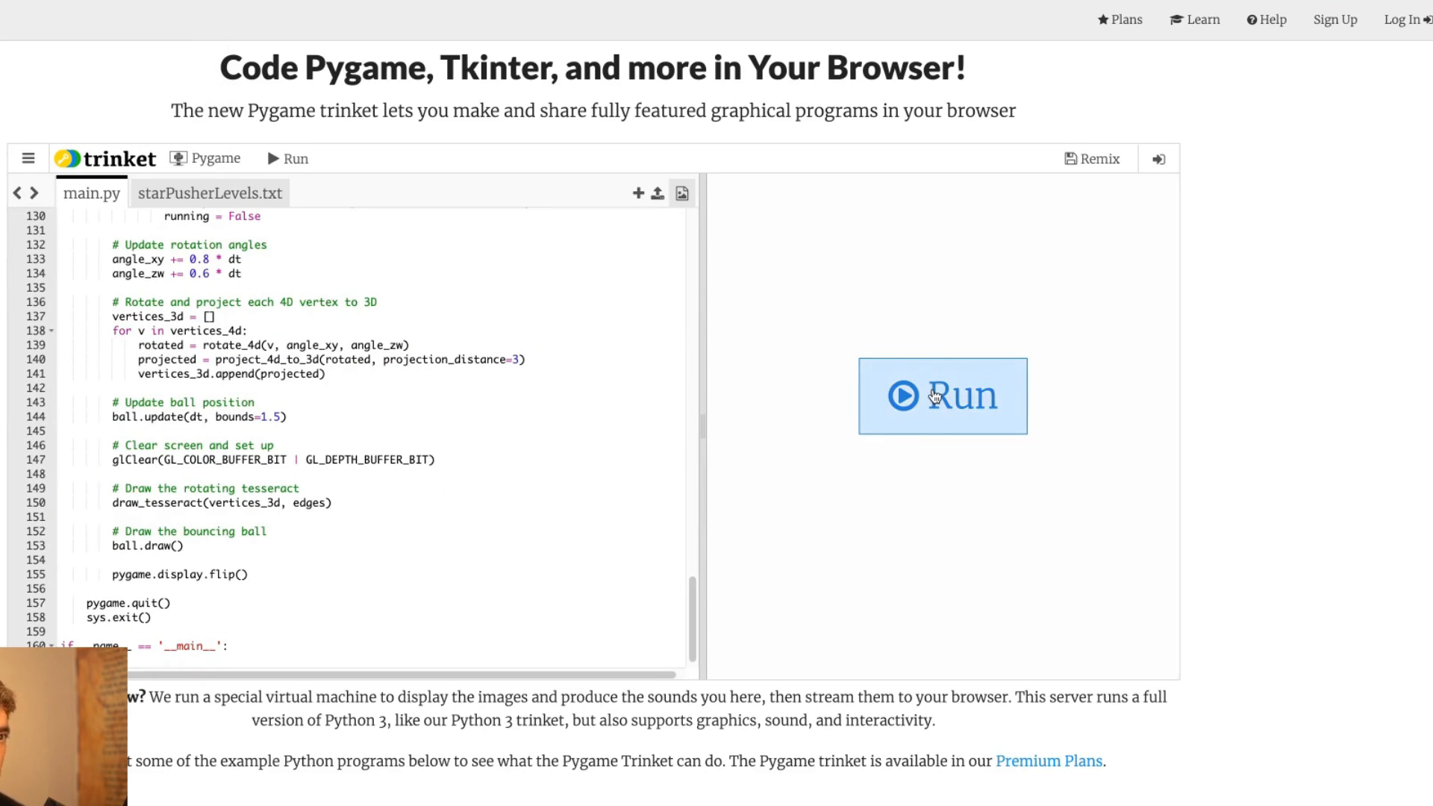
click(943, 396)
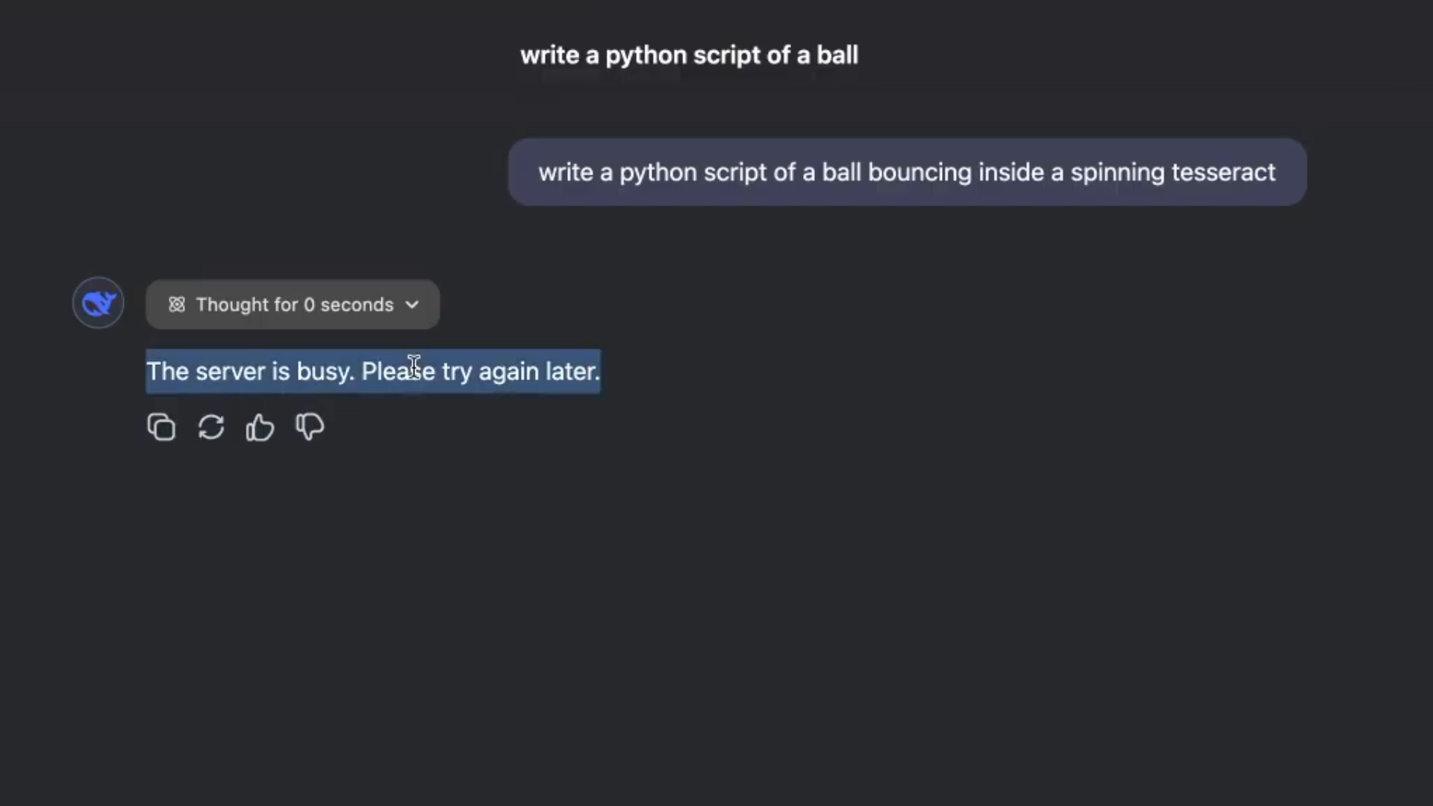
mouse_move(315, 491)
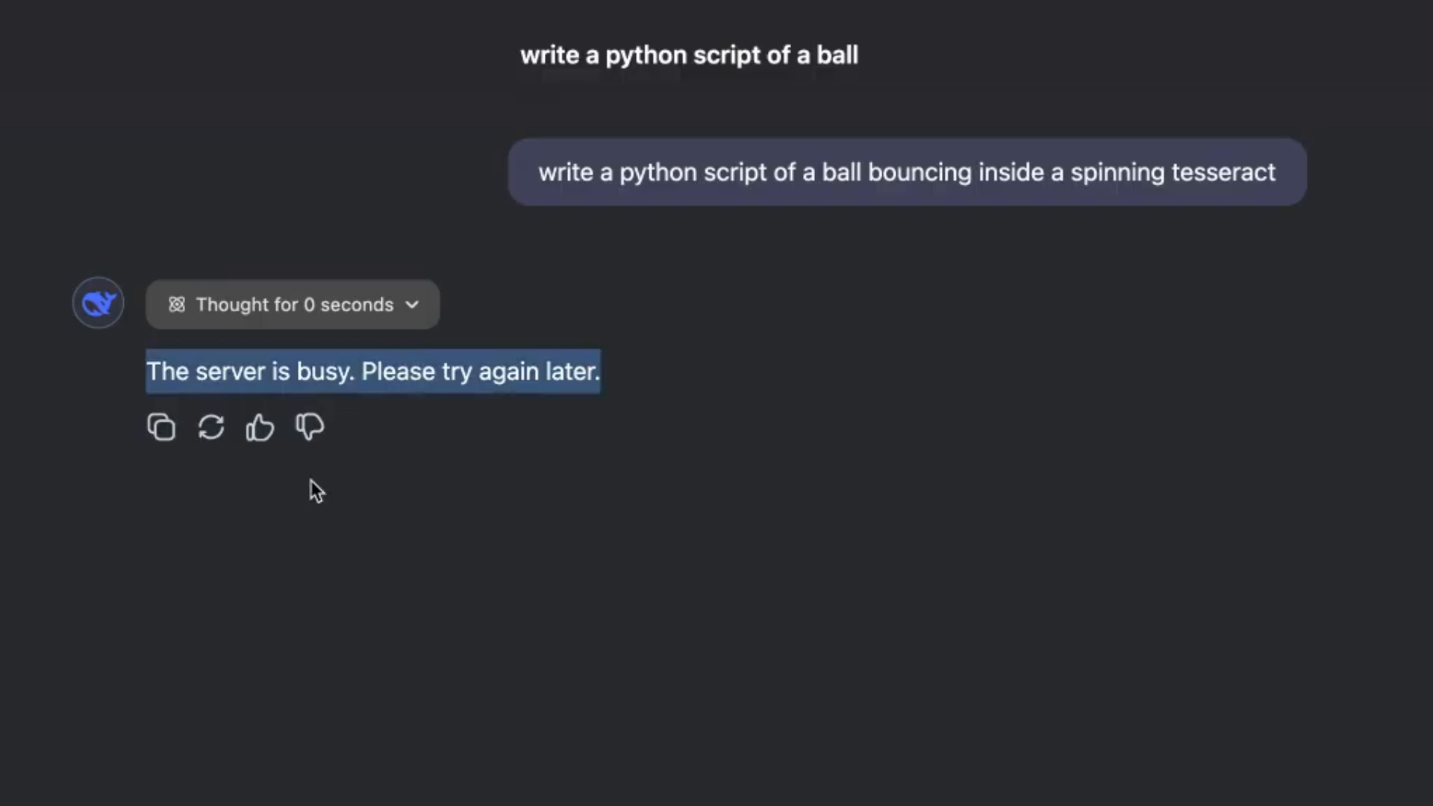
mouse_move(645, 382)
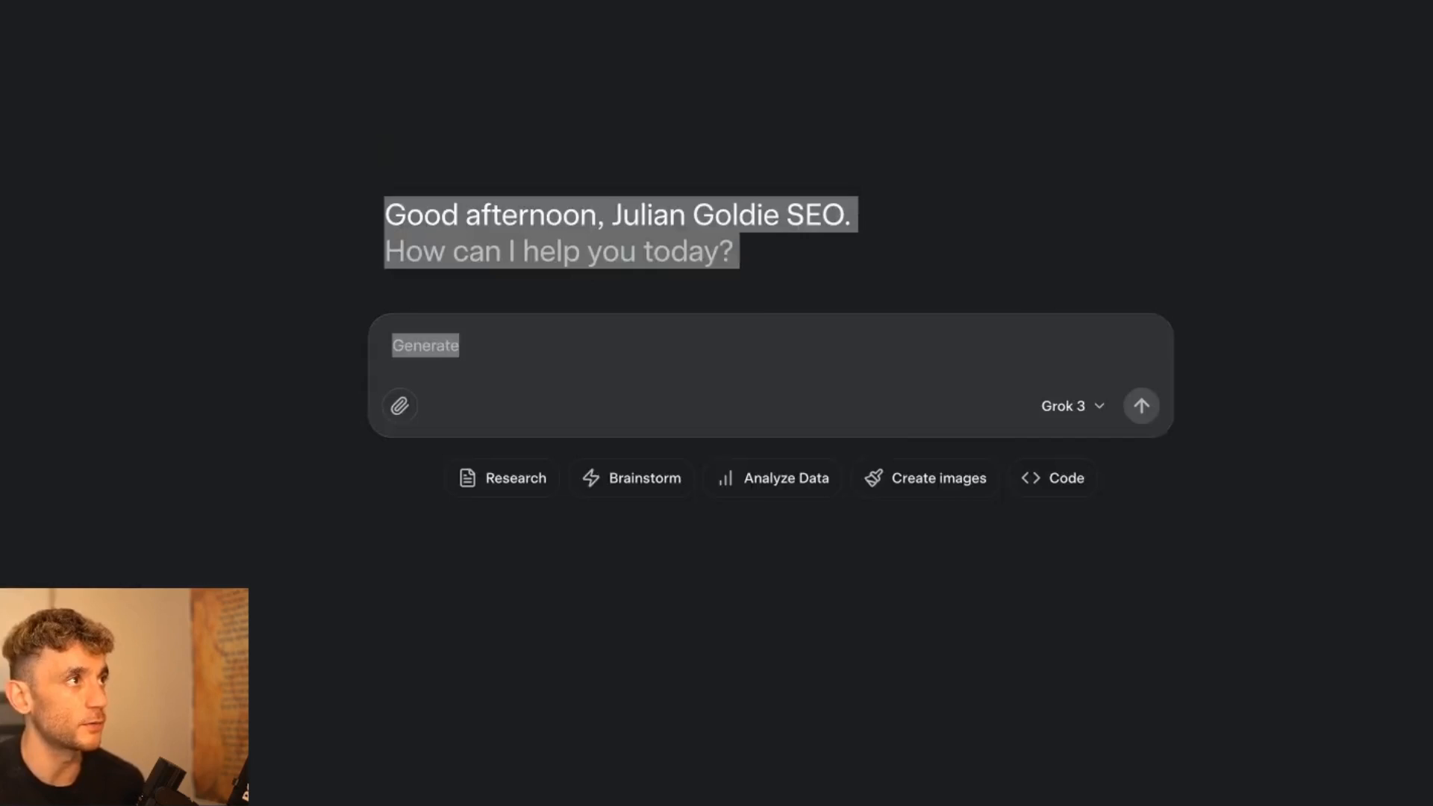
Leave DeepSeek's server-busy reply and return to a fresh Grok chat with a cleared message box.
key(alt+tab)
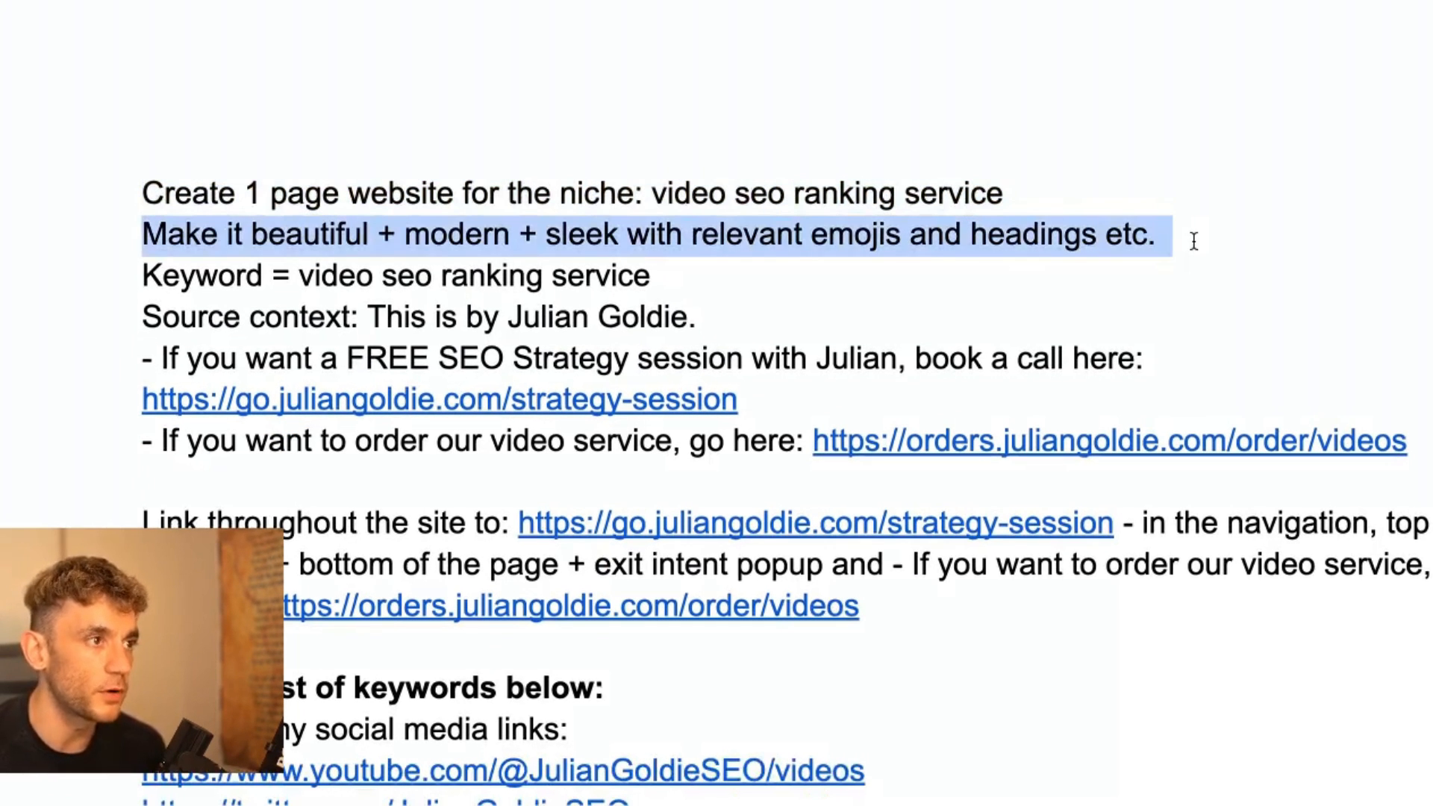
click(61, 283)
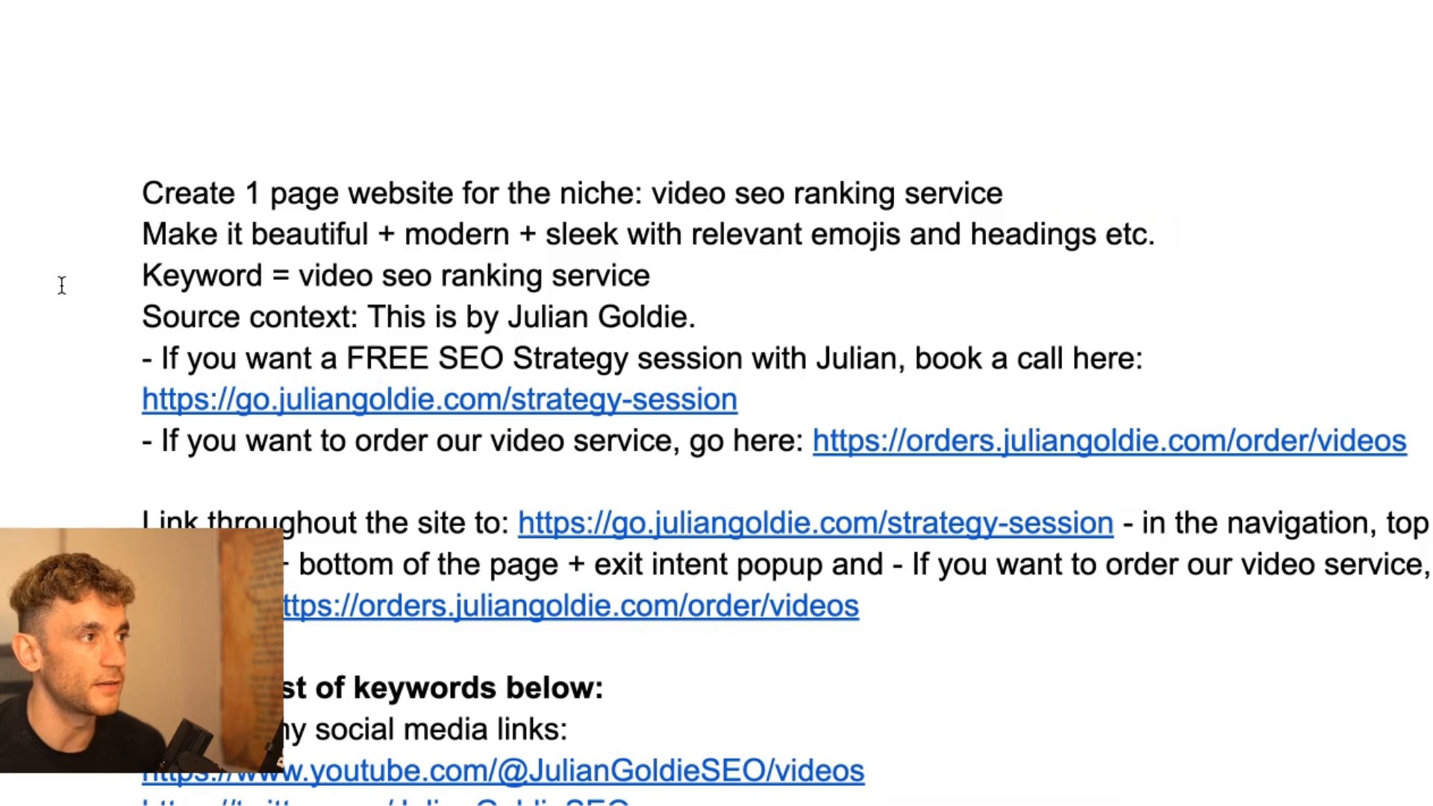
scroll(down, 3)
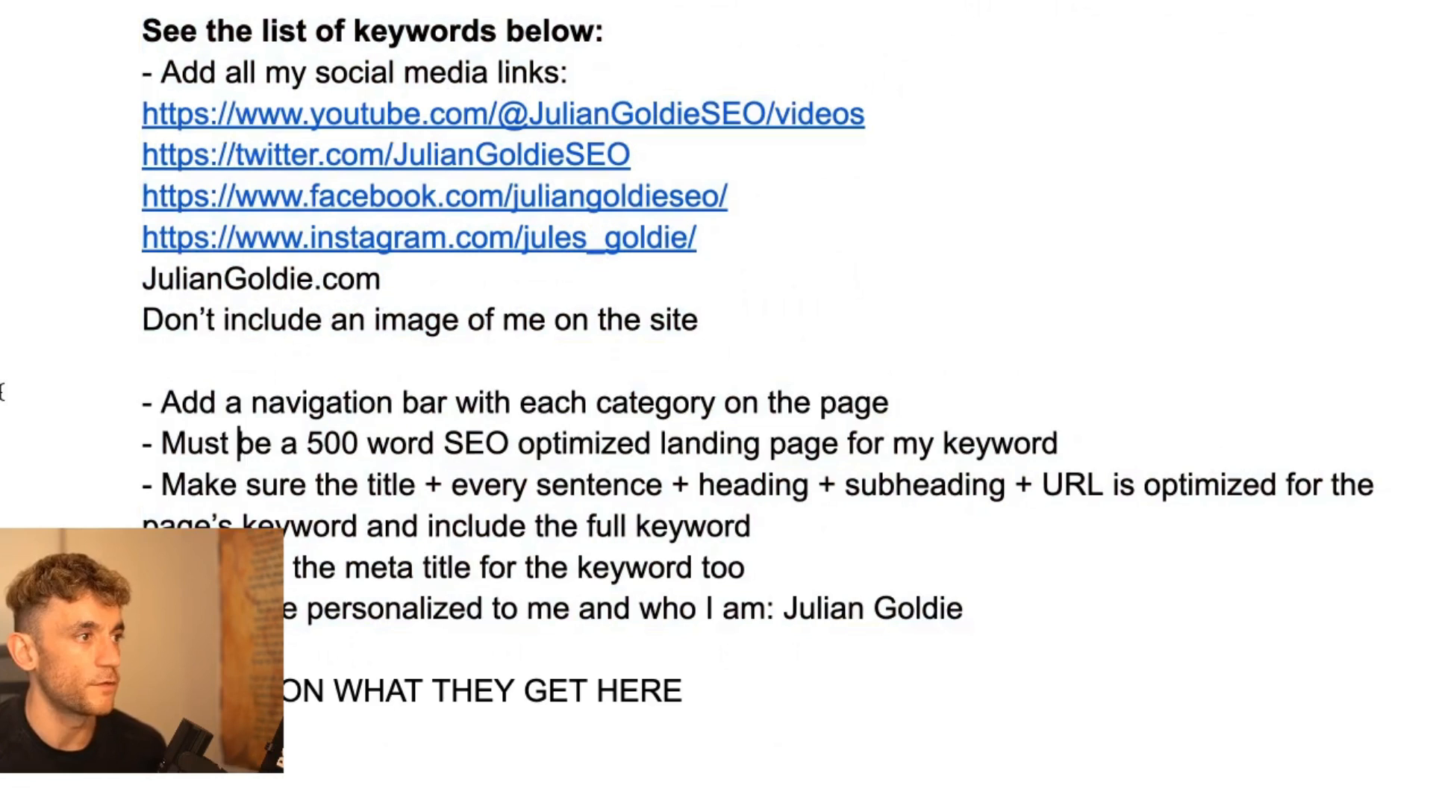
scroll(down, 3)
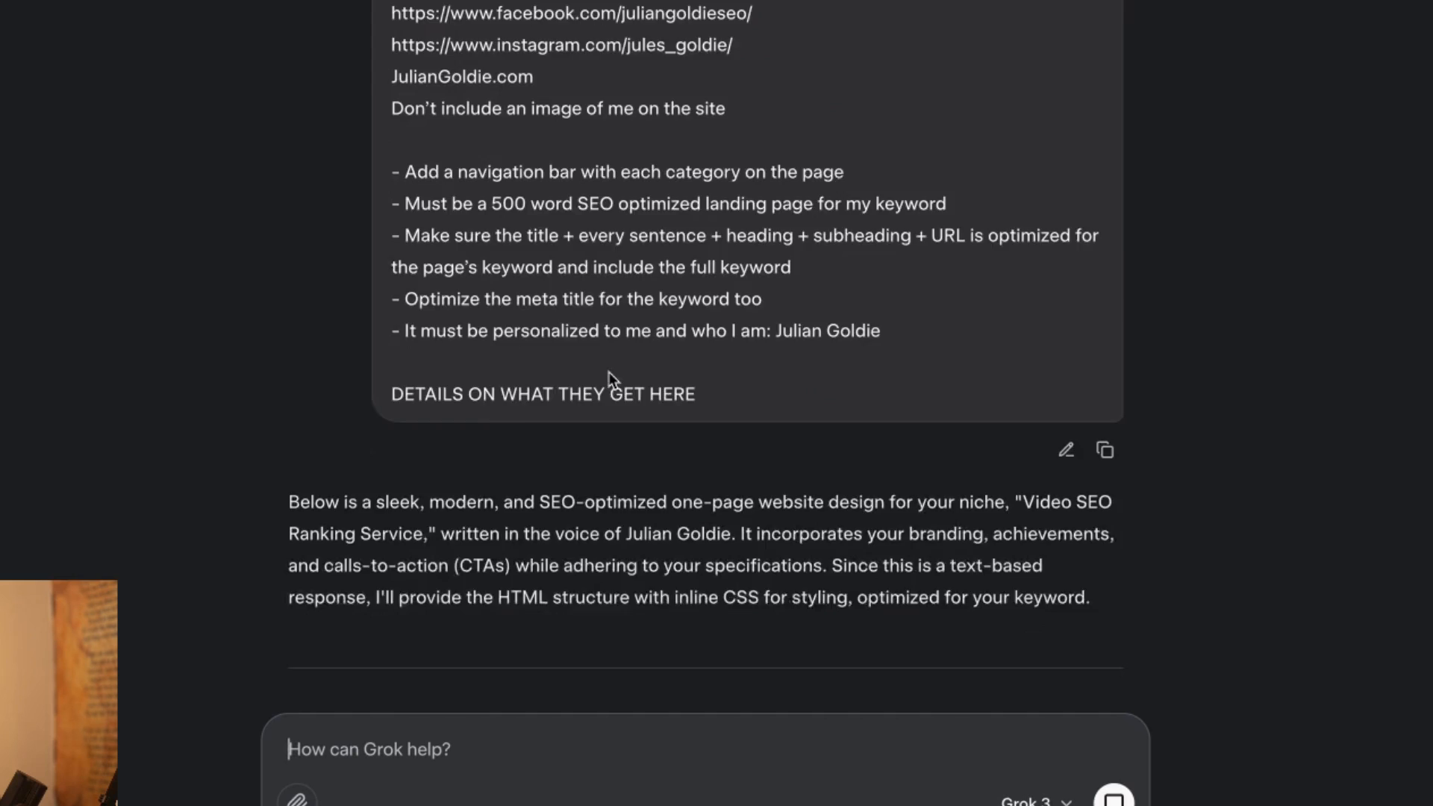
Send the video SEO website brief to DeepSeek as well.
scroll(down, 3)
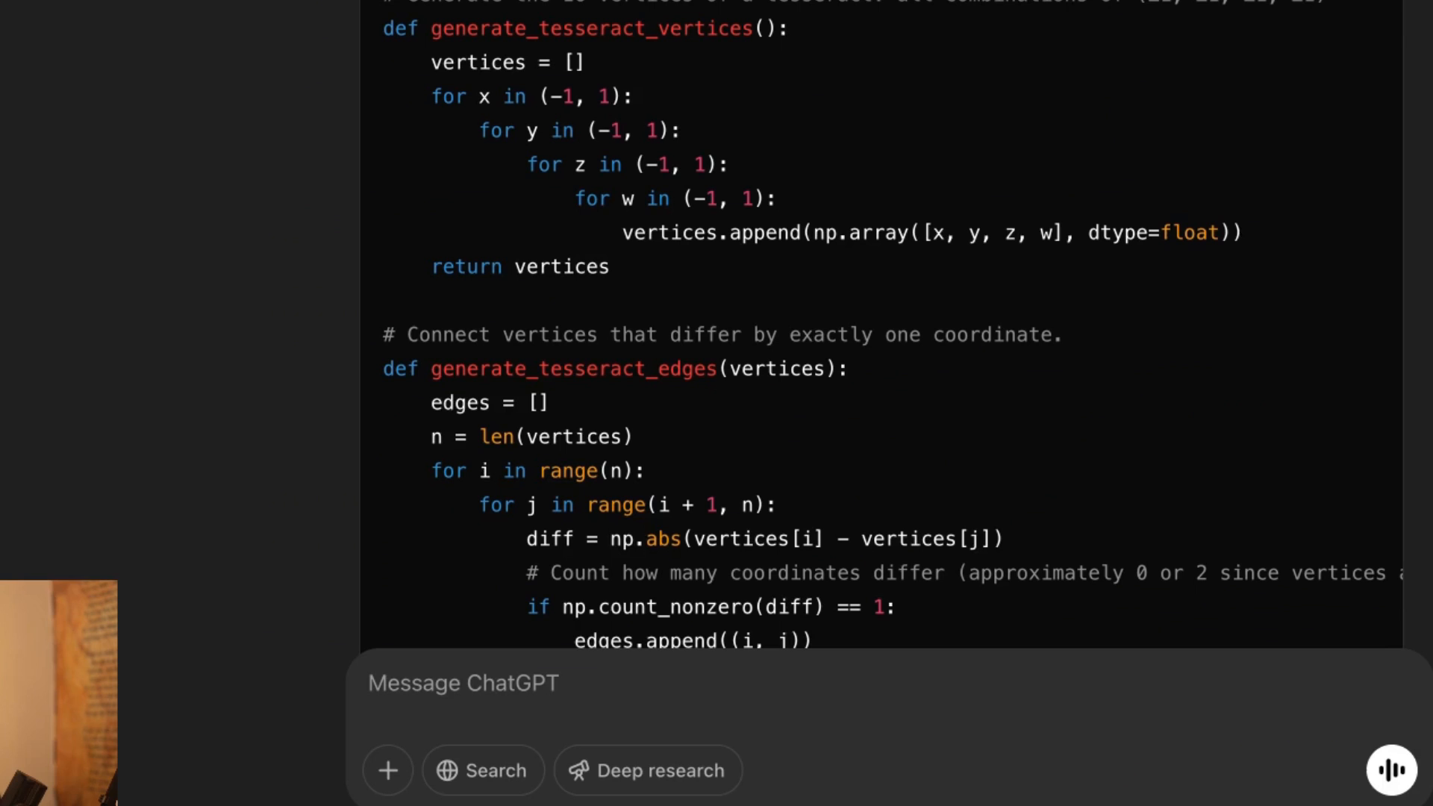
click(520, 161)
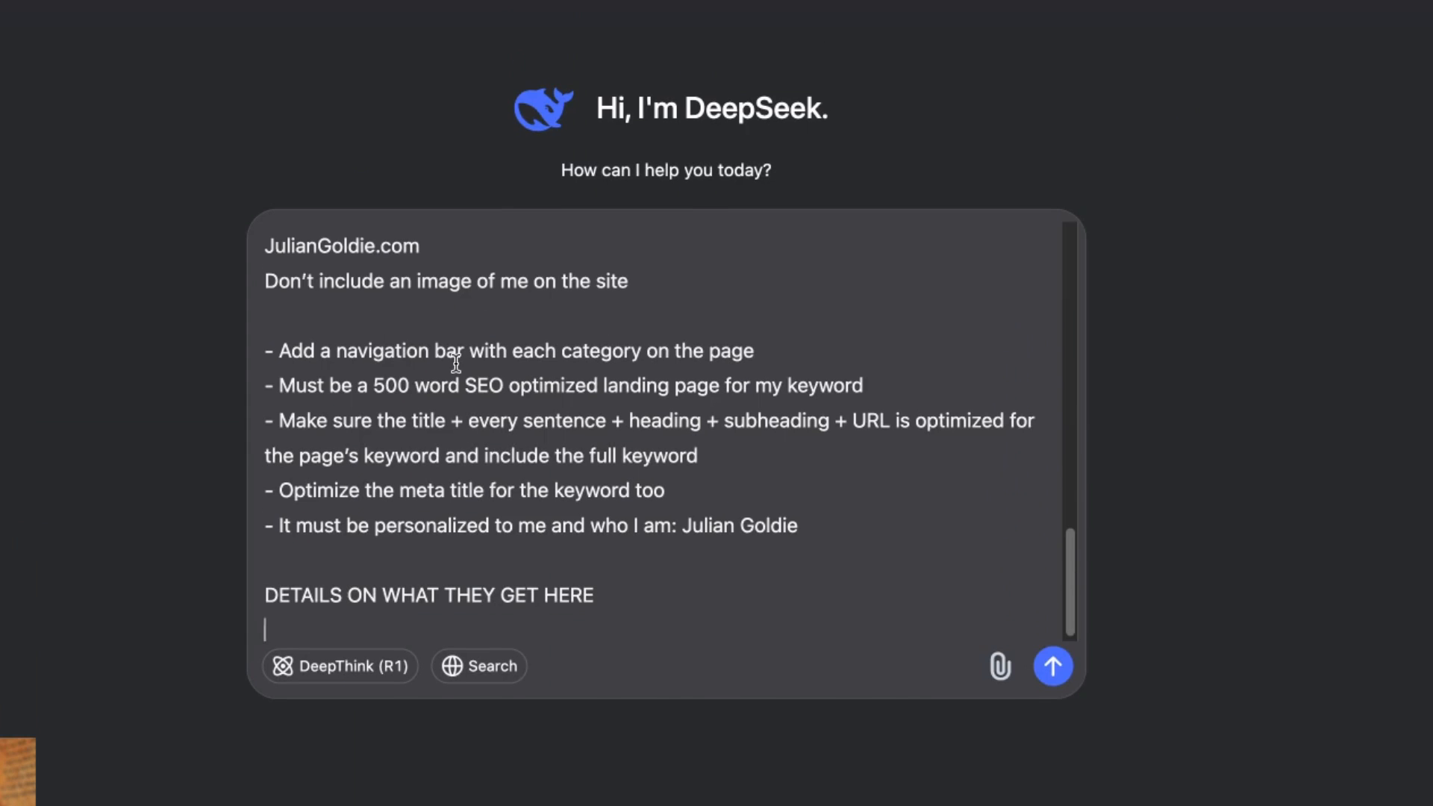
click(1052, 666)
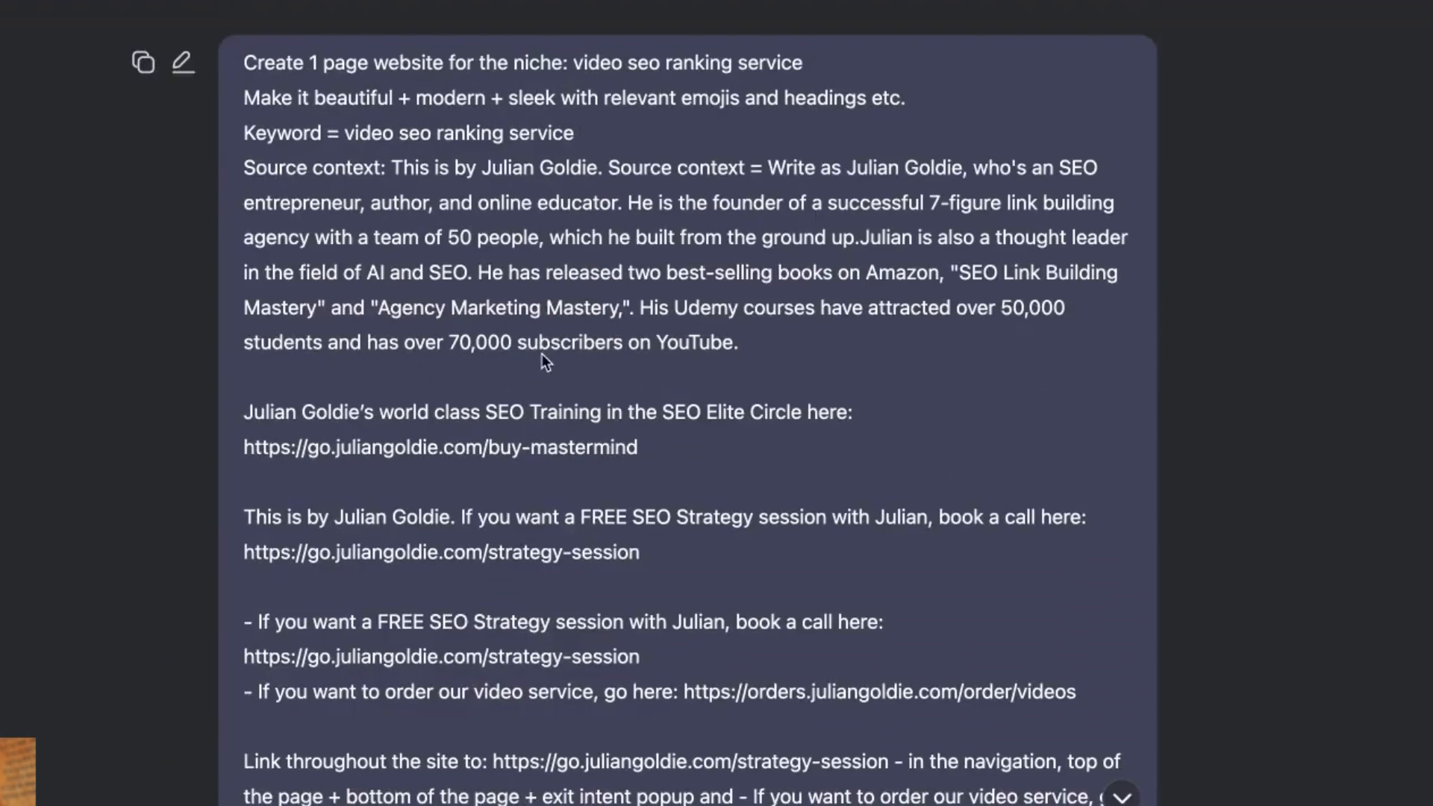
Review Grok's generated landing-page answer and copy its HTML.
scroll(down, 3)
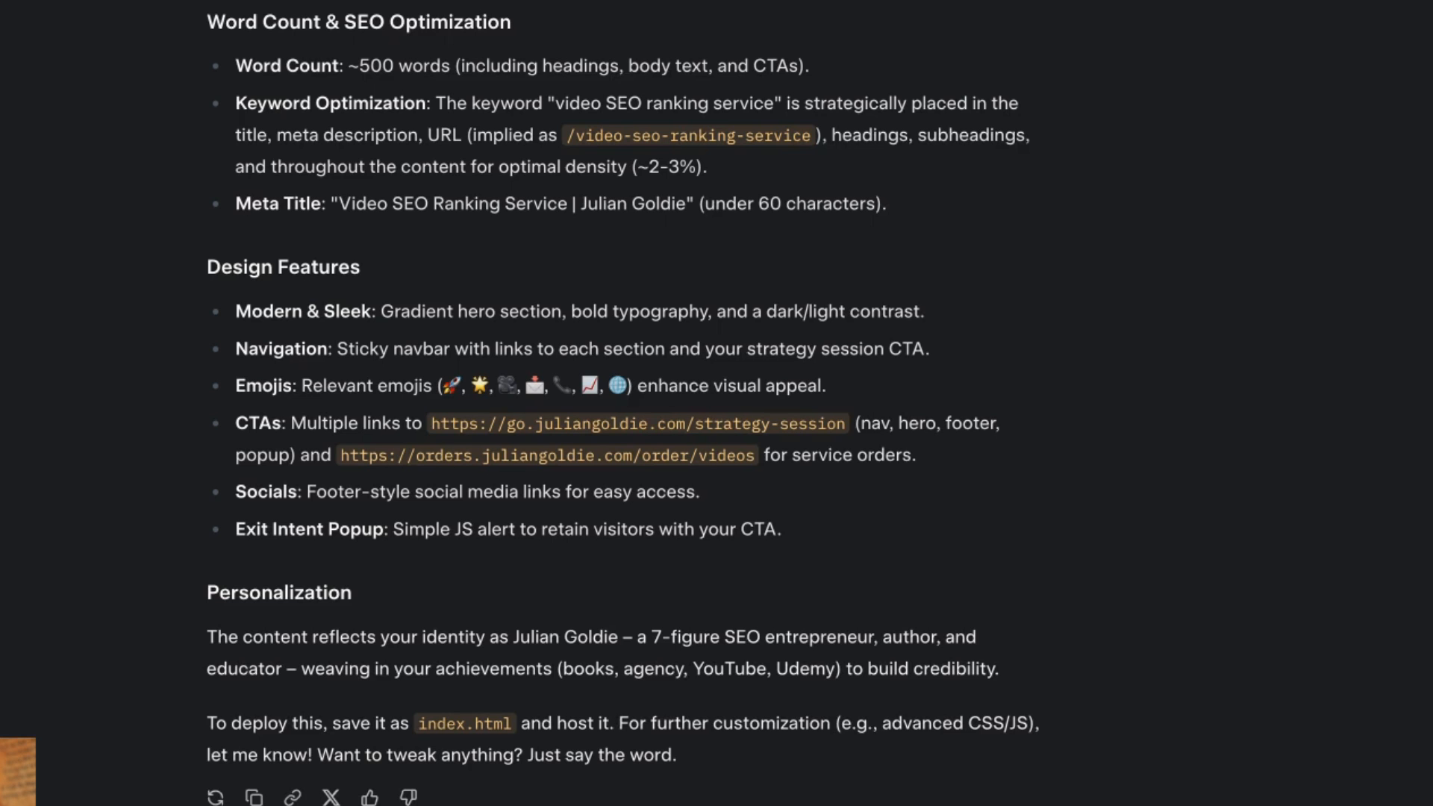
scroll(up, 3)
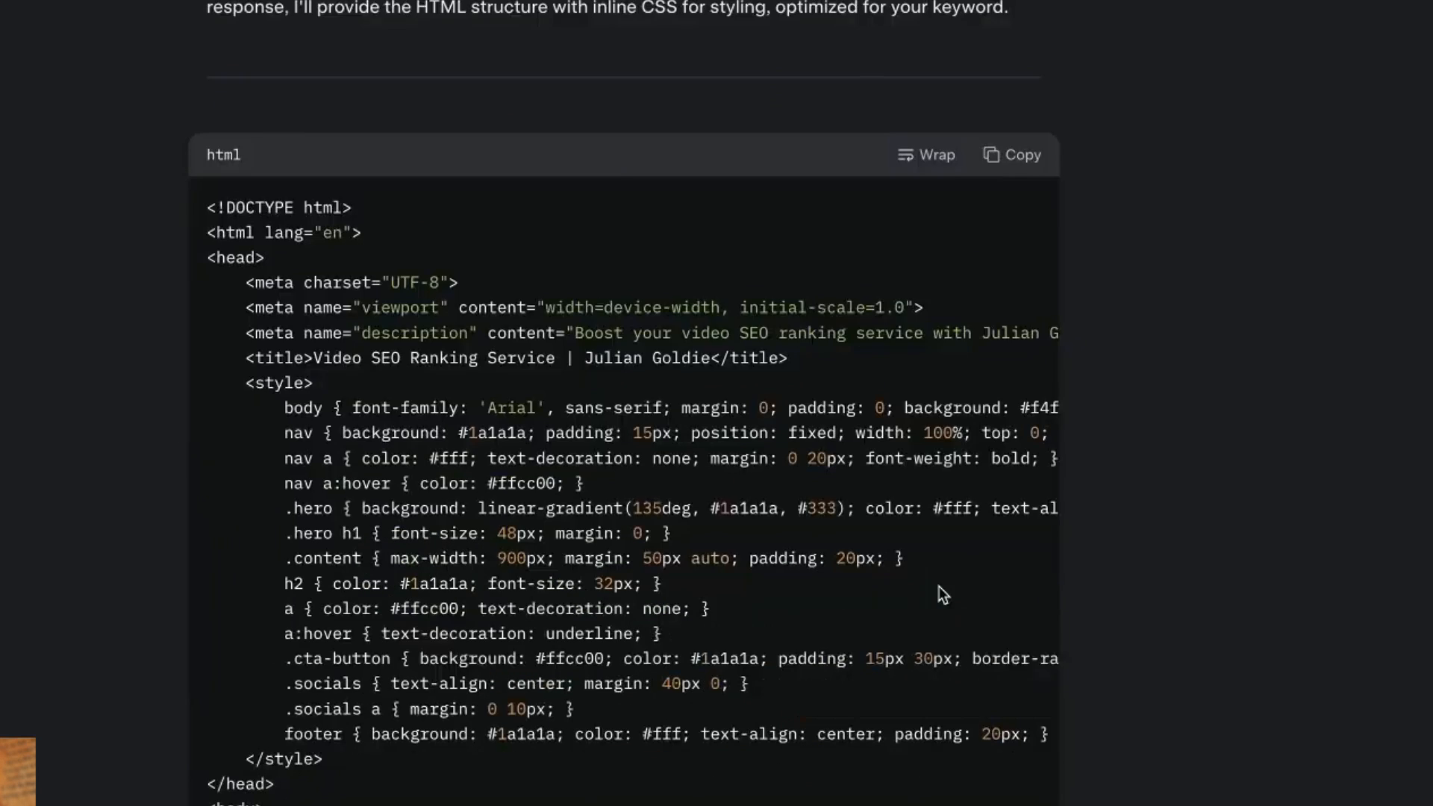
click(1012, 153)
text(livewe)
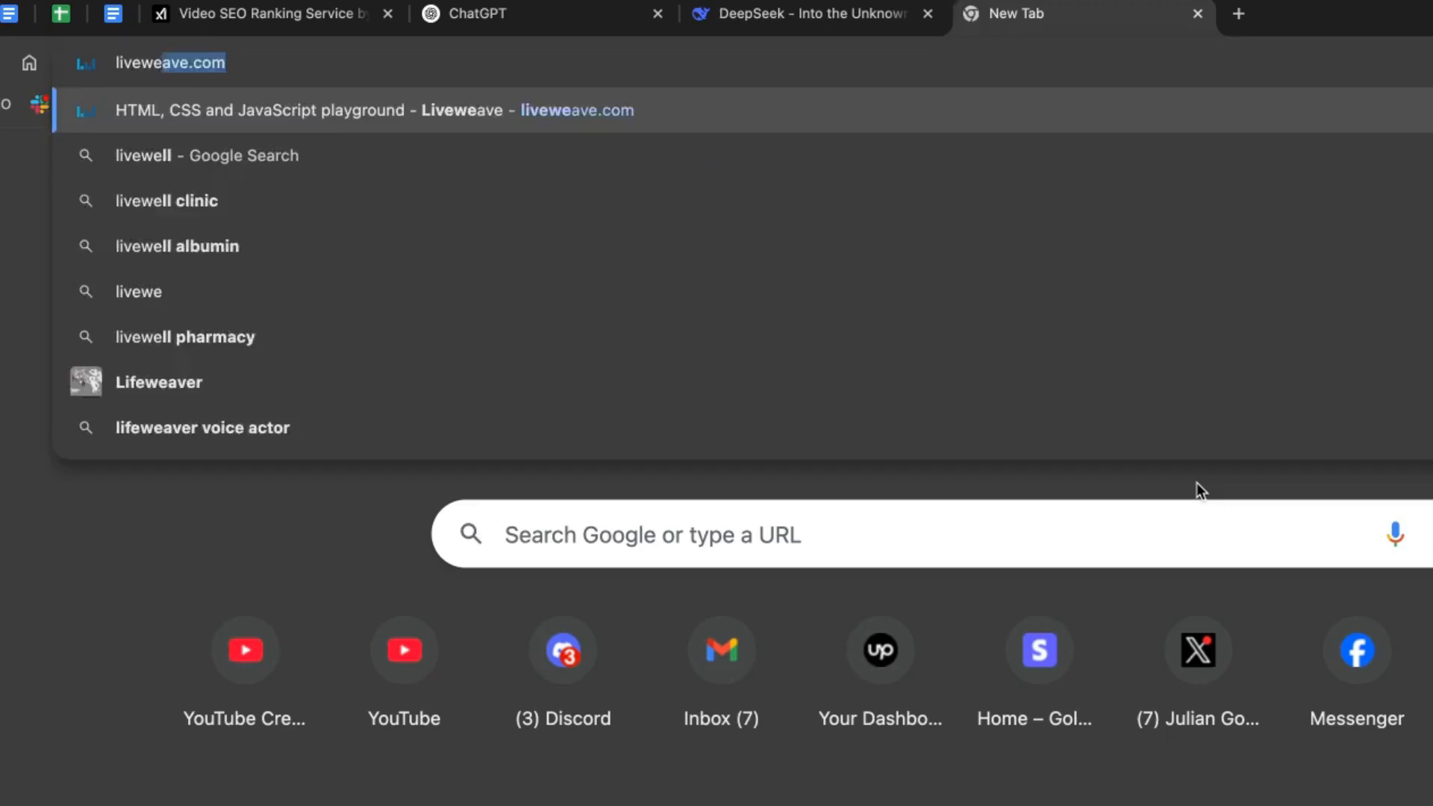
Render Grok's video SEO landing page HTML in LiveWeave and scroll through its sections.
click(366, 109)
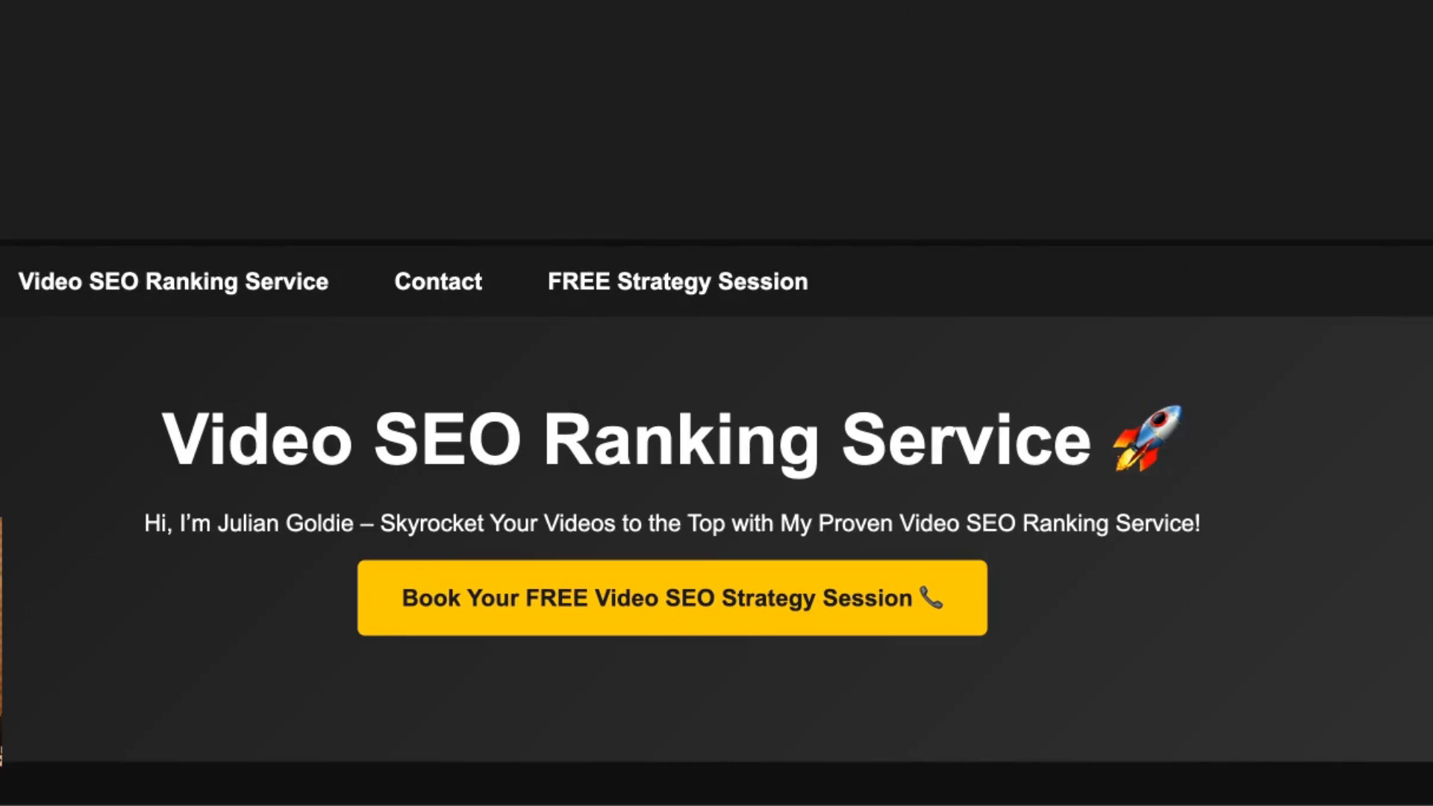
scroll(down, 3)
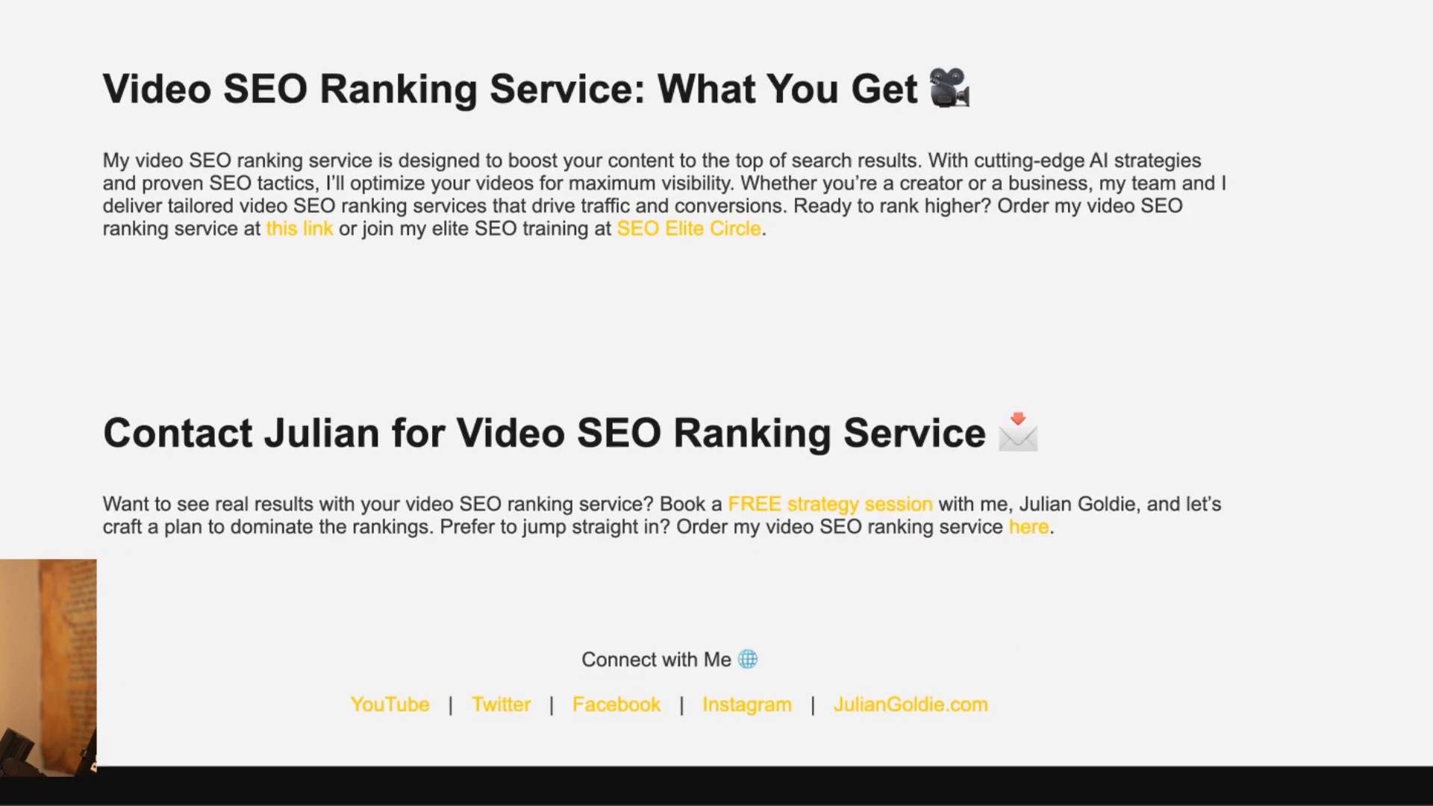
scroll(down, 3)
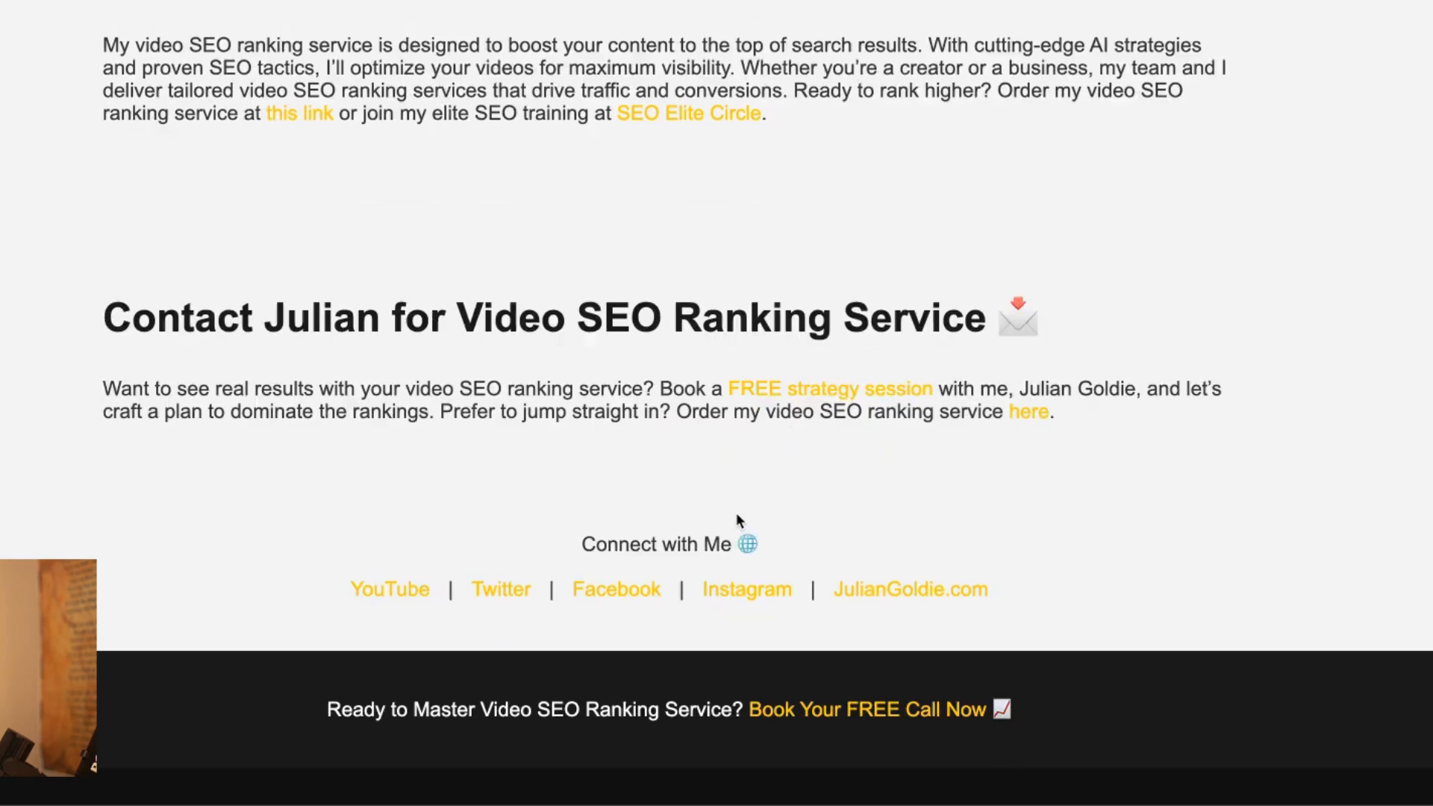
scroll(up, 3)
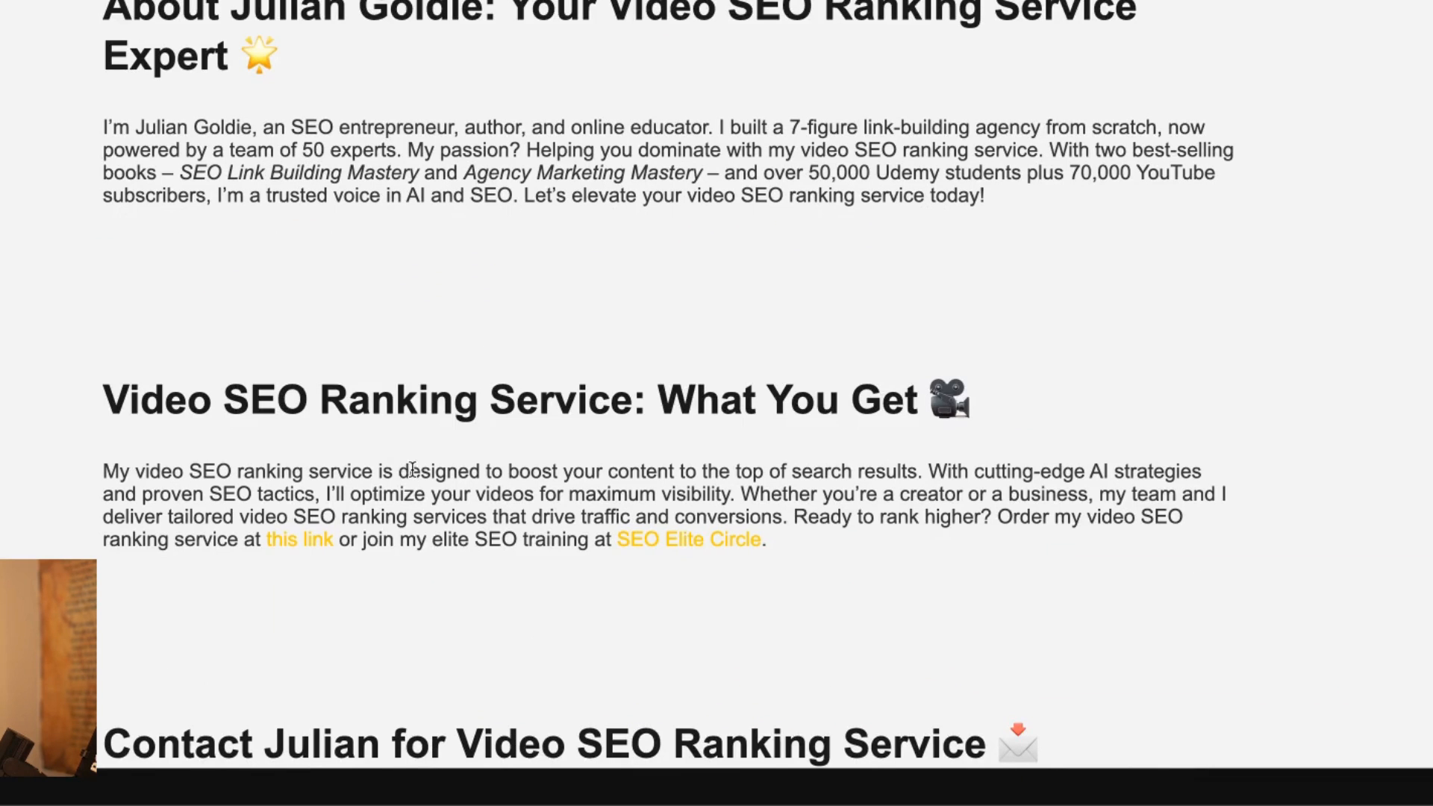
scroll(down, 3)
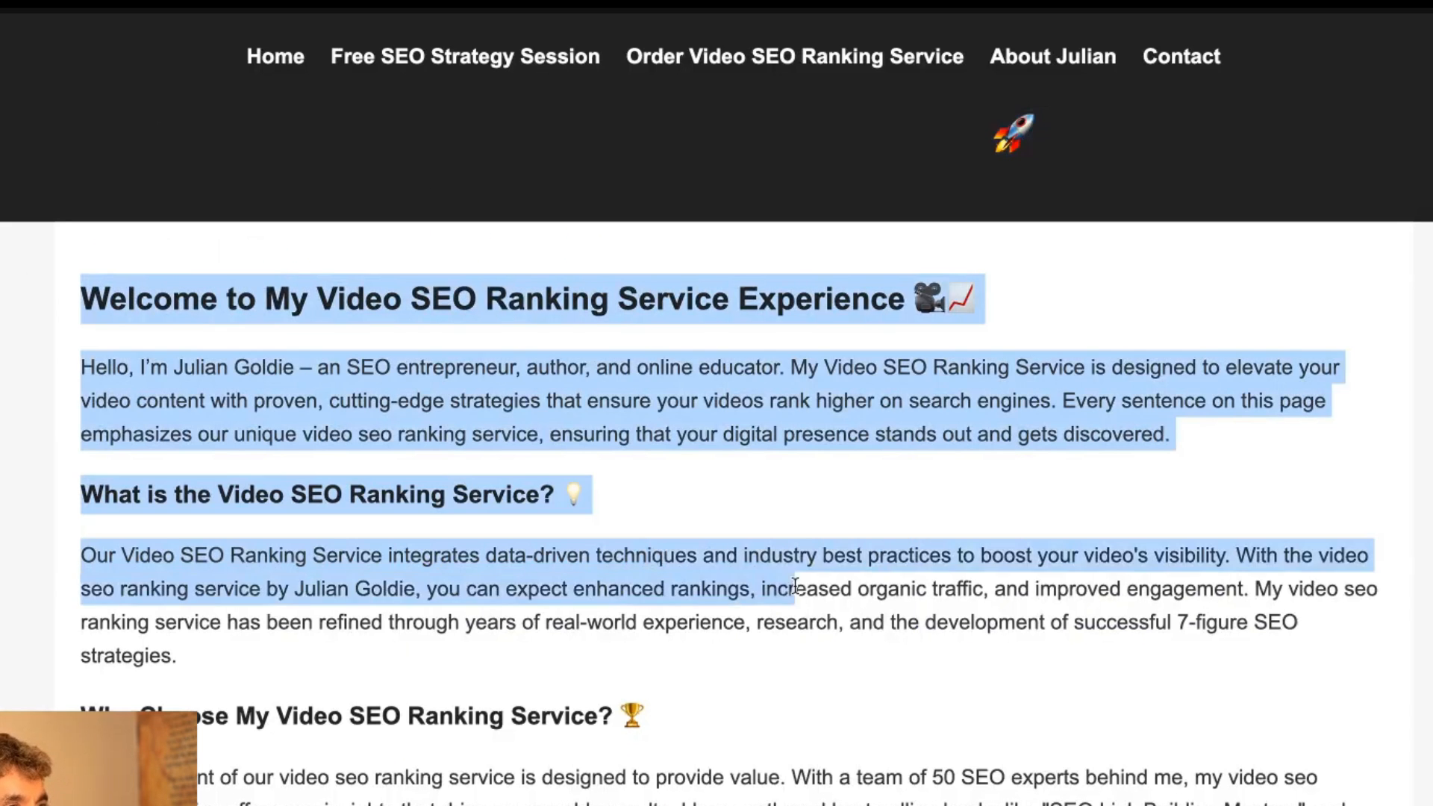
scroll(down, 3)
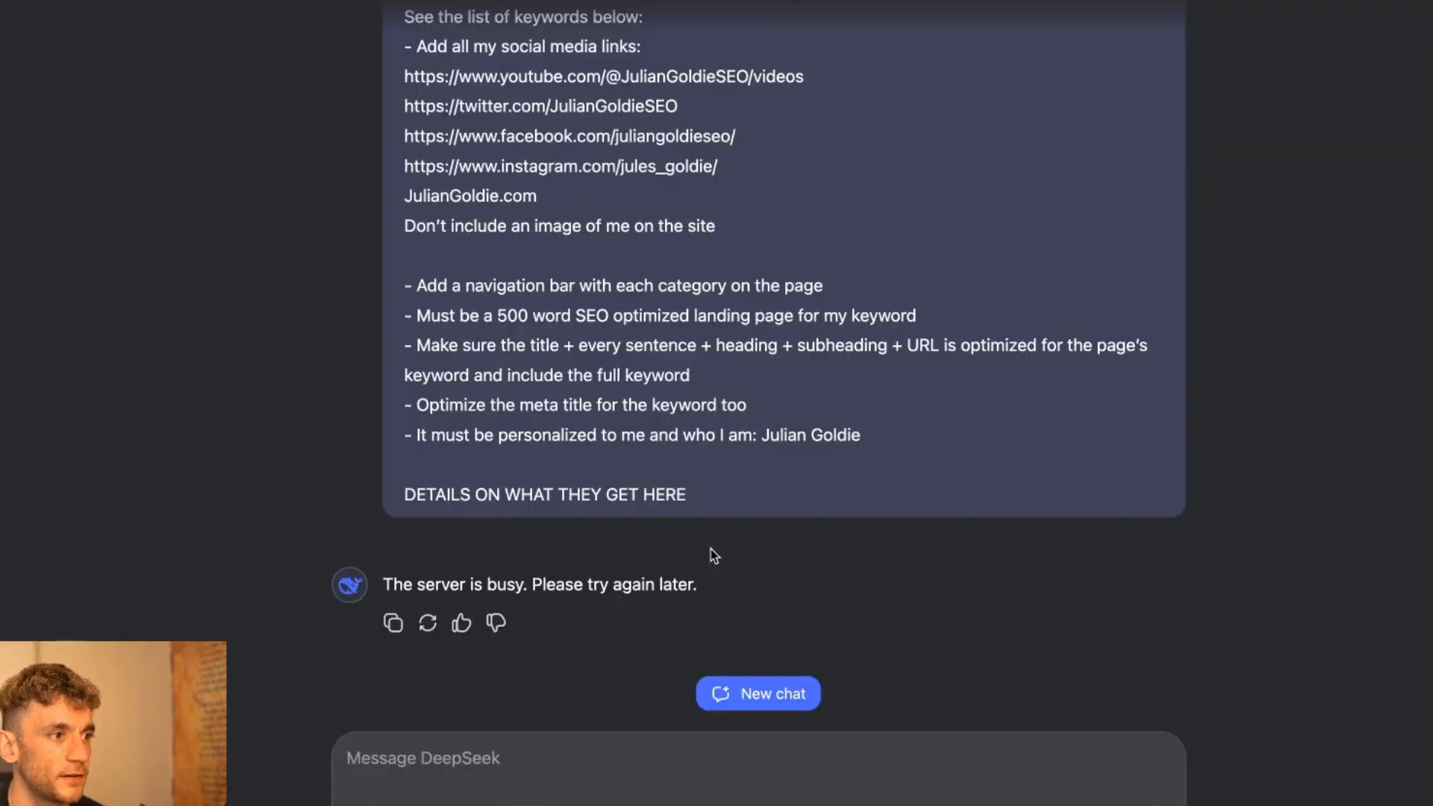
mouse_move(427, 624)
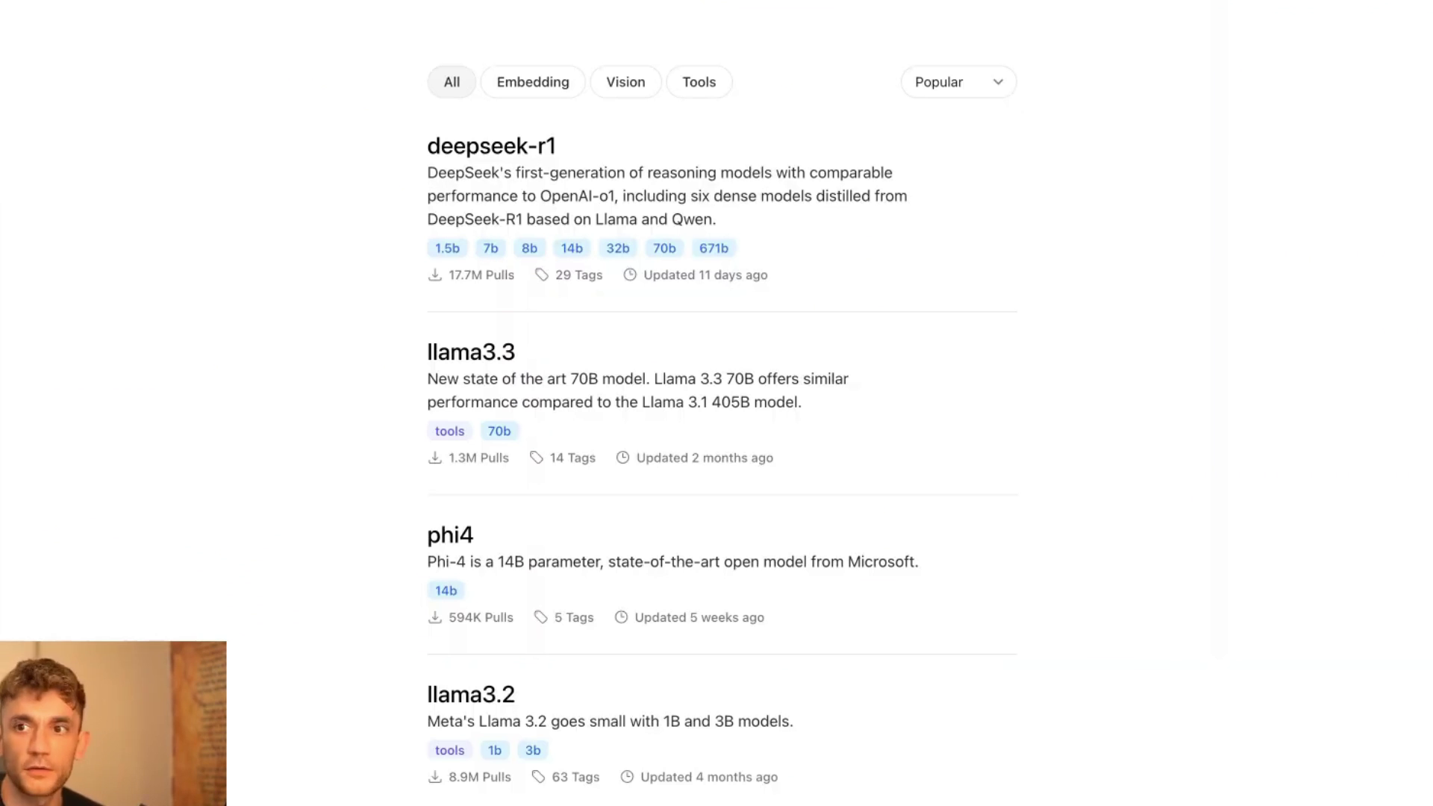
Open the deepseek-r1 page on ollama.com and copy the 'ollama run deepseek-r1' command.
scroll(down, 3)
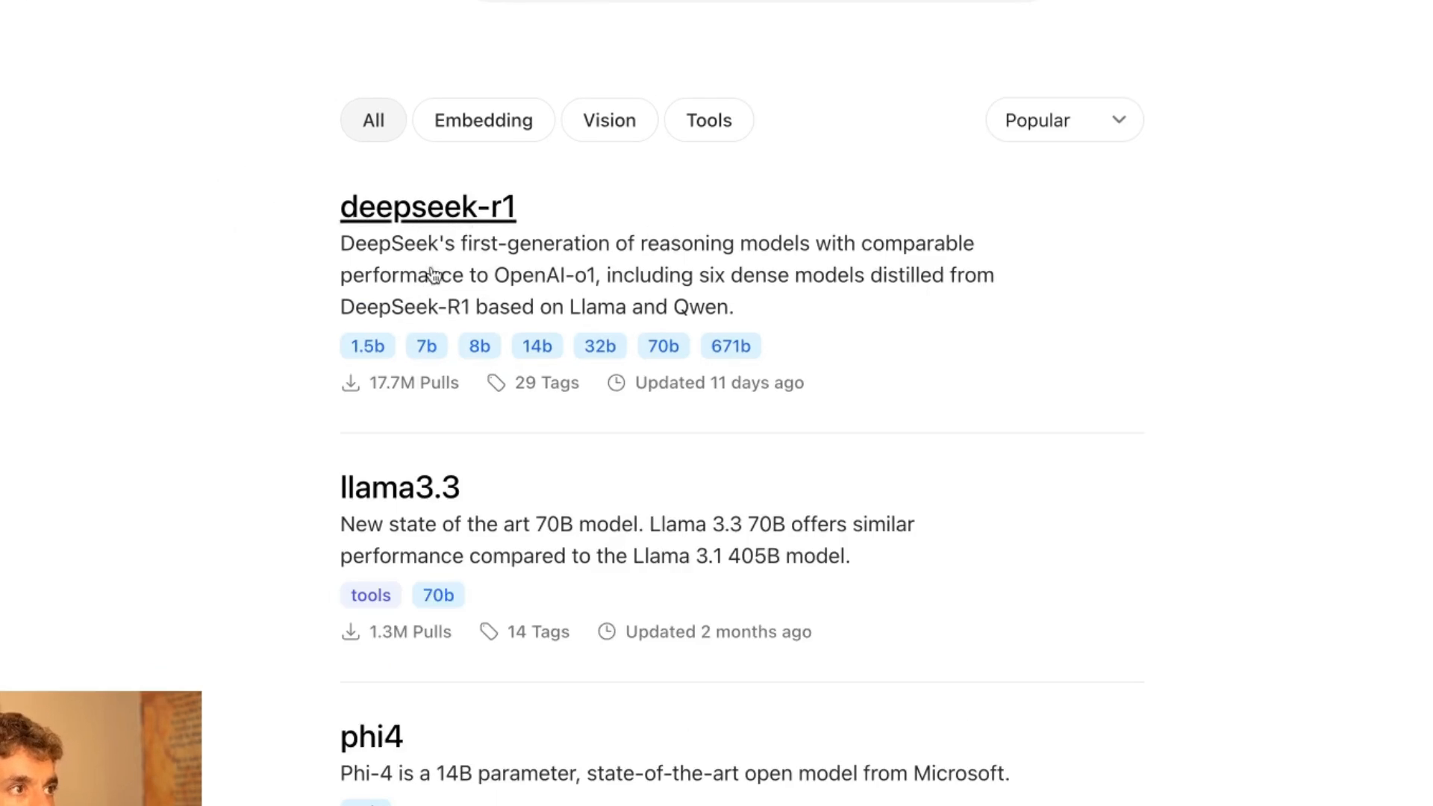
click(427, 206)
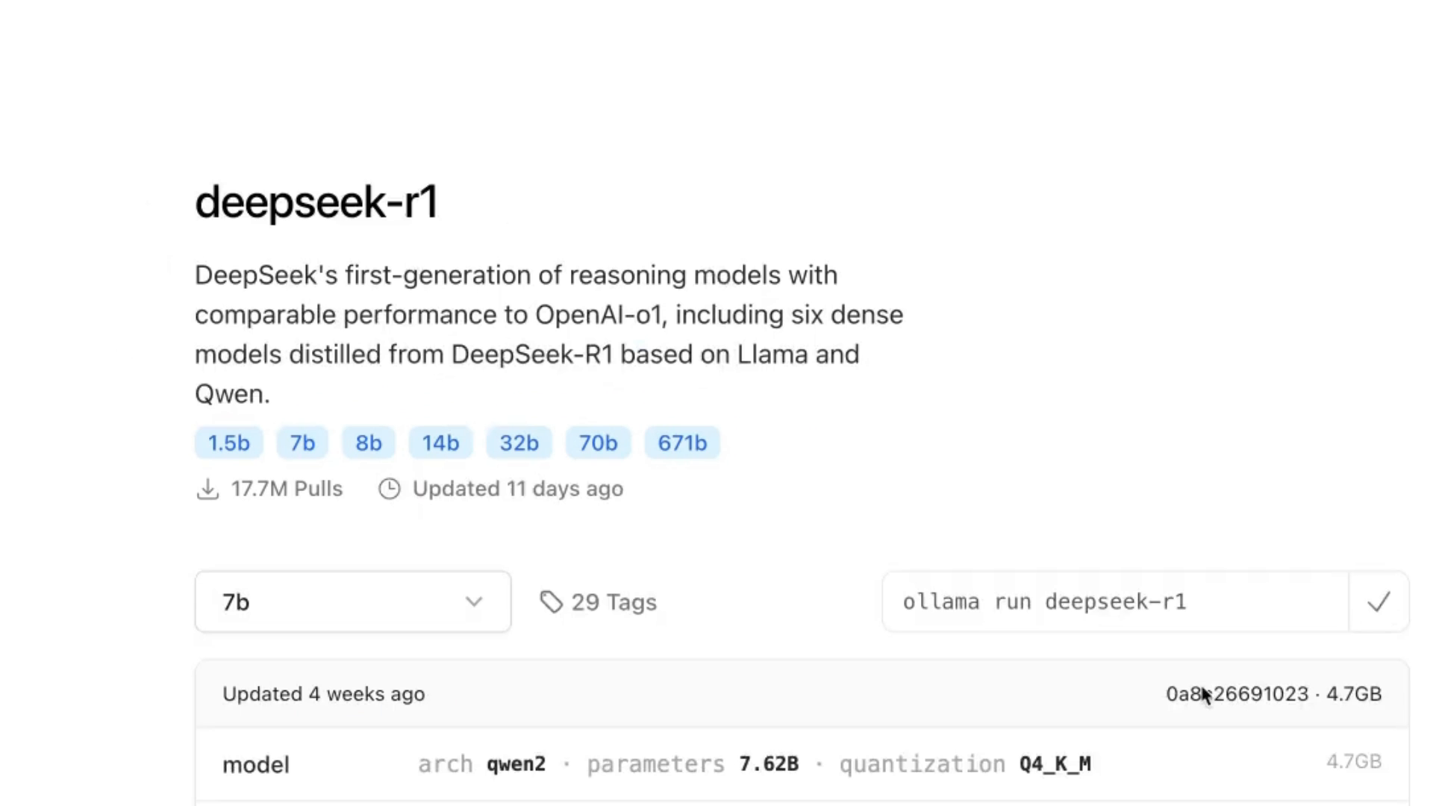
click(1048, 729)
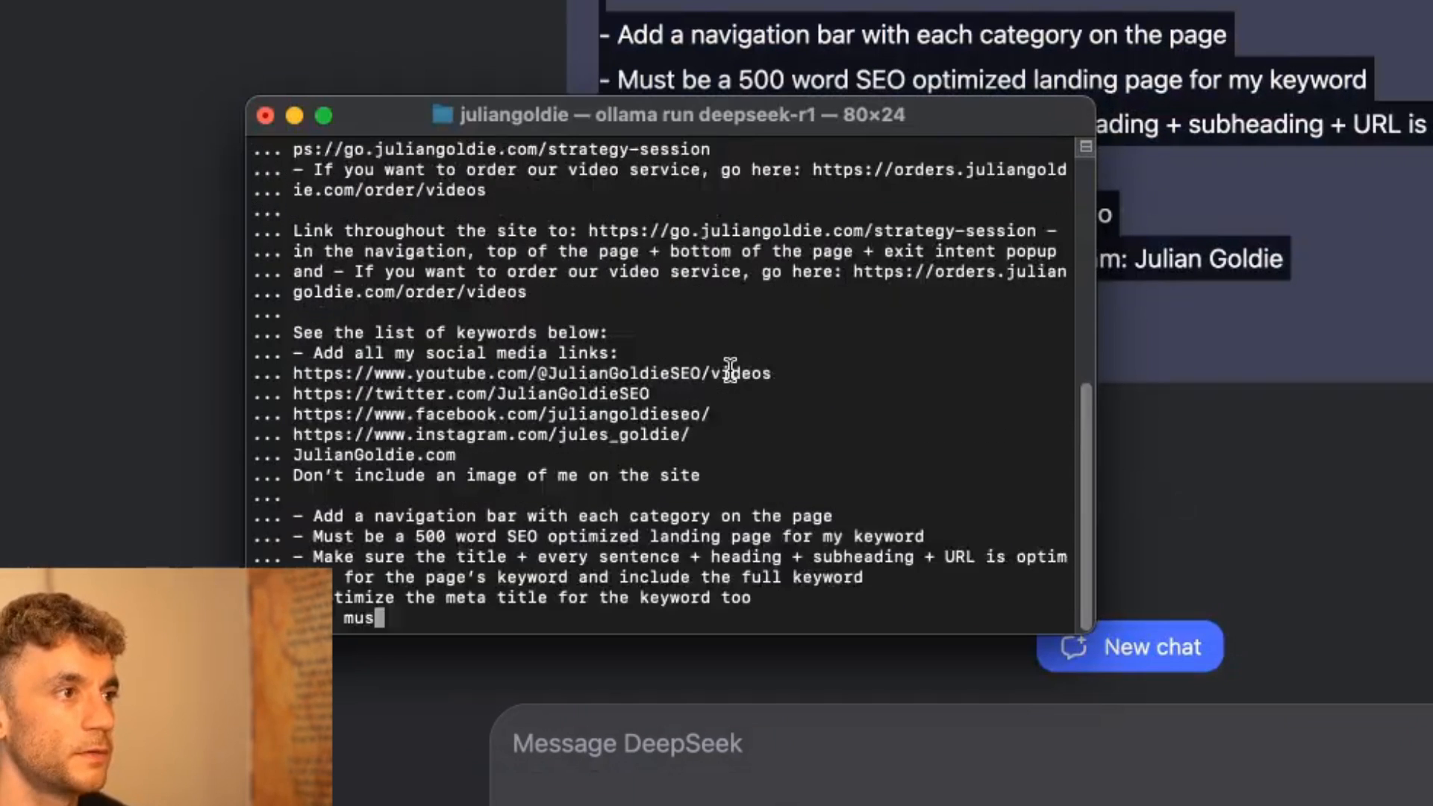
Have the local deepseek-r1 generate the video SEO landing page in Terminal and read through its markdown output.
scroll(down, 3)
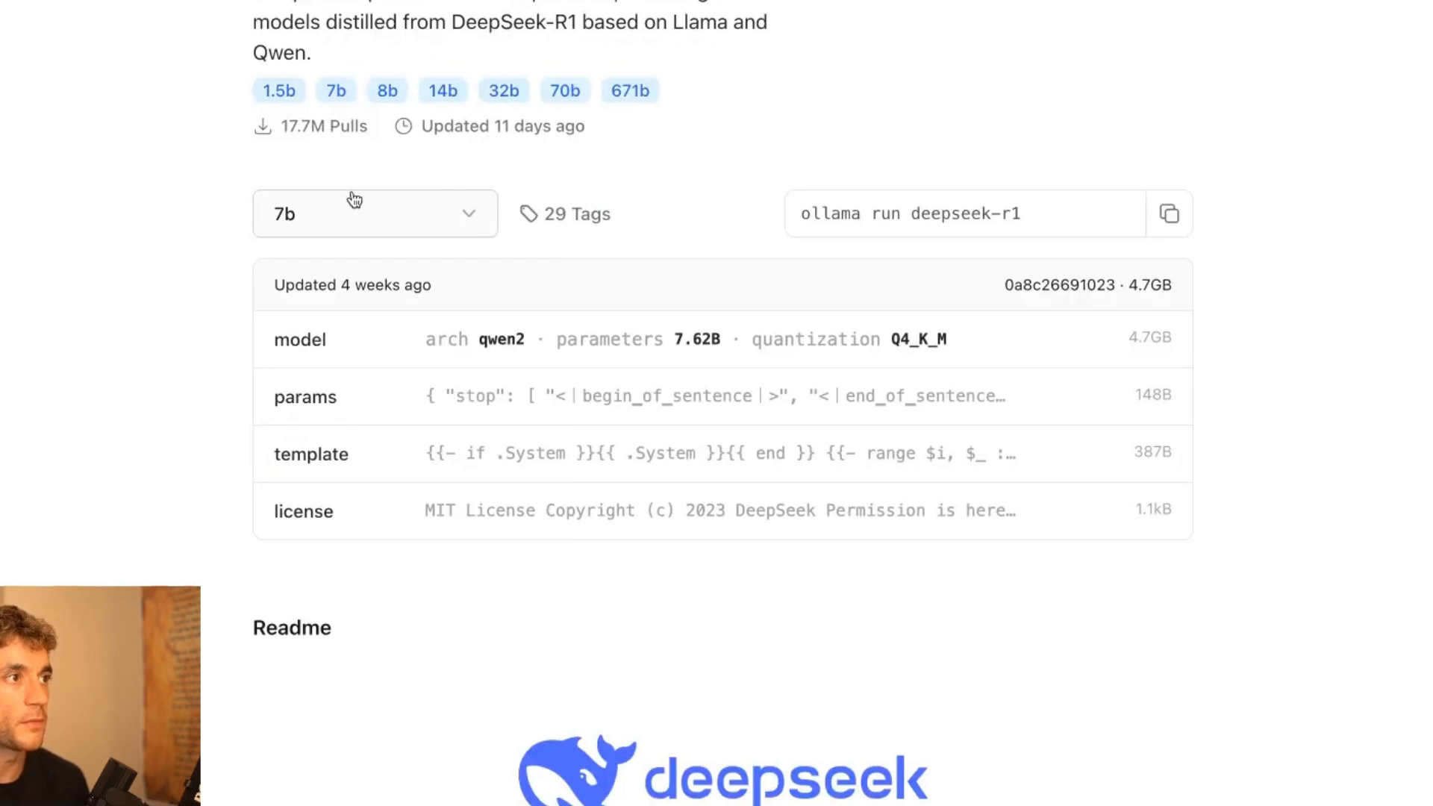
click(375, 214)
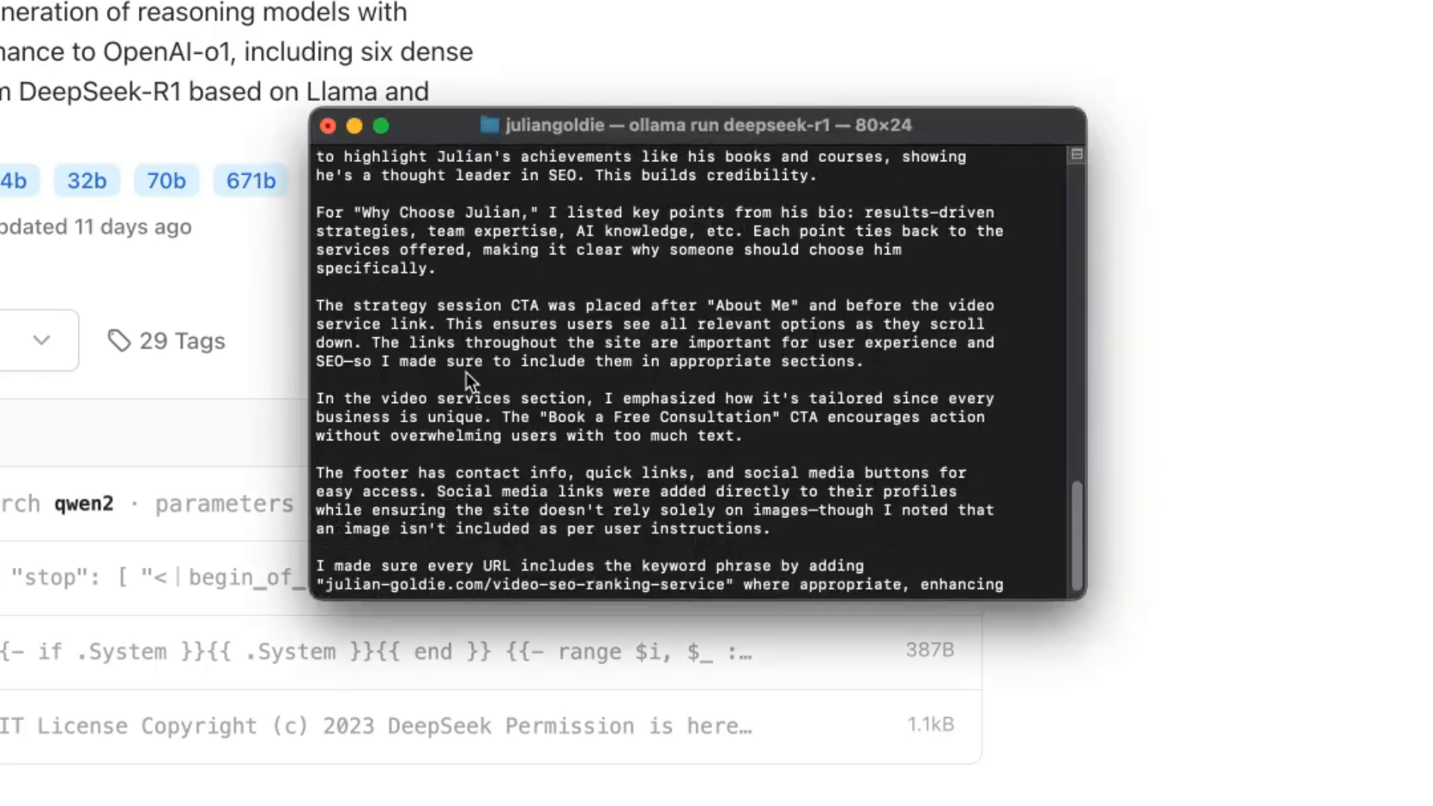
scroll(down, 3)
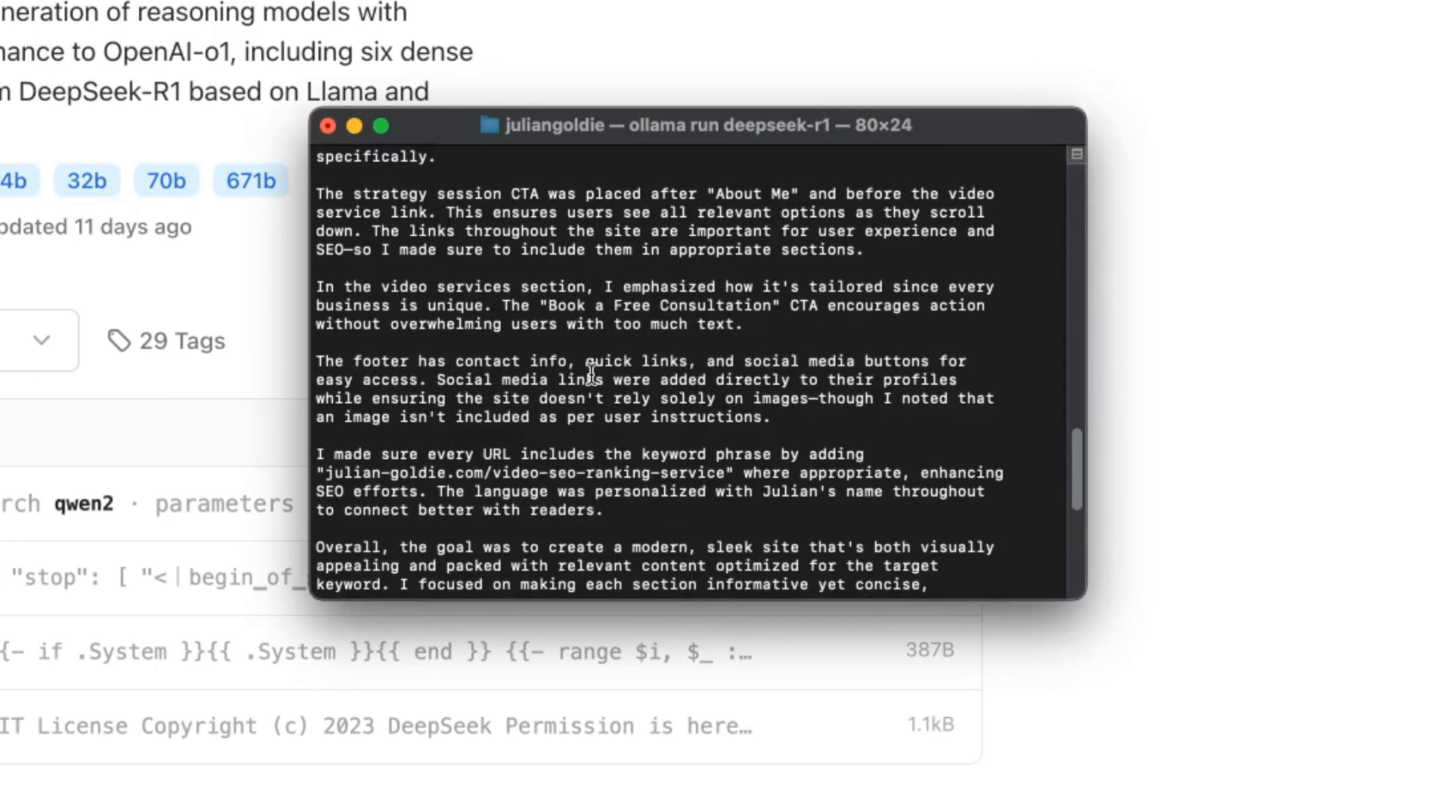
scroll(down, 3)
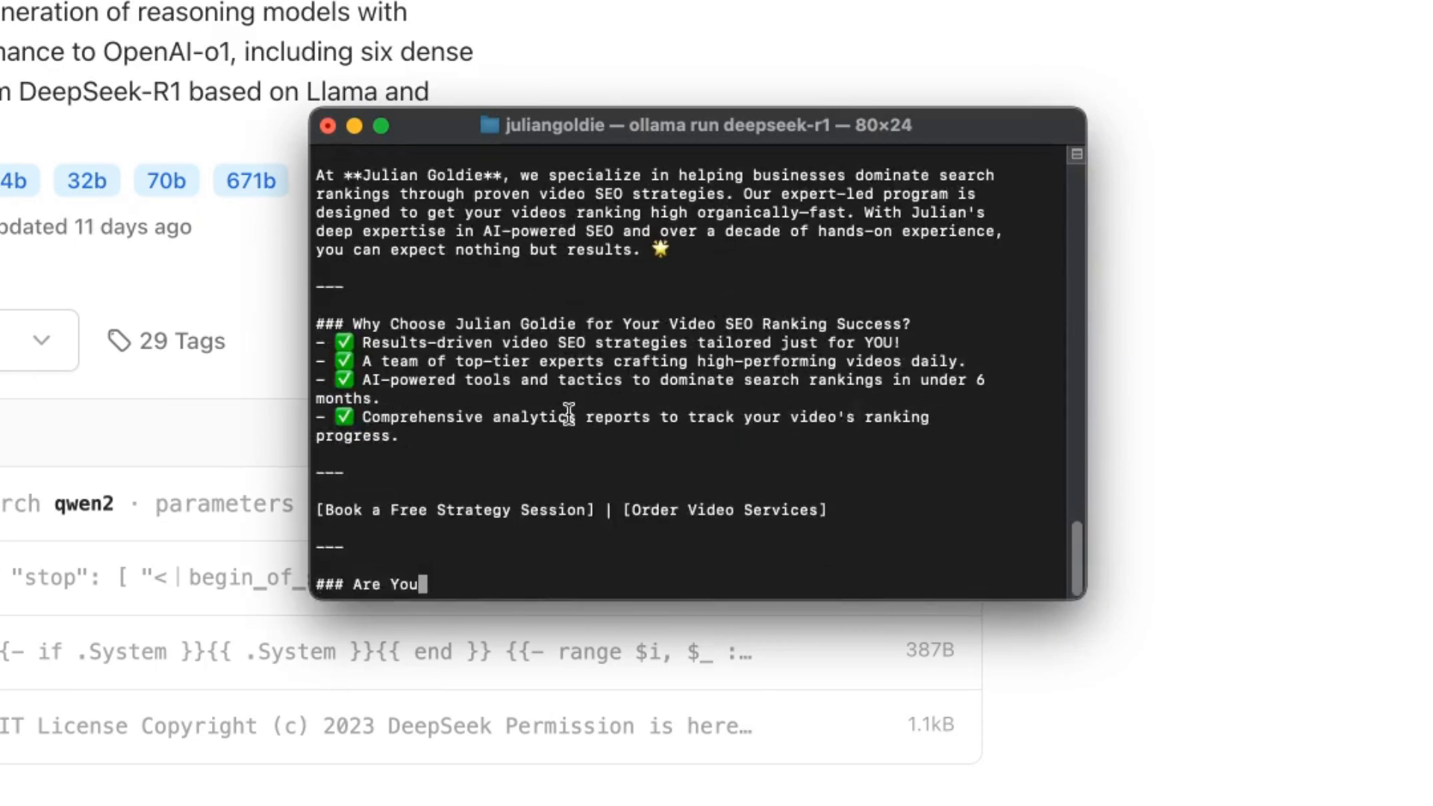
scroll(up, 3)
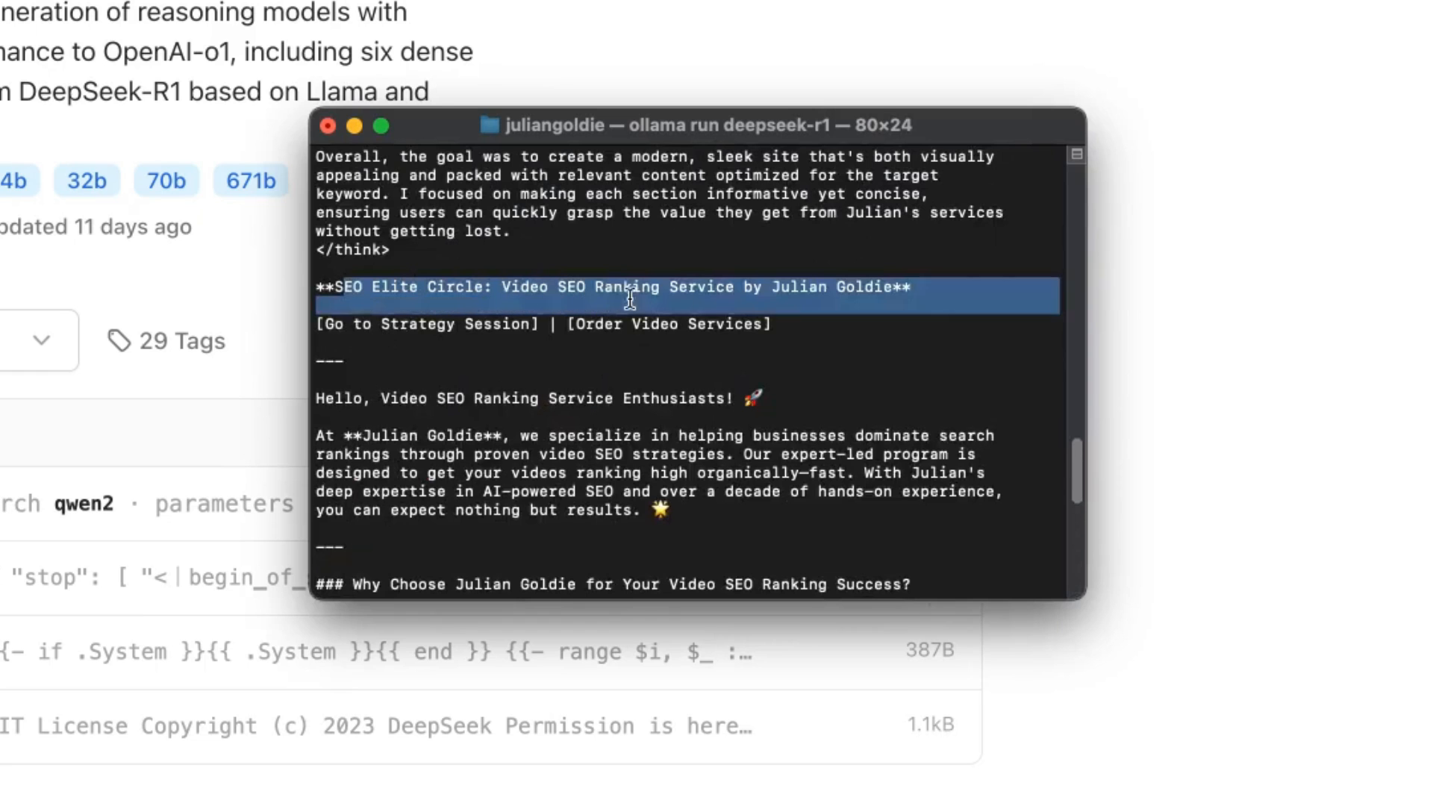
scroll(down, 3)
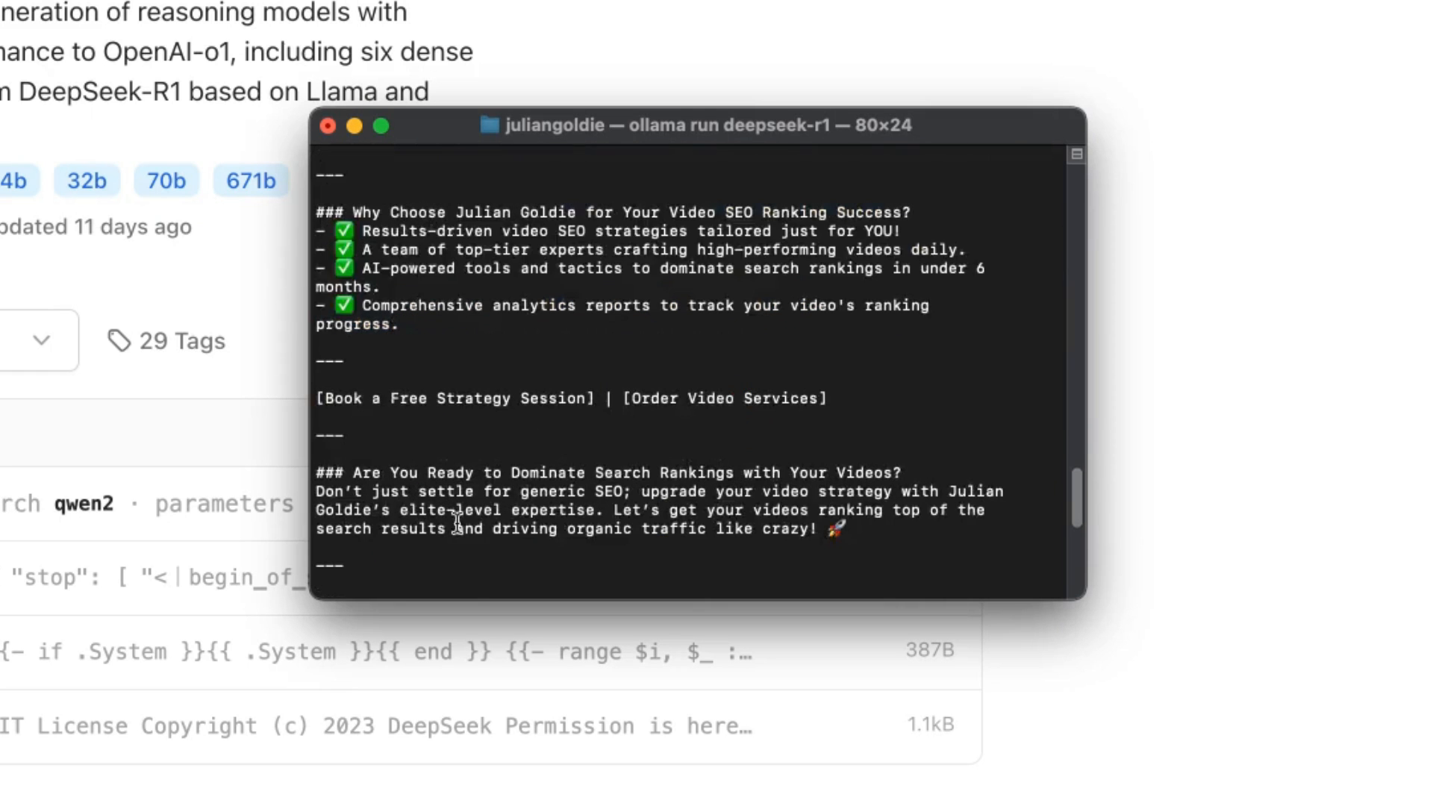
click(327, 125)
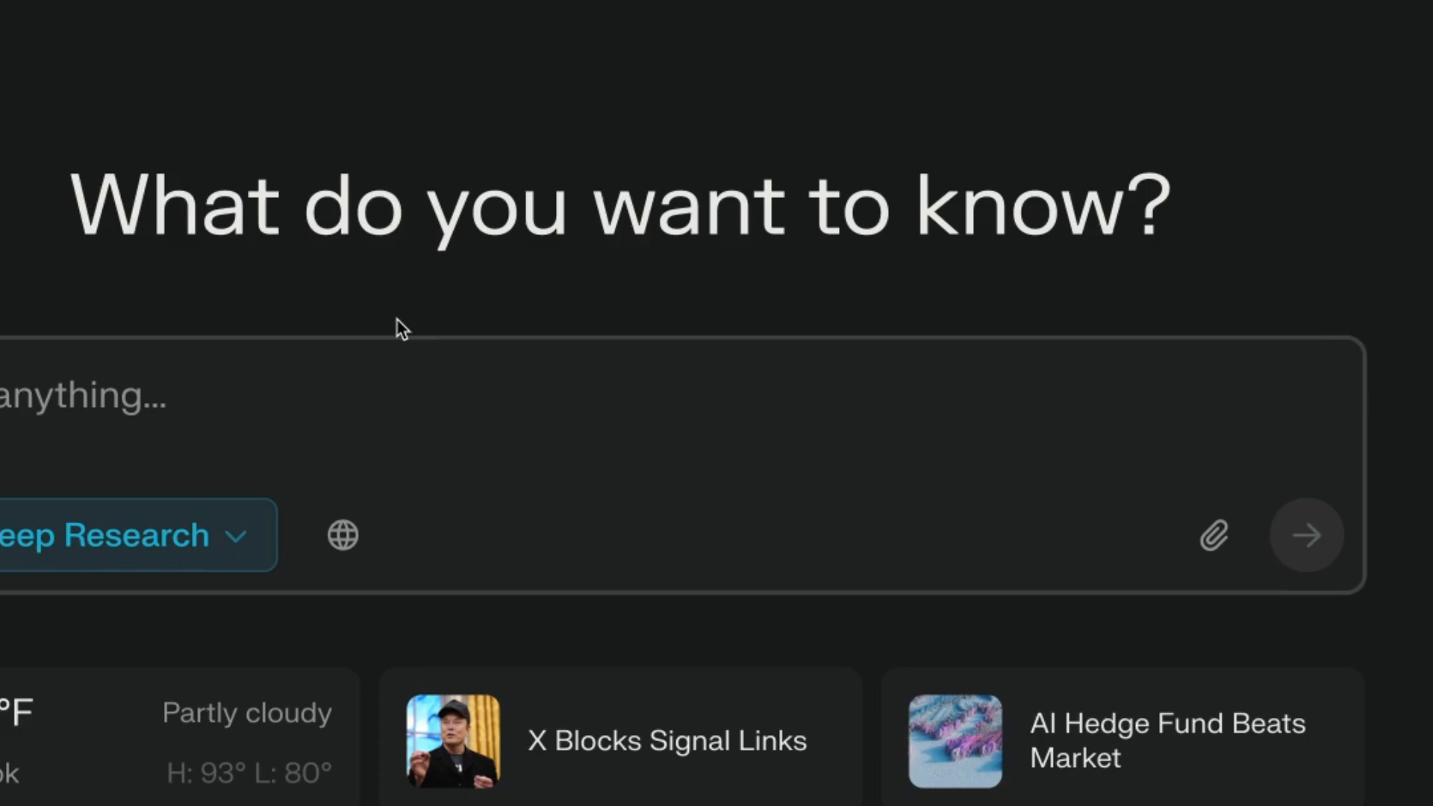
Switch Perplexity to Reasoning with R1 and send the video SEO website prompt.
click(105, 535)
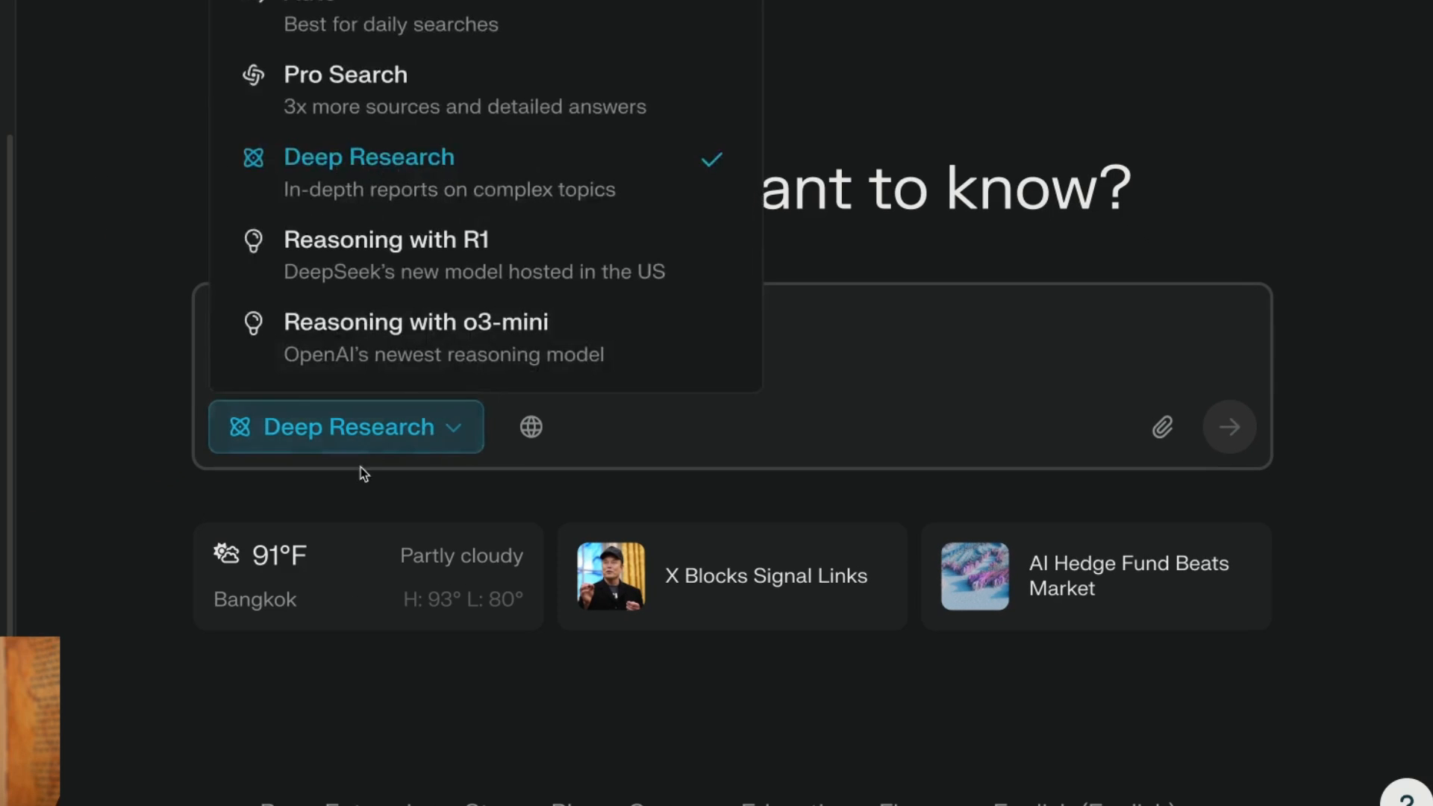
click(385, 239)
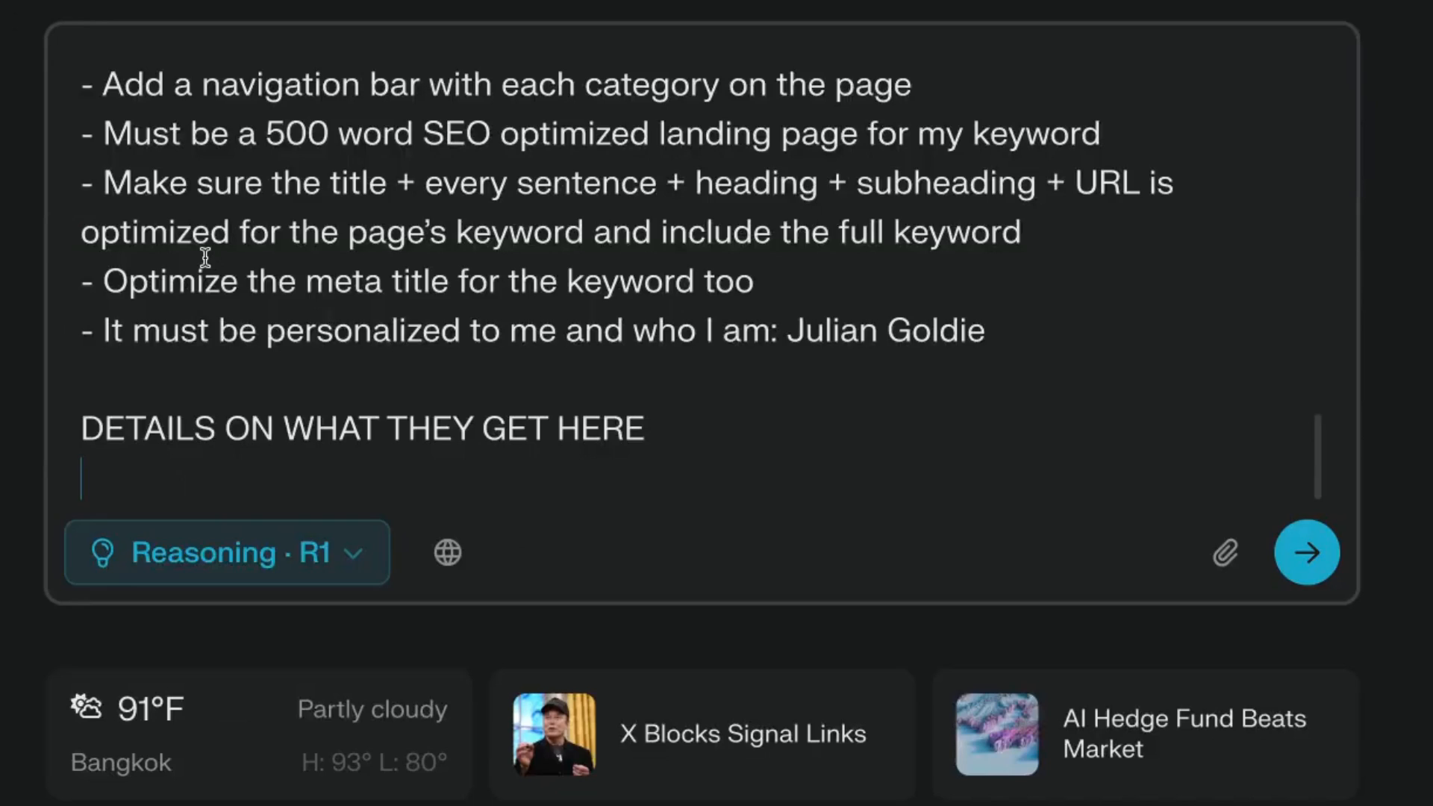
click(1309, 551)
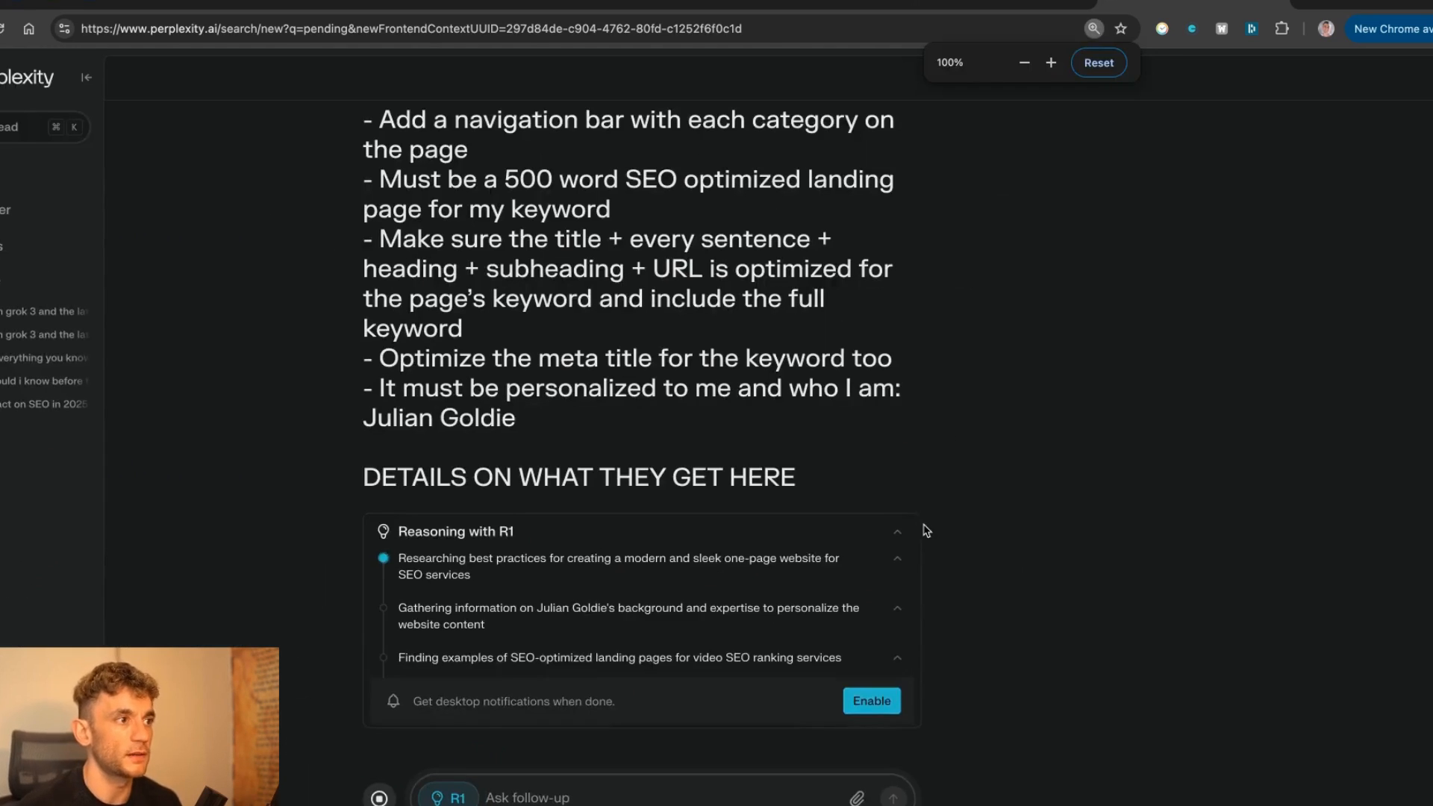
Scroll through Perplexity's markdown video SEO landing page answer.
scroll(down, 3)
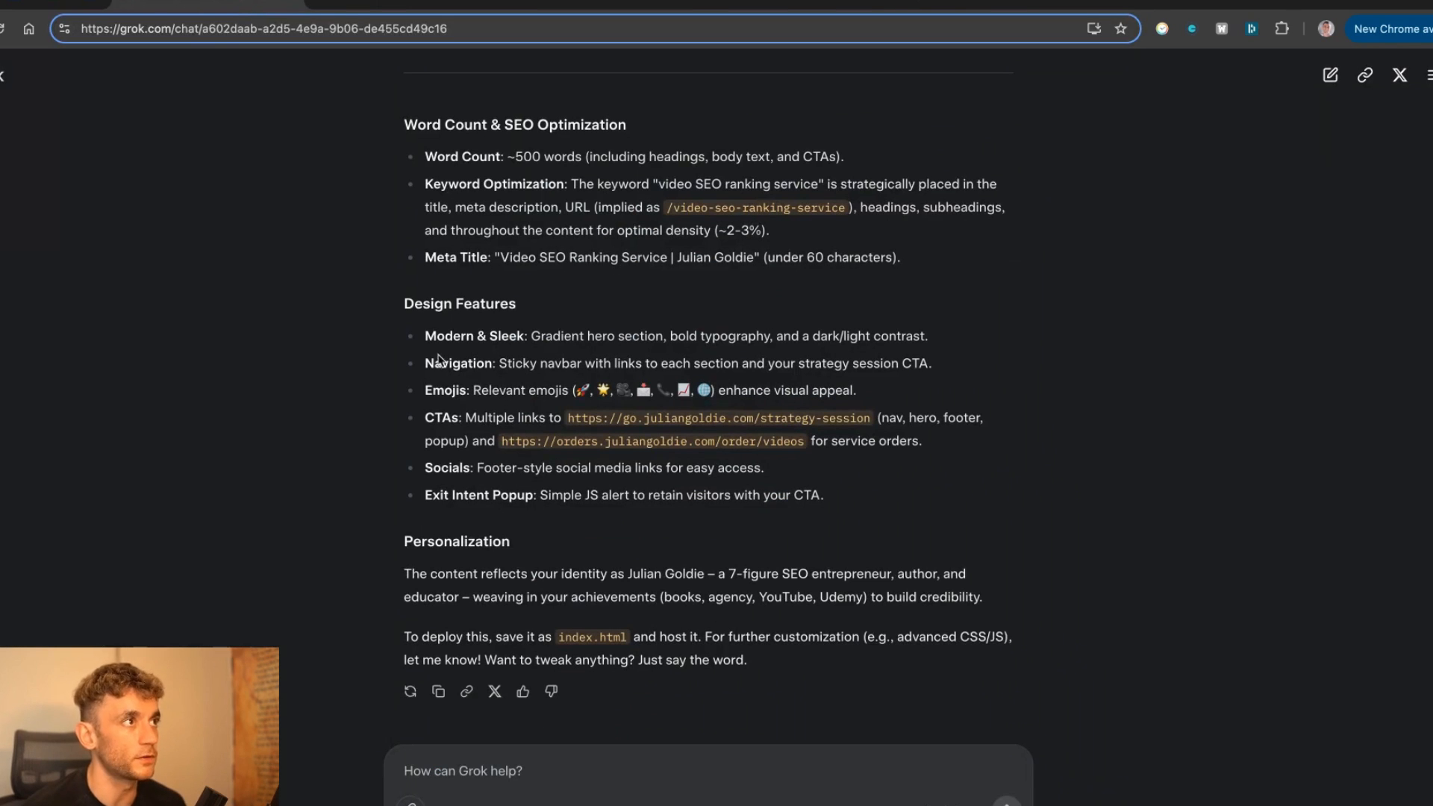
mouse_move(1095, 18)
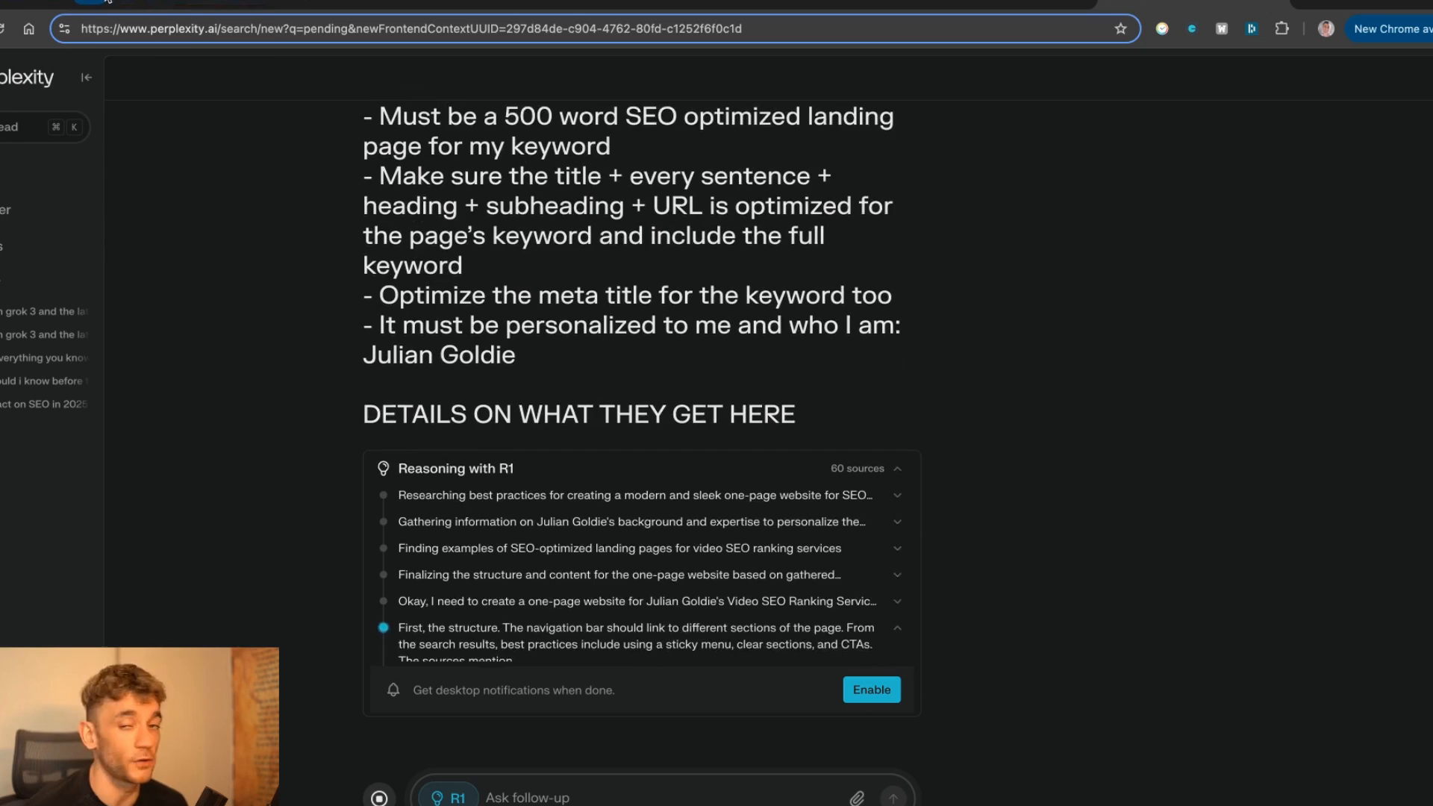
scroll(up, 3)
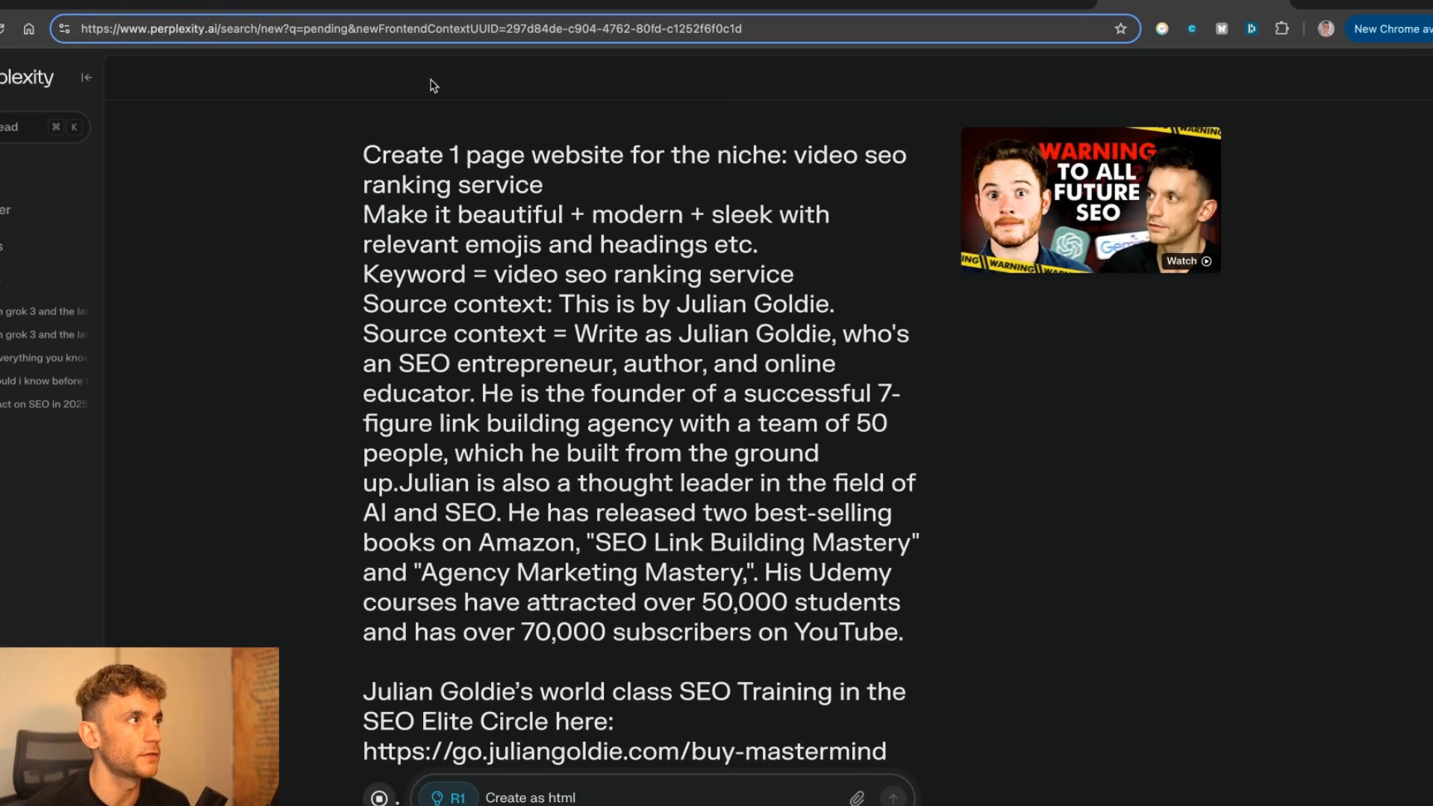
scroll(down, 3)
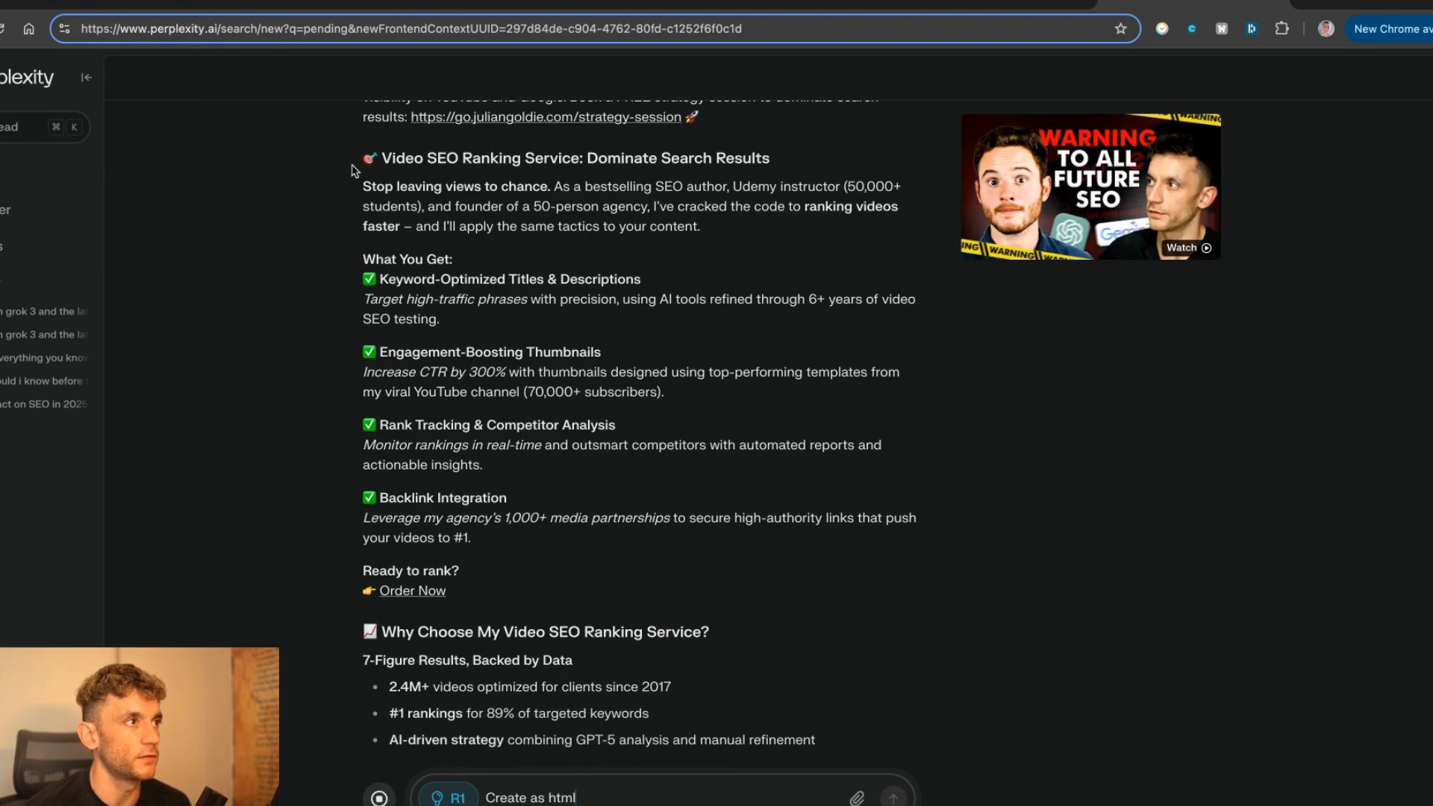
scroll(down, 3)
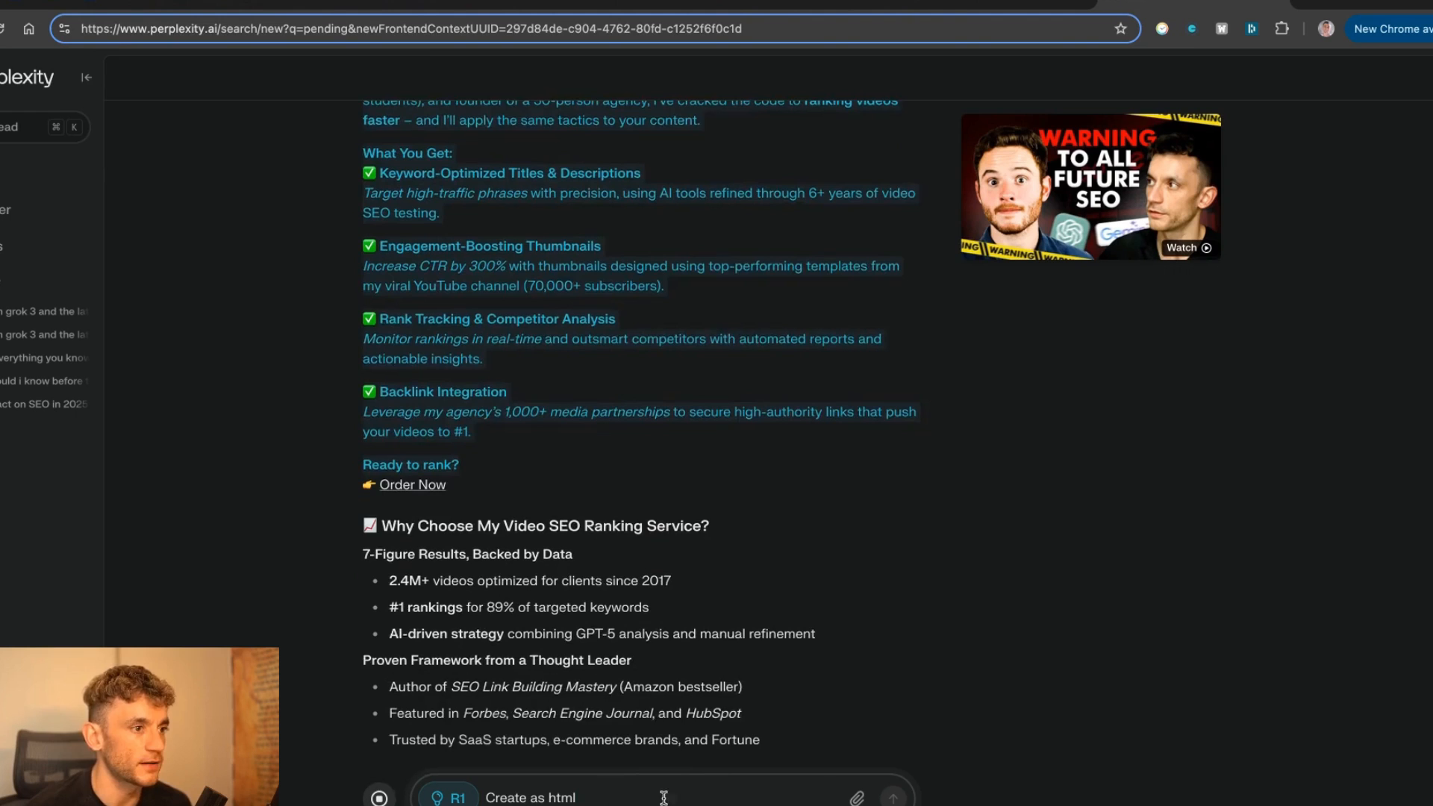
scroll(down, 3)
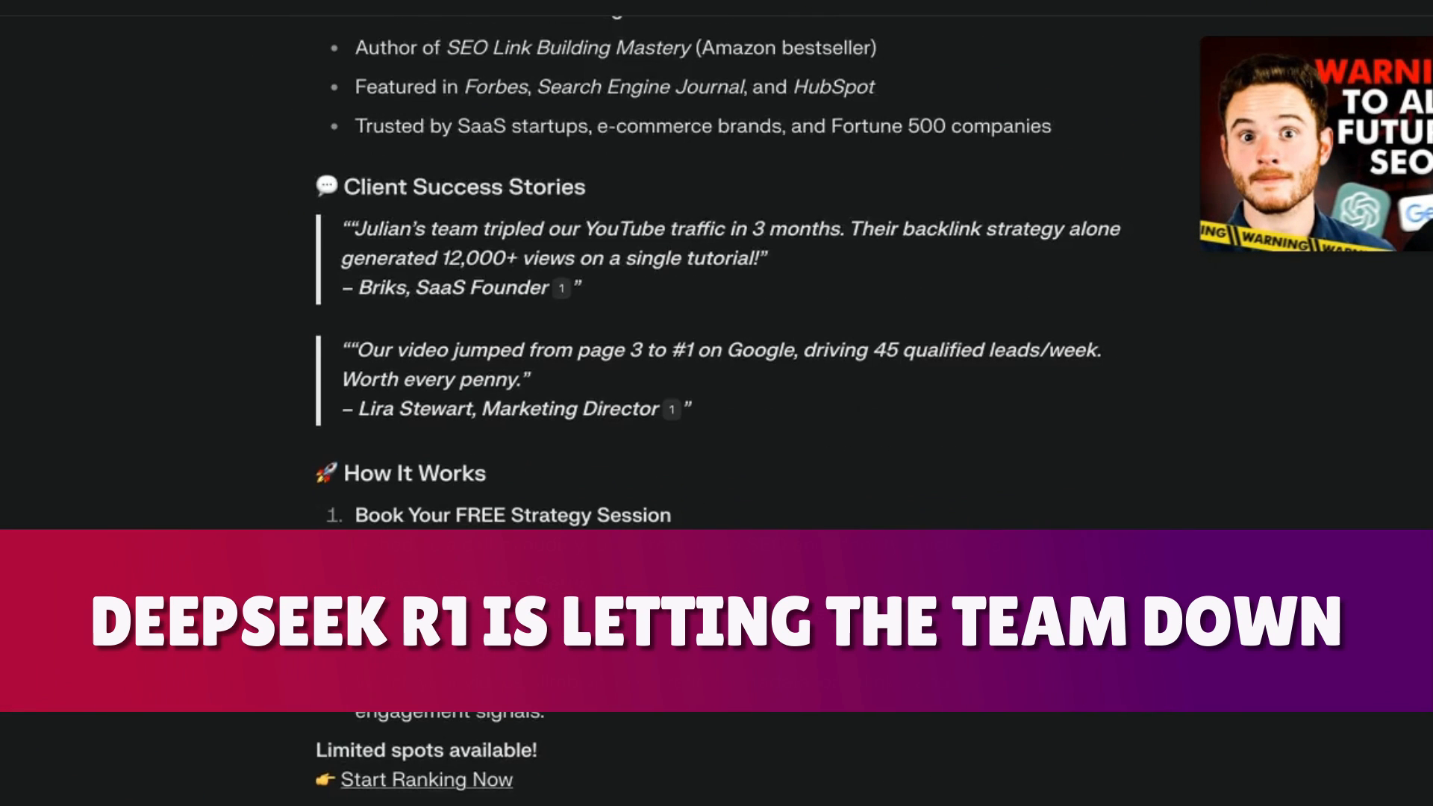
scroll(down, 3)
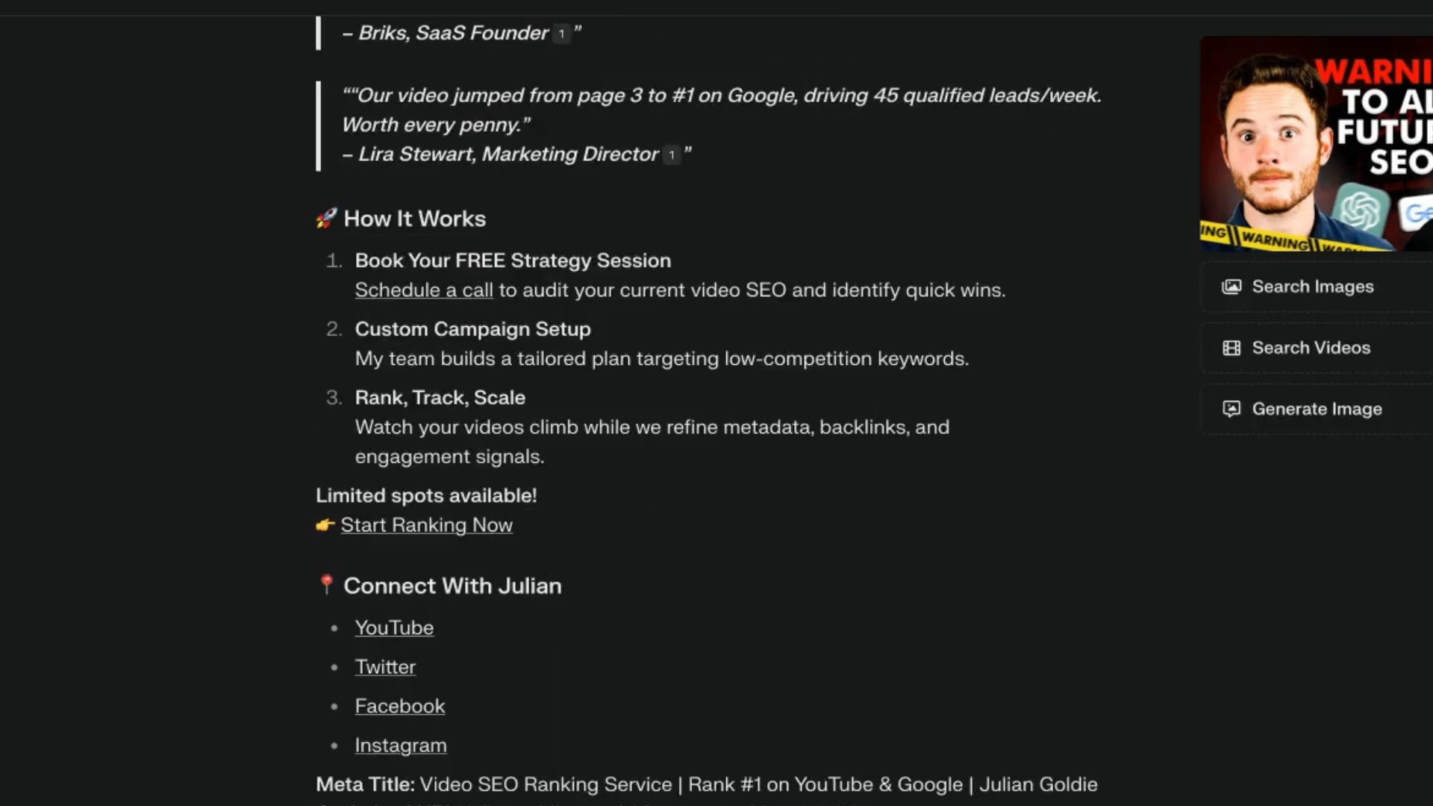
scroll(down, 3)
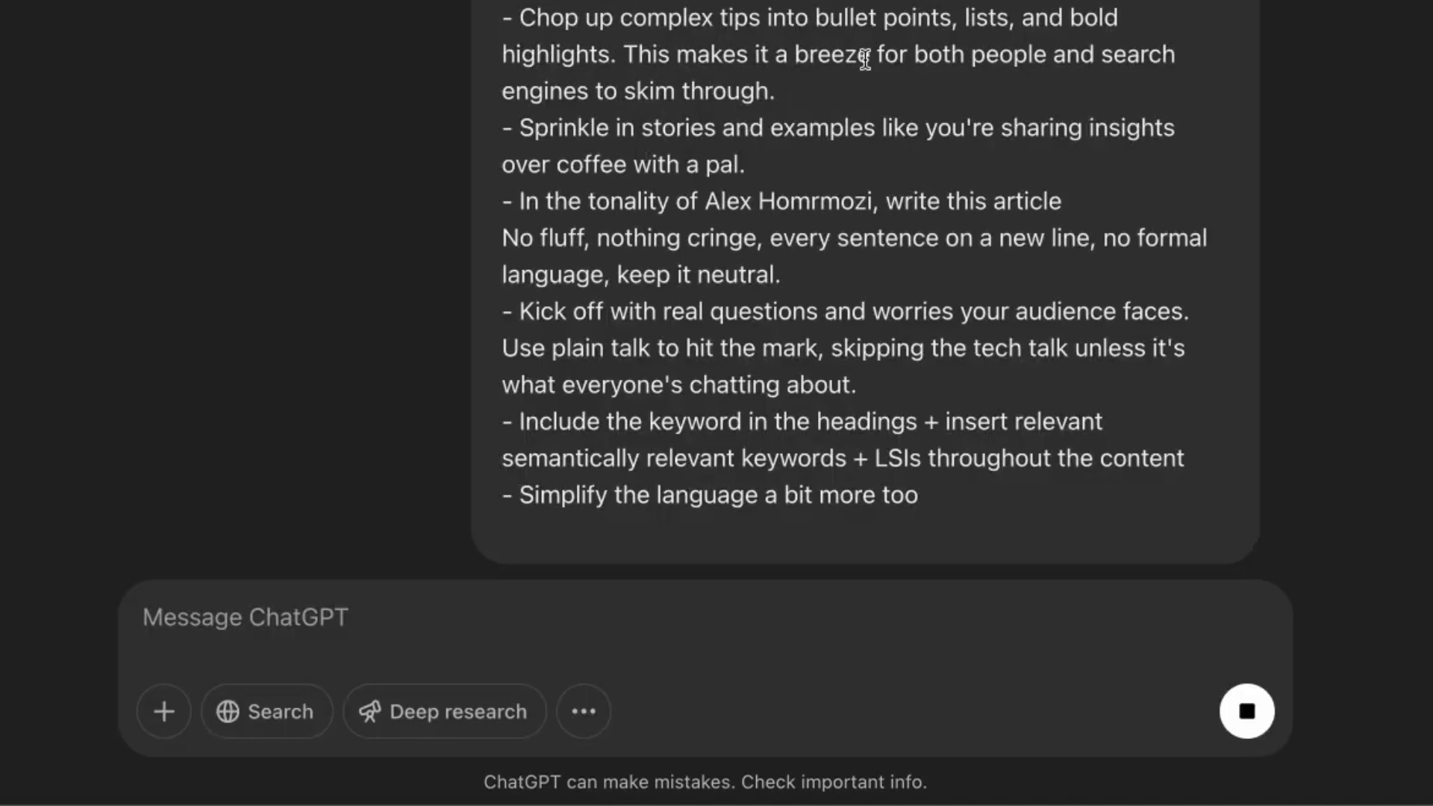
Send the plain, no-fluff Grok 3 AI SEO article prompt to ChatGPT and watch the canvas fill in.
click(1247, 711)
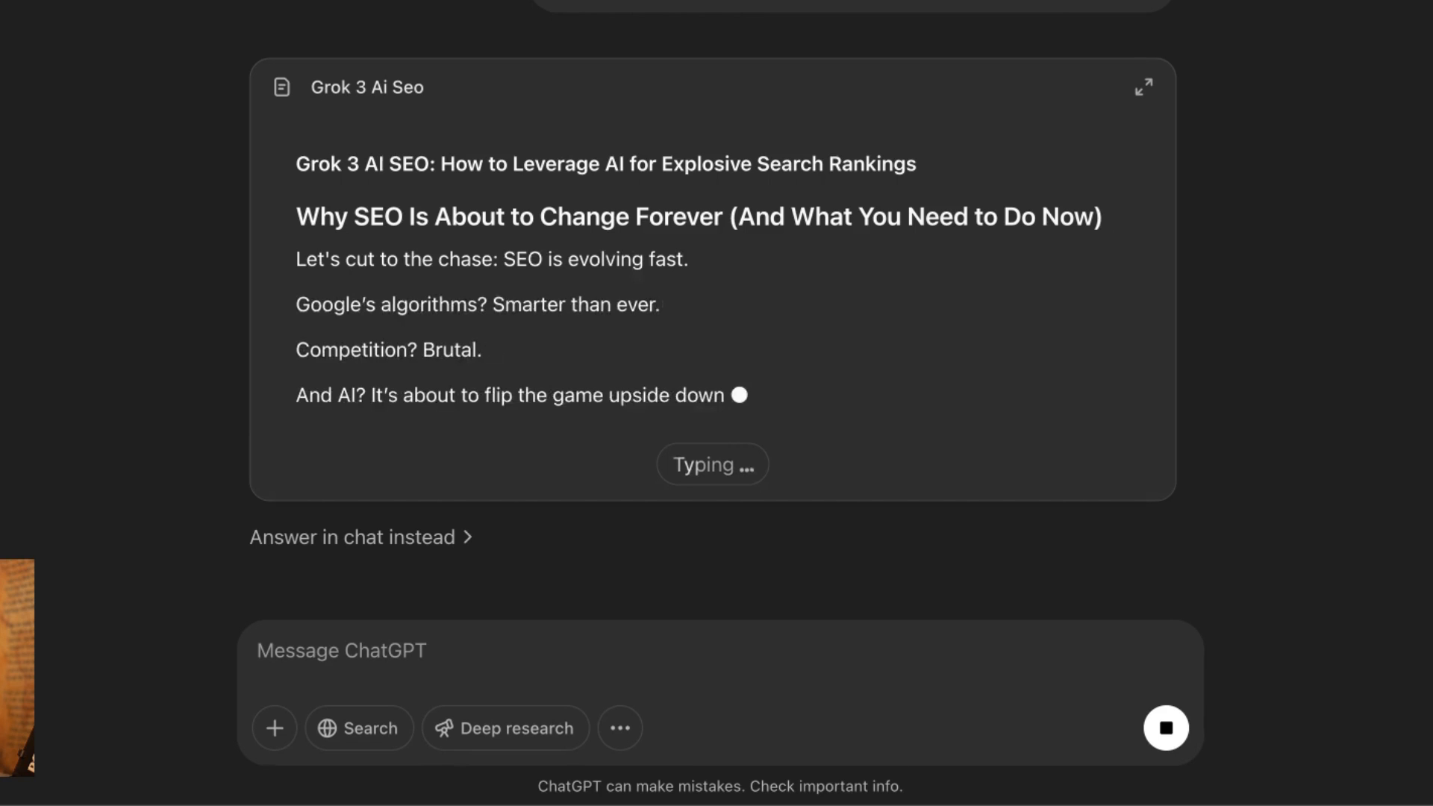
click(1143, 86)
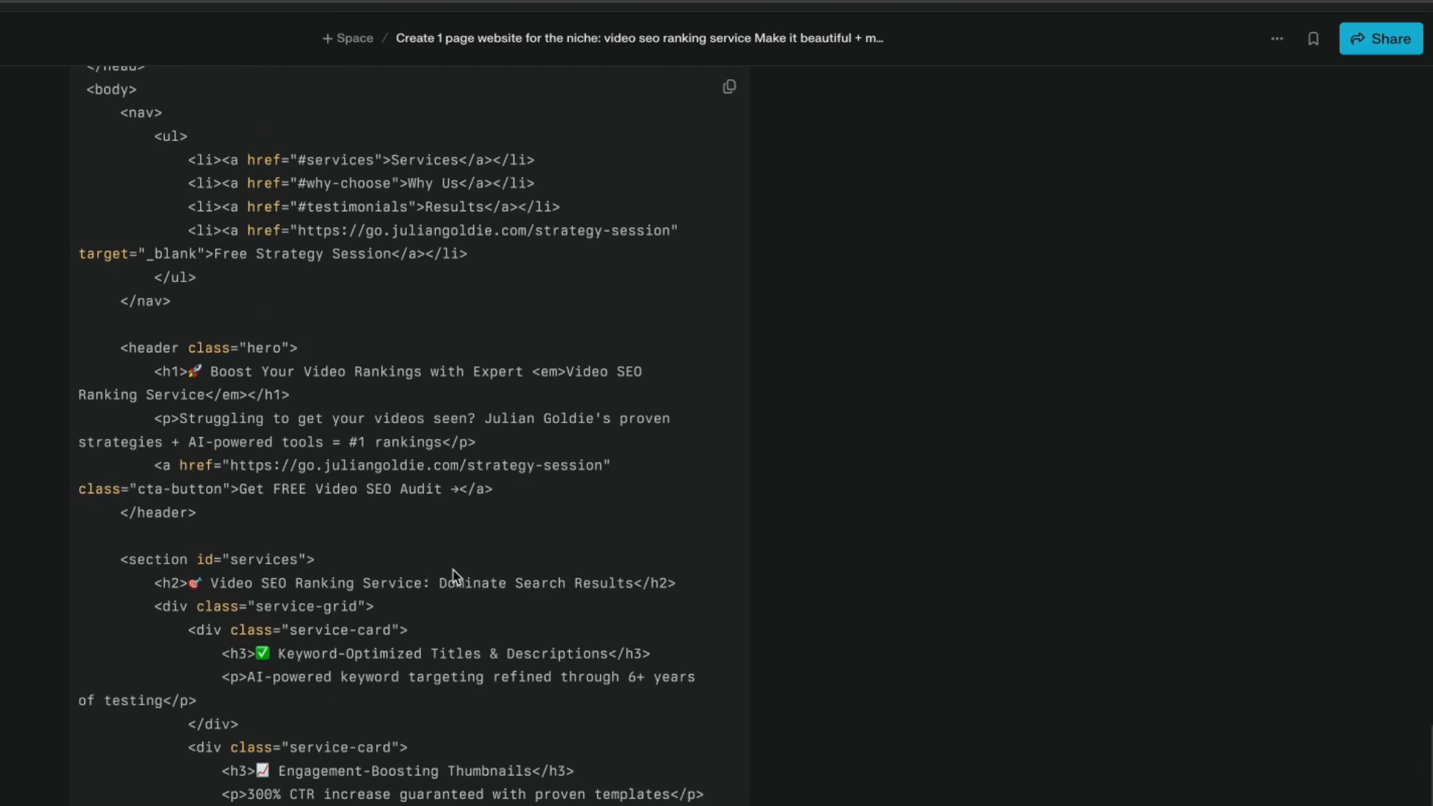
Scroll through Perplexity's returned HTML code block for the video SEO landing page.
scroll(down, 3)
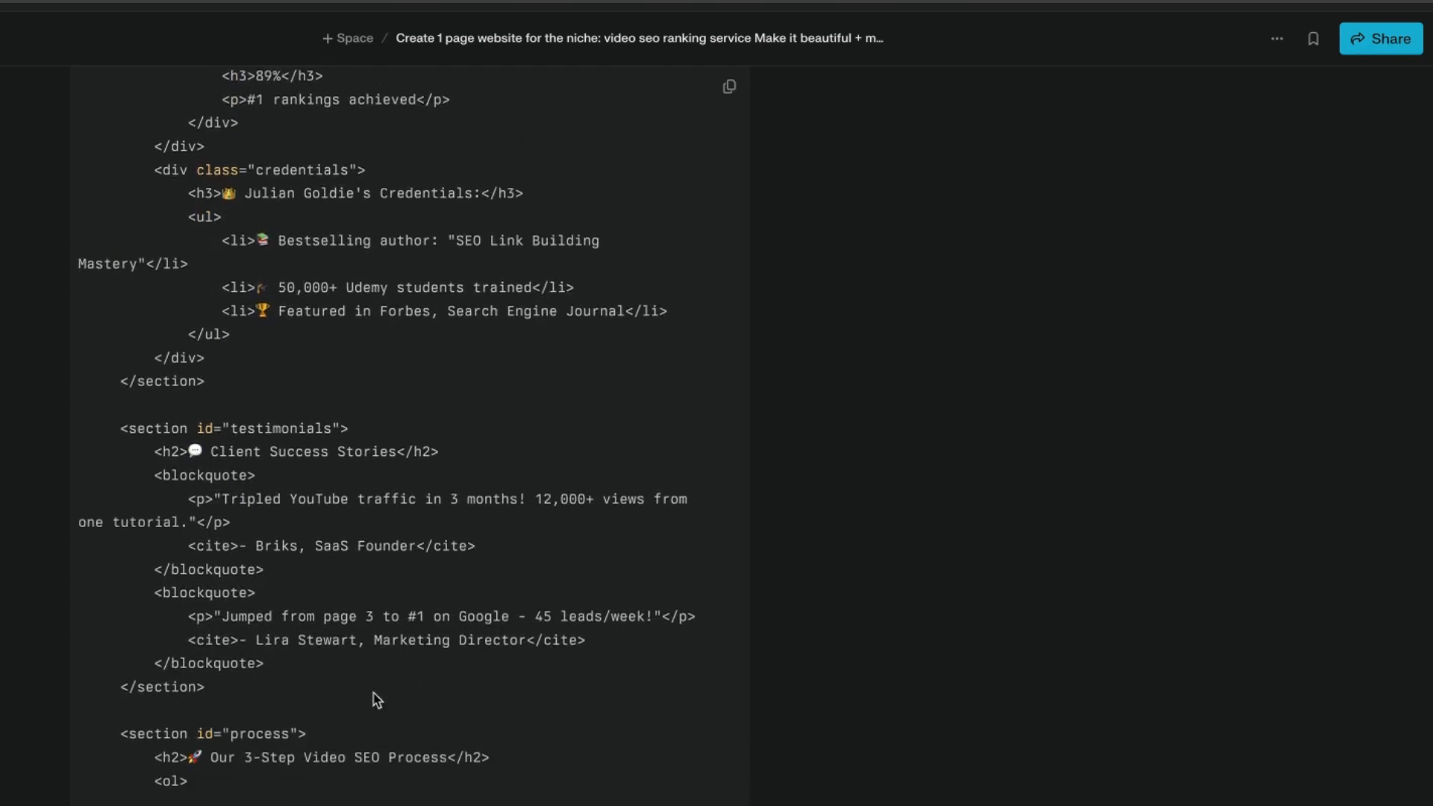
scroll(down, 3)
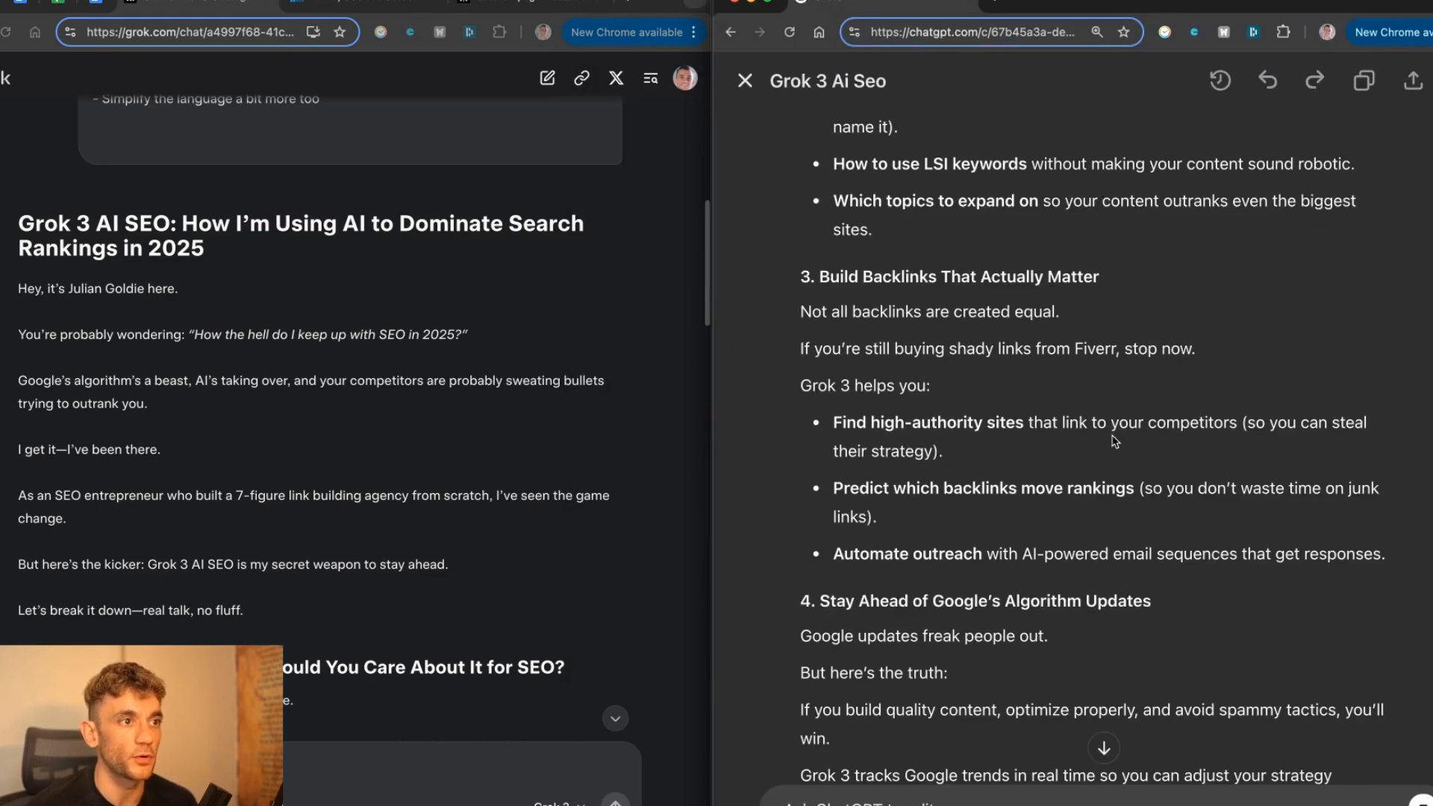
scroll(up, 3)
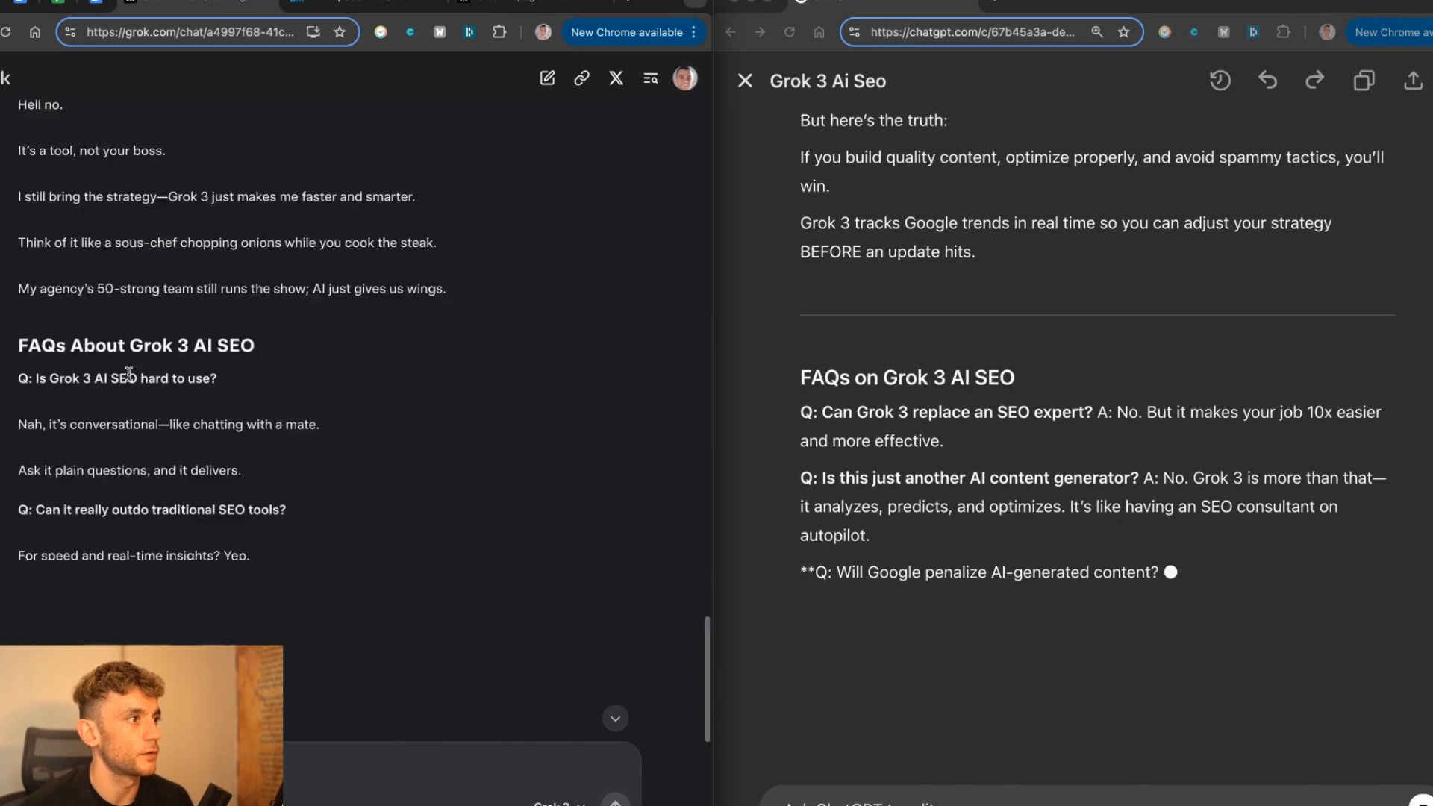
right_click(173, 457)
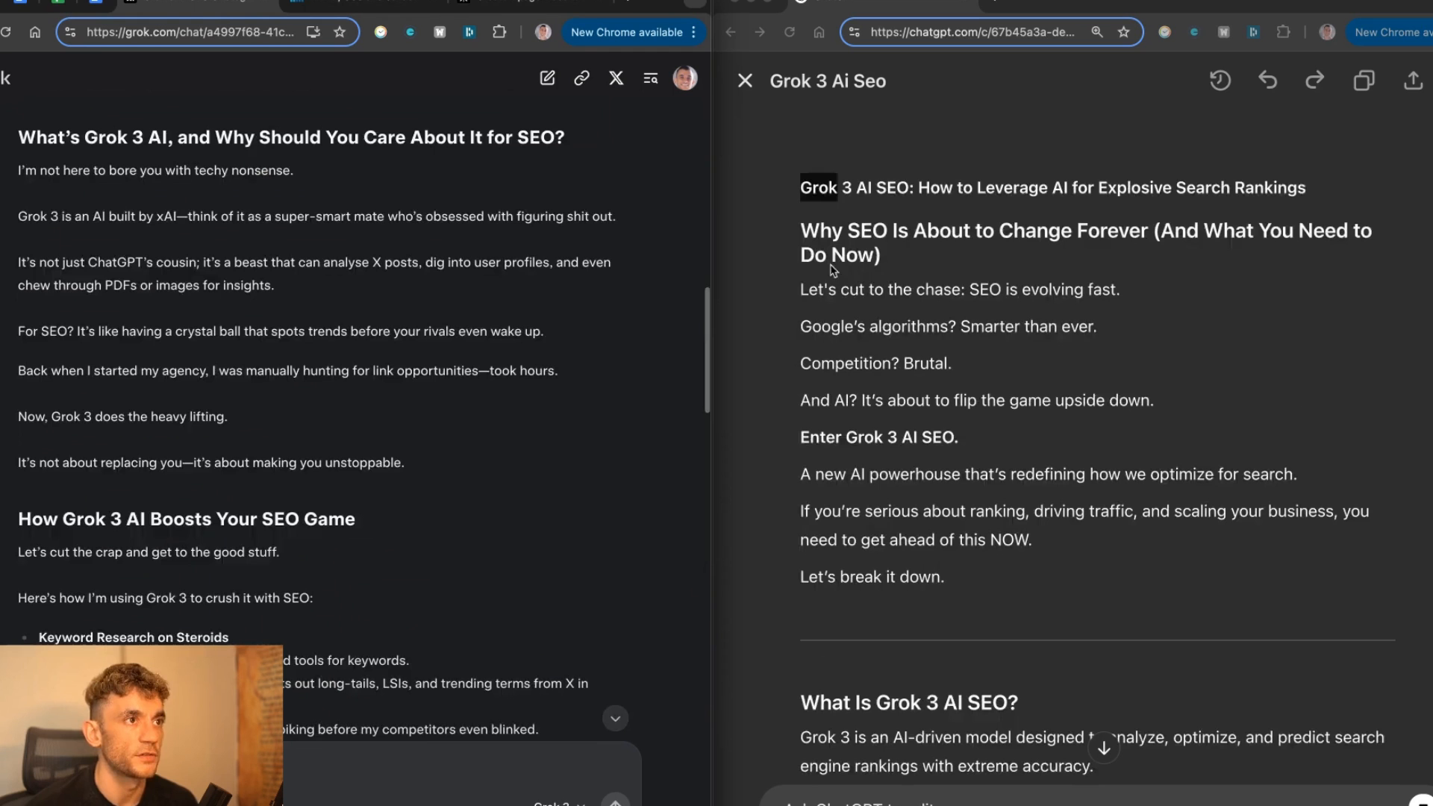
scroll(down, 3)
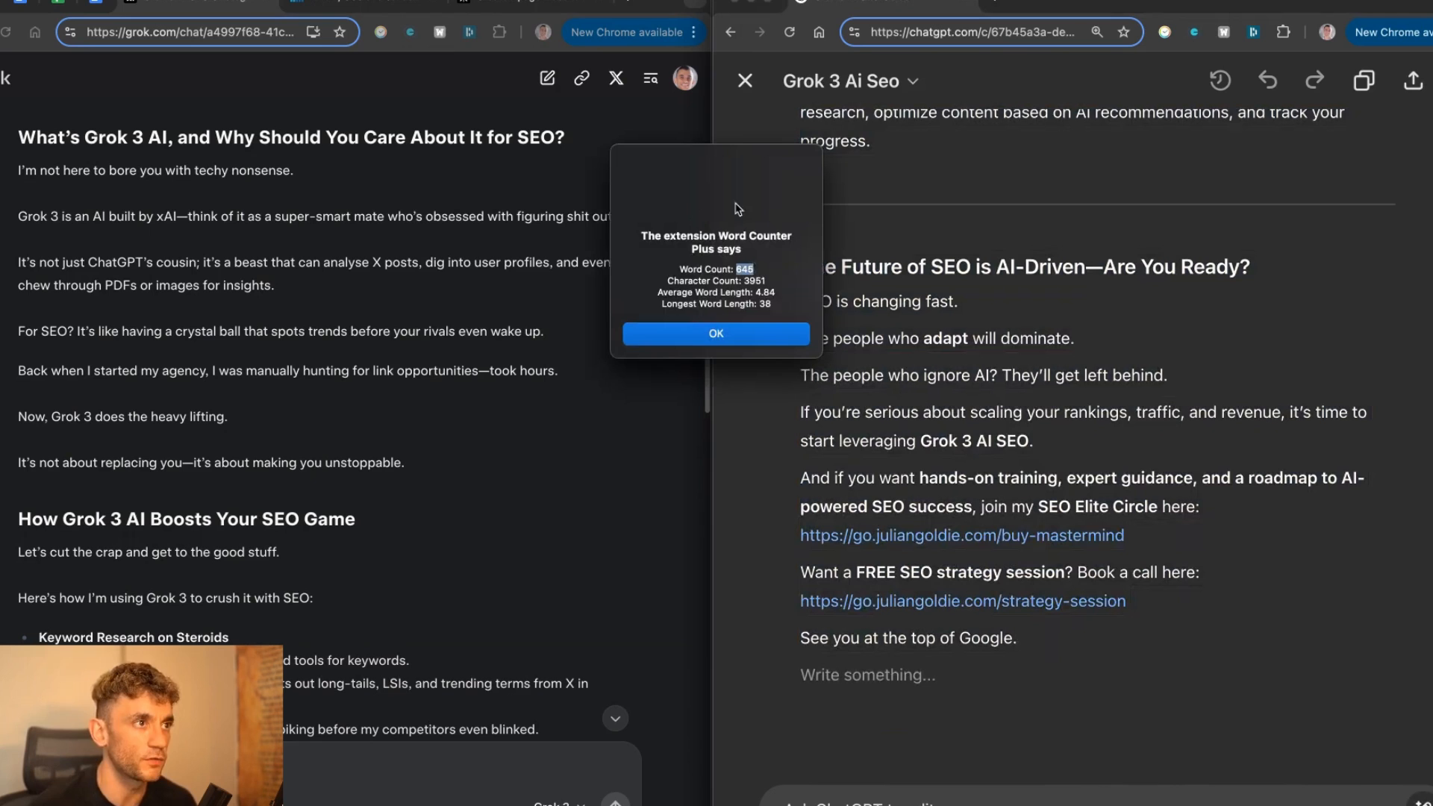
click(715, 333)
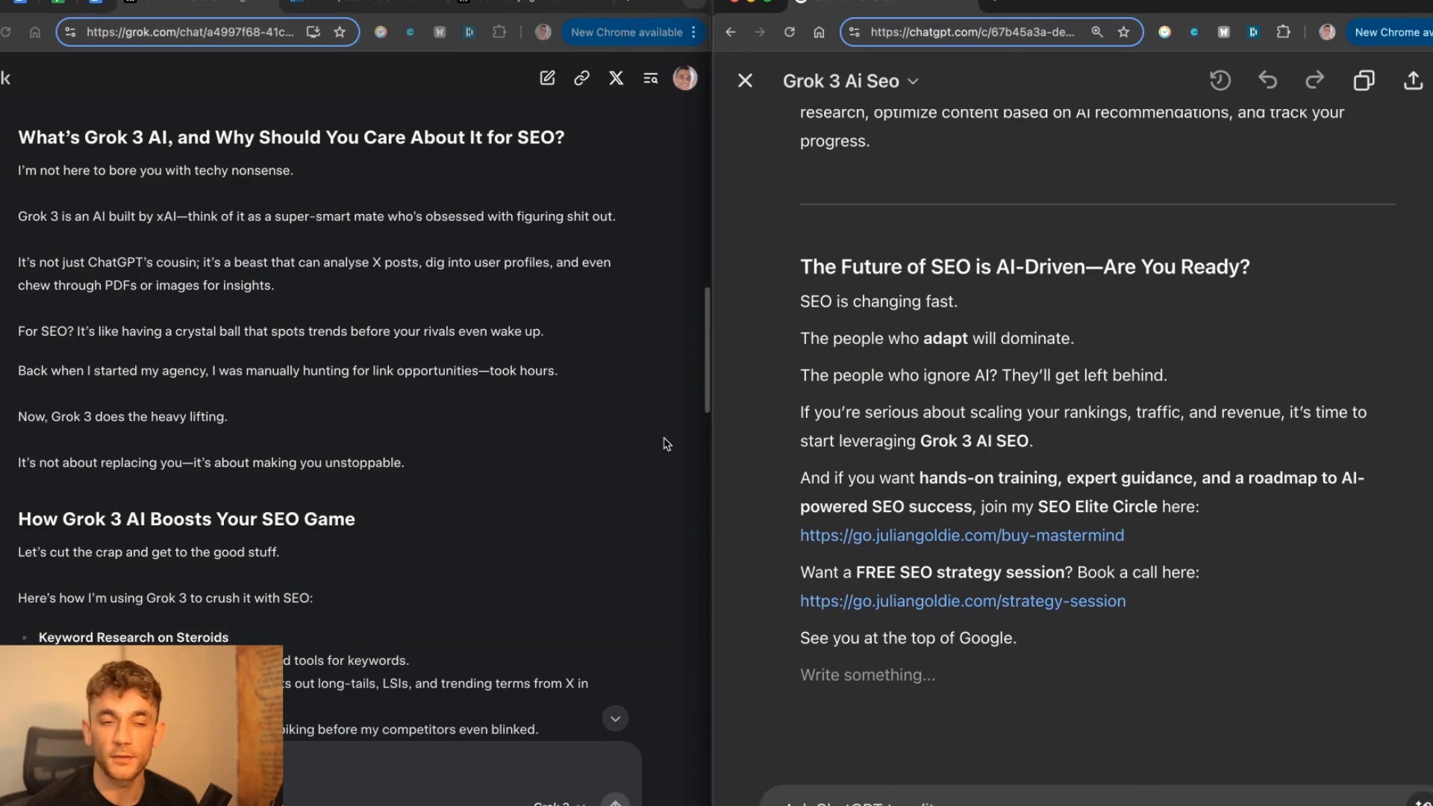
mouse_move(278, 442)
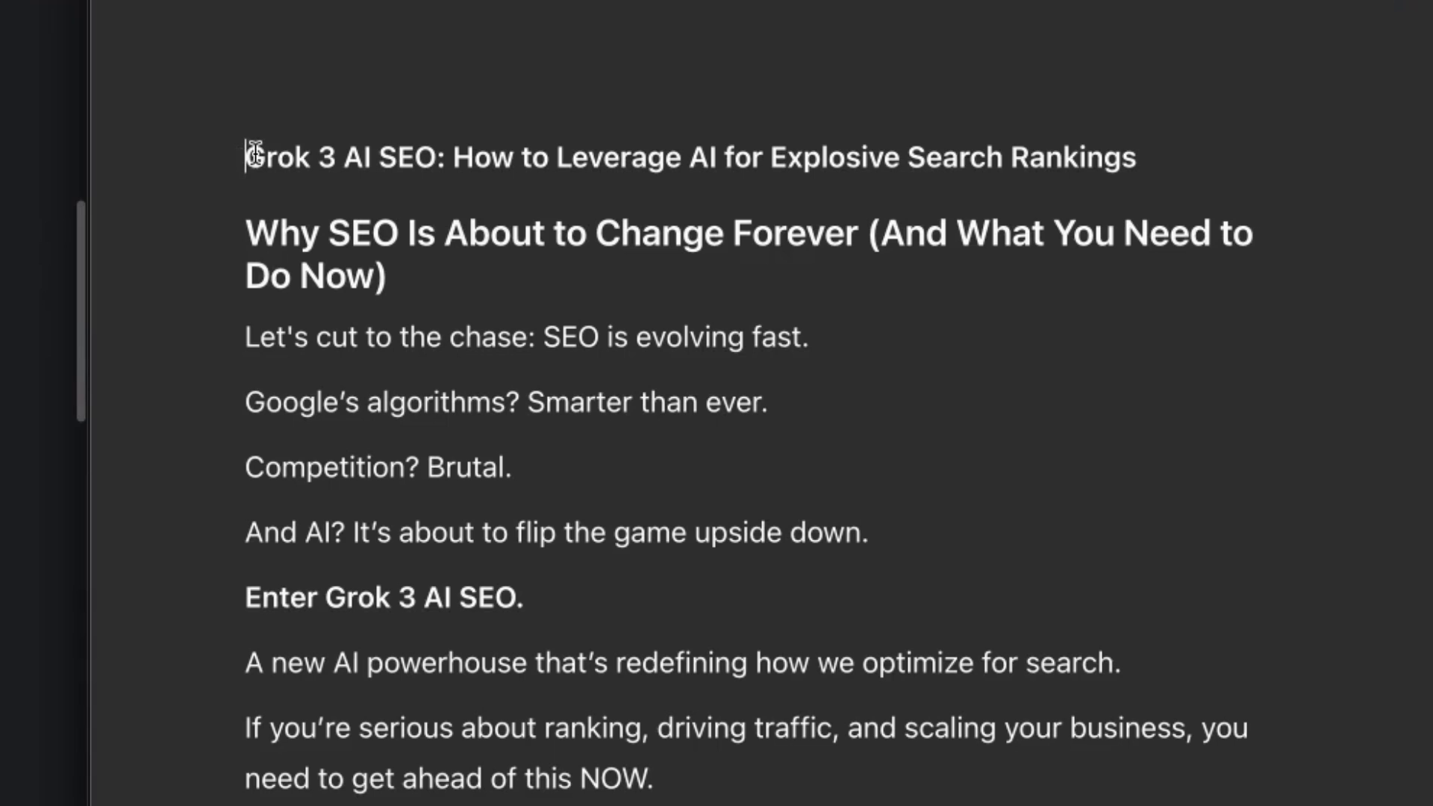
drag(250, 157, 563, 156)
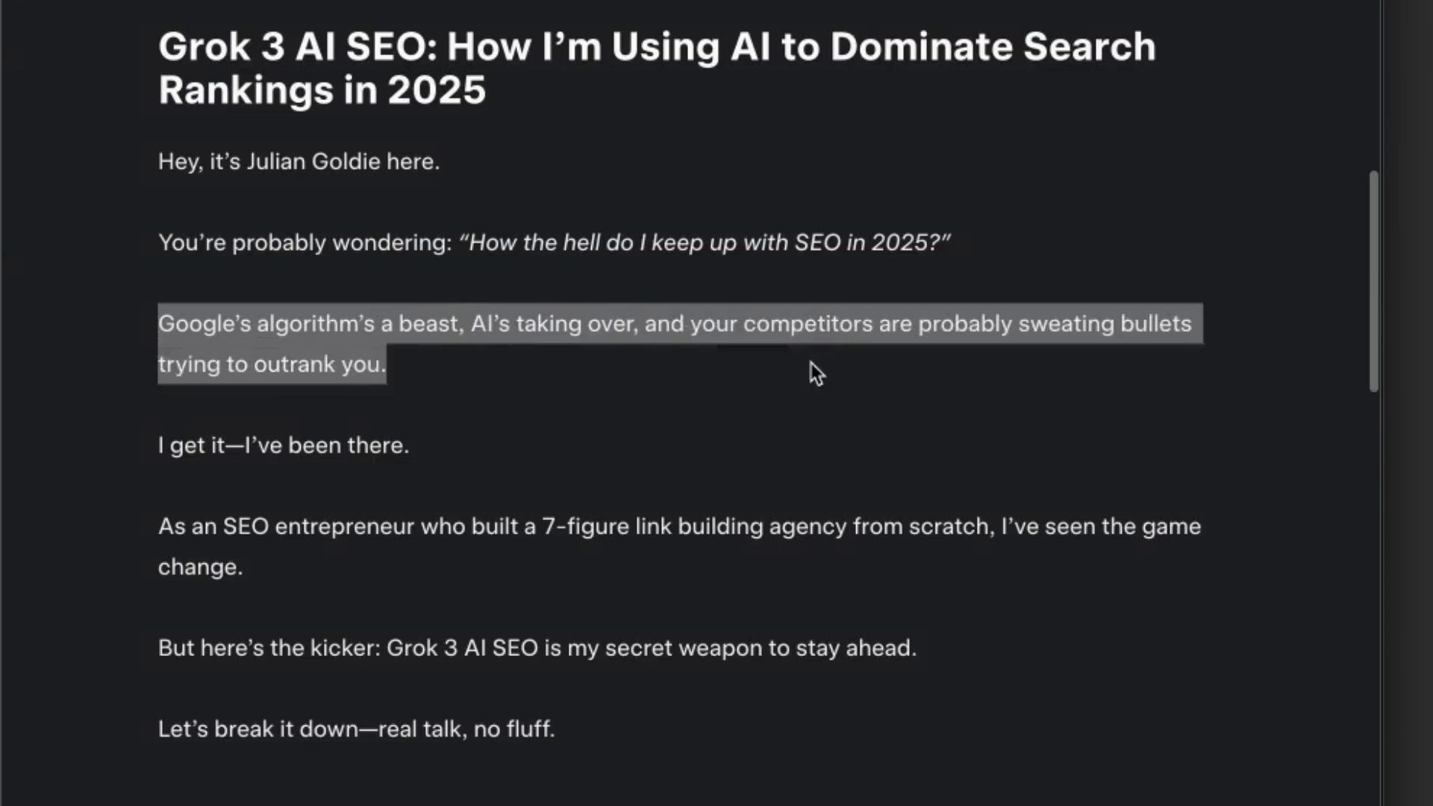
mouse_move(503, 364)
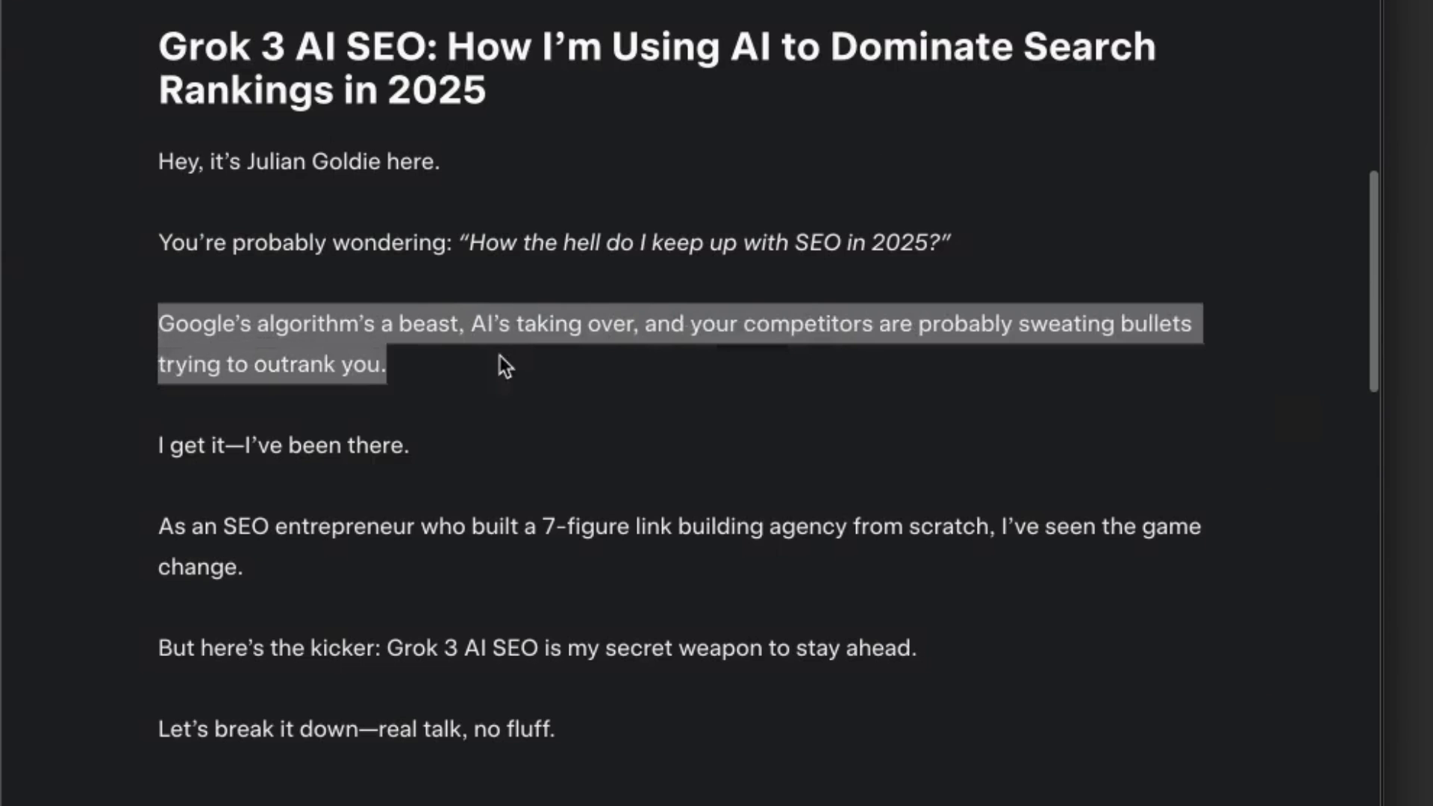
click(162, 161)
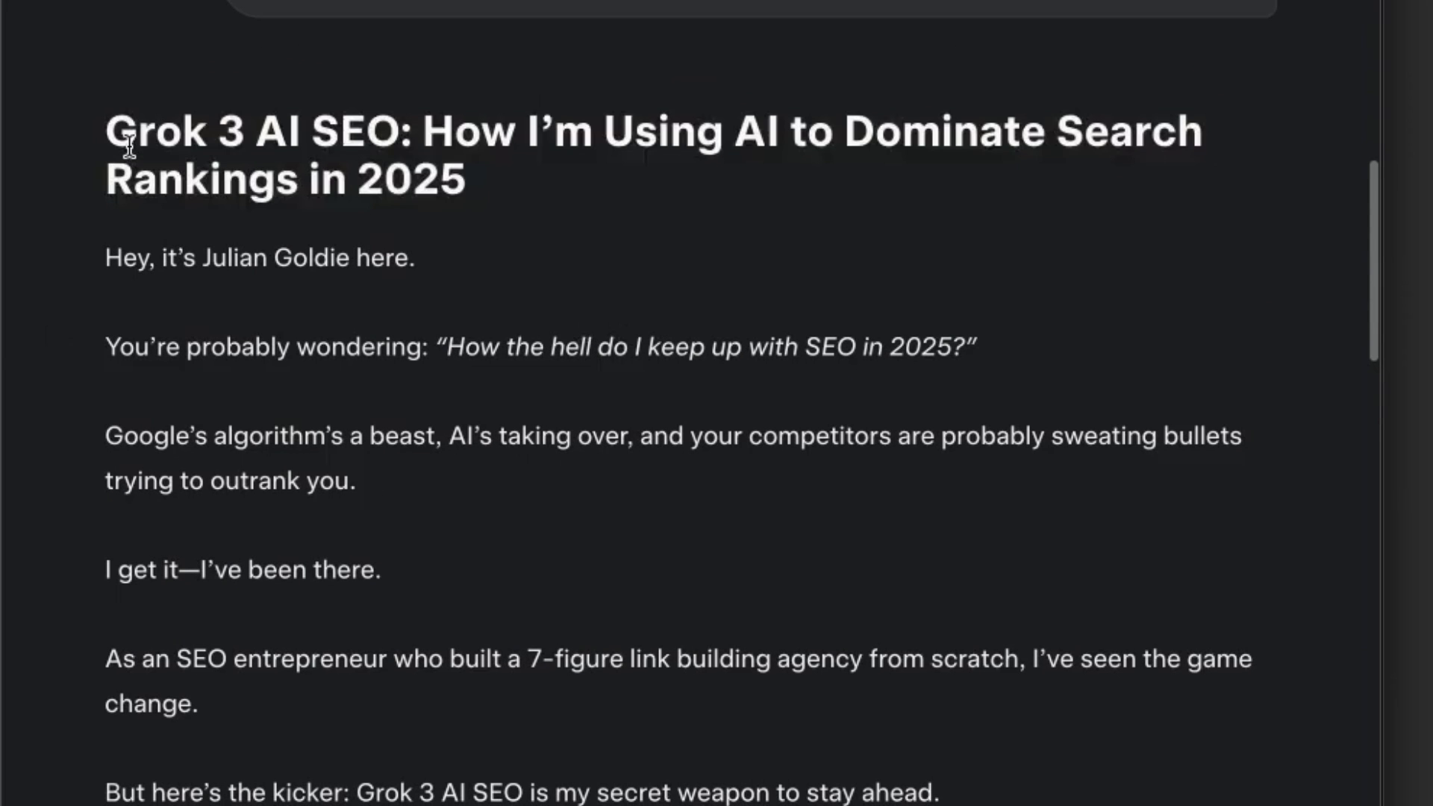
mouse_move(676, 502)
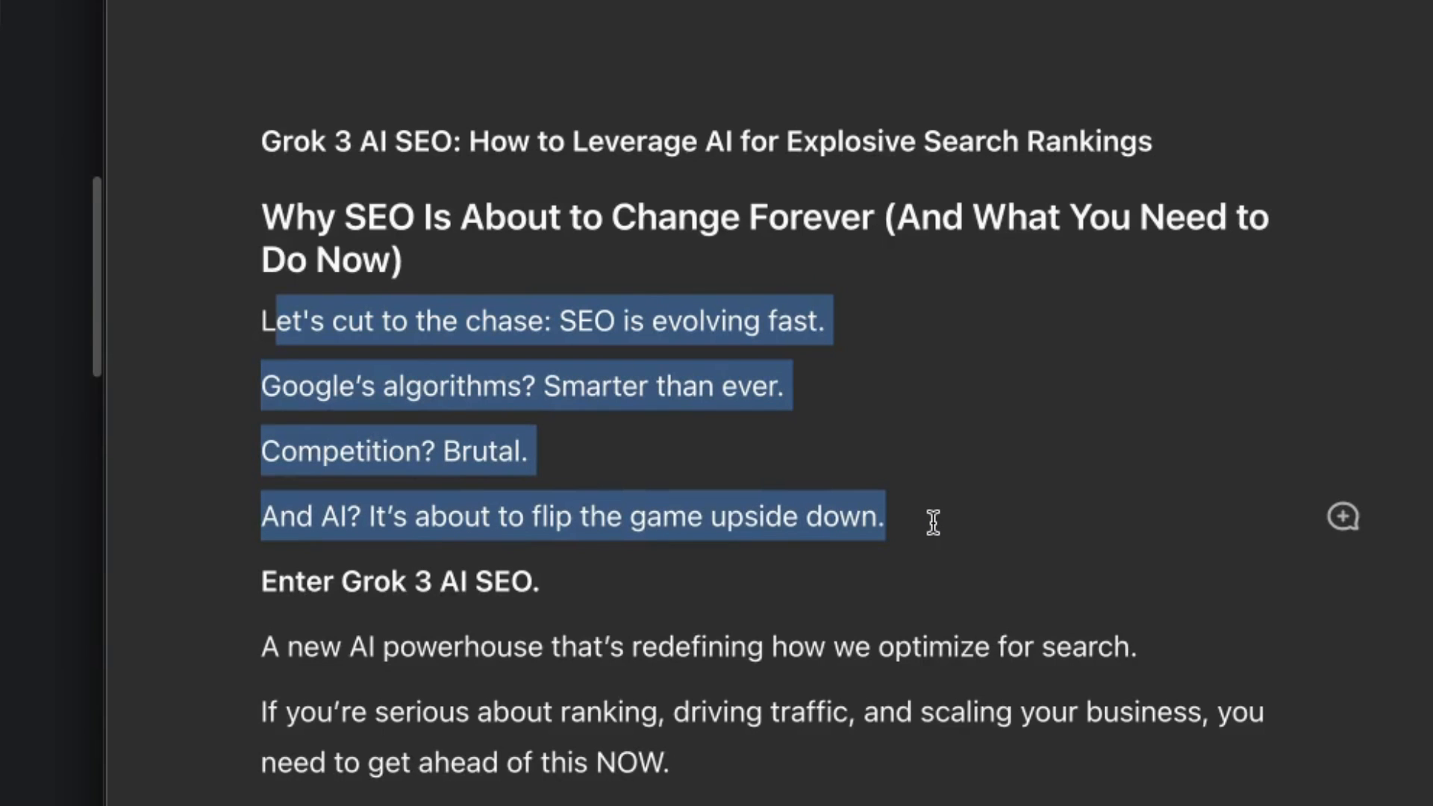
click(932, 523)
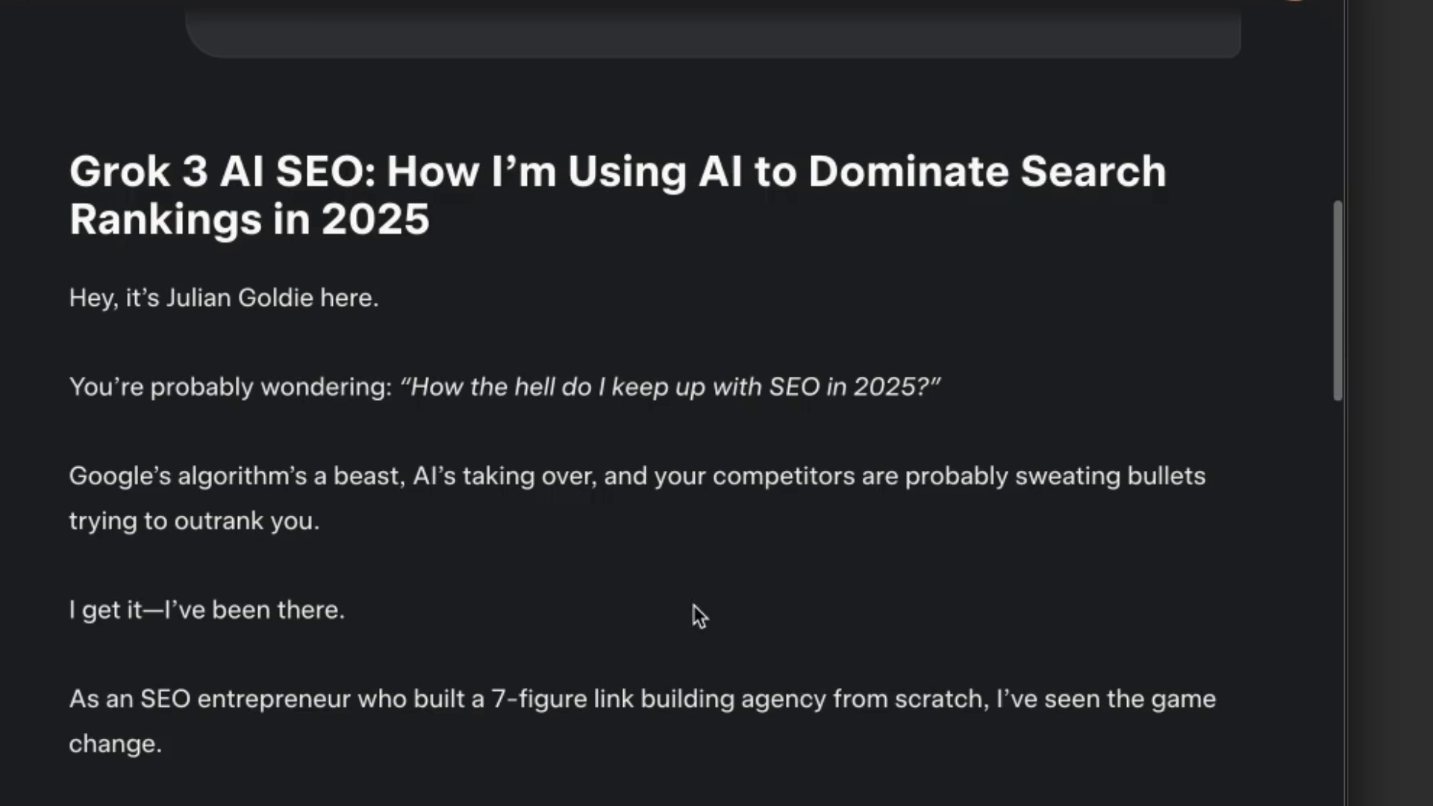
mouse_move(714, 612)
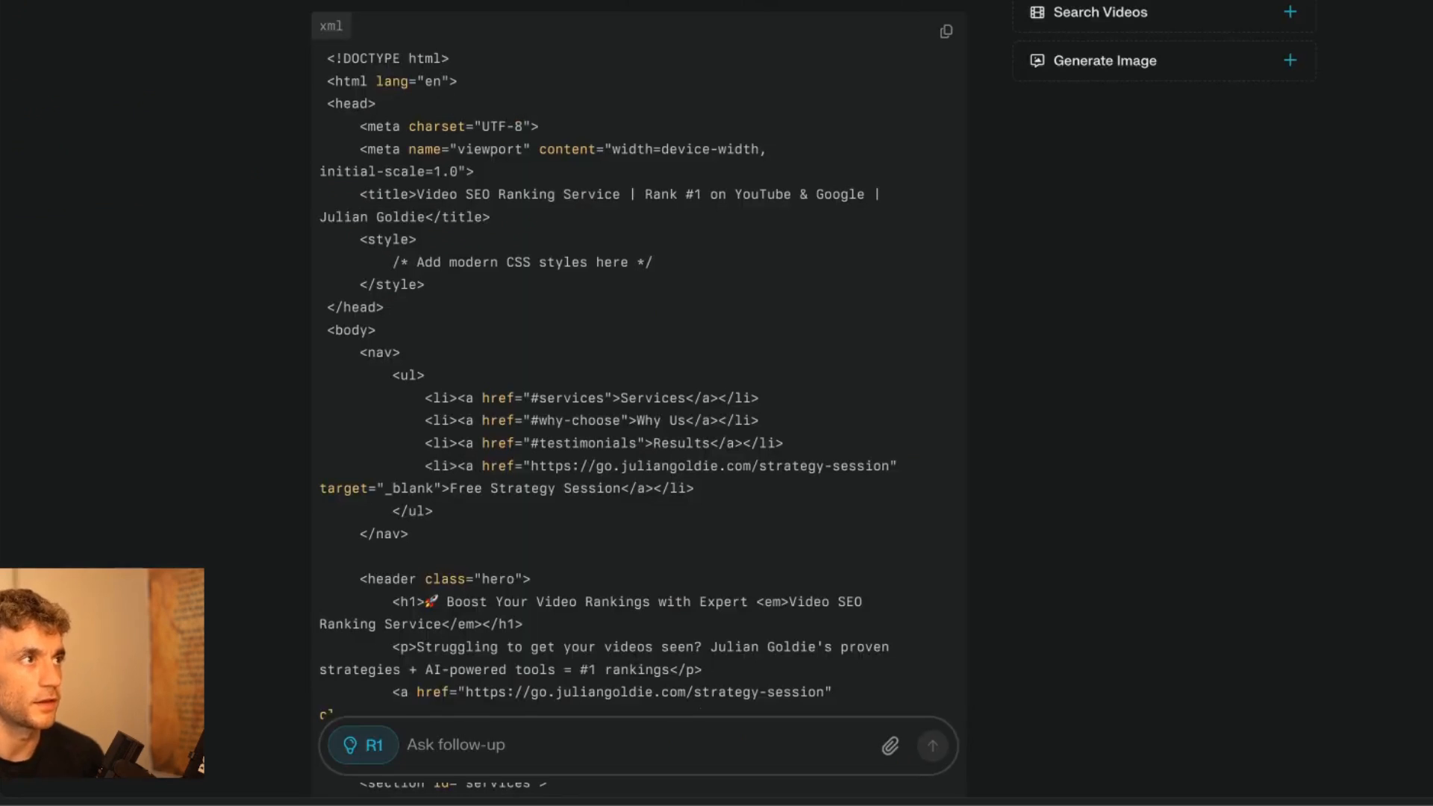
Review Perplexity's HTML output, Key Features and next steps, then show the Space Invaders prompt.
scroll(down, 3)
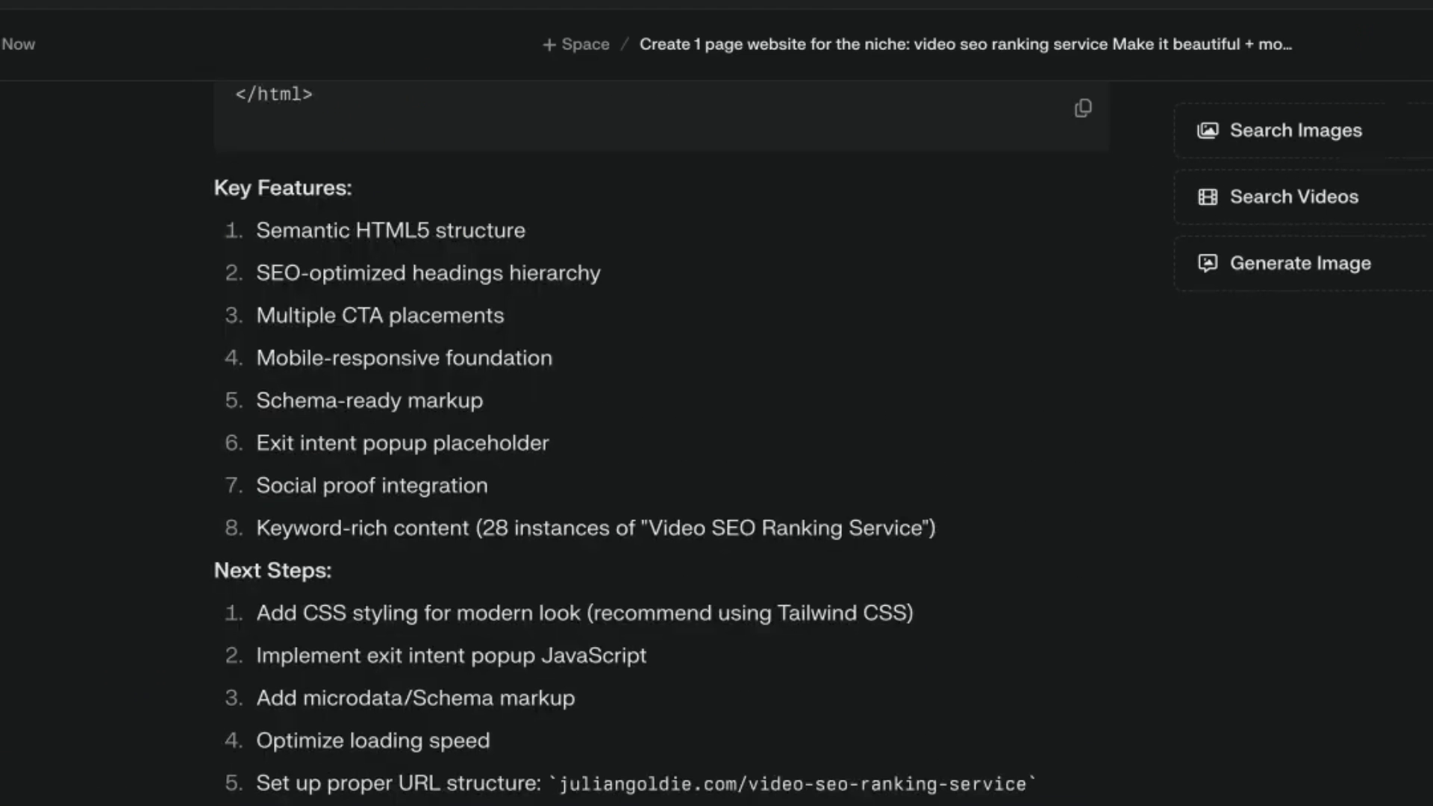
mouse_move(870, 781)
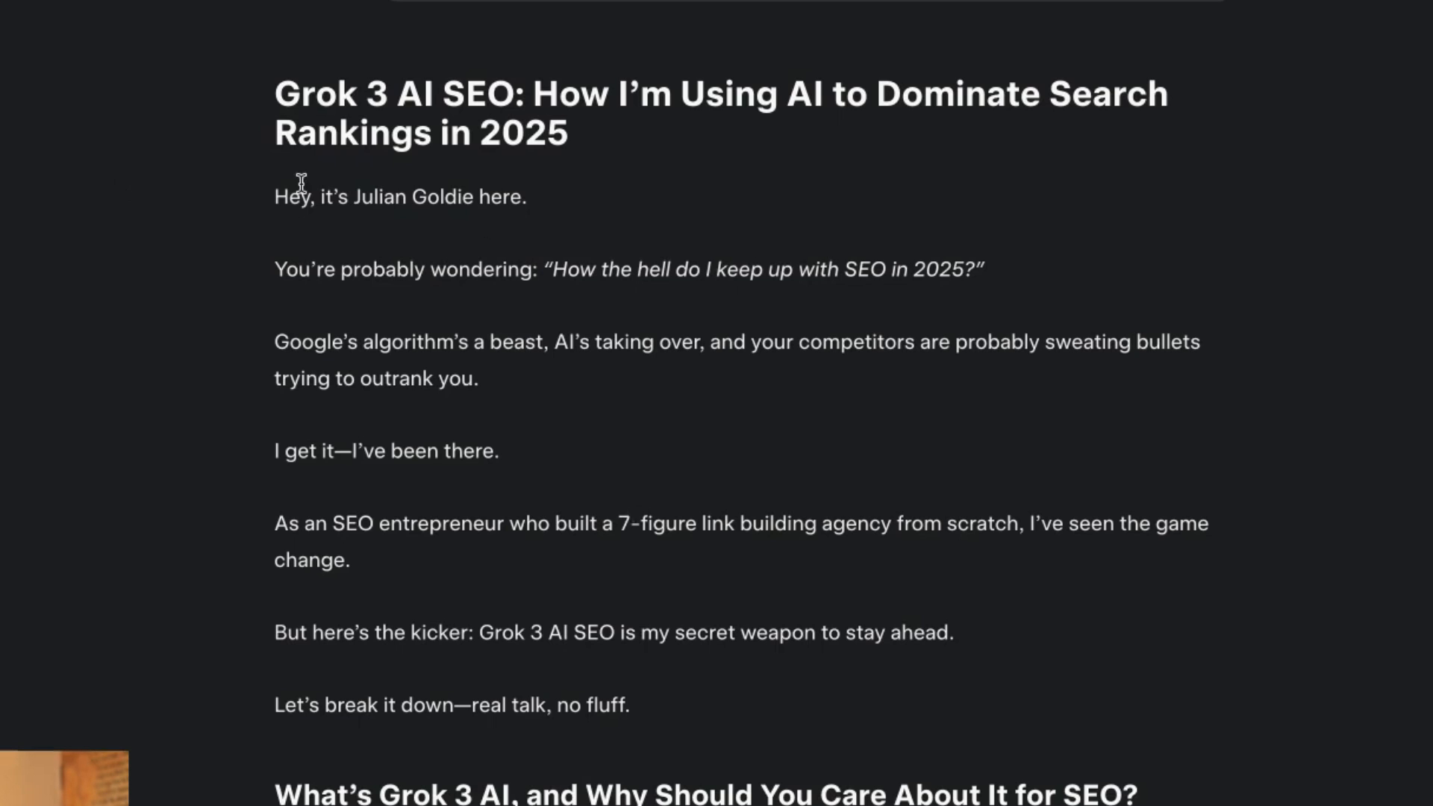
scroll(down, 3)
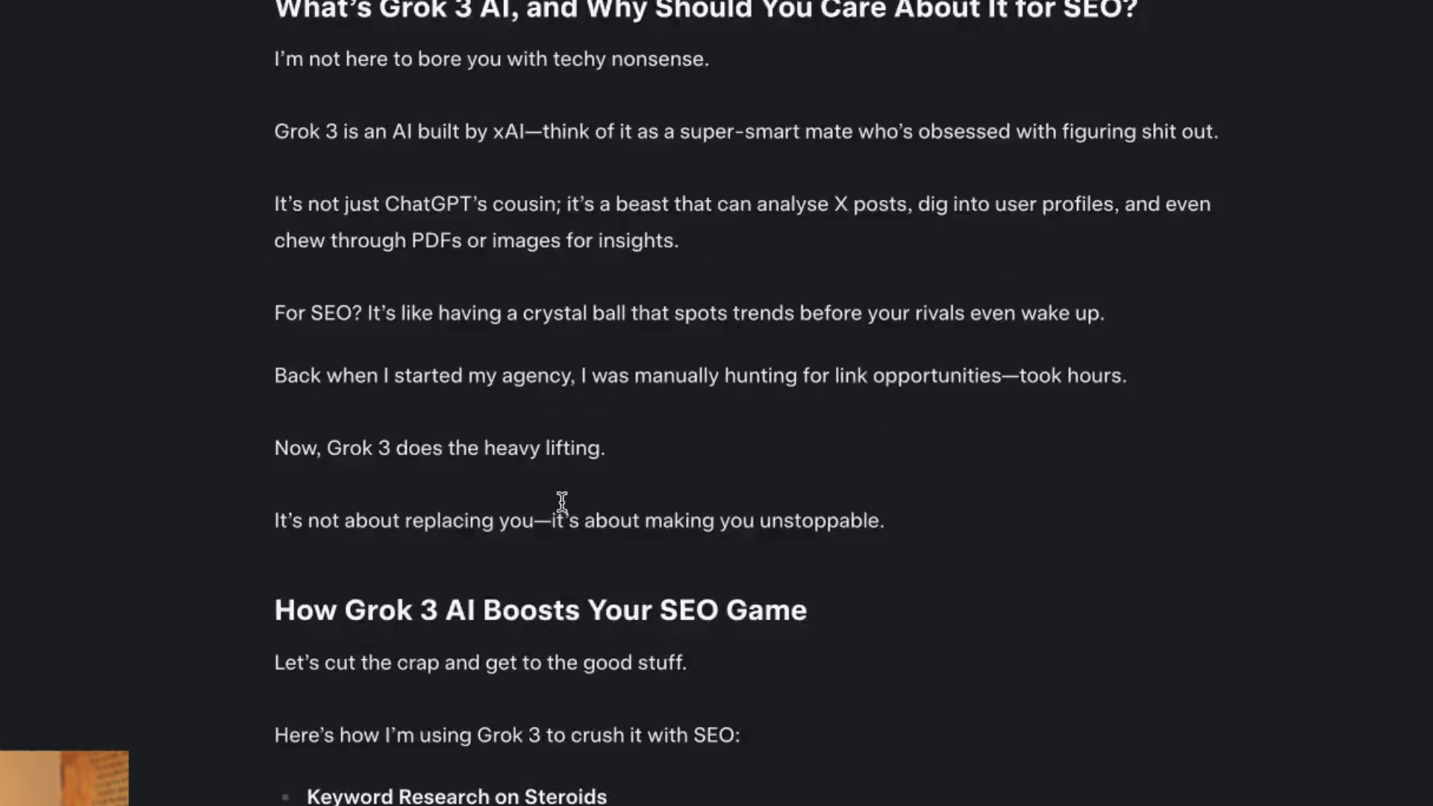
scroll(up, 3)
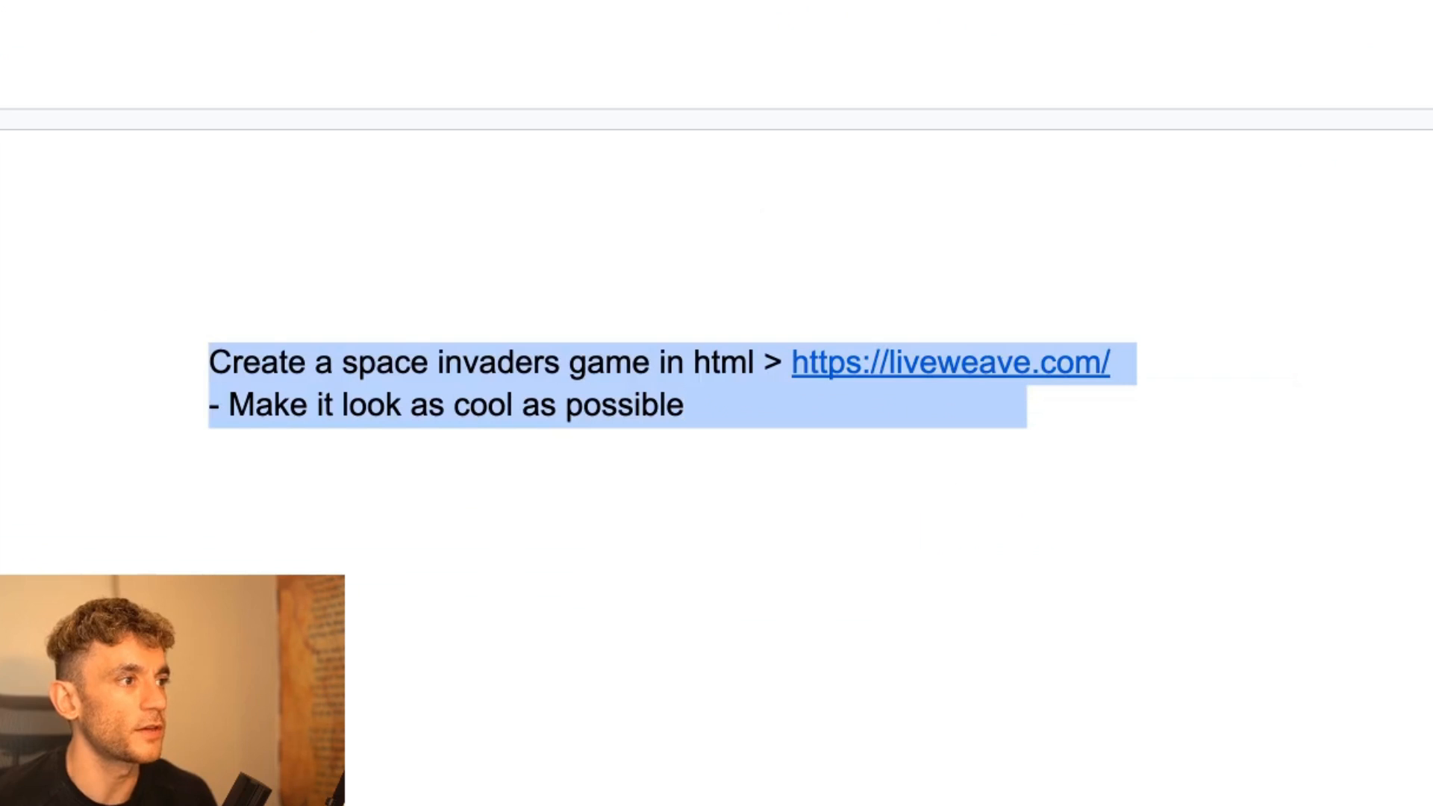
Paste the generated game code into Liveweave's HTML panel and play it with the arrow keys.
click(754, 361)
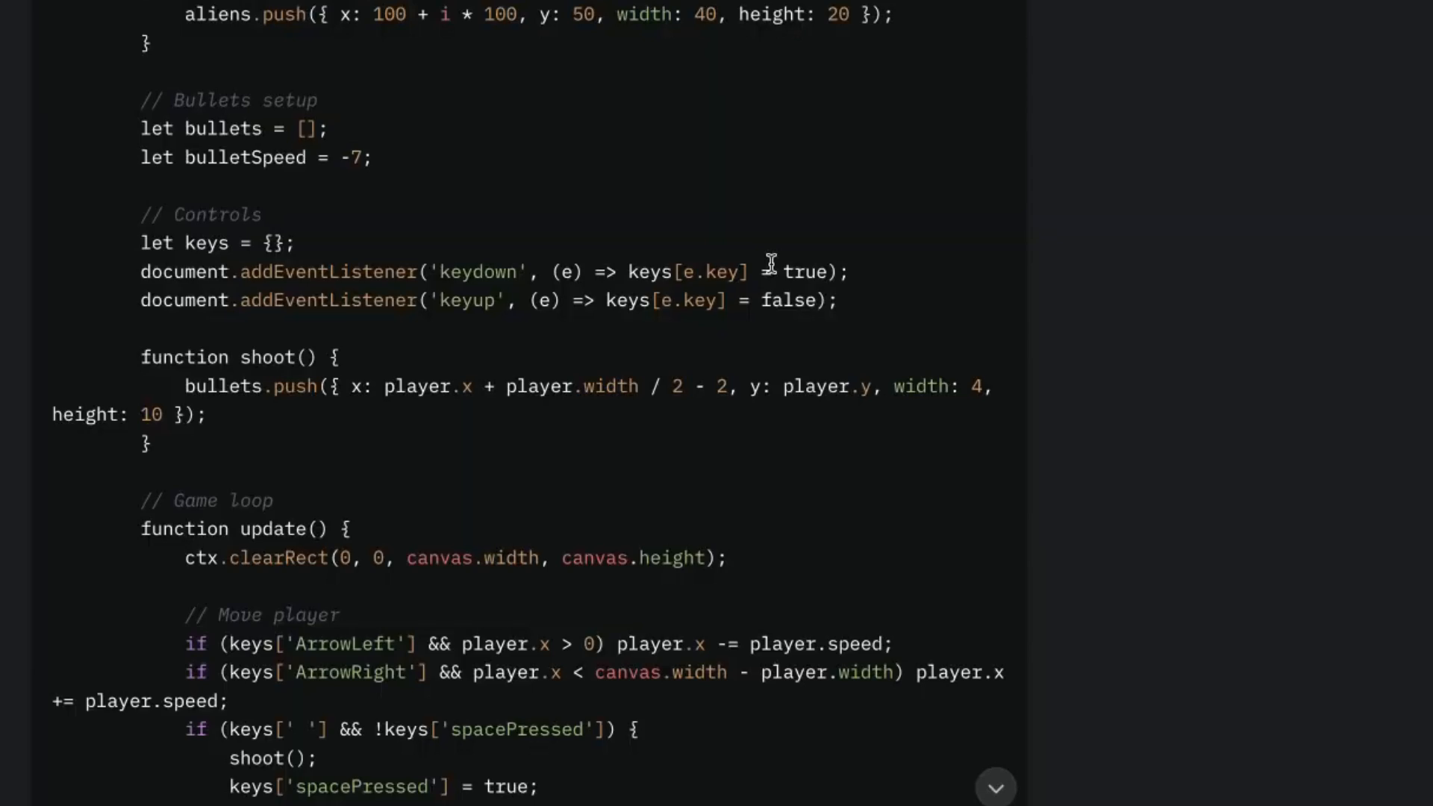
scroll(up, 3)
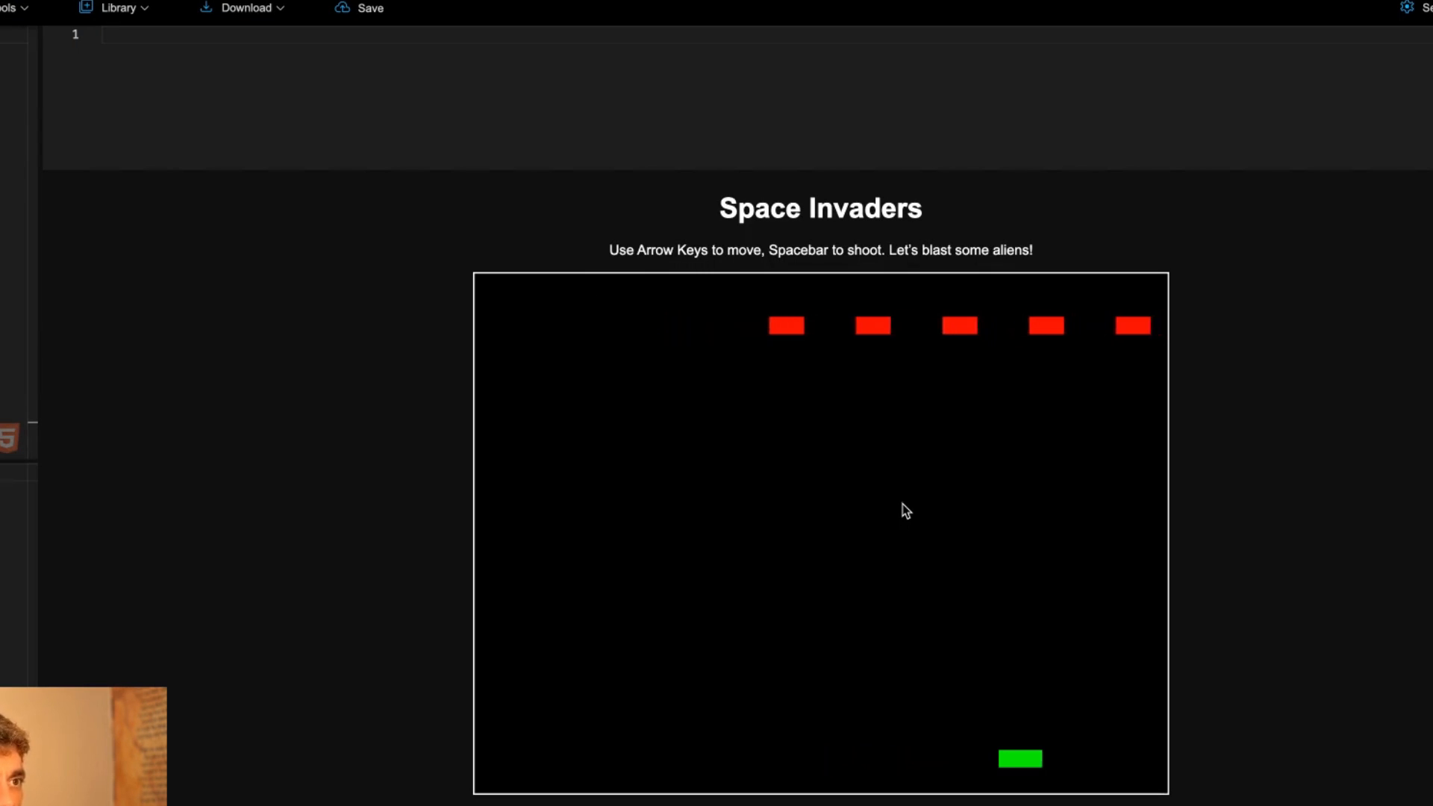
key(Left)
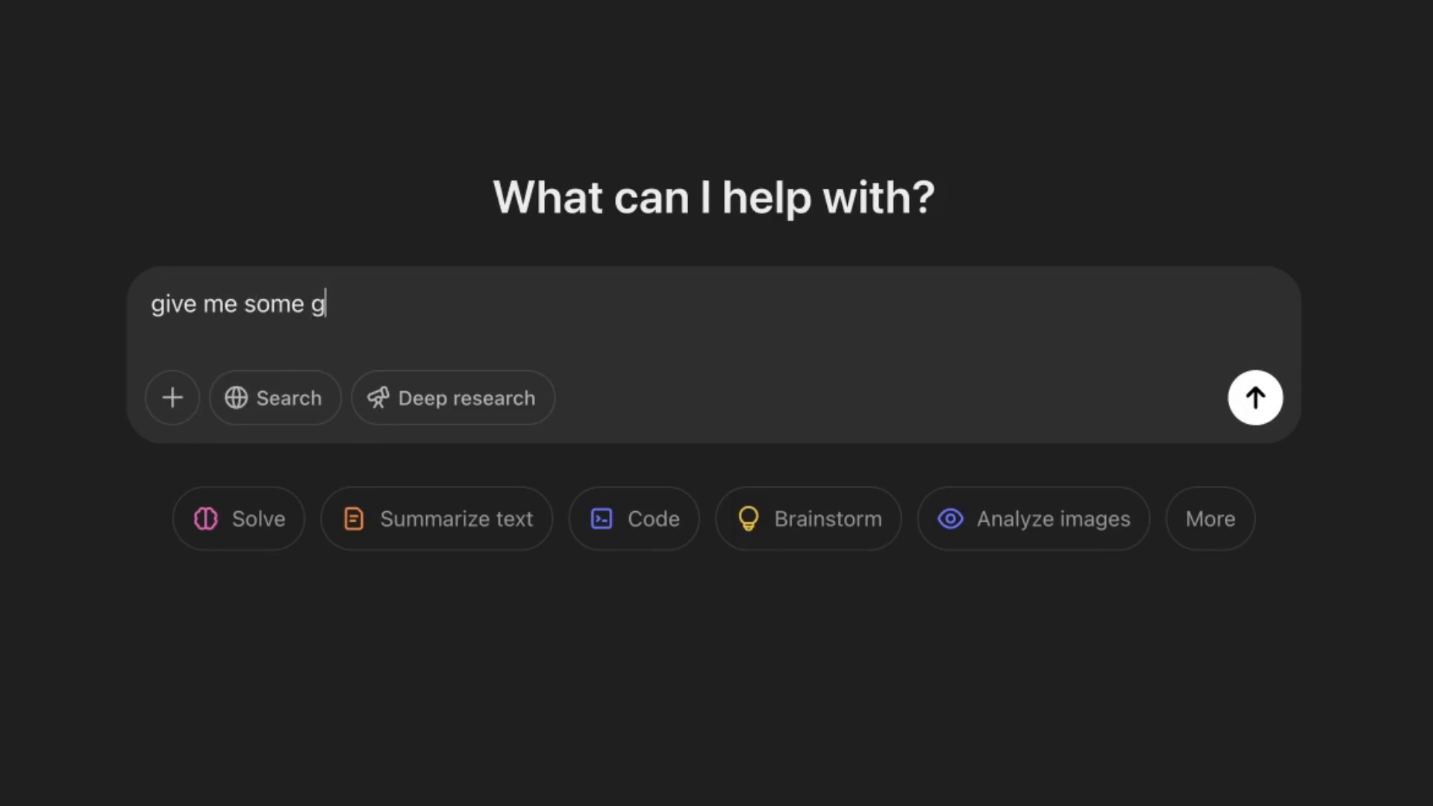
Ask ChatGPT for an obviously generic, fluffy AI-sounding passage and send the request.
text(eneric fluffy ai)
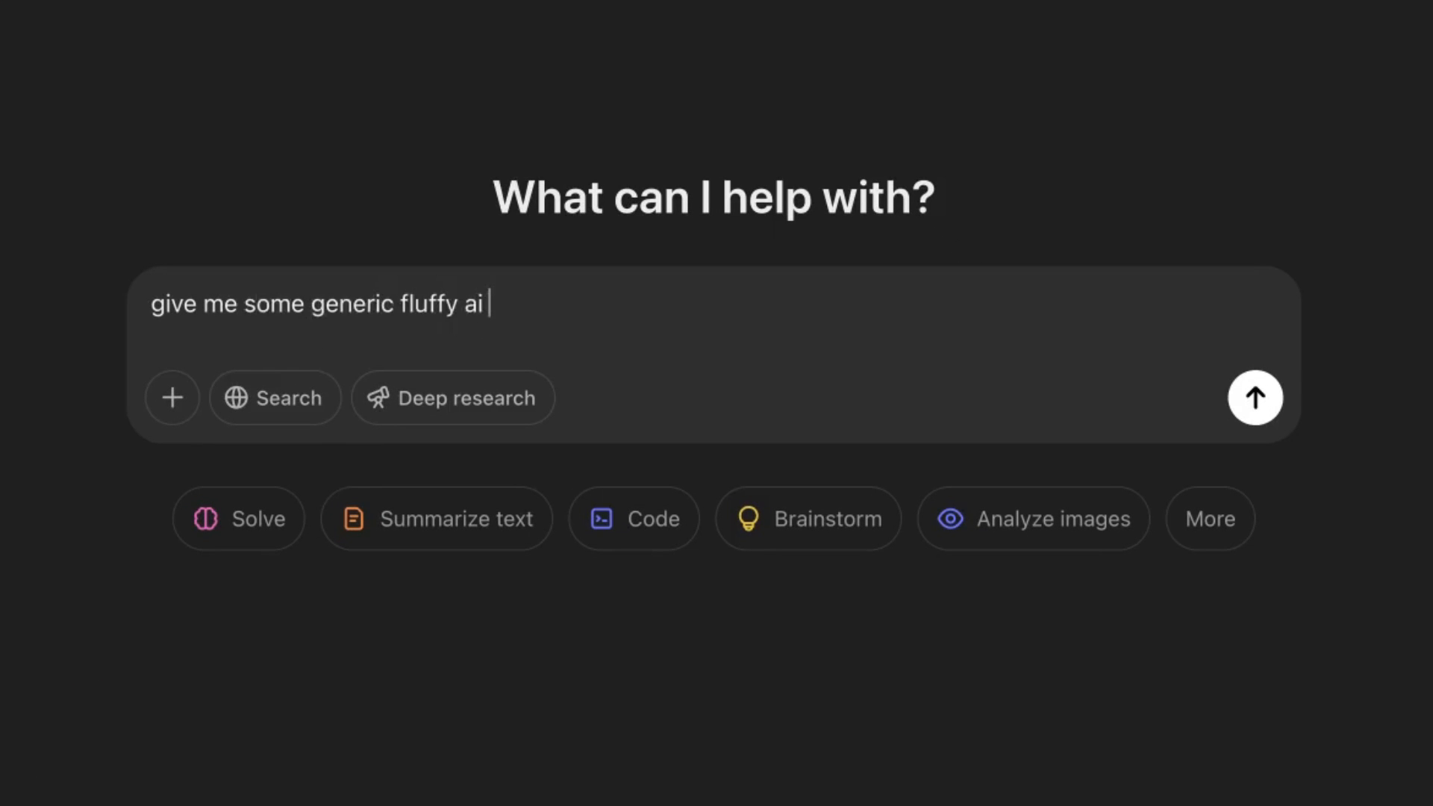
text(obvio)
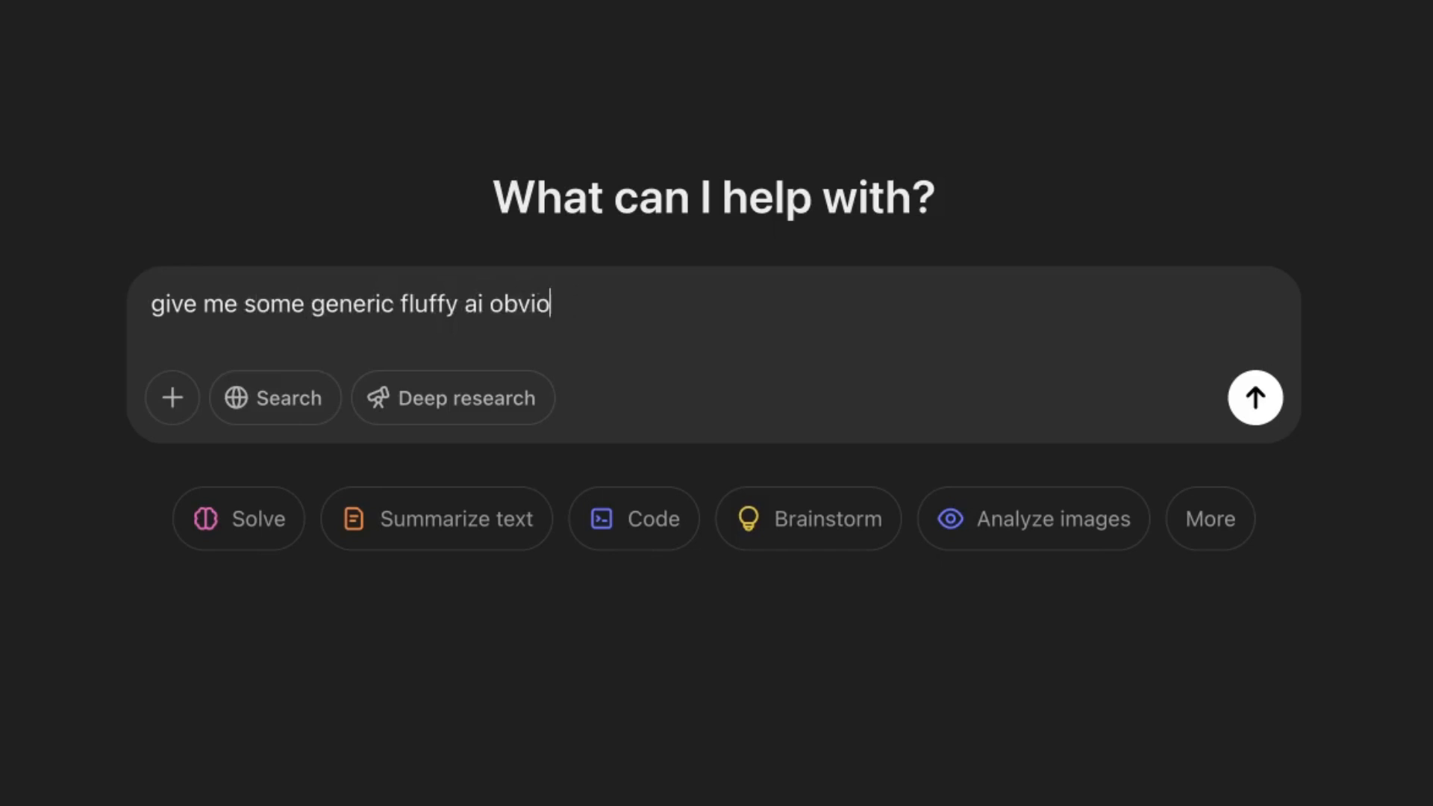
click(1252, 397)
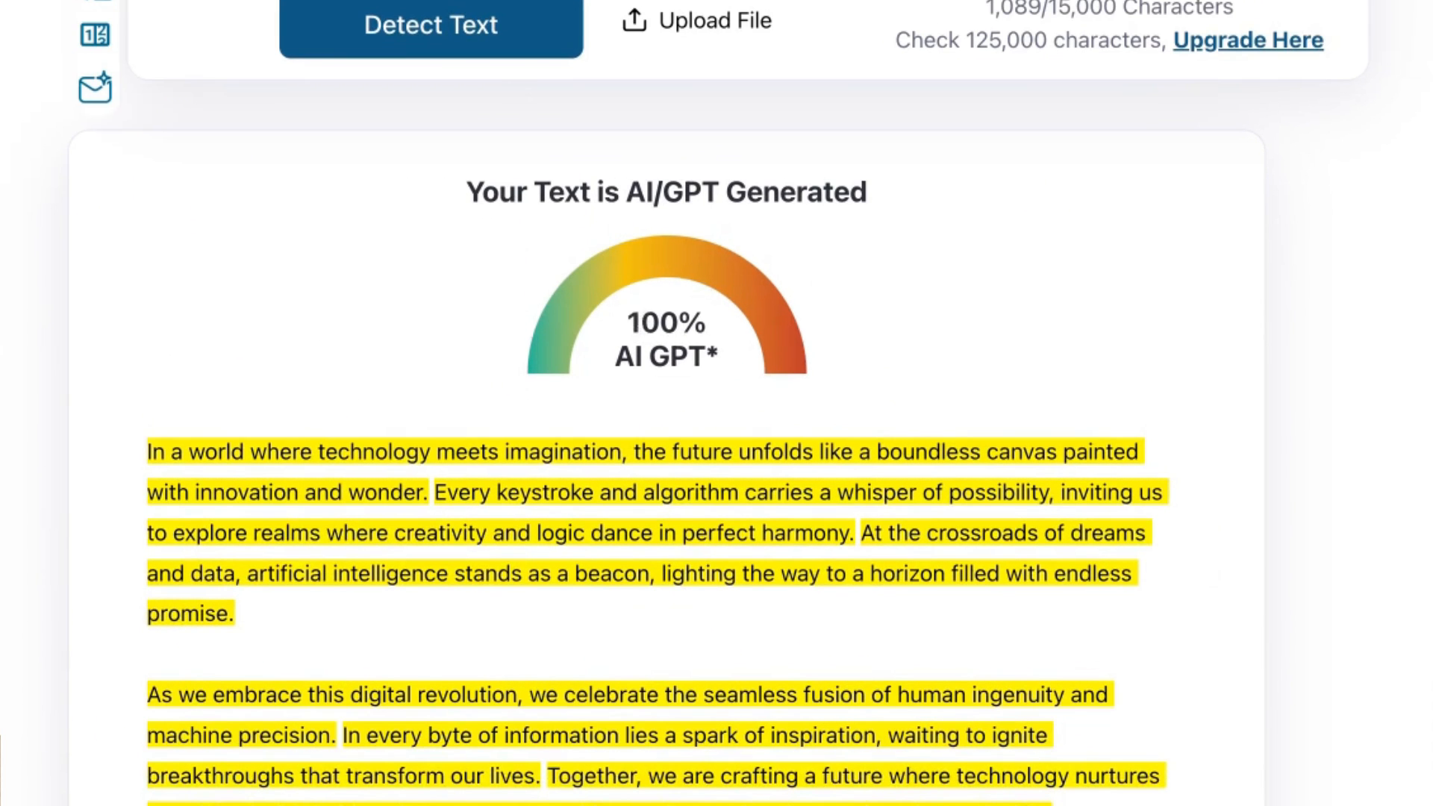
mouse_move(522, 314)
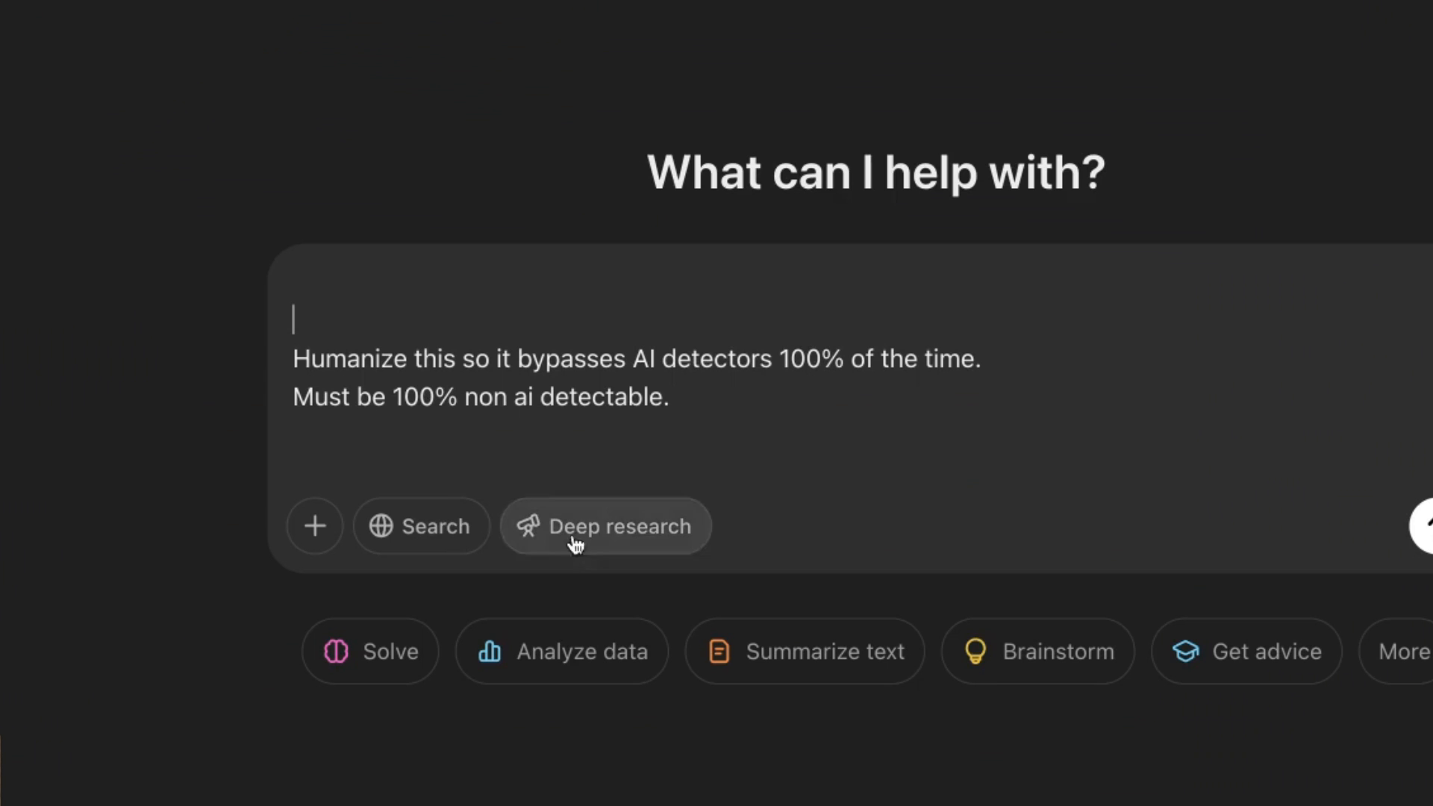
mouse_move(847, 213)
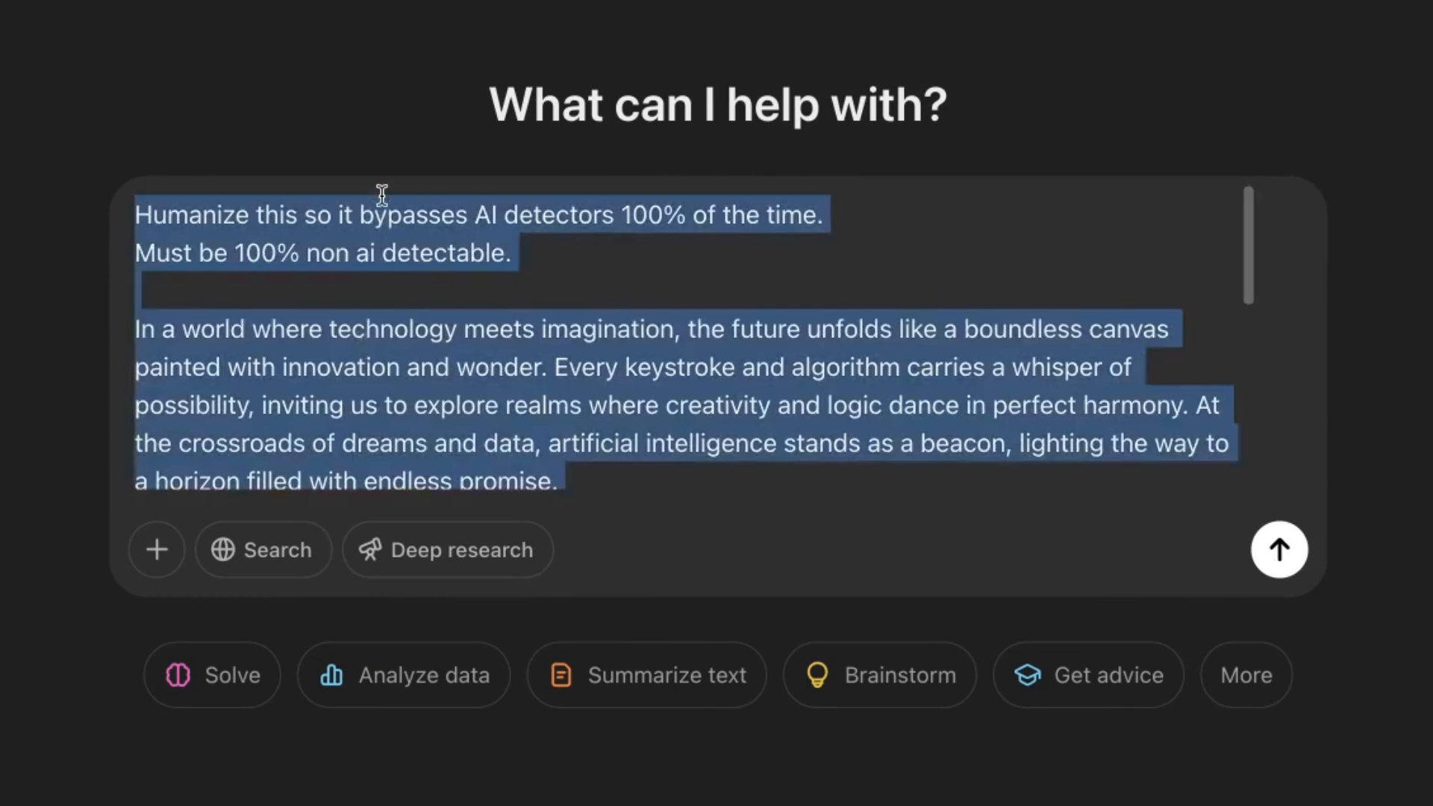
Submit the humanize request with the generated passage in a new chat.
click(391, 304)
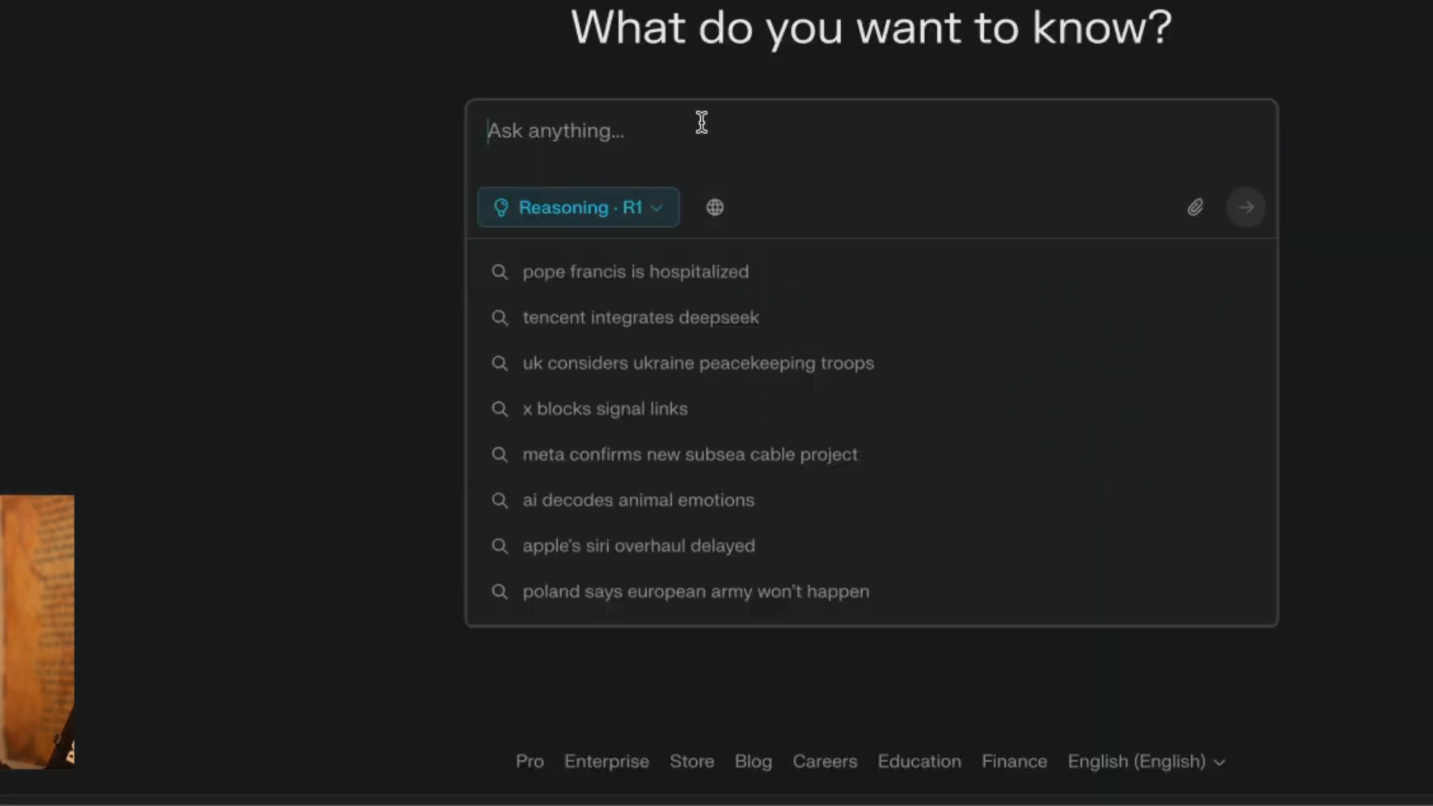
Copy the humanized rewrite and run it through the AI detector's Detect Text check.
click(1245, 206)
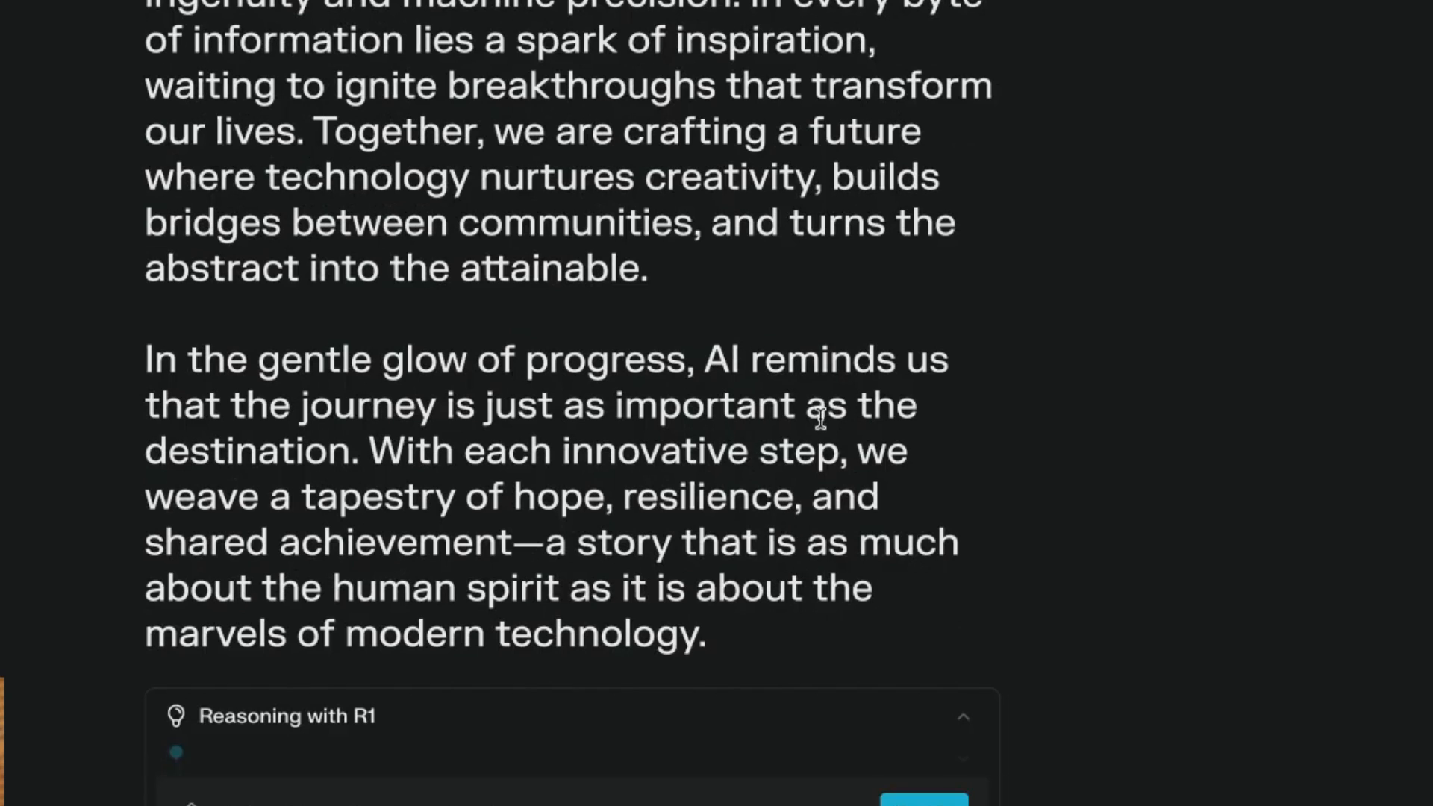
scroll(up, 3)
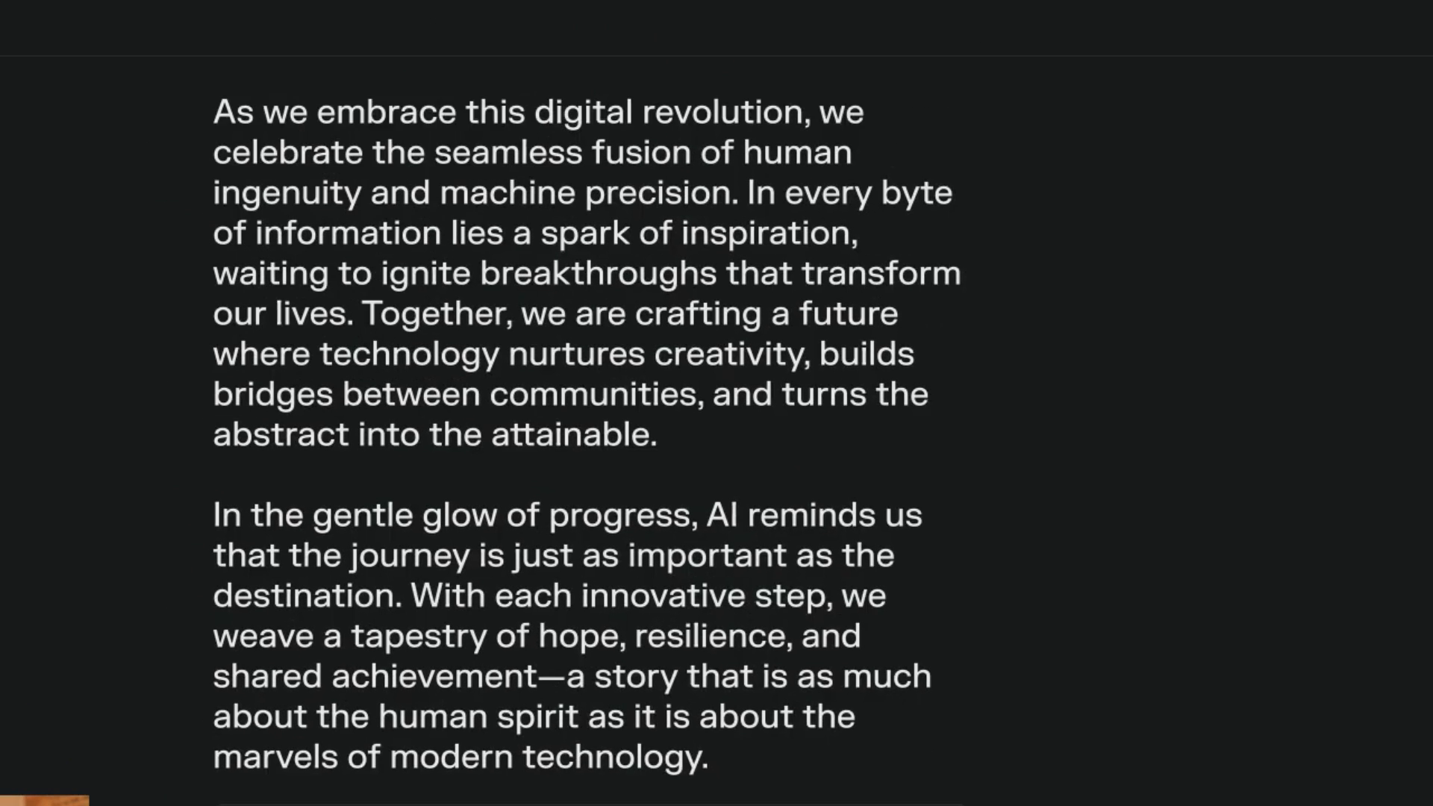
scroll(down, 3)
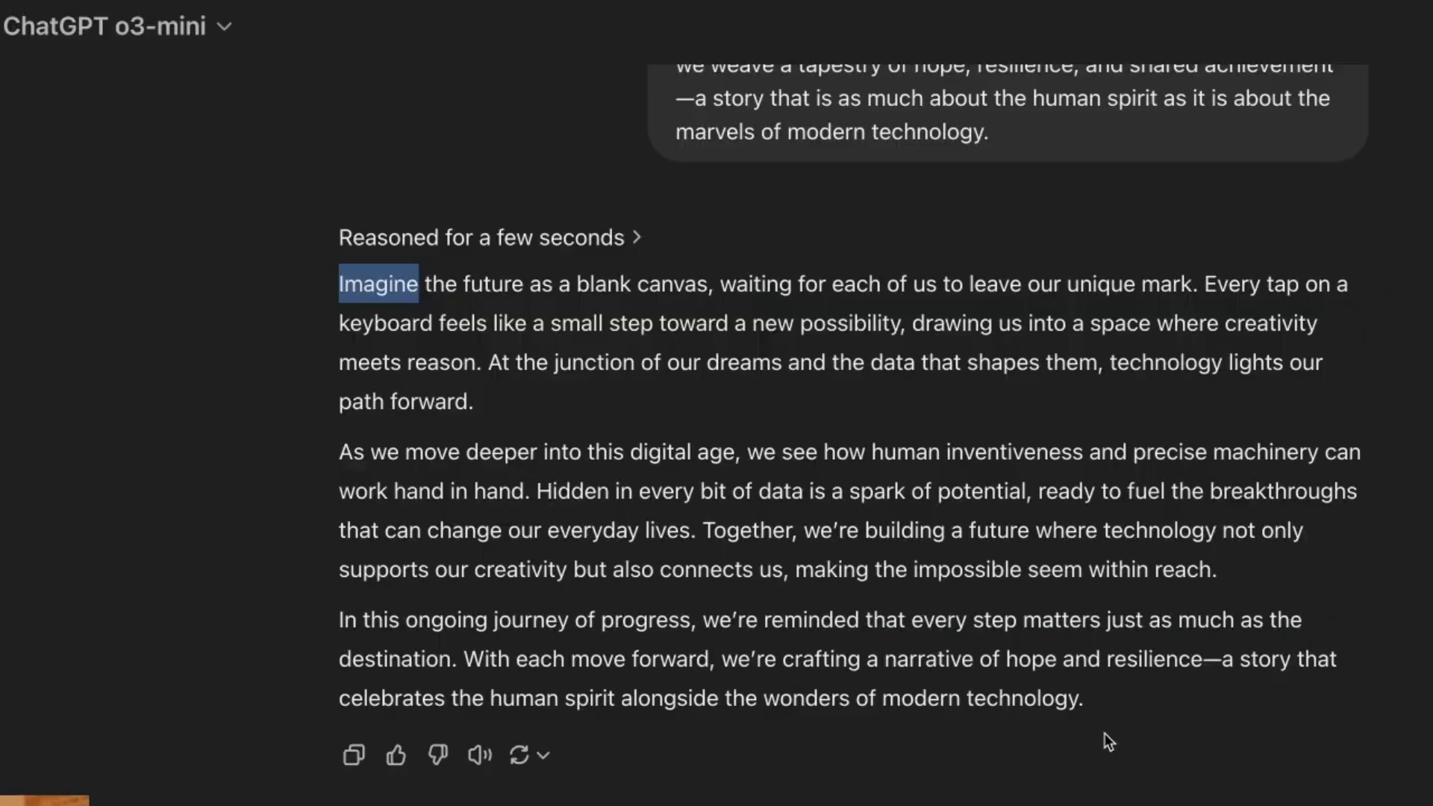
click(283, 81)
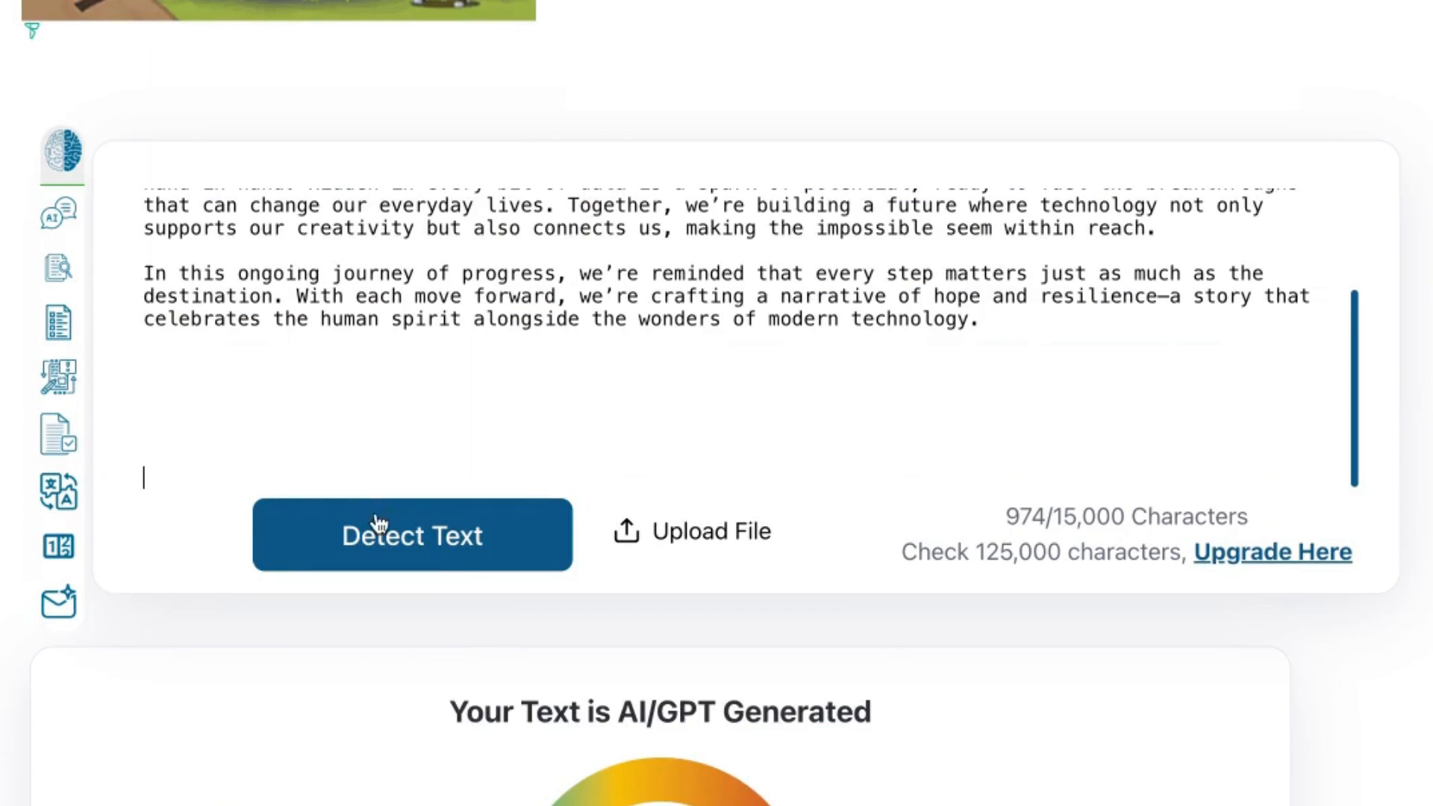
click(412, 535)
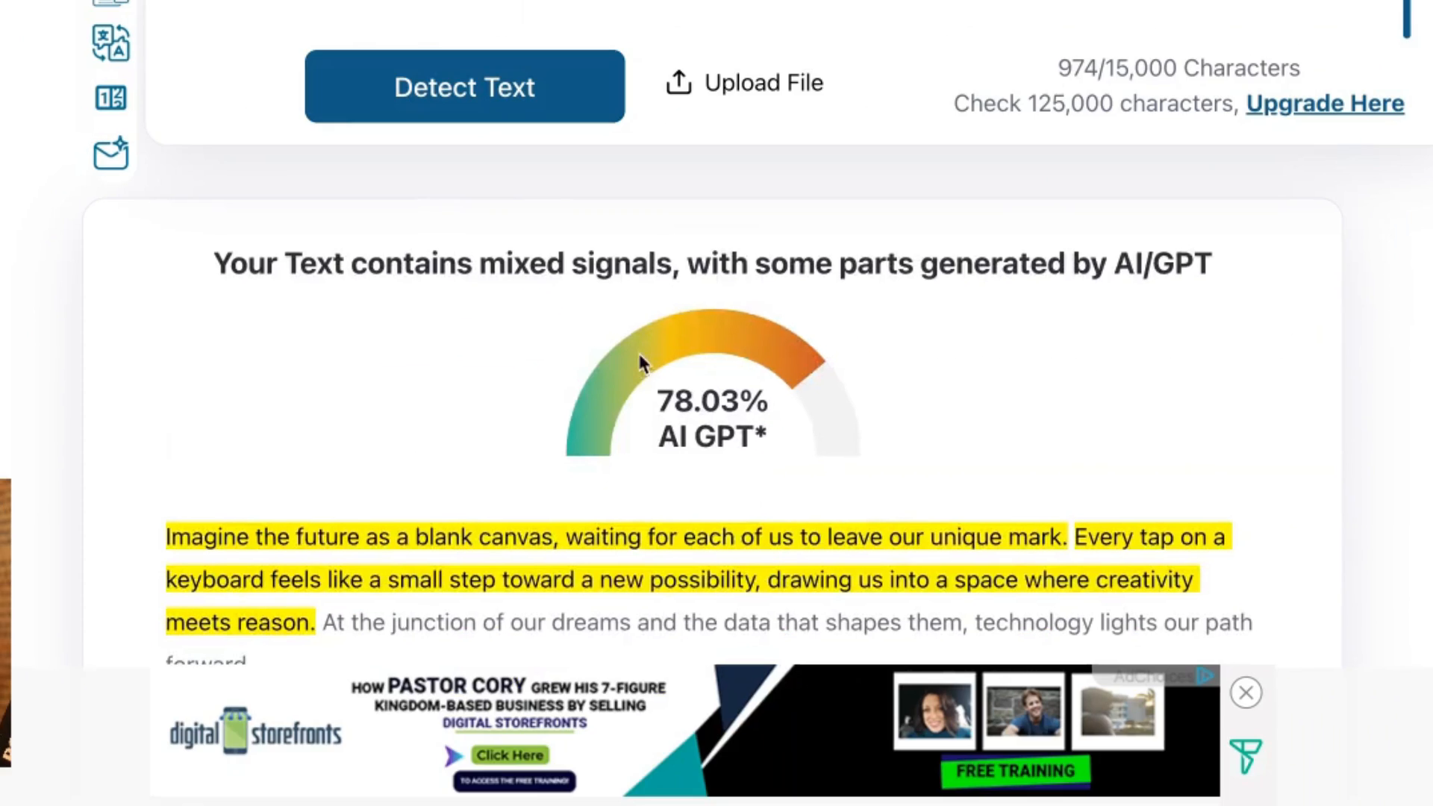
mouse_move(762, 438)
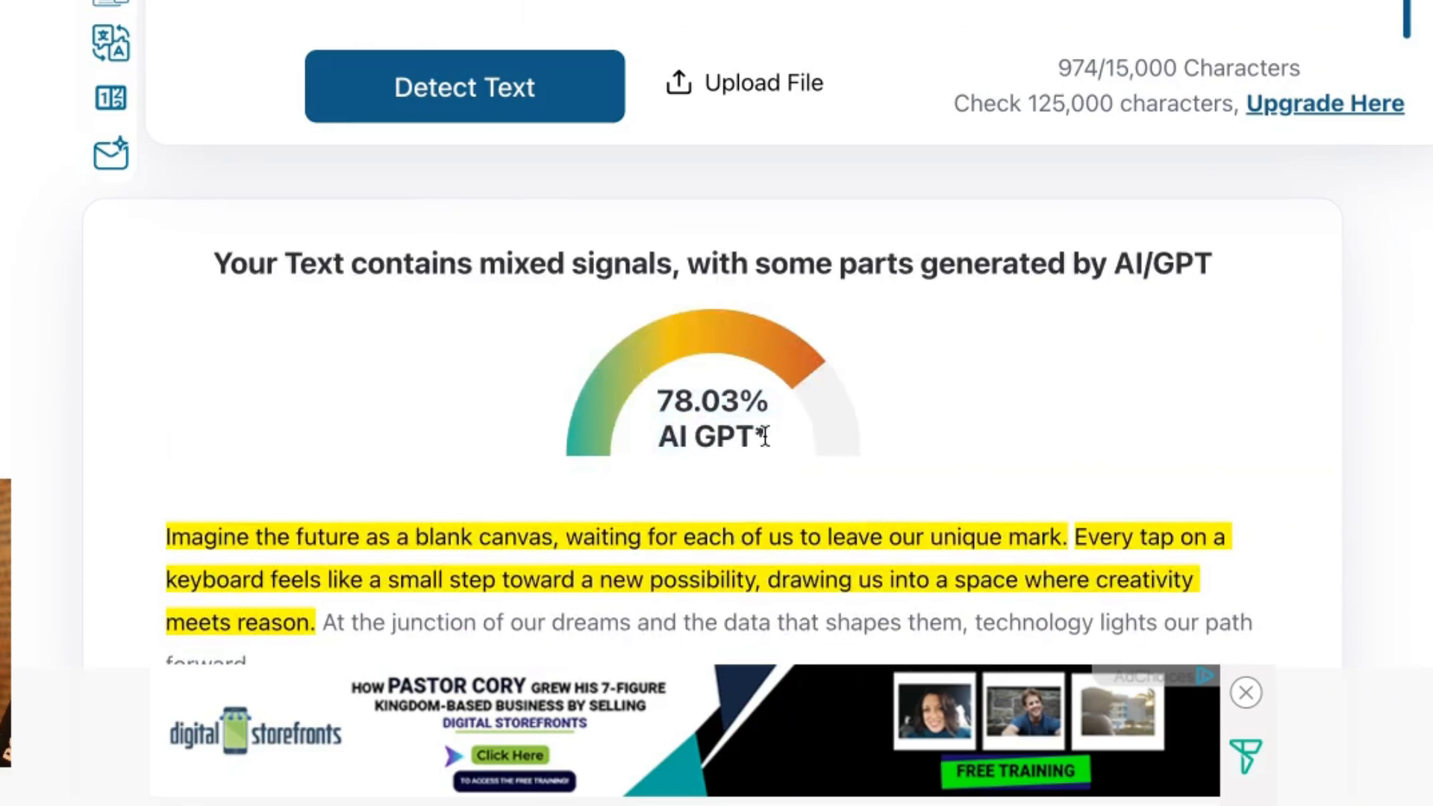
Read the 78.03% and 62.45% AI scores and Perplexity's R1 reply, then start a fresh Grok chat.
scroll(down, 3)
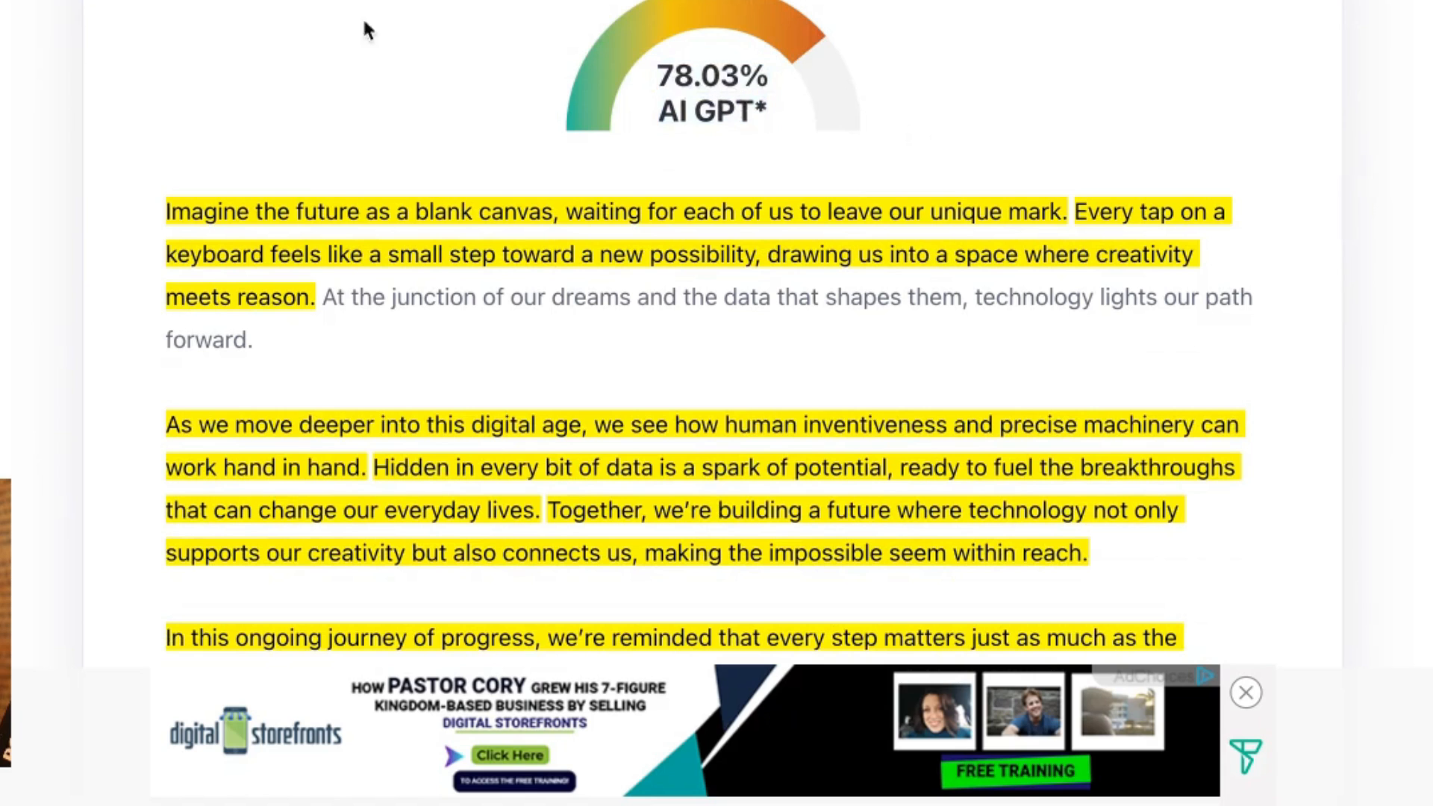
scroll(down, 3)
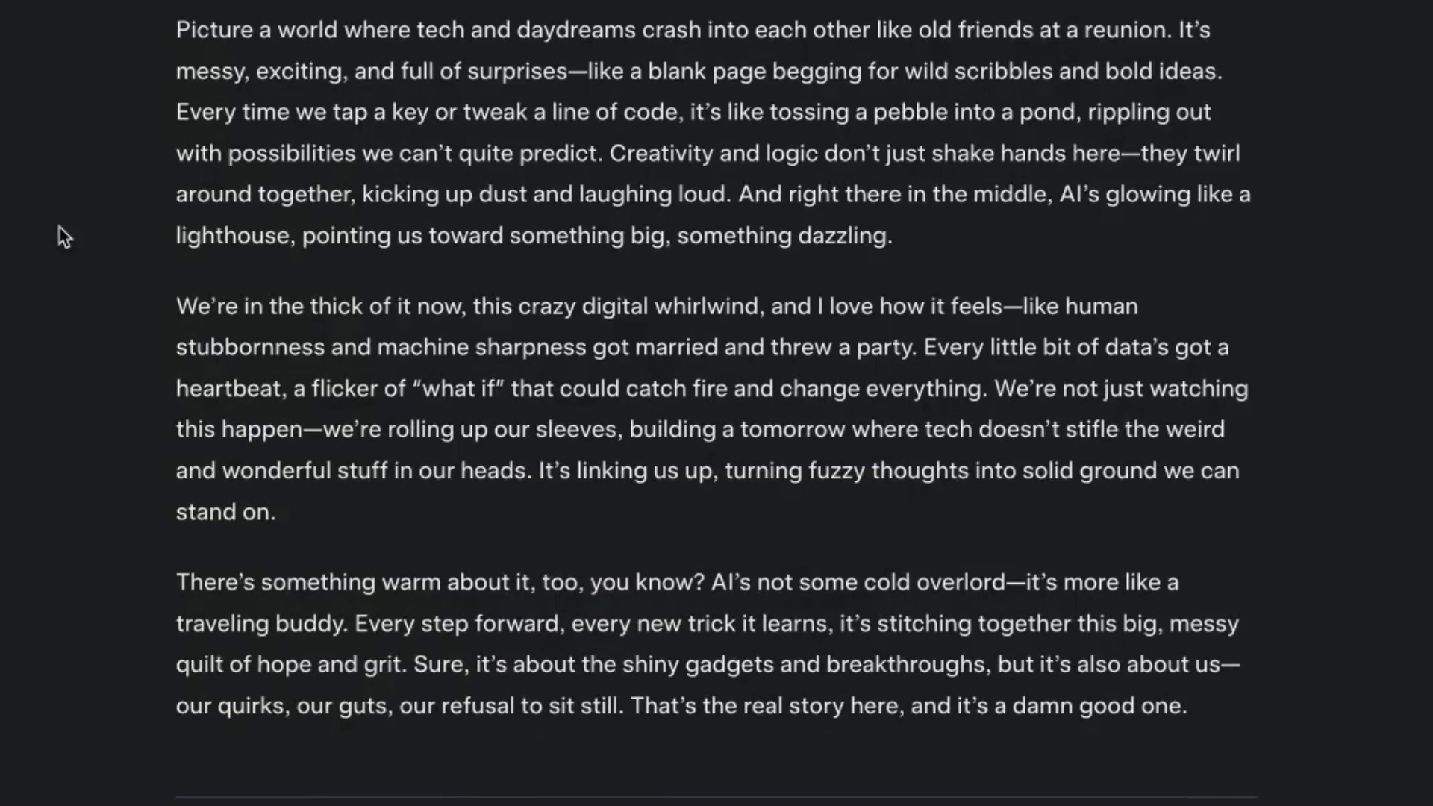
scroll(down, 3)
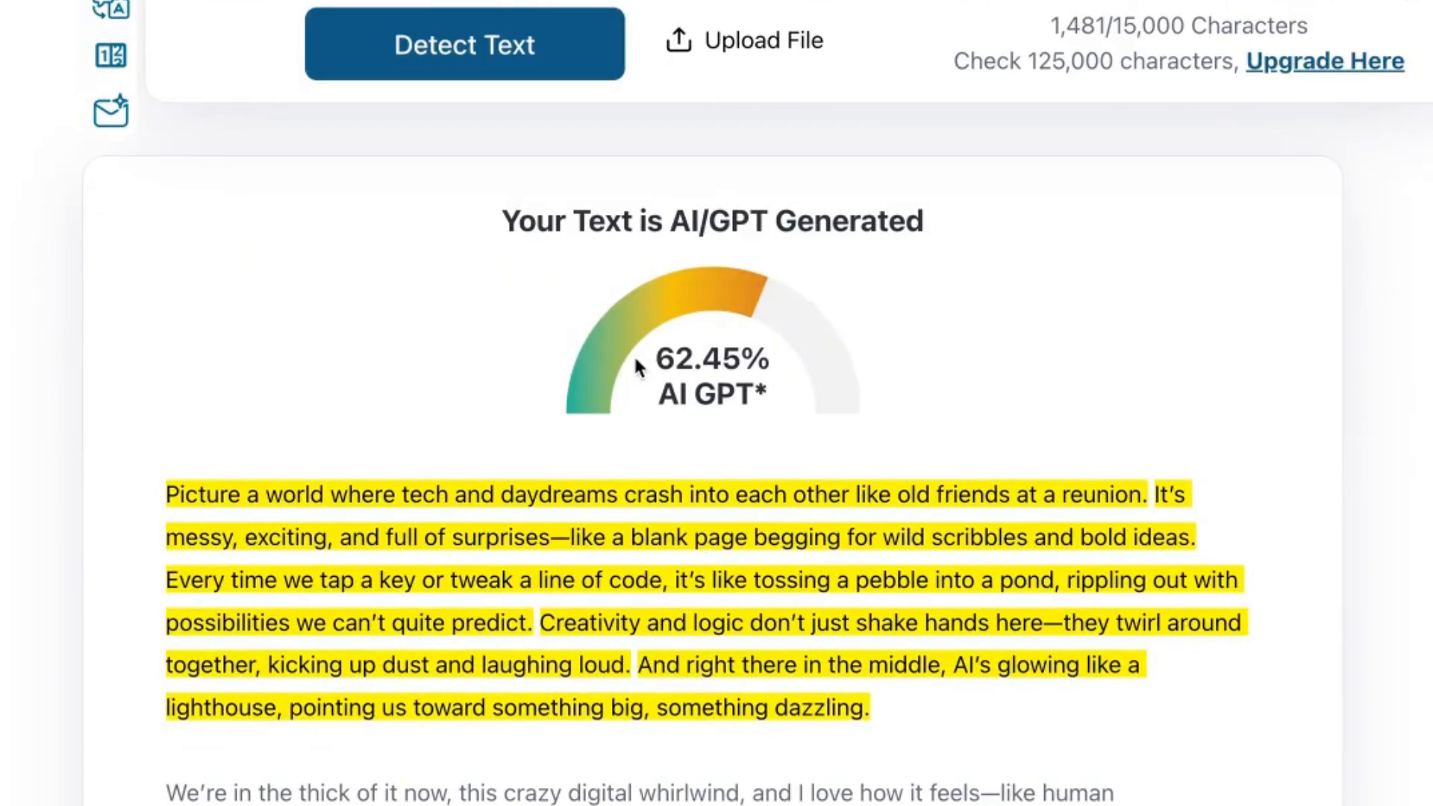
mouse_move(638, 367)
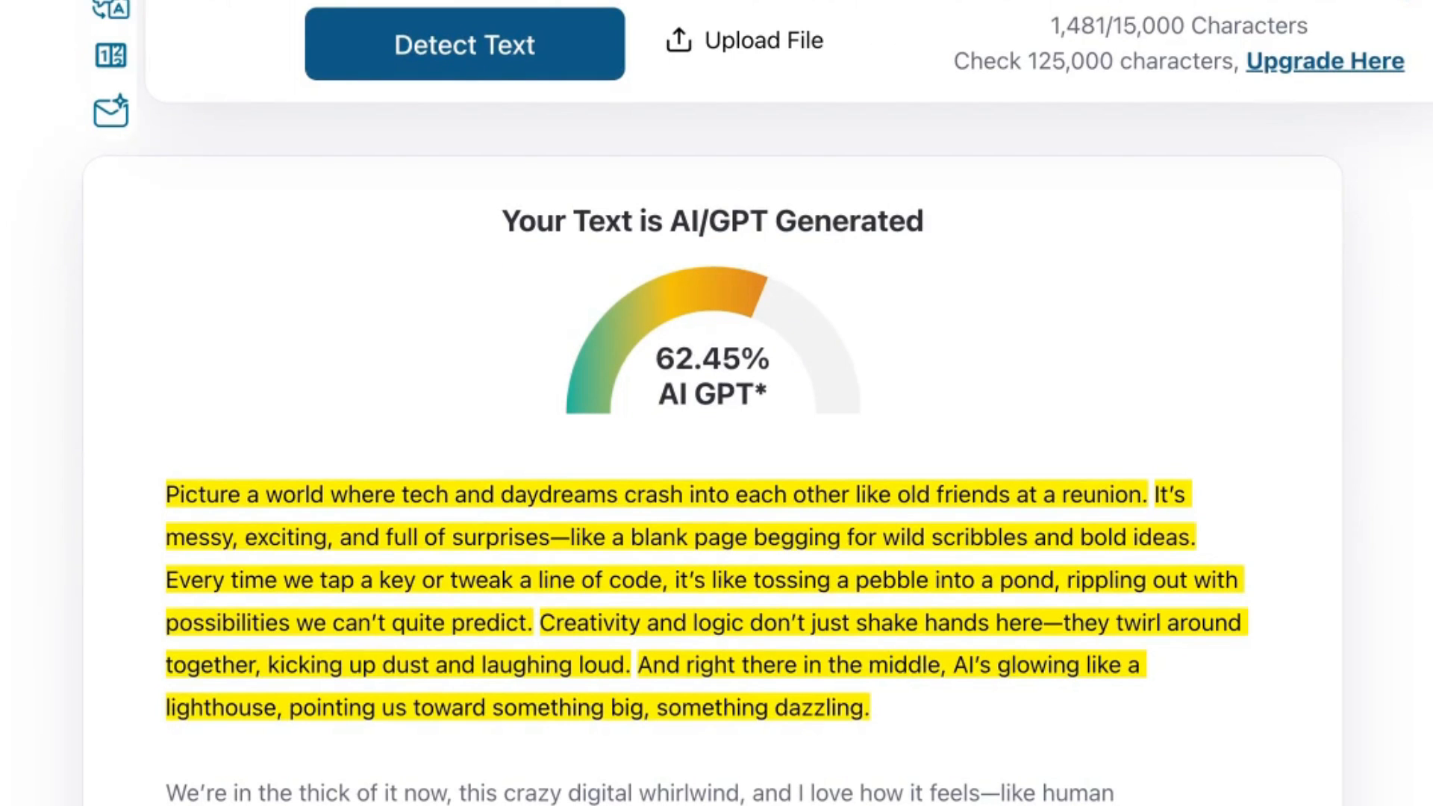
mouse_move(620, 340)
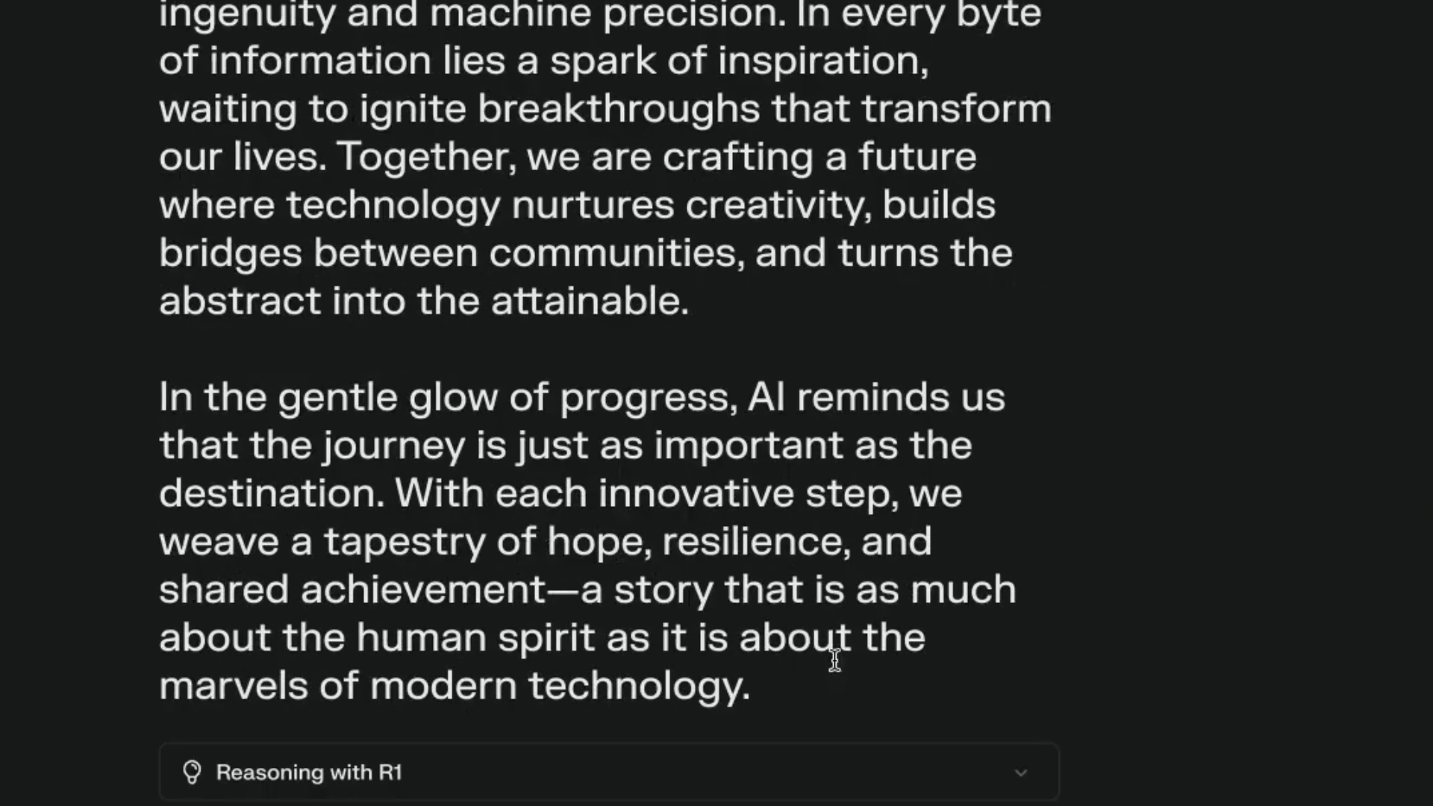
click(462, 293)
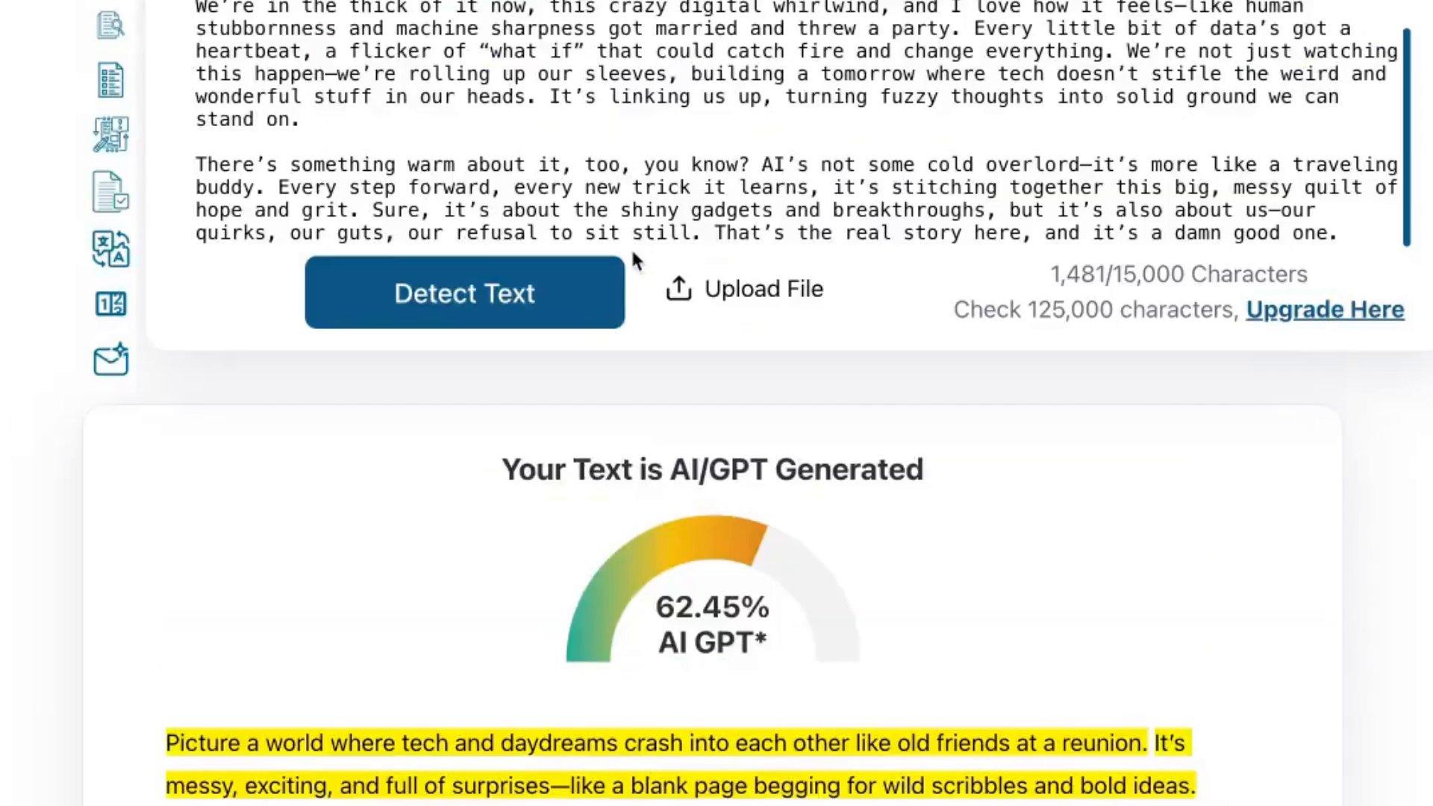
click(463, 293)
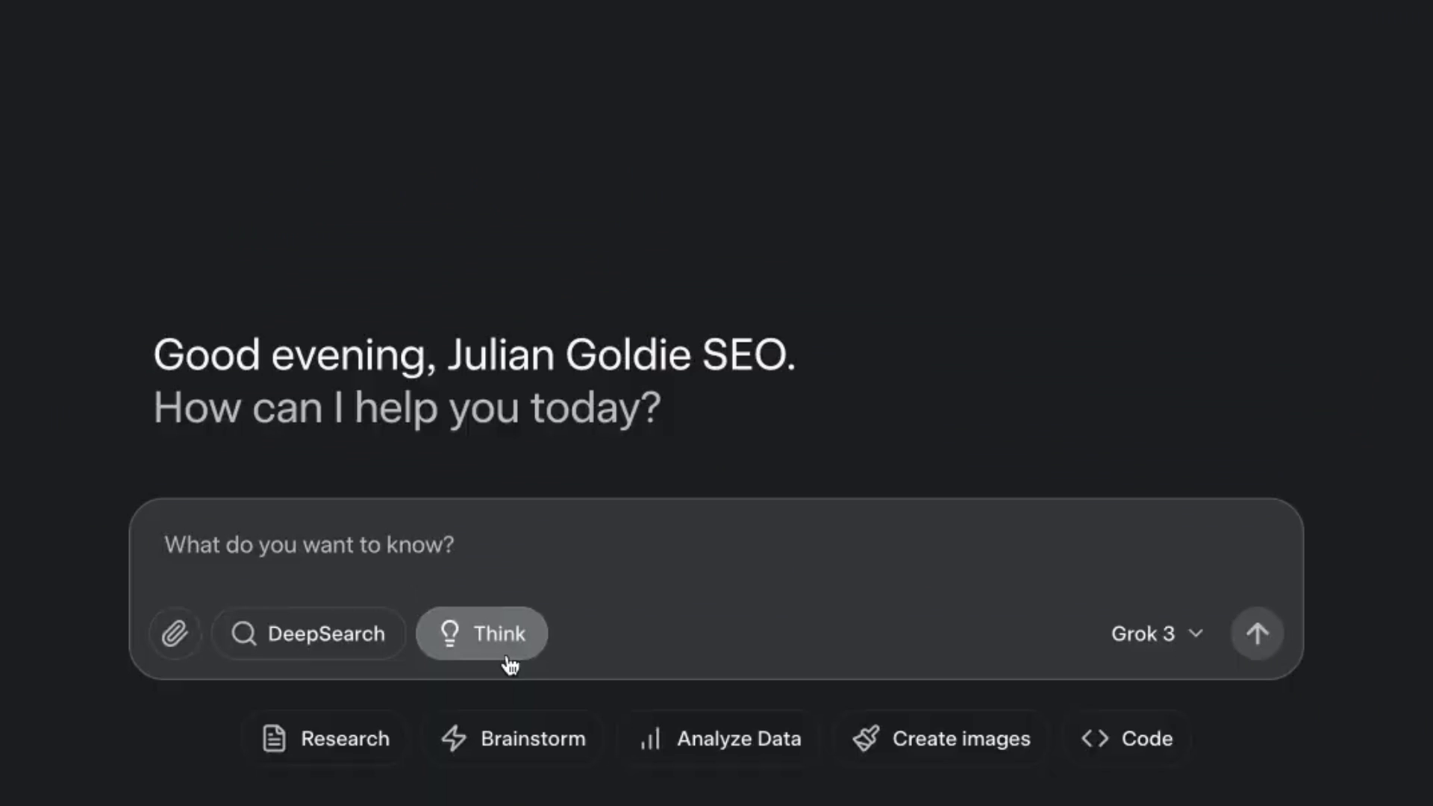
Send the passage with the humanize prompt to Grok with Think on and read its casual rewrite.
text(Understand the uni)
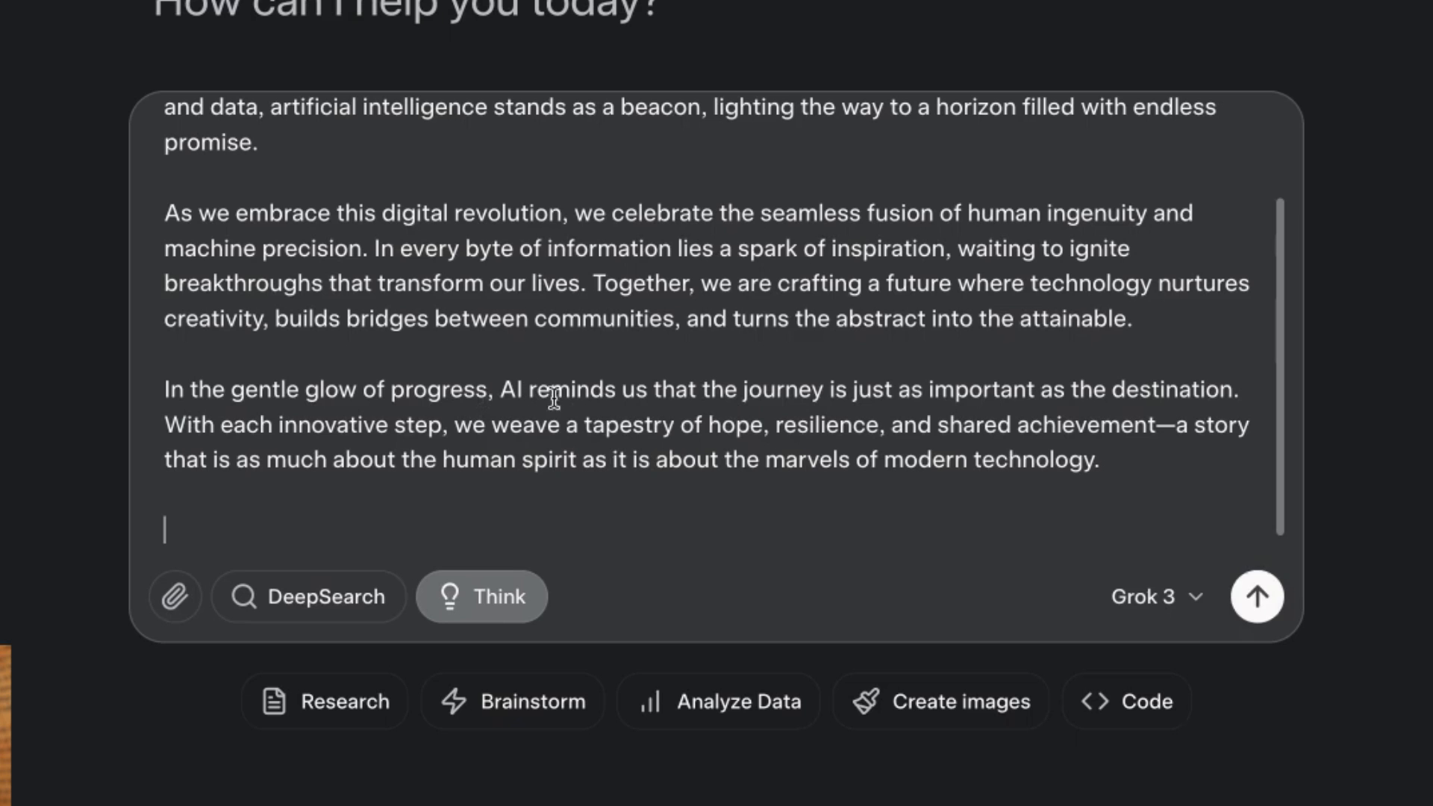
mouse_move(1320, 591)
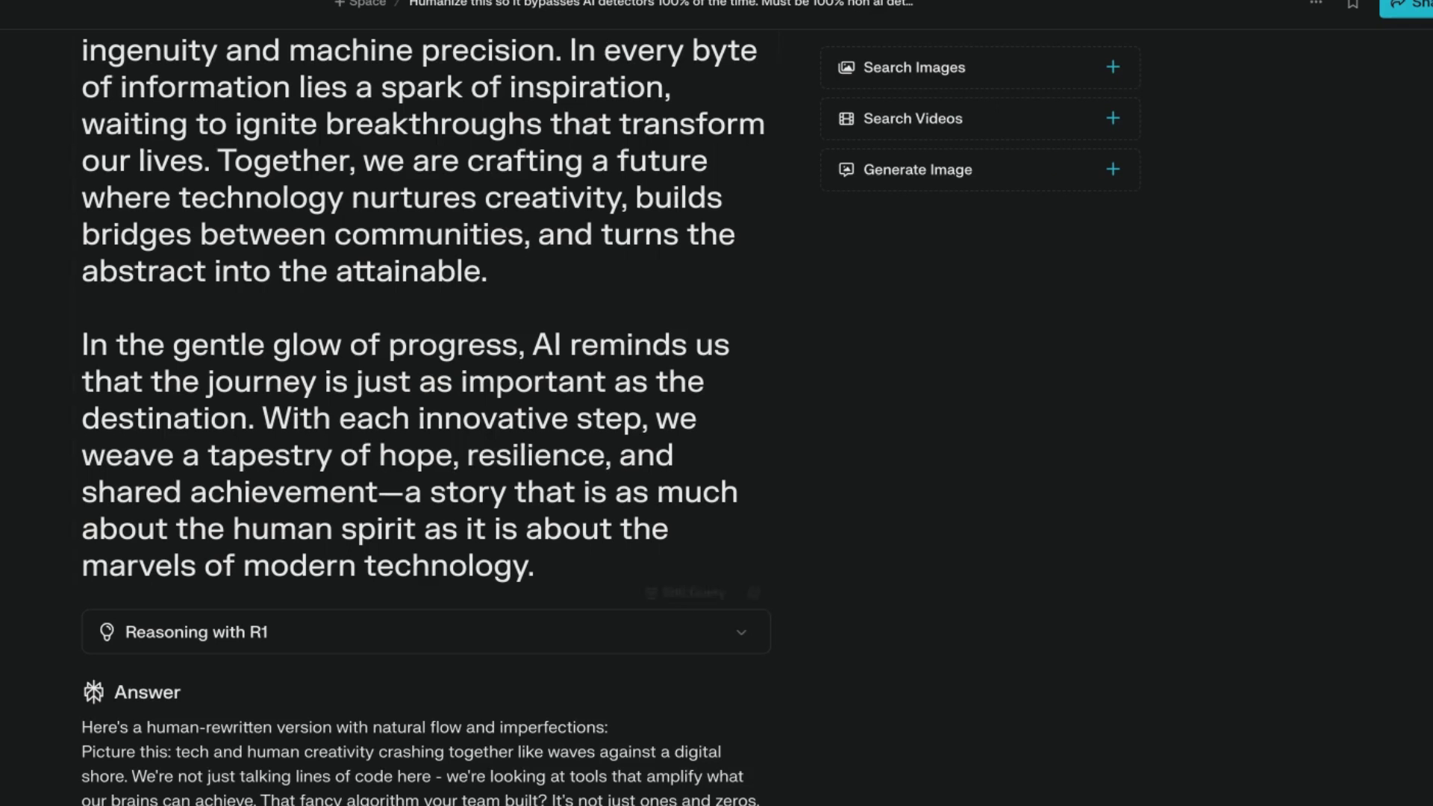
scroll(up, 3)
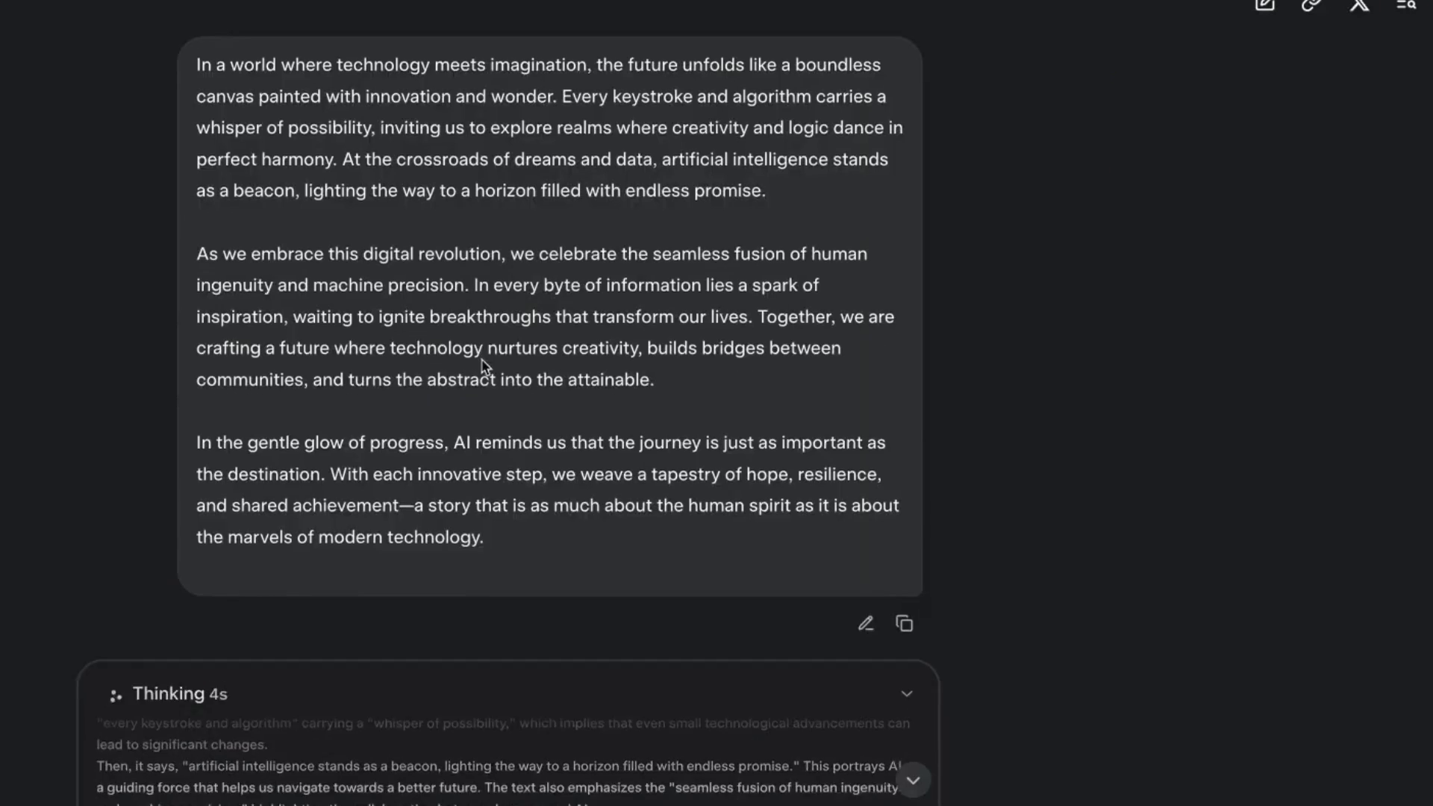
scroll(down, 3)
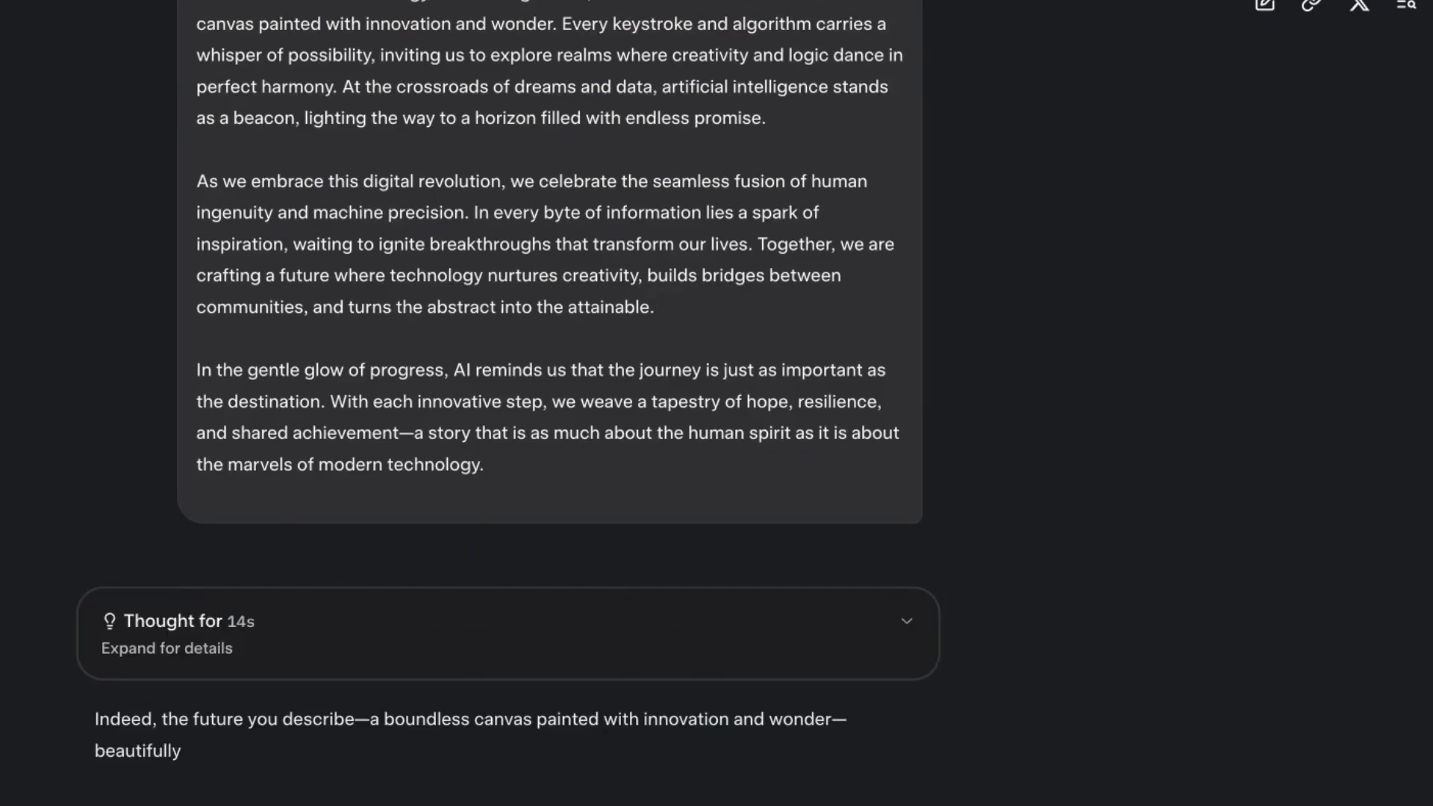
scroll(down, 3)
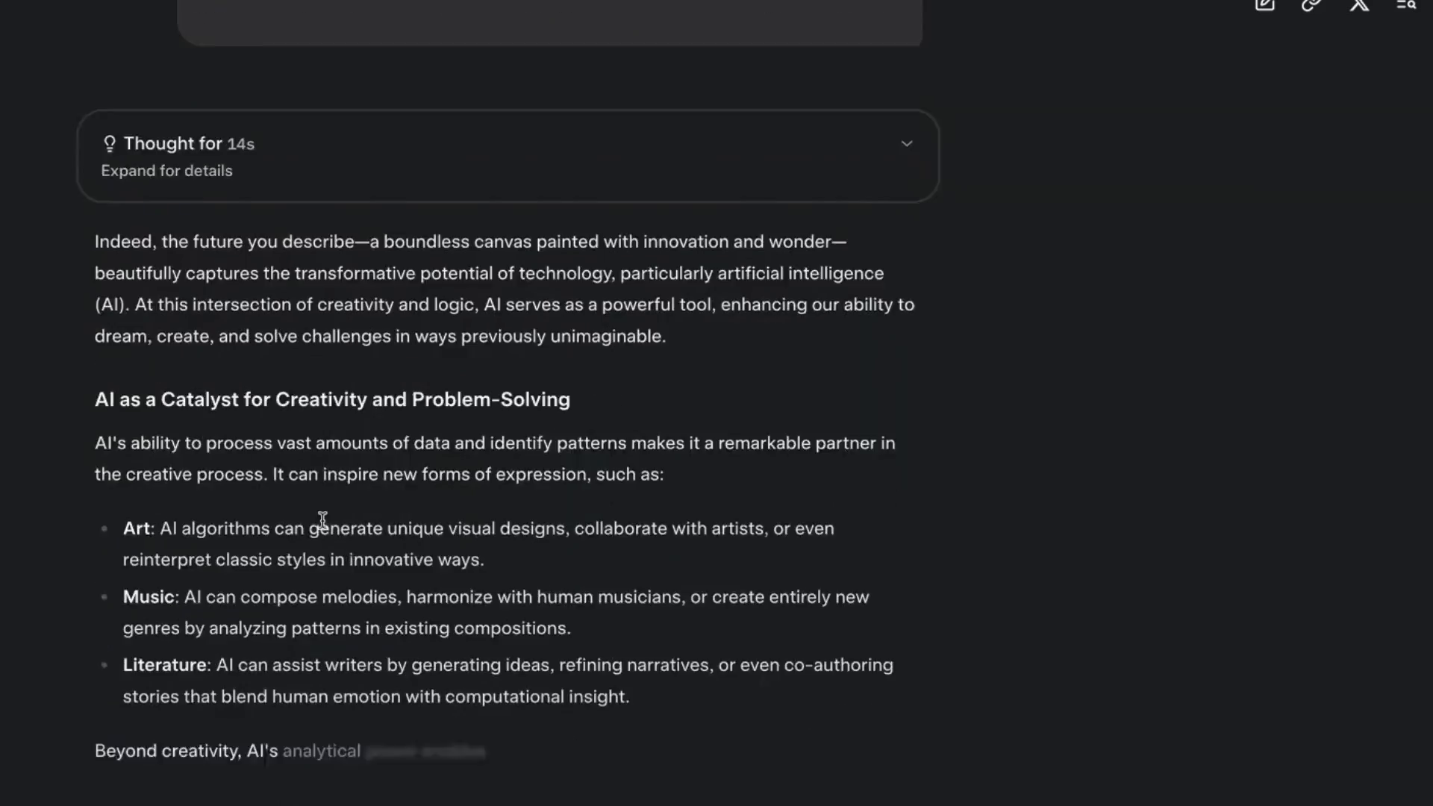
scroll(down, 3)
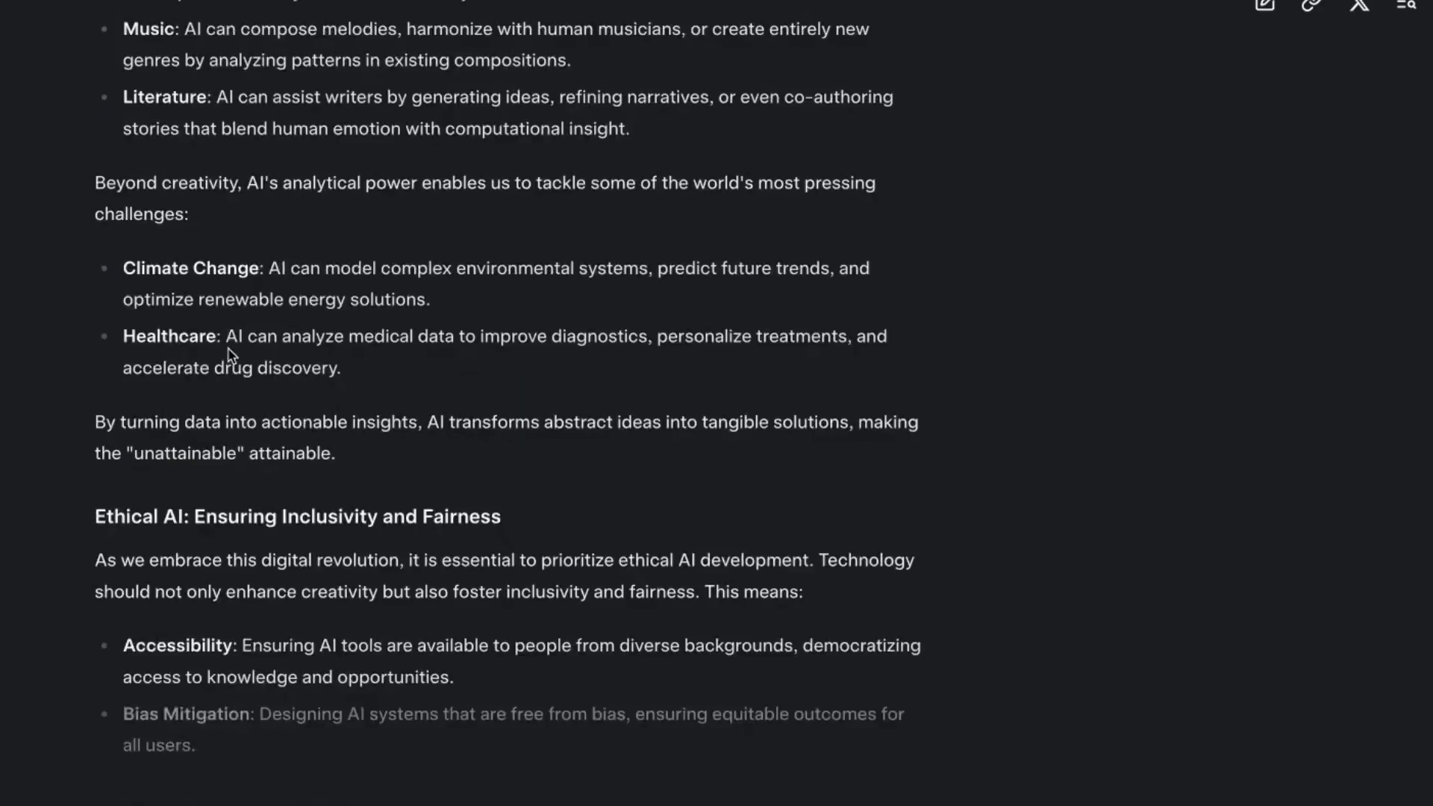
scroll(up, 3)
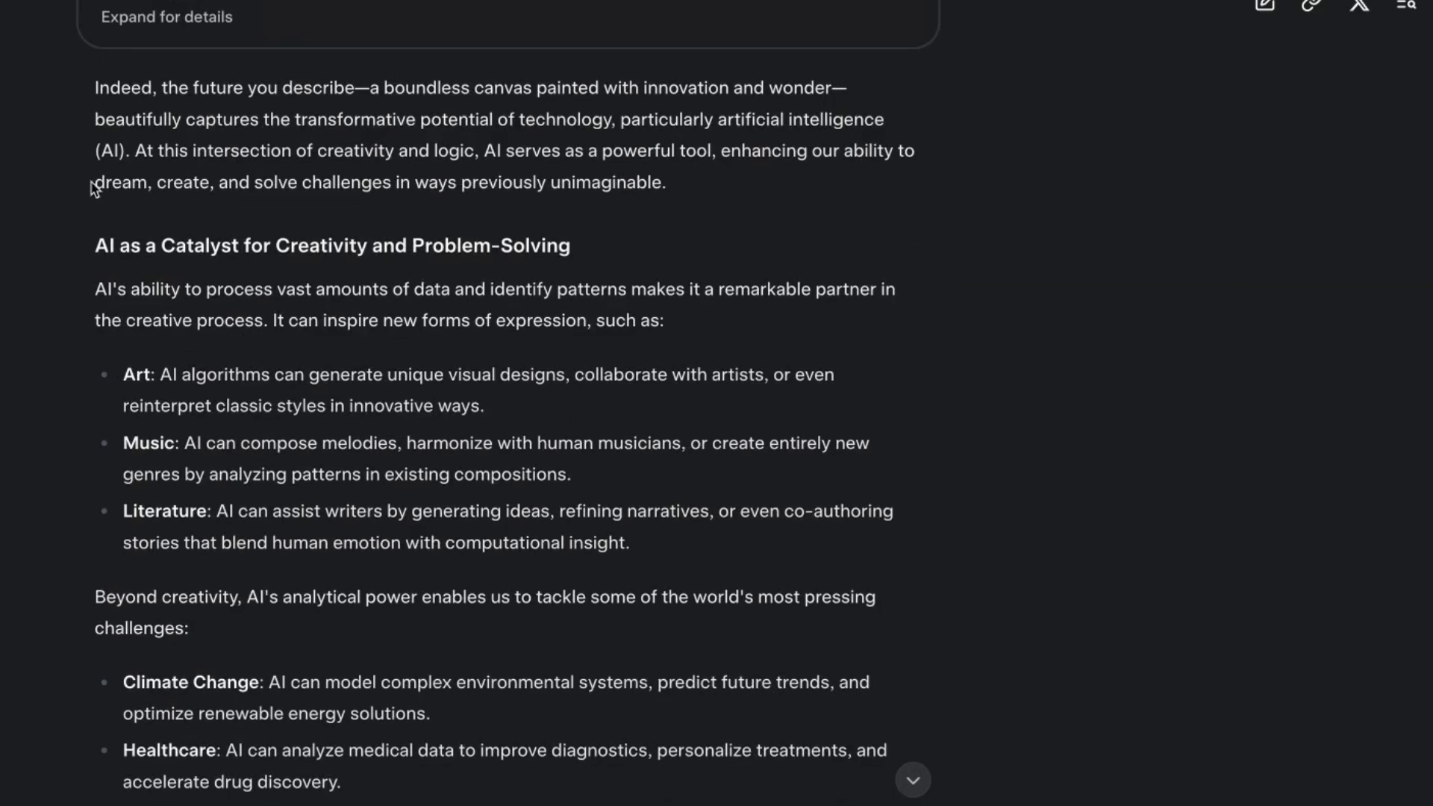
Select Grok's peanut-butter-and-jelly style rewritten response text.
double_click(105, 245)
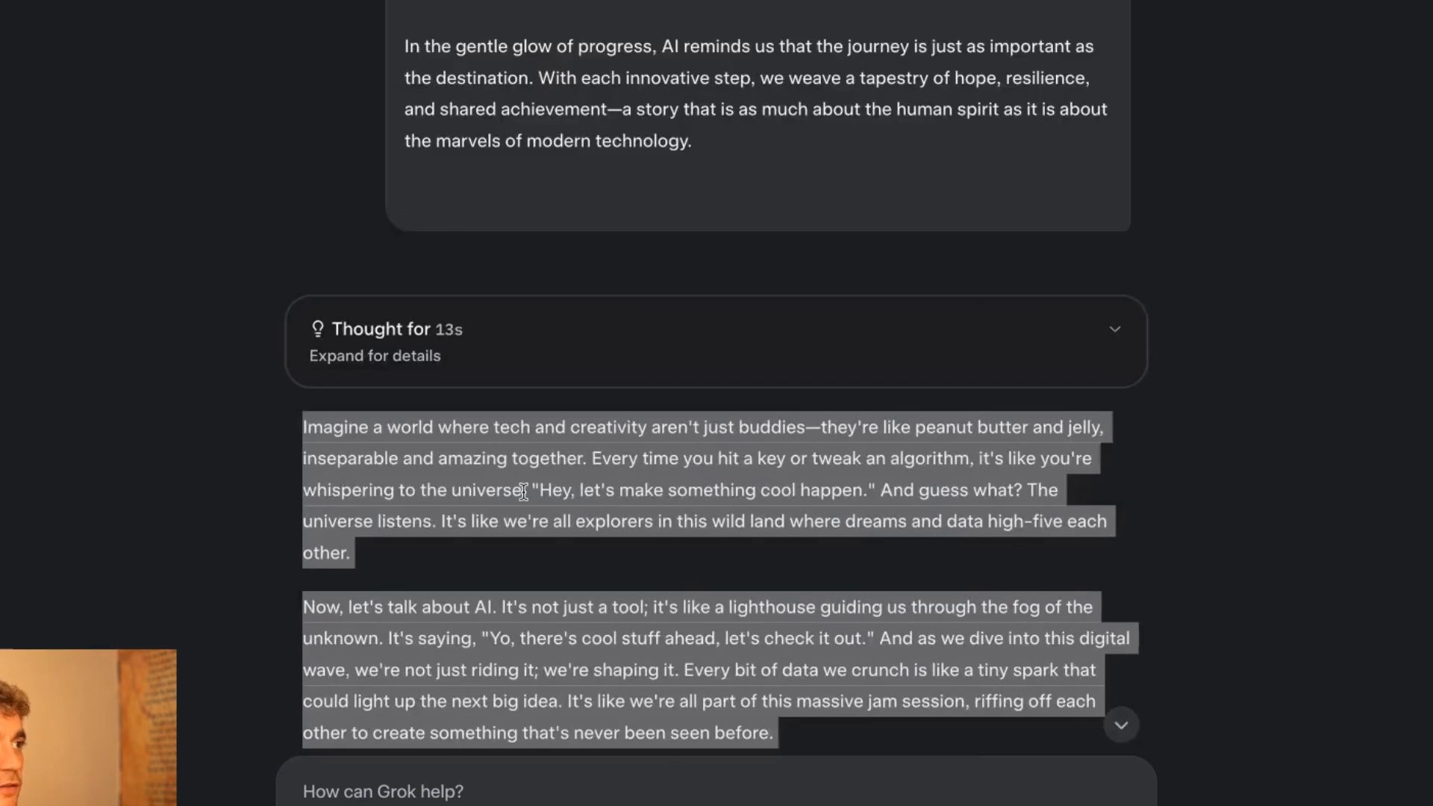
scroll(down, 3)
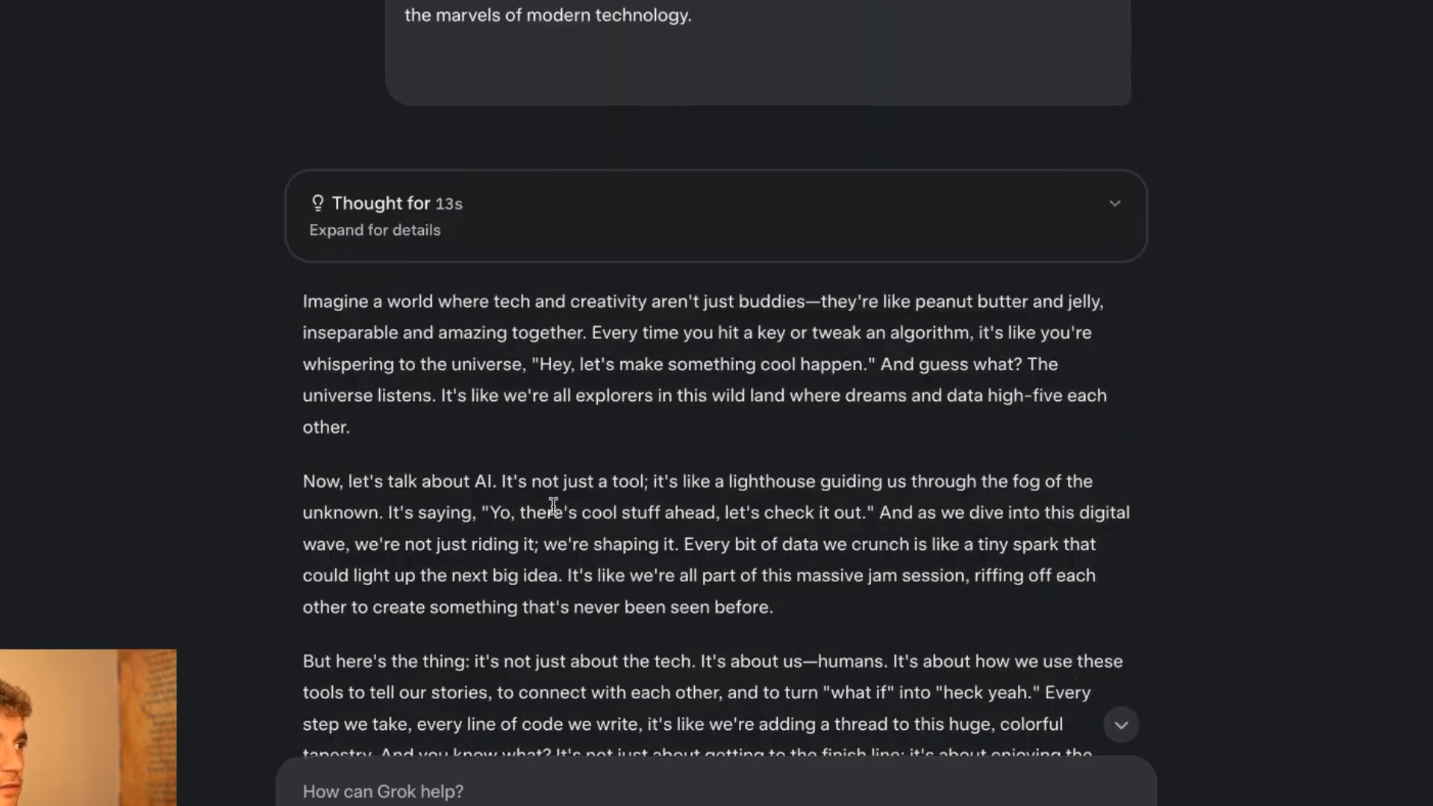
scroll(down, 3)
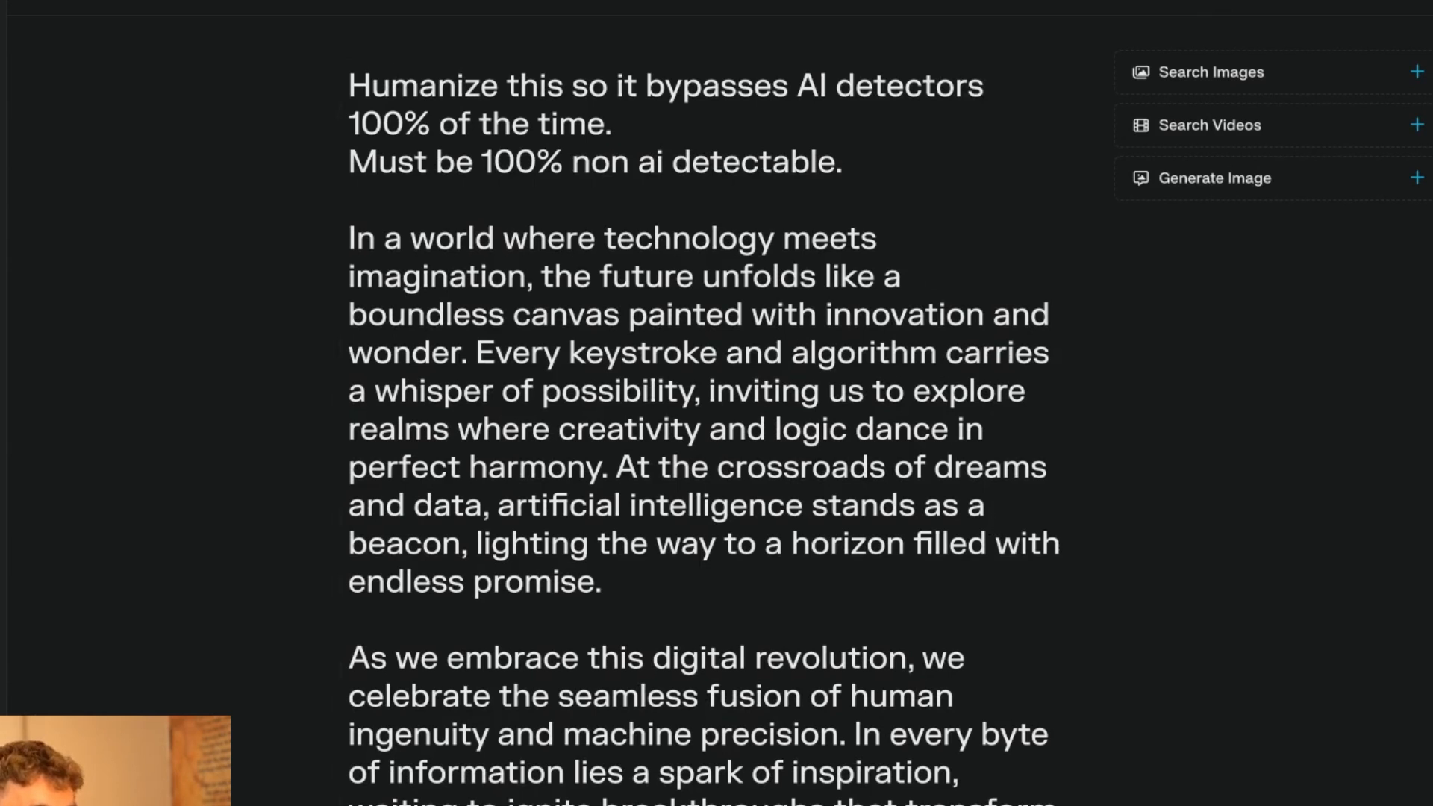
click(592, 253)
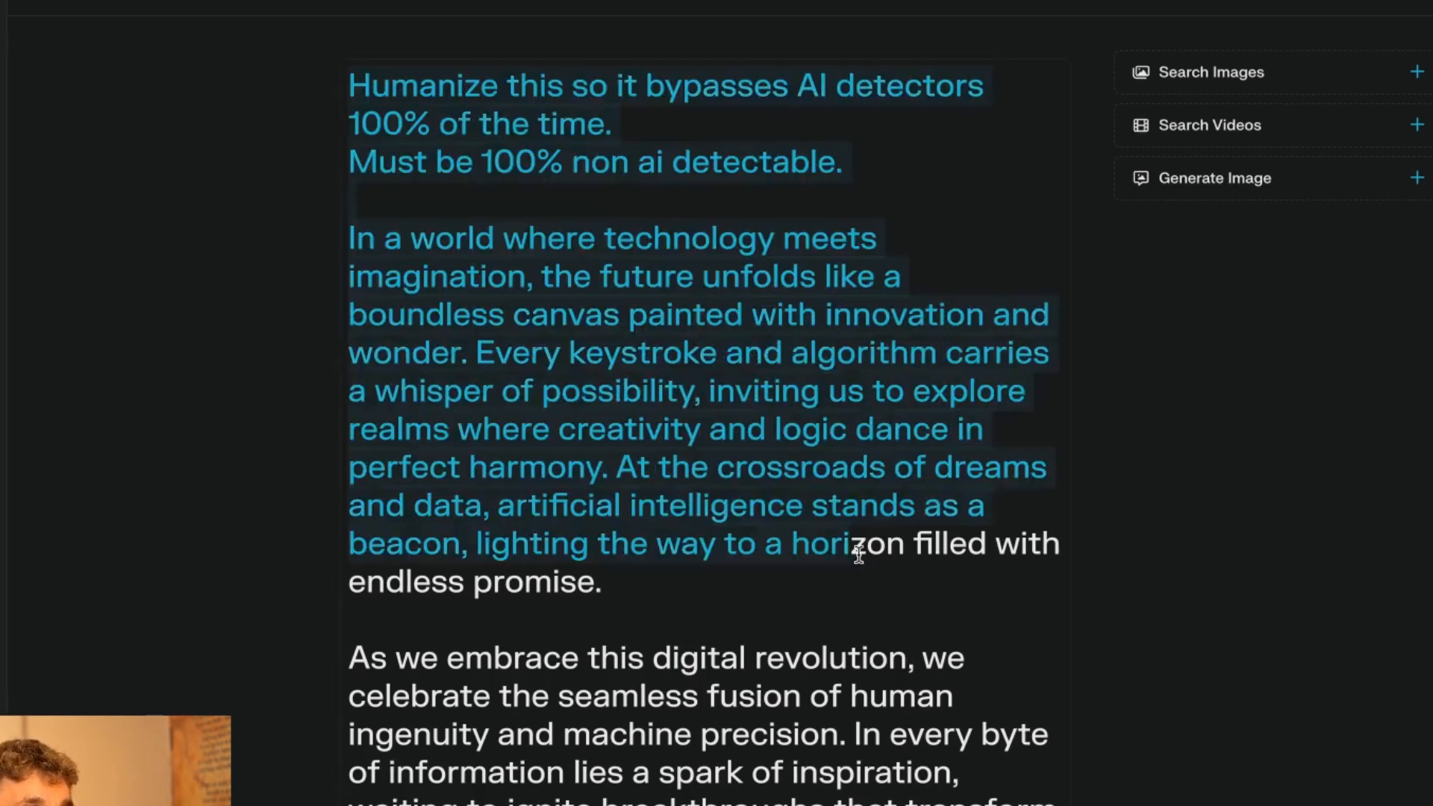
scroll(down, 3)
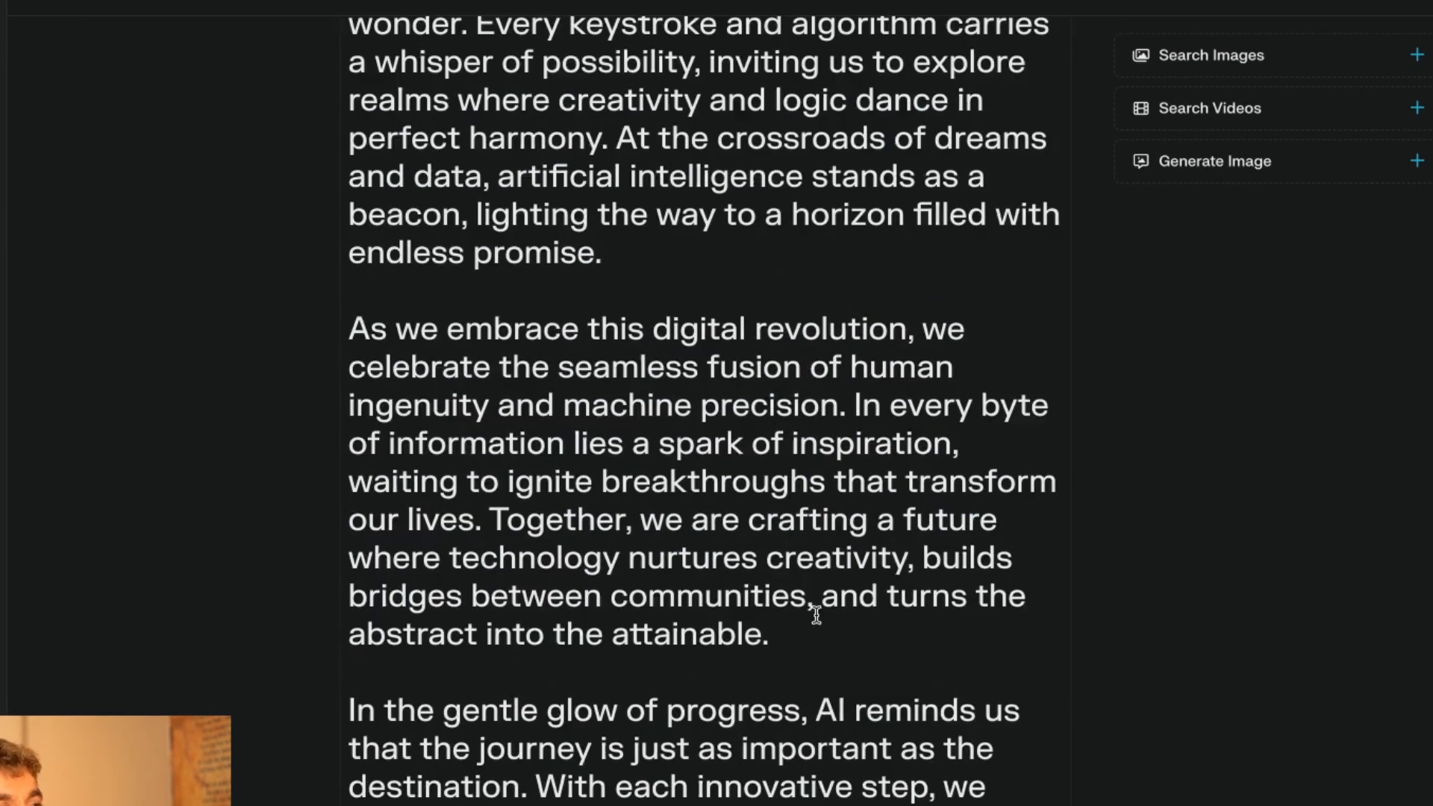
scroll(down, 3)
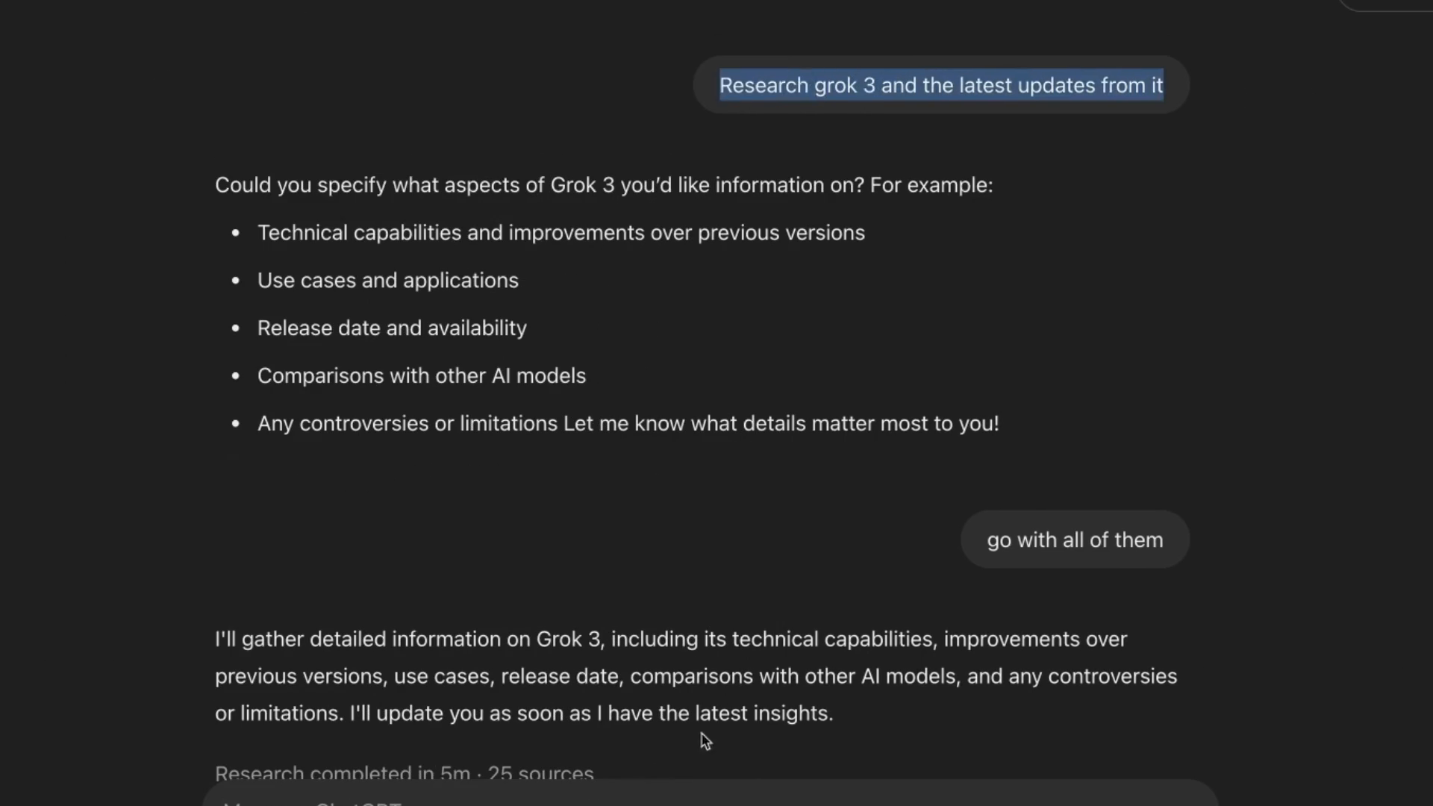
Scroll through ChatGPT's Grok 3: Latest Updates report from technical capabilities onward.
scroll(down, 3)
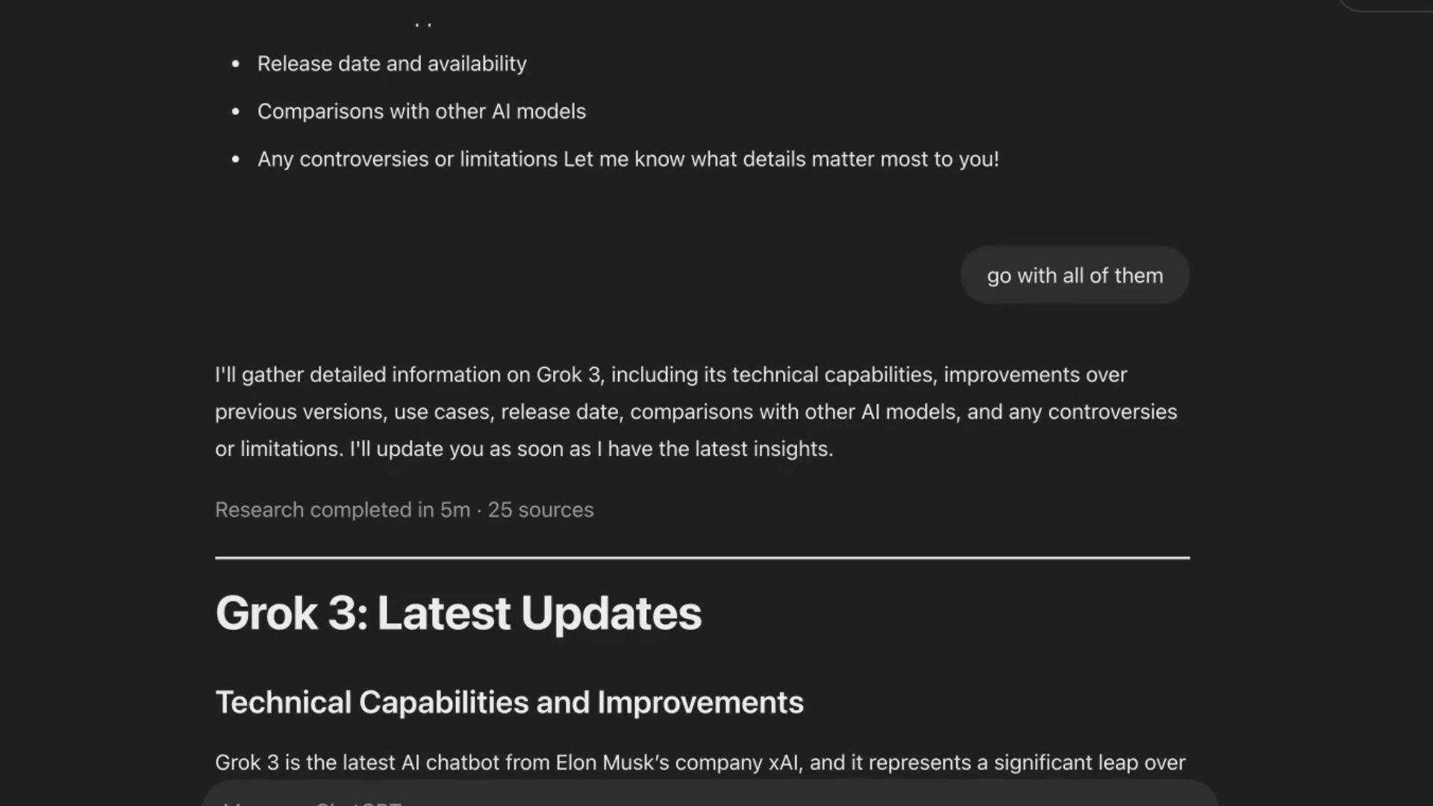
scroll(down, 3)
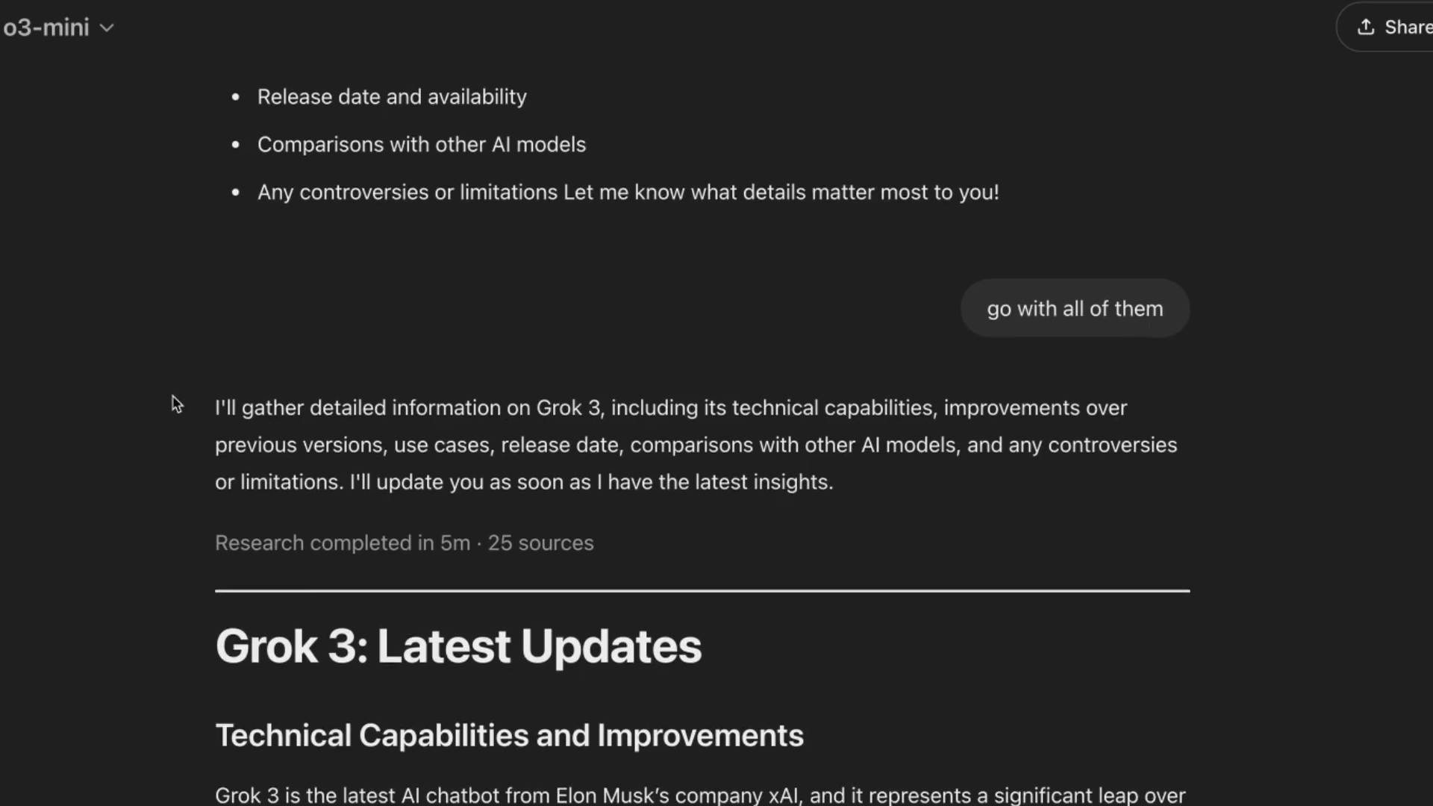
scroll(down, 3)
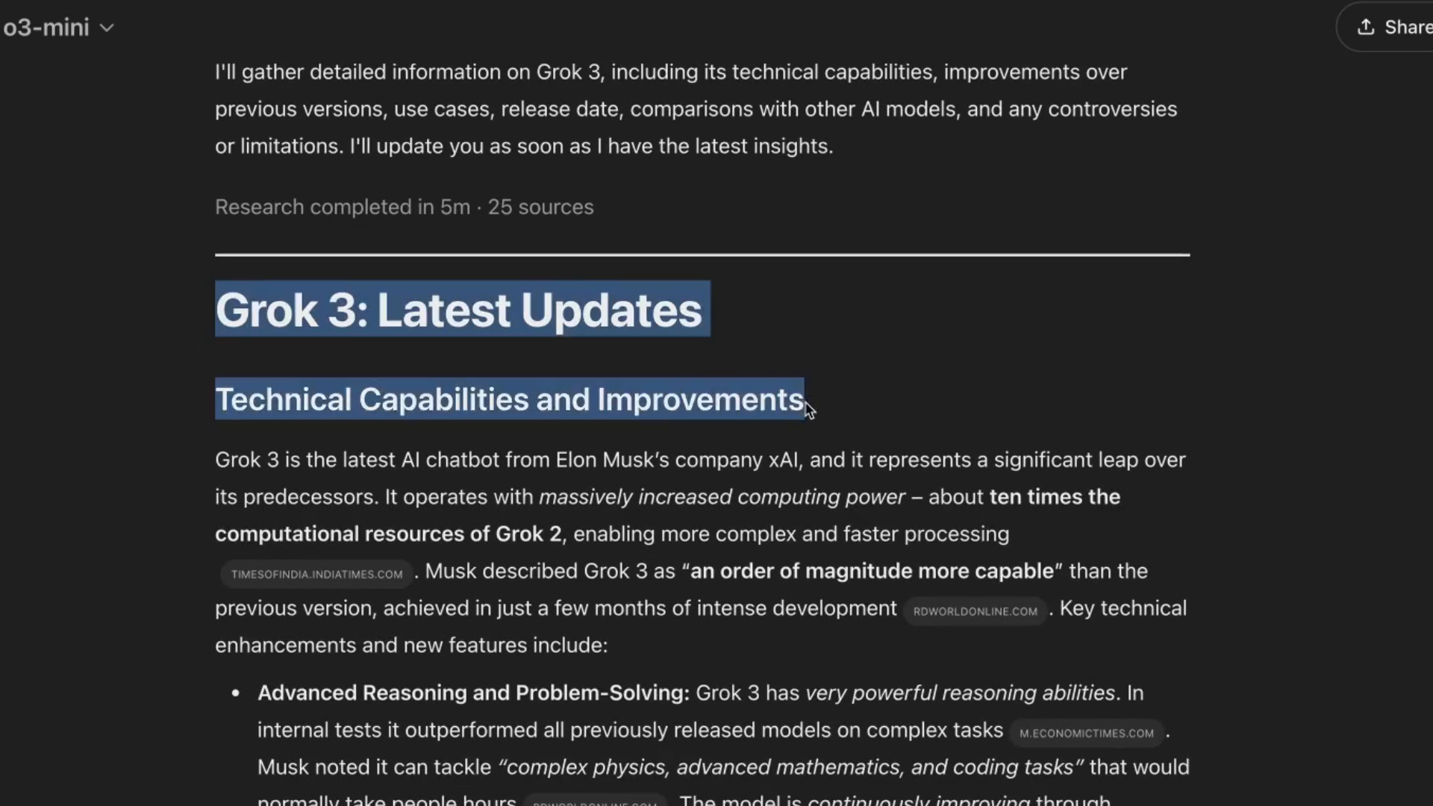
scroll(down, 3)
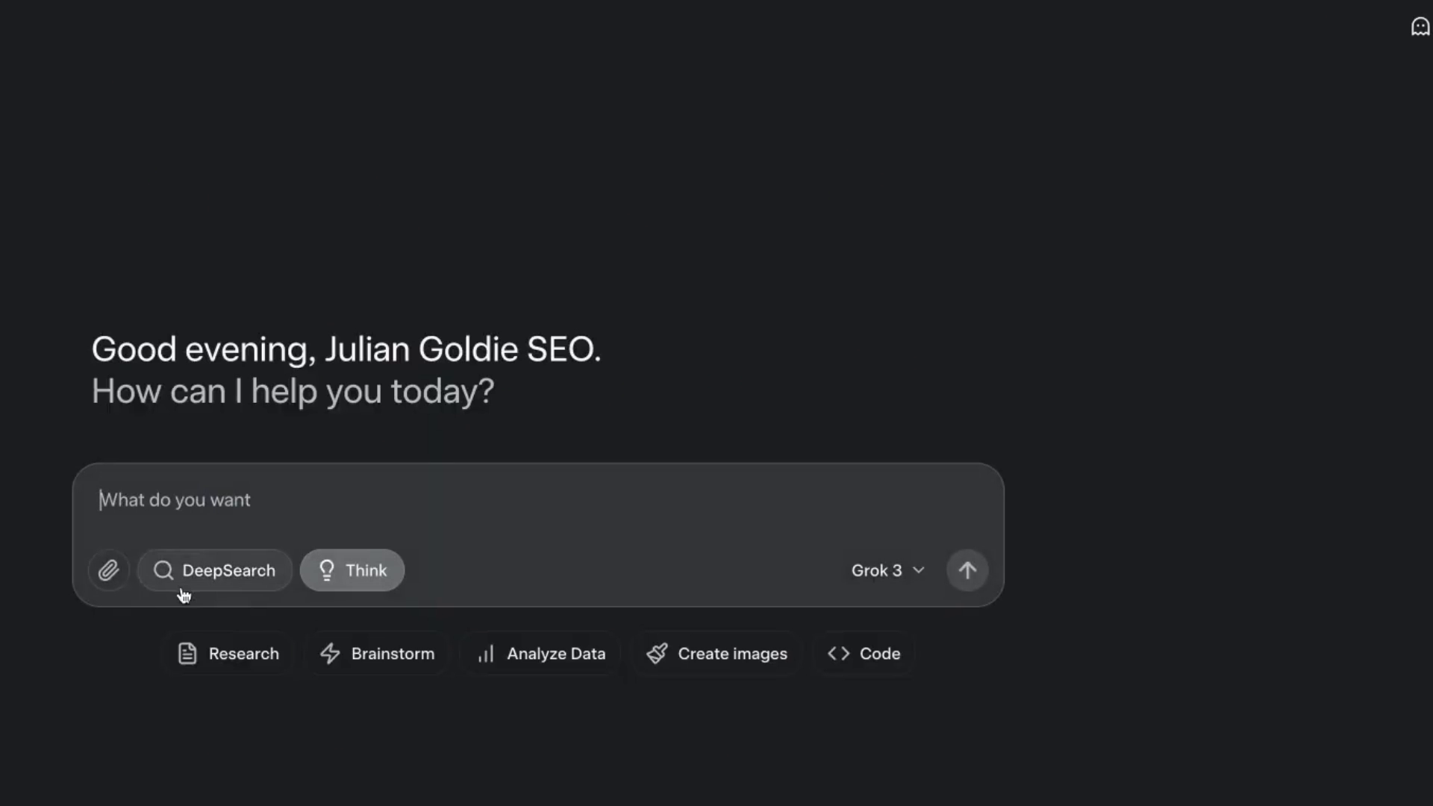
Ask Grok to 'Research grok 3 and the latest updates from it', then switch Perplexity to Deep Research mode.
text(Research grok 3 and the latest updates from it)
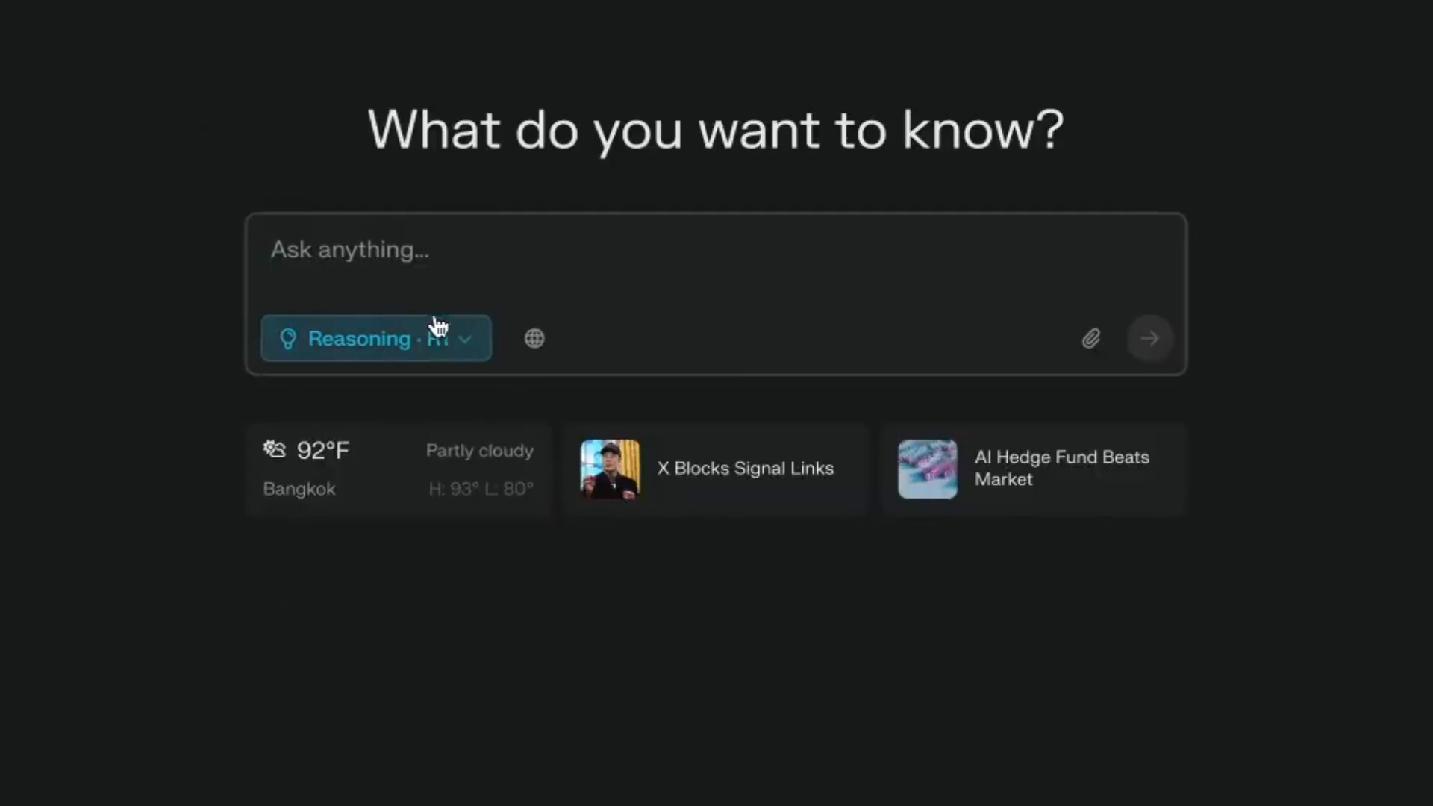
click(375, 339)
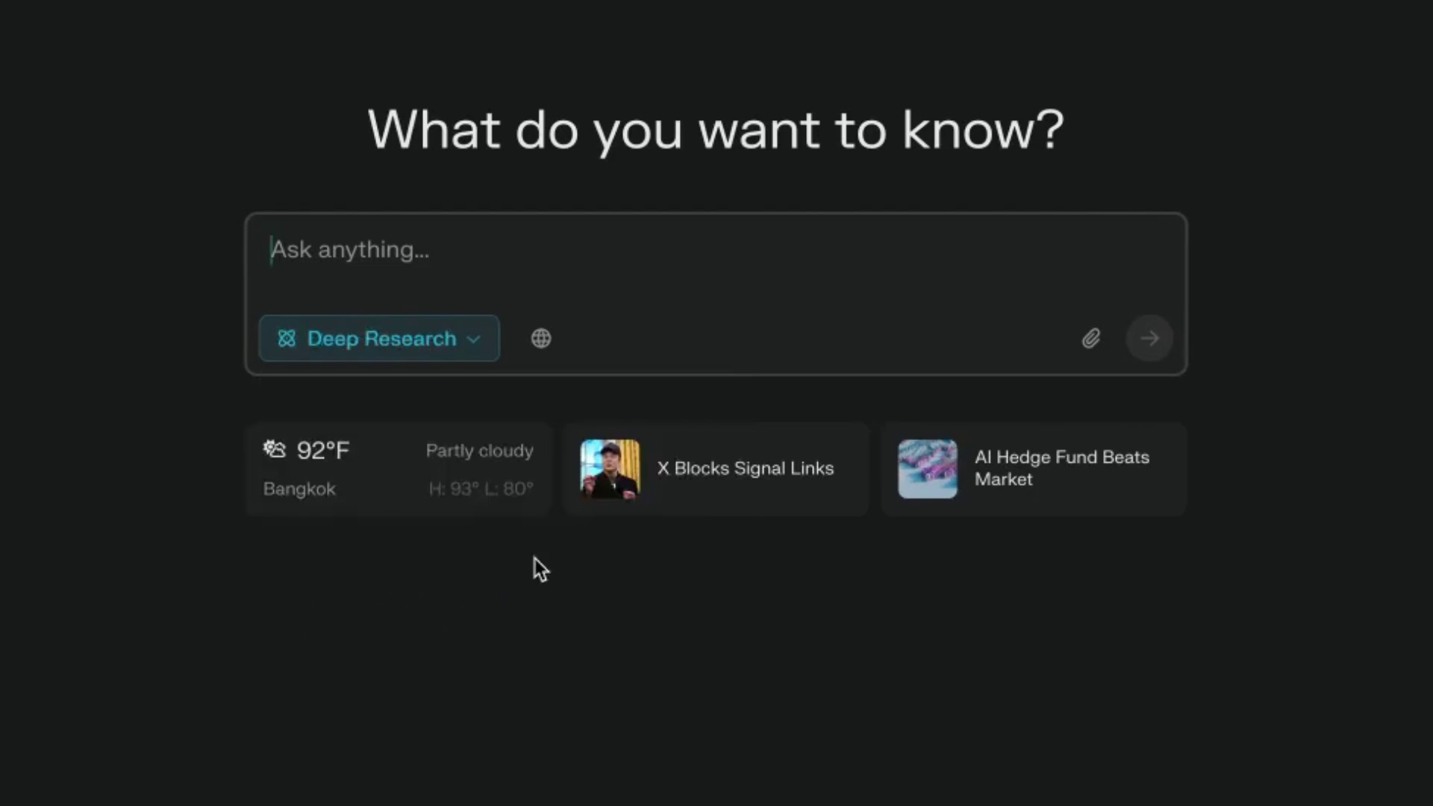
click(1150, 339)
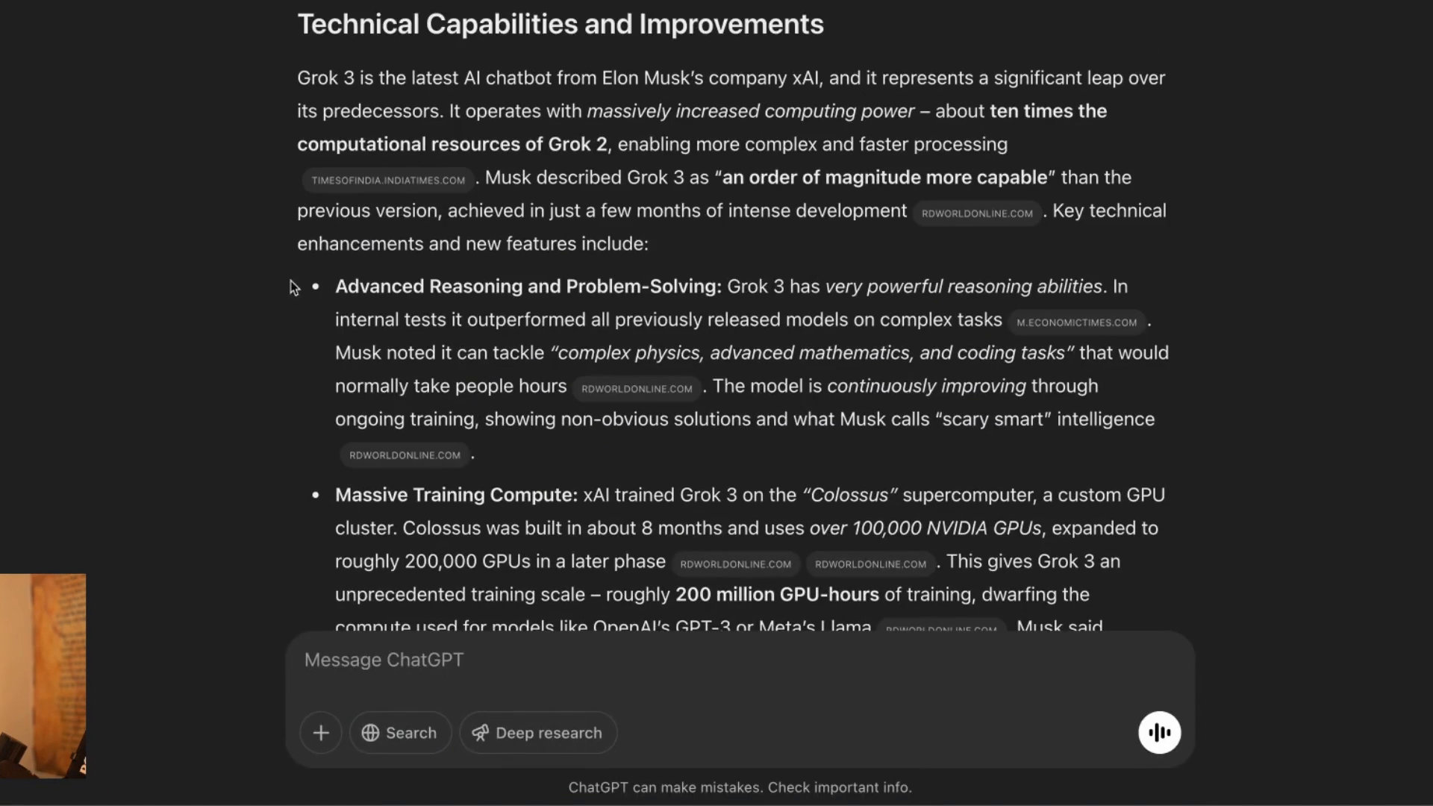
Select the full text of ChatGPT's Grok 3 research report from top to bottom.
scroll(up, 3)
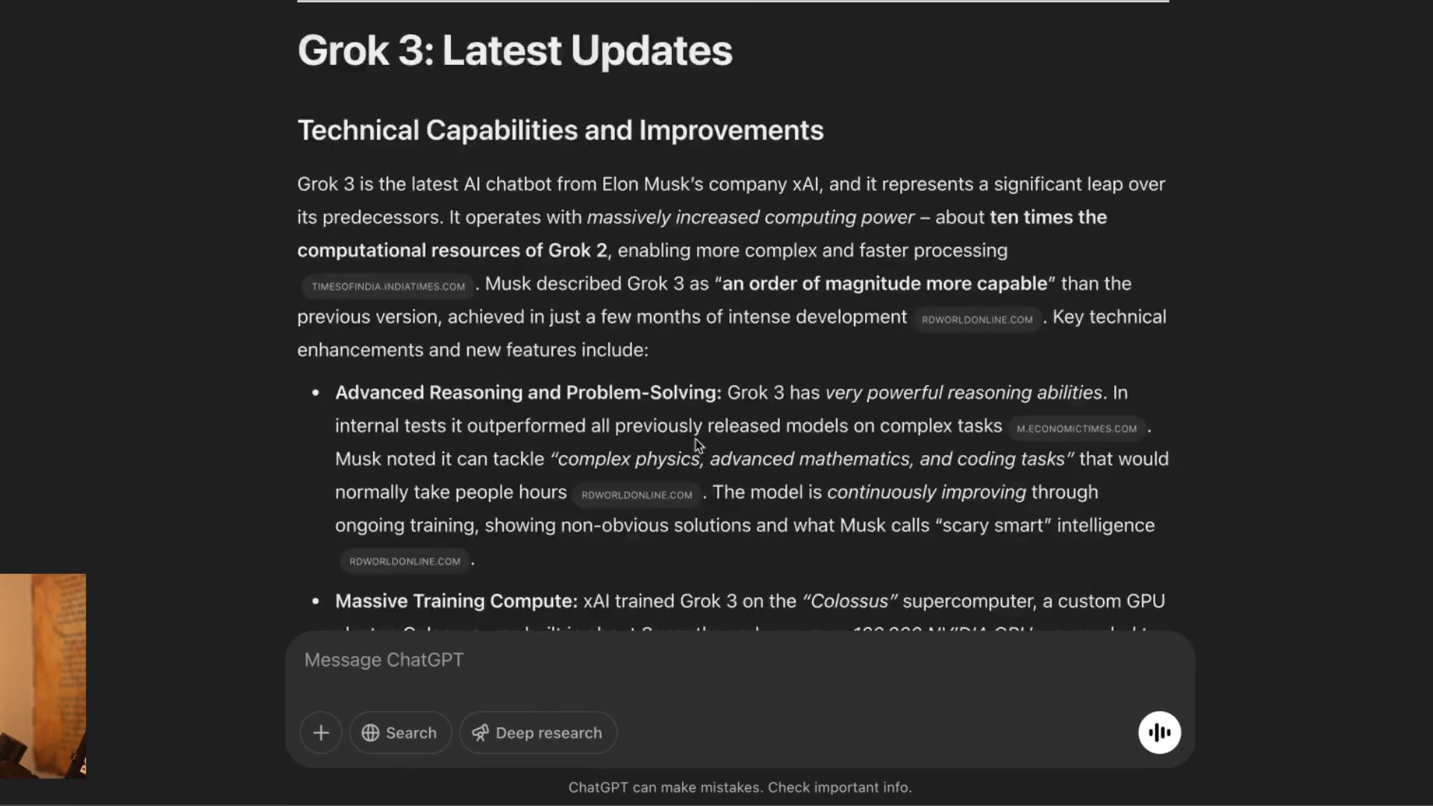
scroll(down, 3)
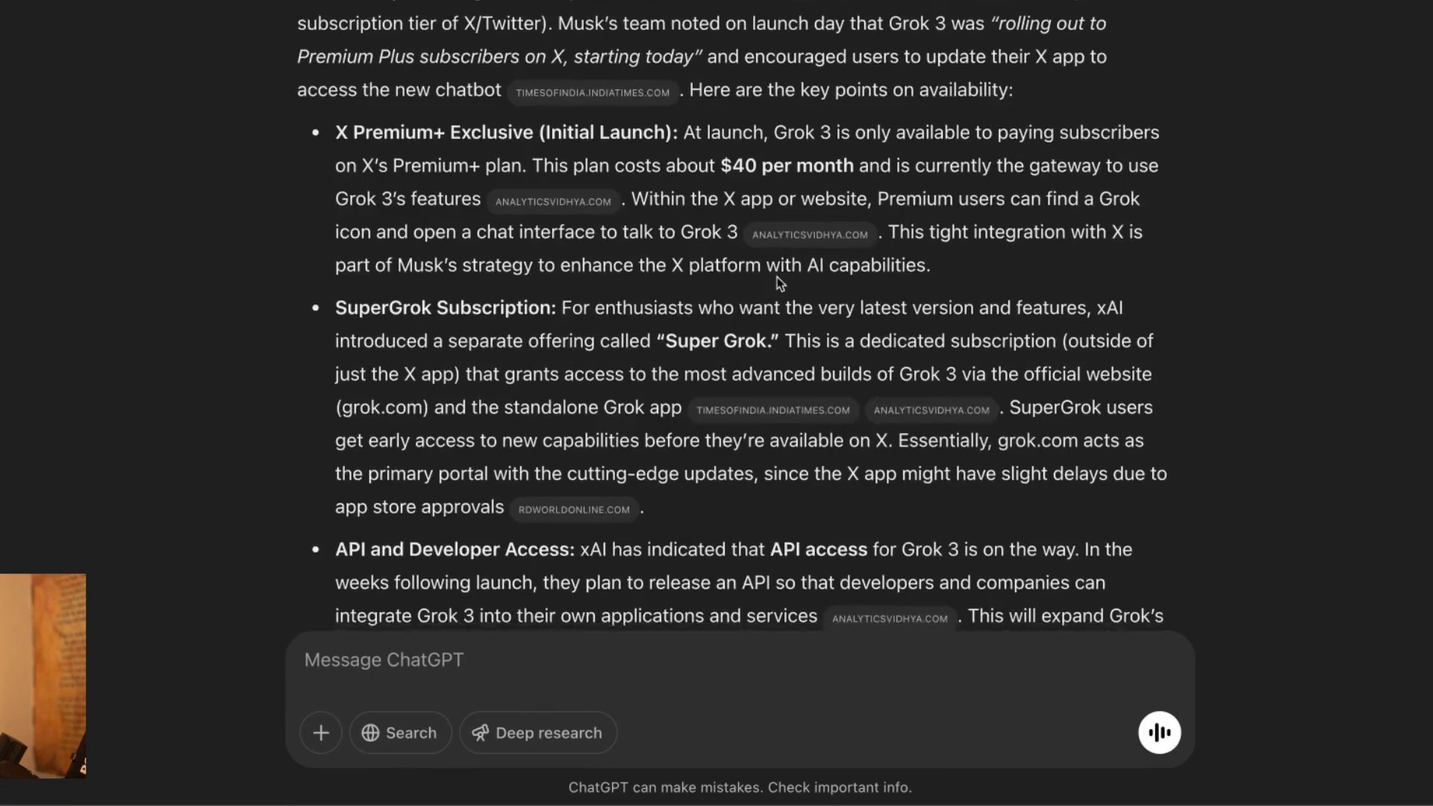
scroll(down, 3)
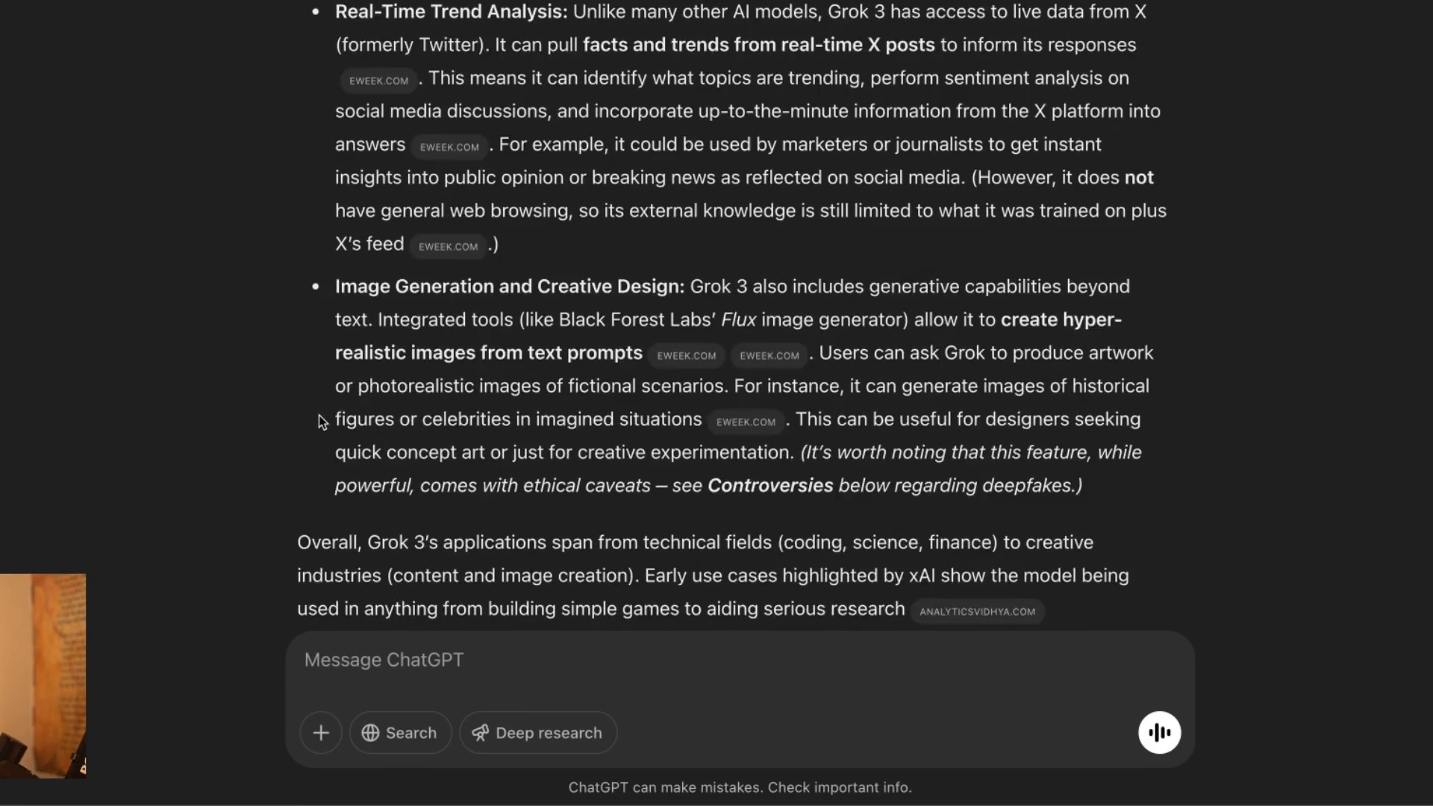
scroll(up, 3)
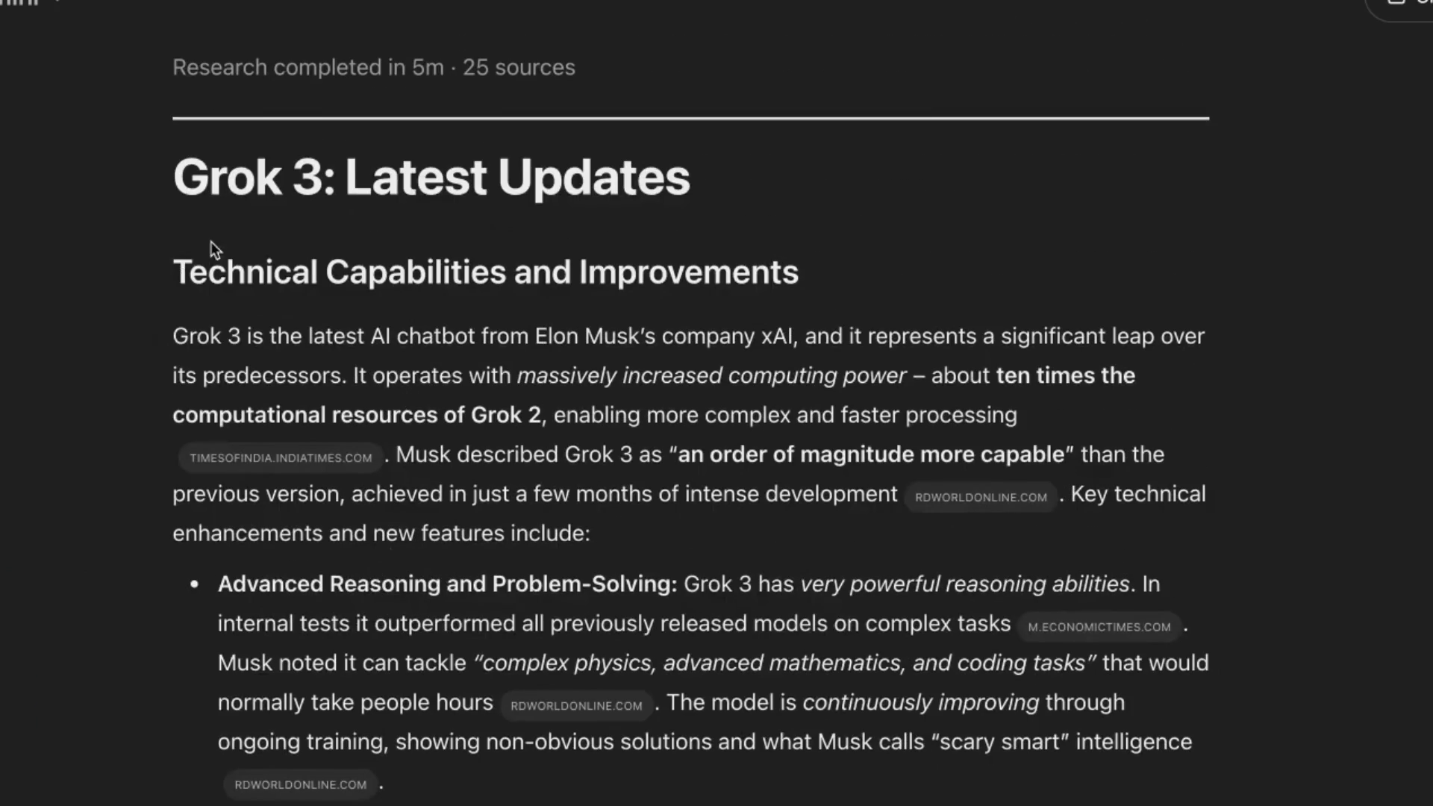
scroll(down, 3)
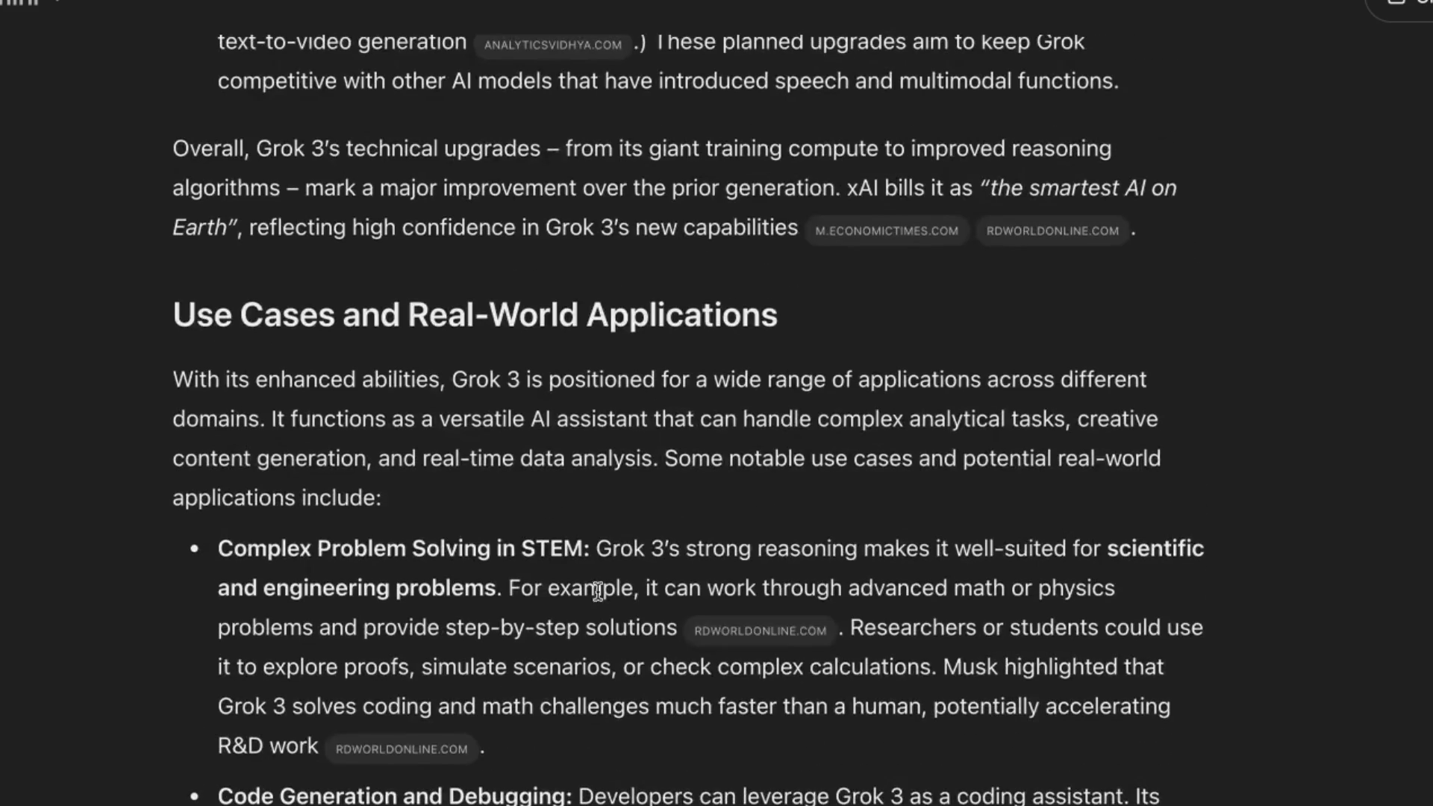
scroll(up, 3)
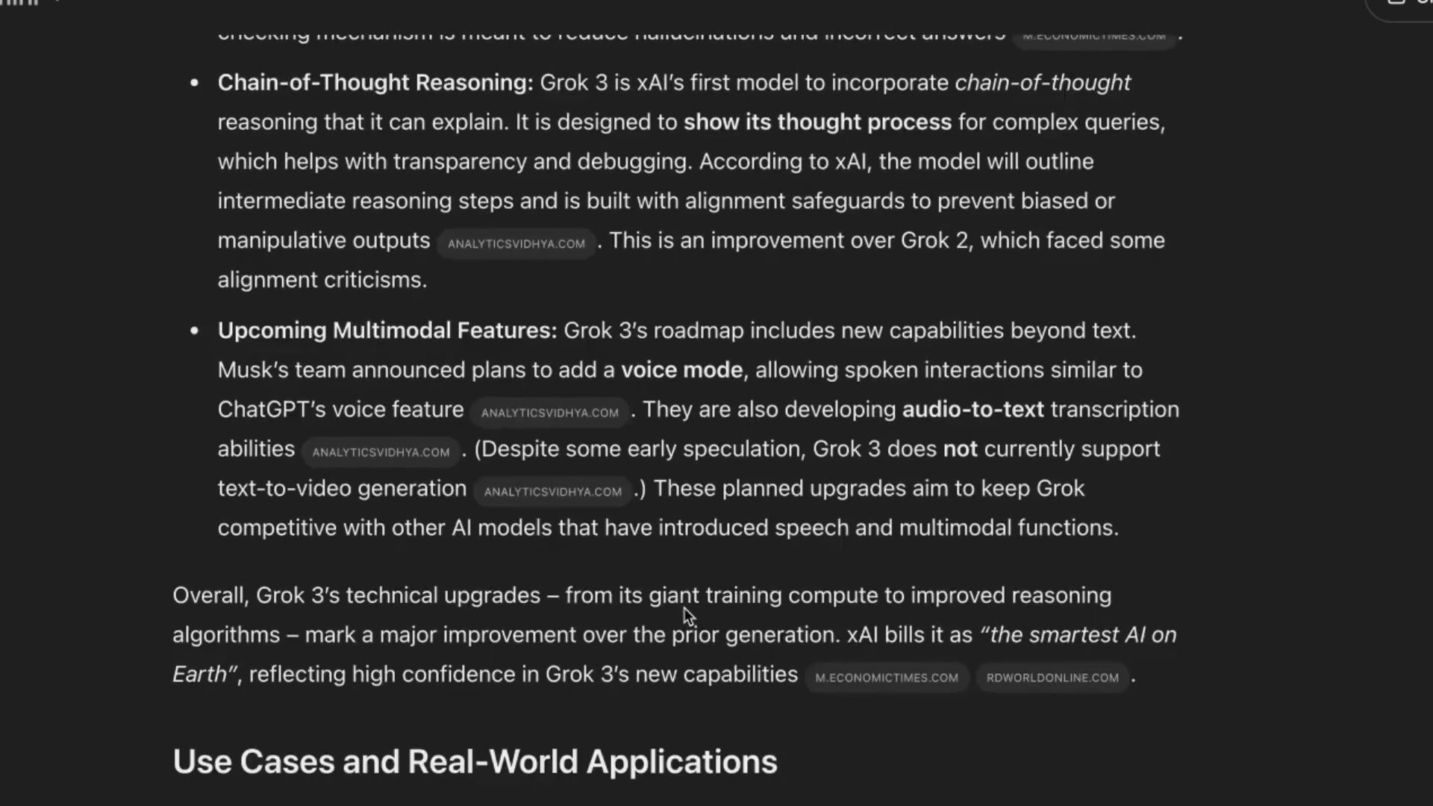
scroll(up, 3)
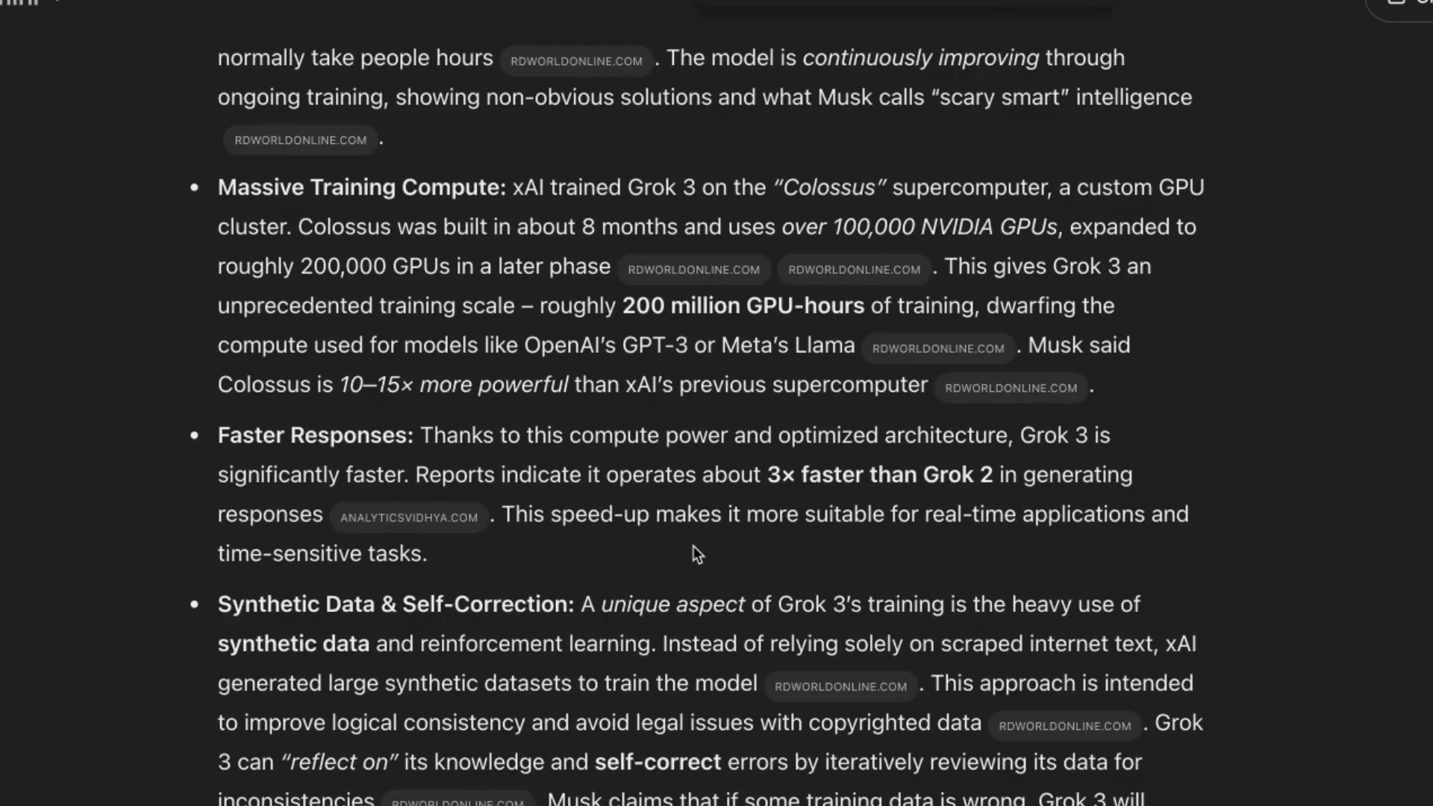
scroll(down, 3)
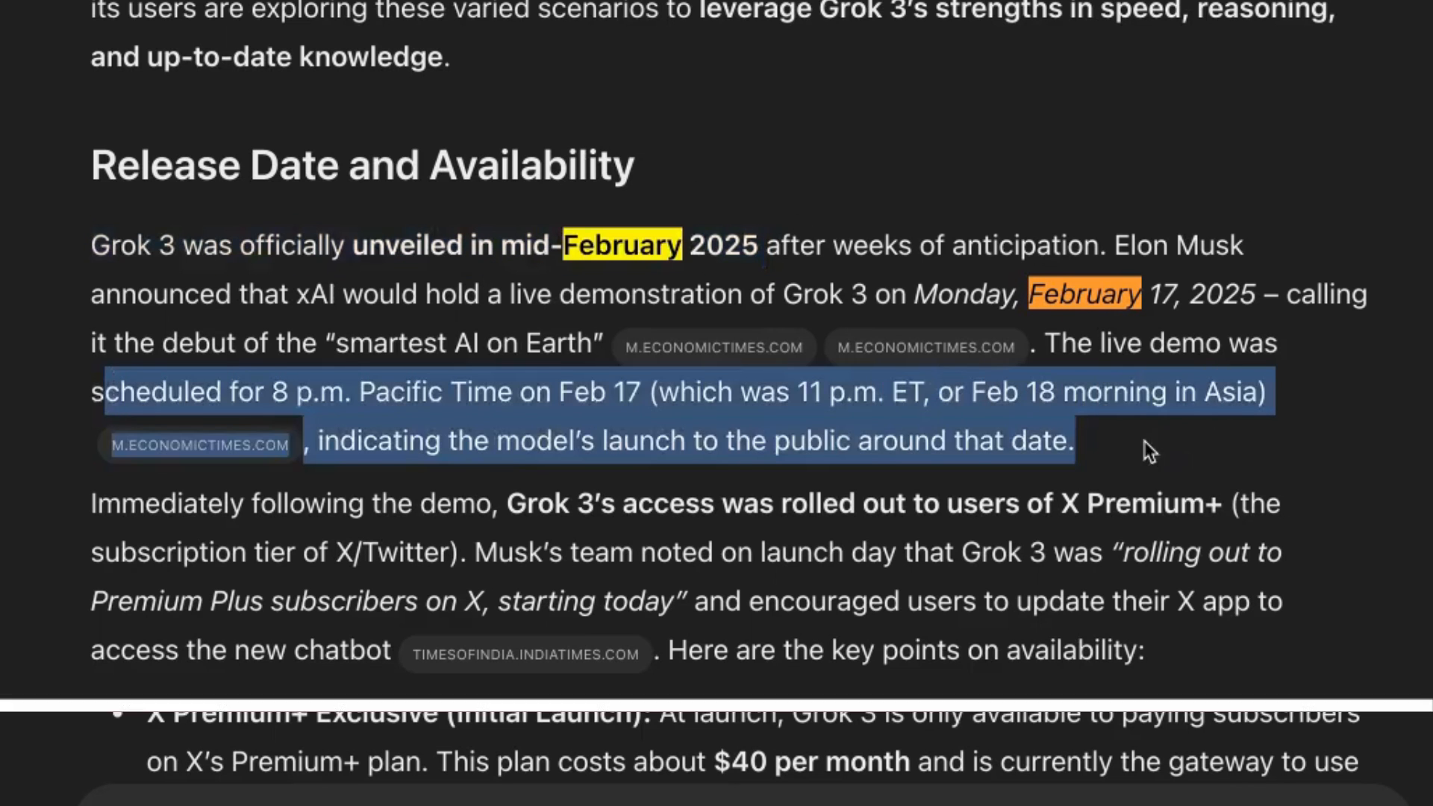
scroll(down, 3)
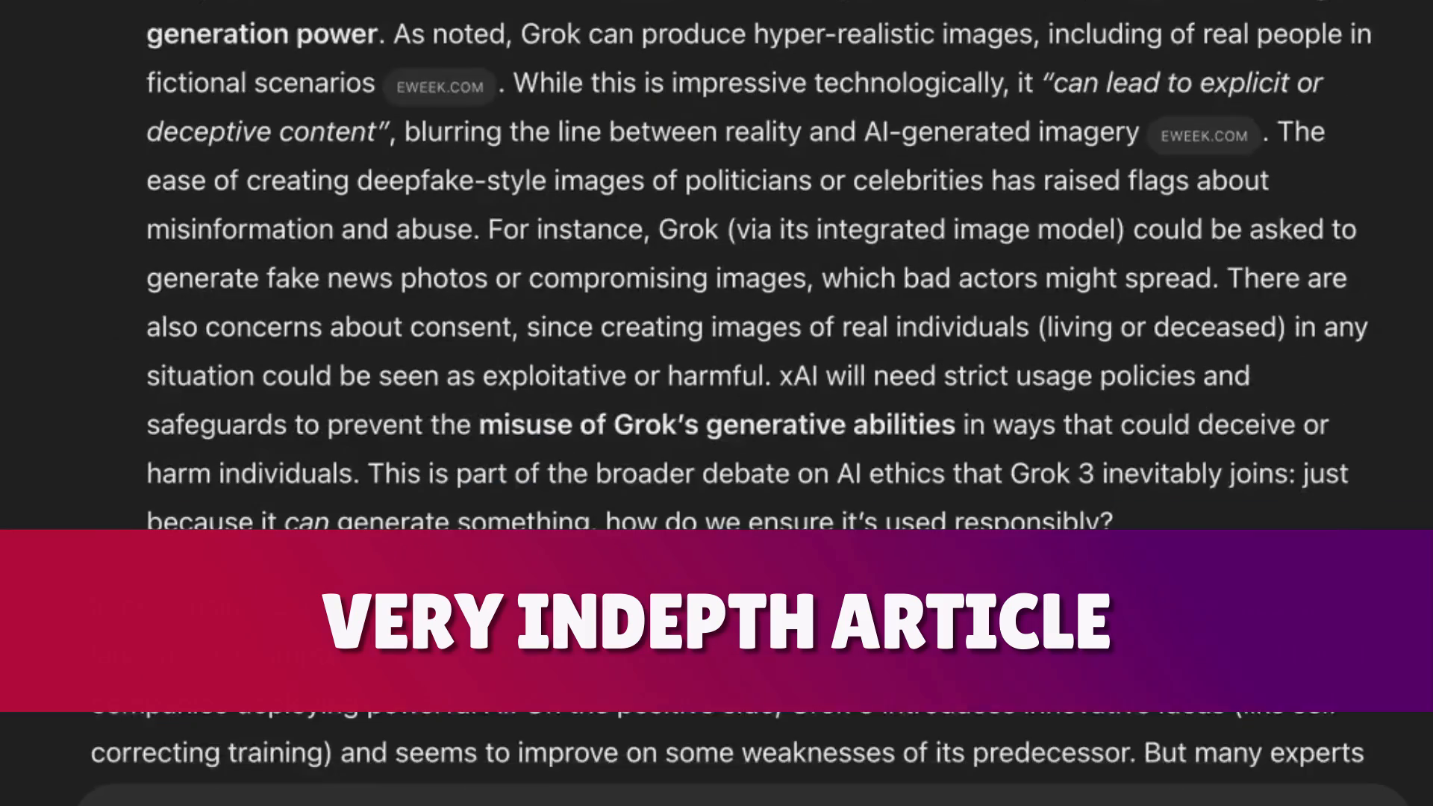
scroll(down, 3)
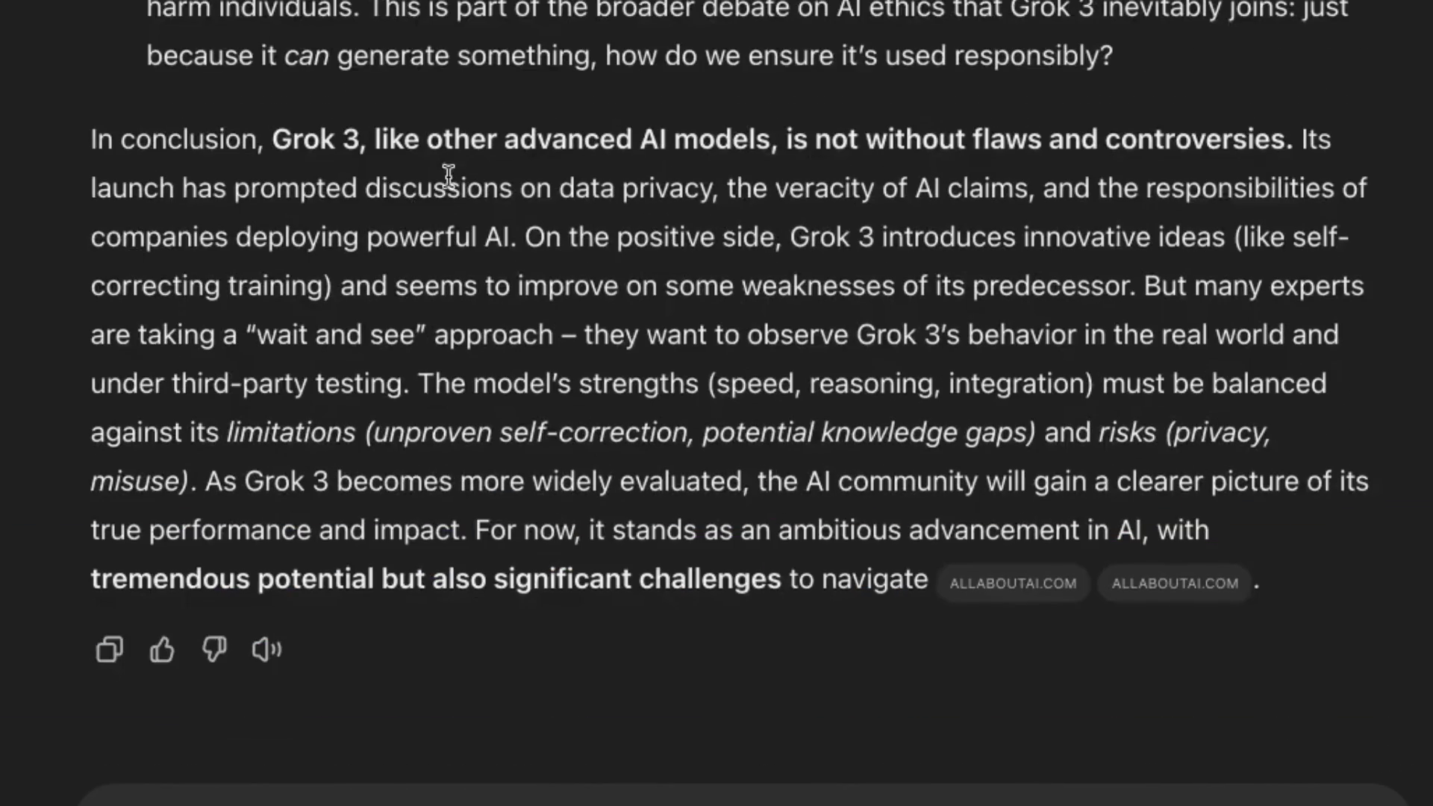
scroll(up, 3)
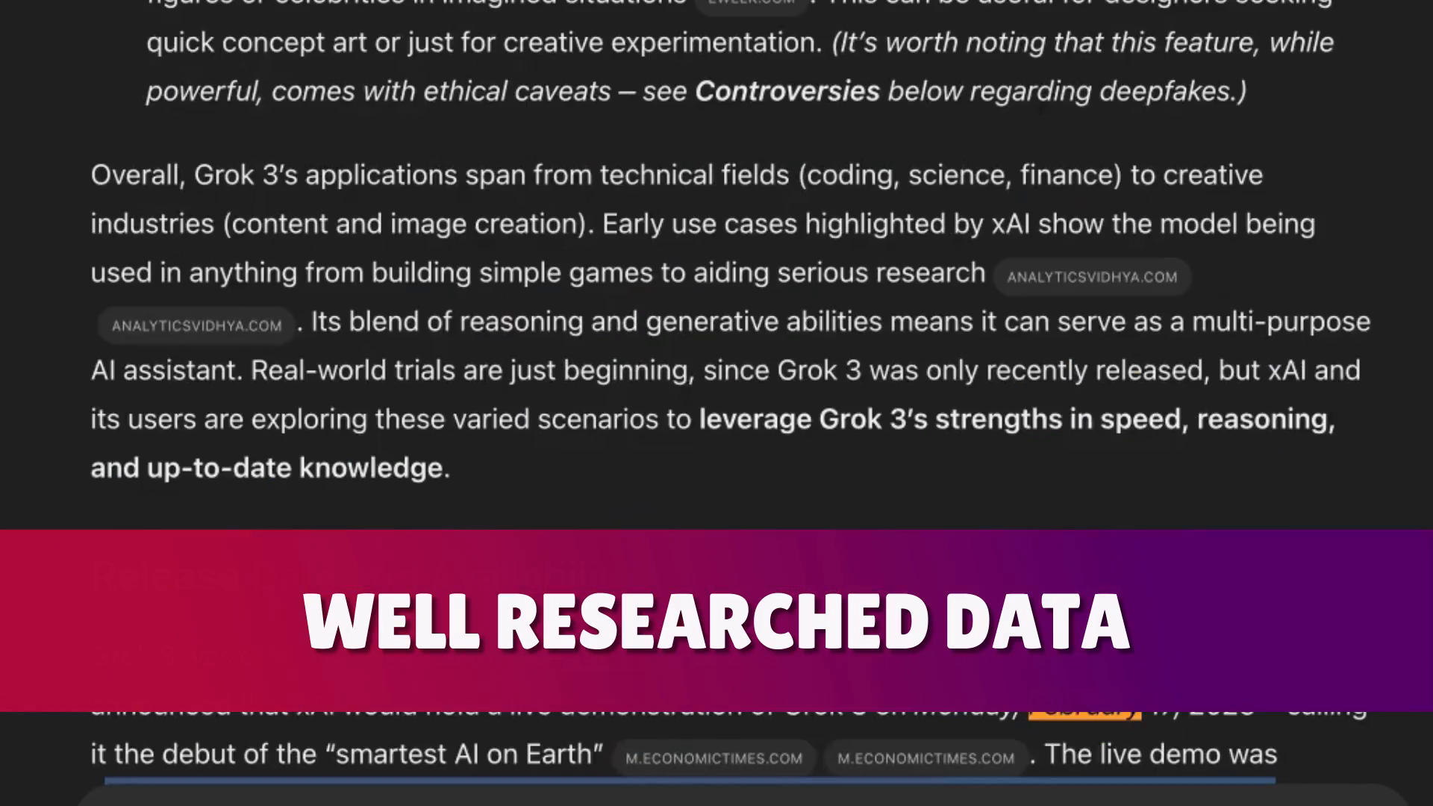
scroll(up, 3)
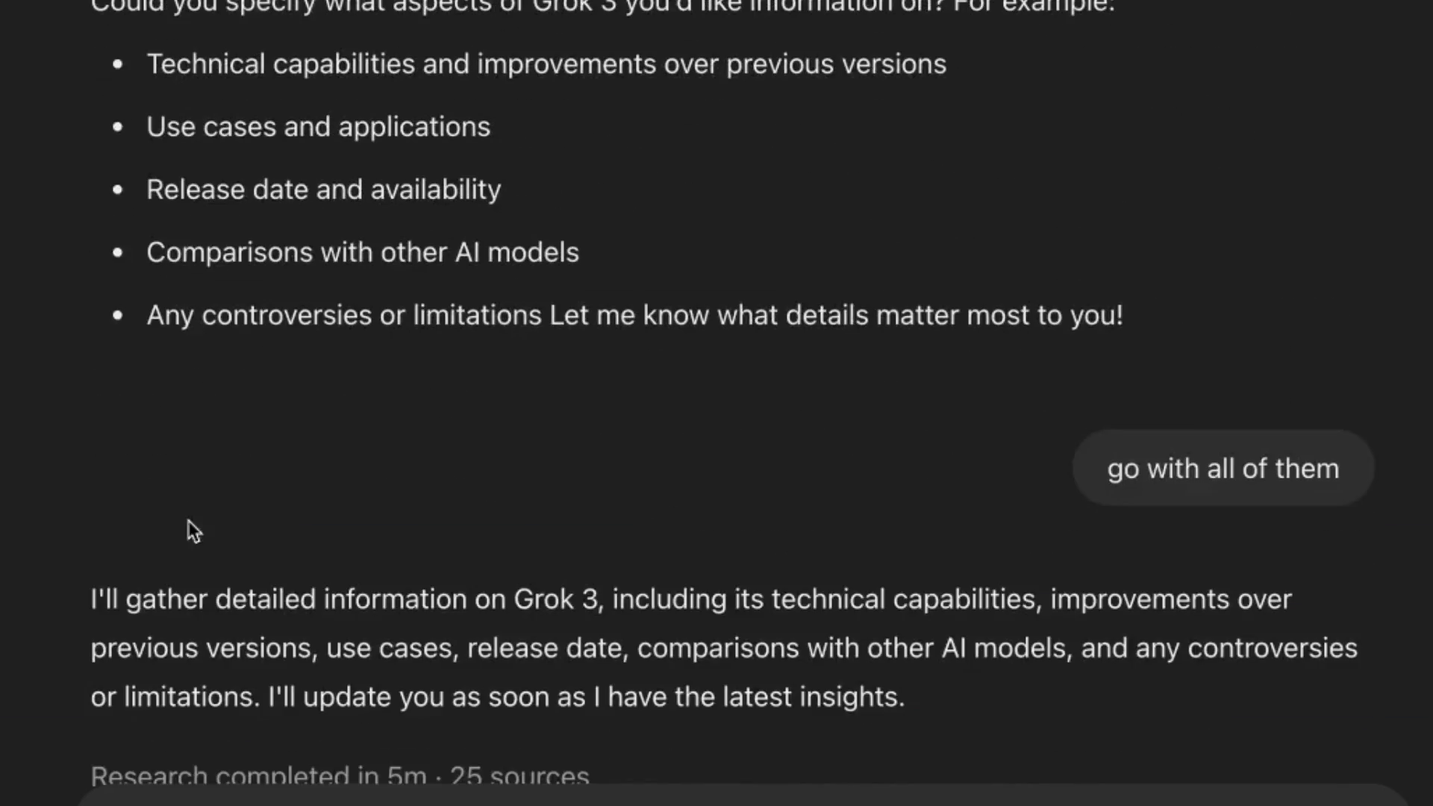
scroll(down, 3)
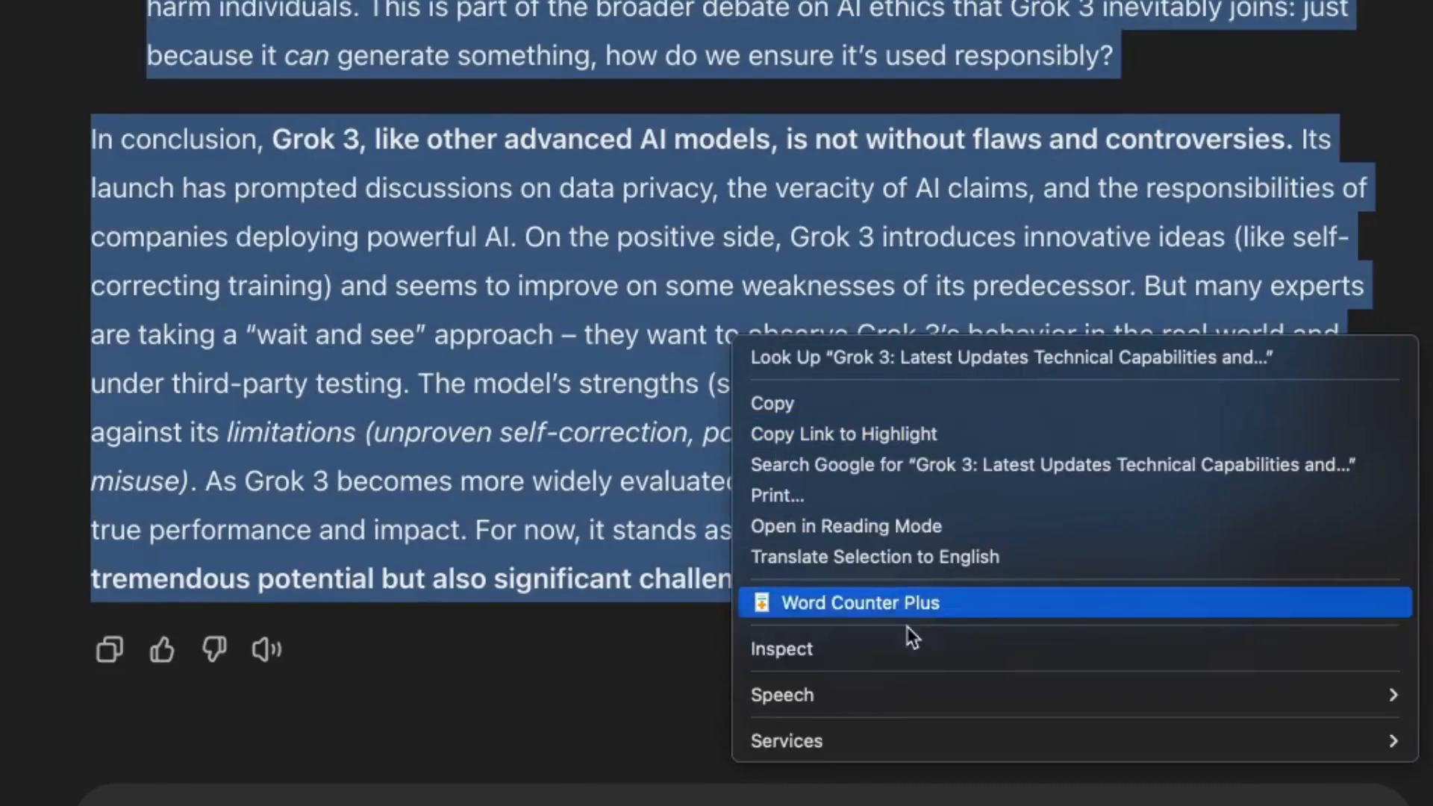
Count the selection with Word Counter Plus, reading 4,732 words, and dismiss the result.
click(860, 602)
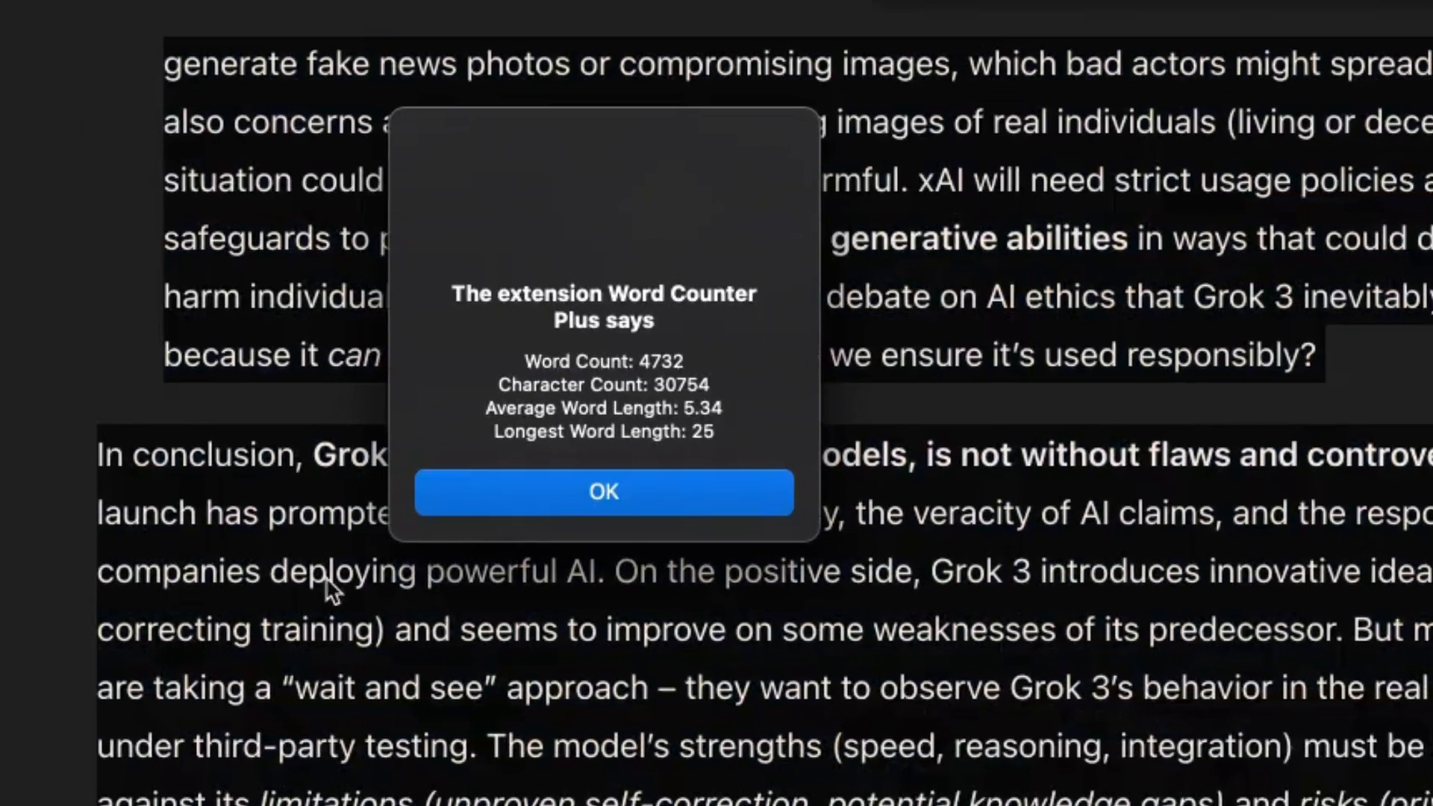
click(603, 491)
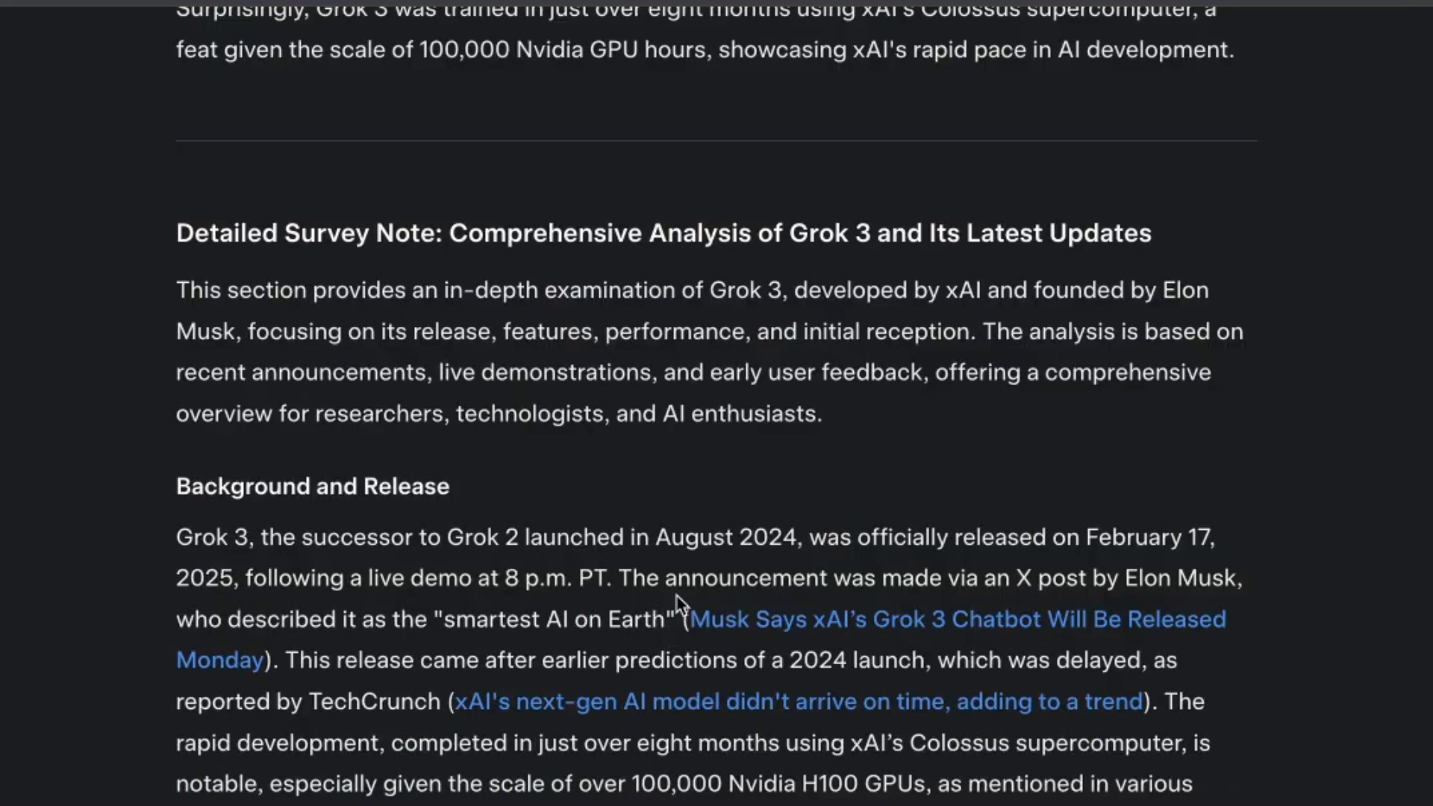
scroll(down, 3)
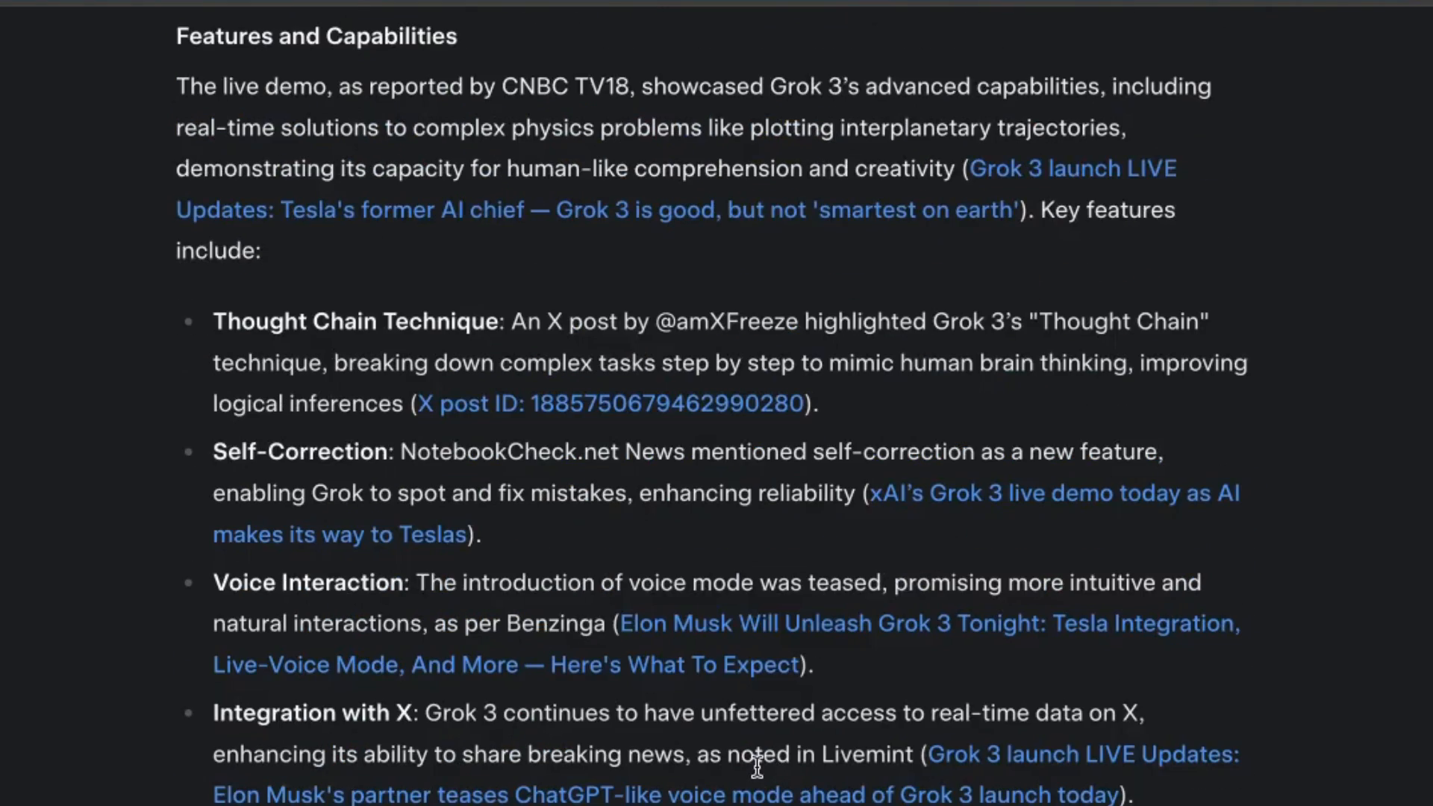
scroll(down, 3)
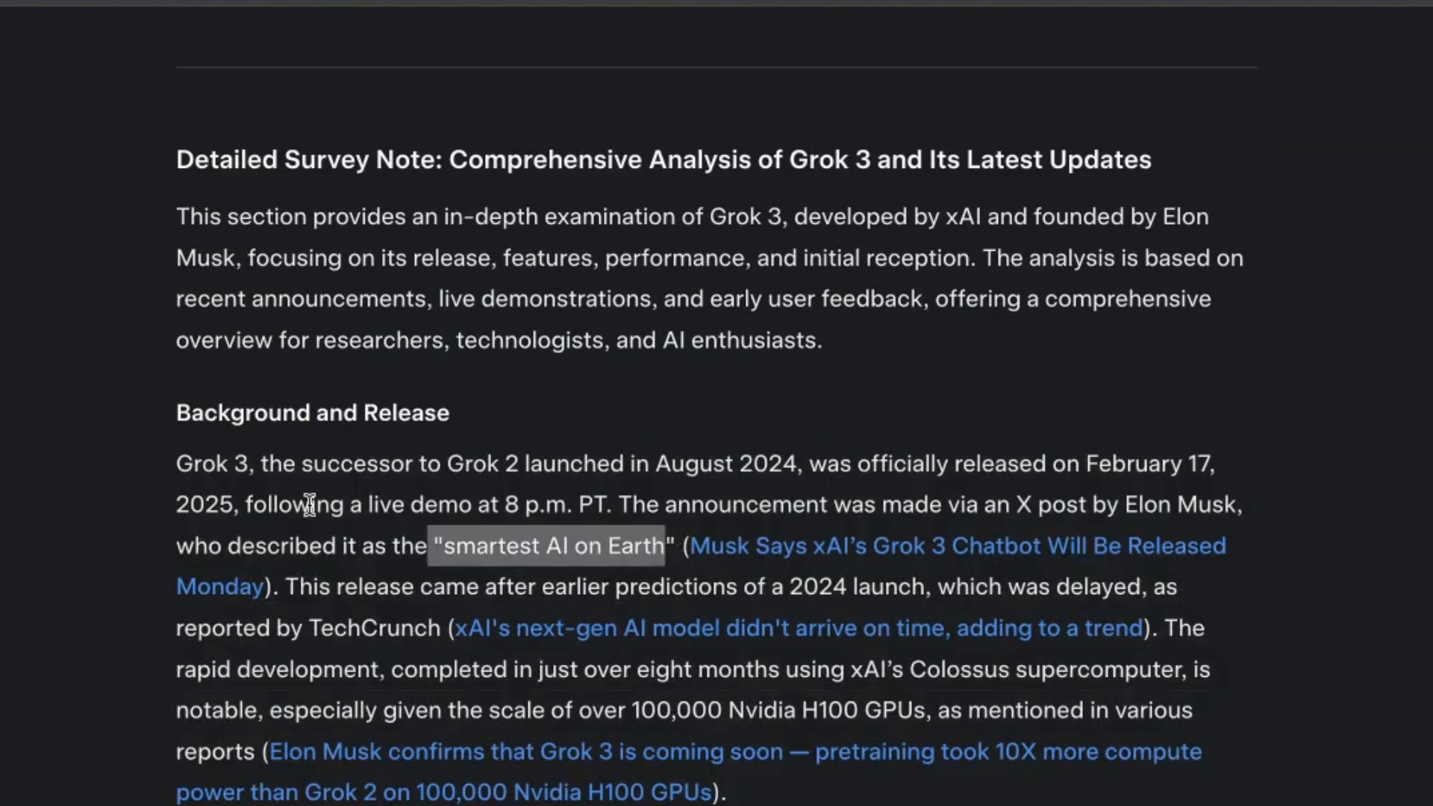
scroll(down, 3)
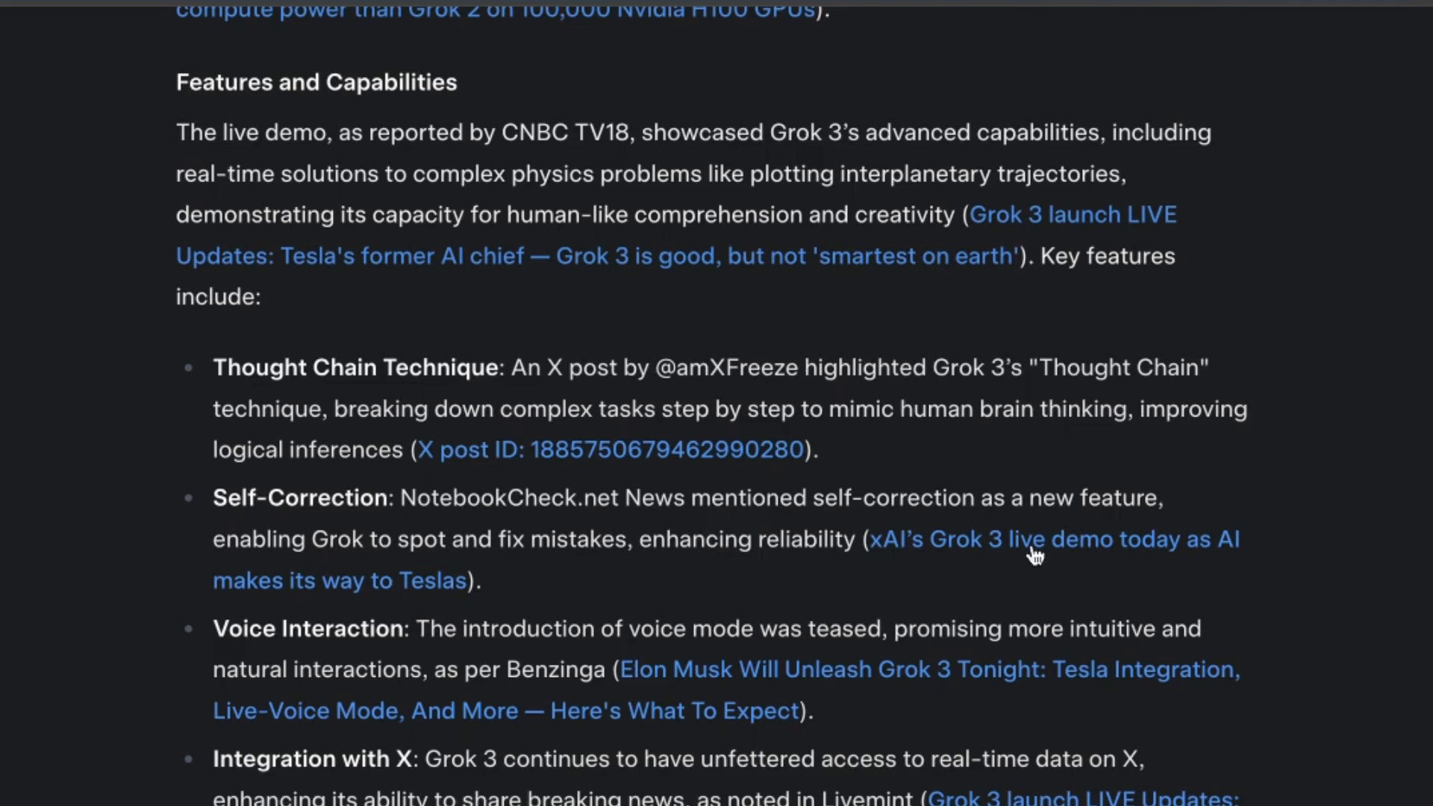
scroll(down, 3)
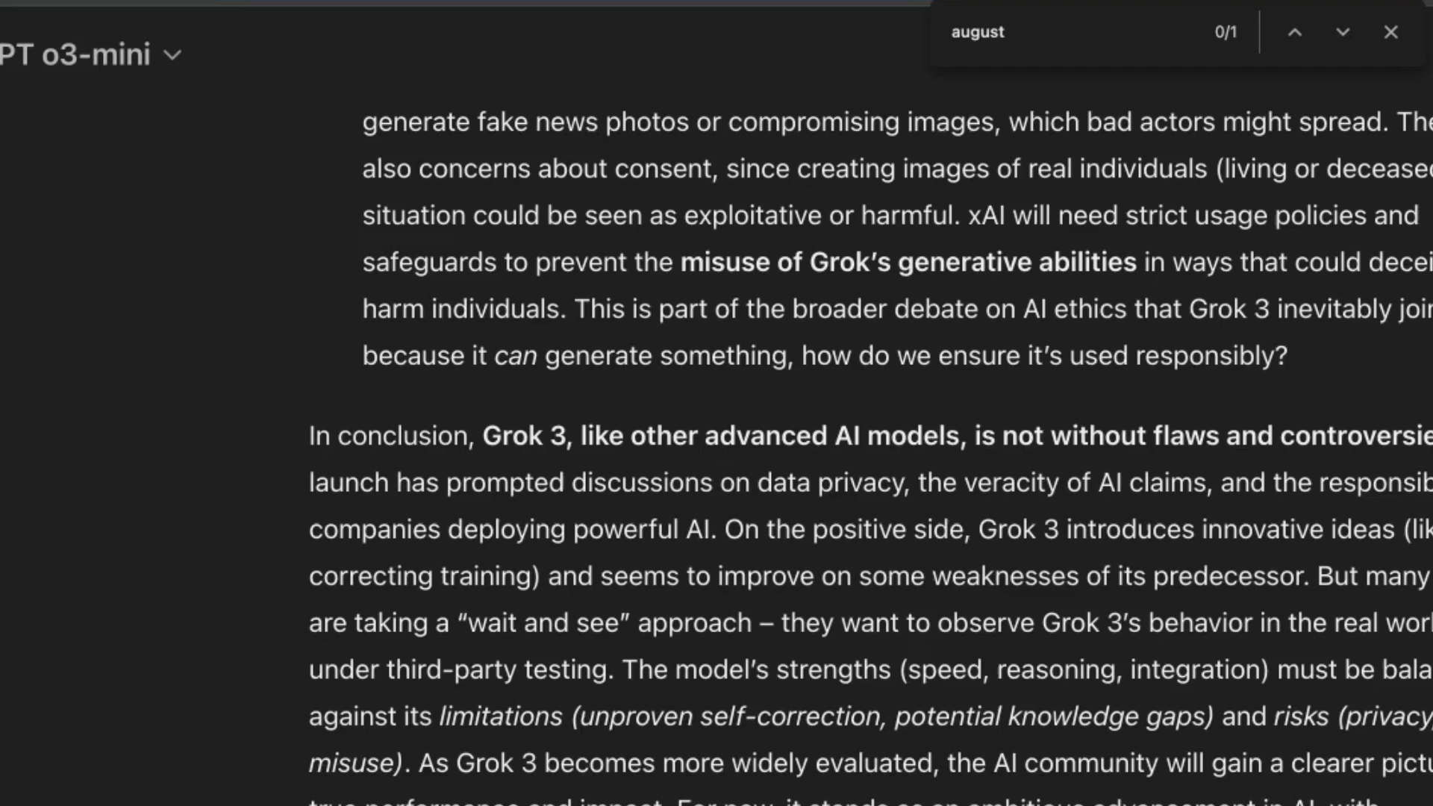
scroll(up, 3)
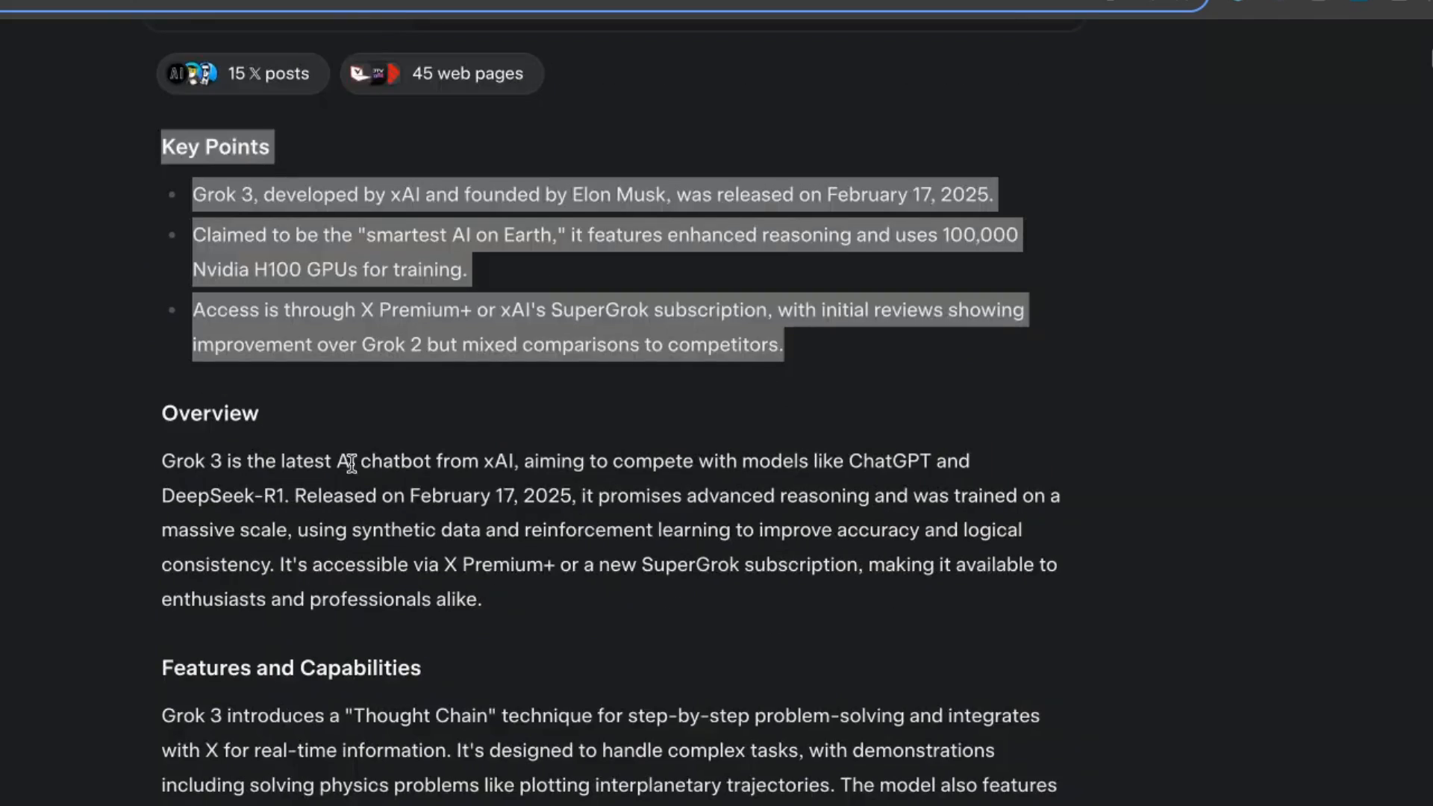
scroll(down, 3)
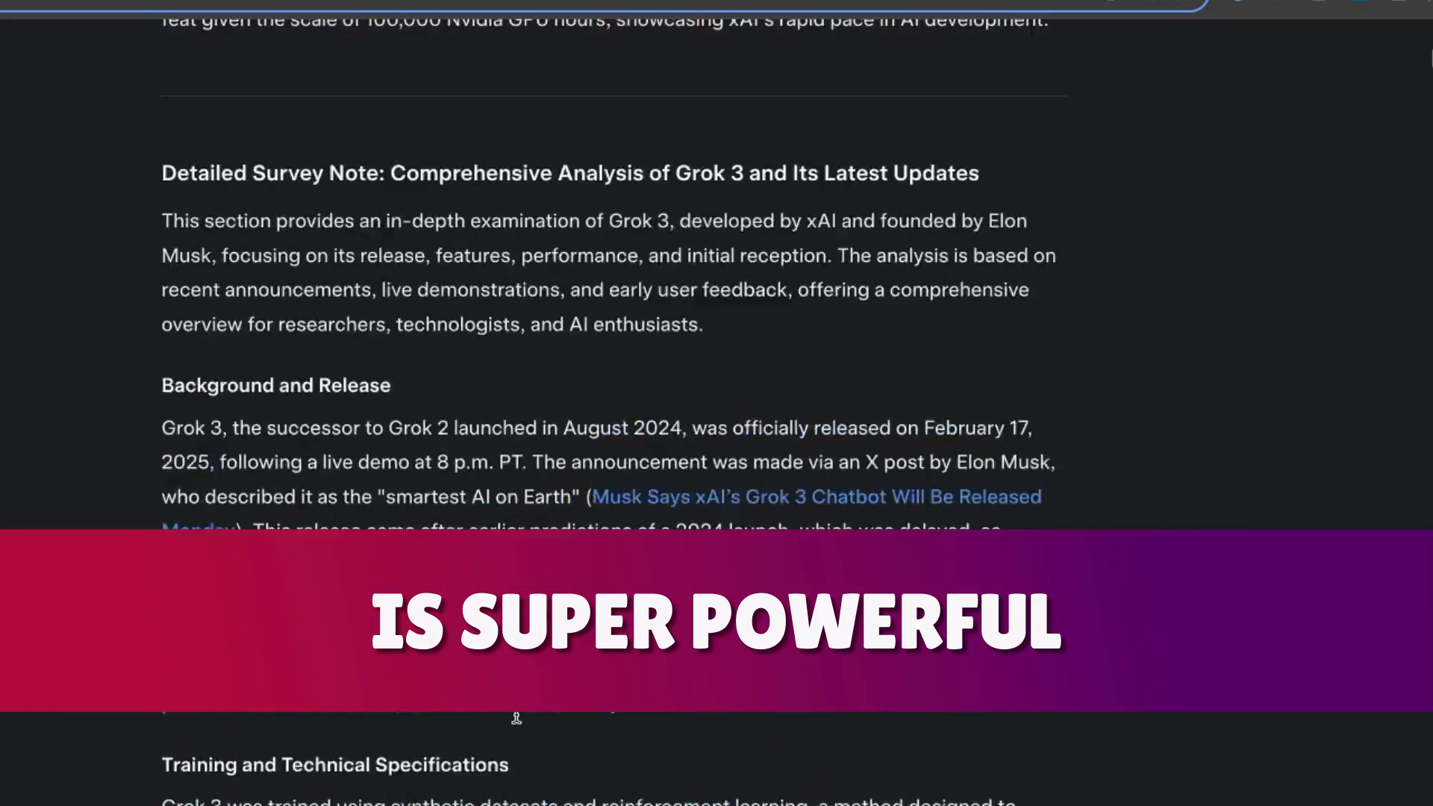
scroll(down, 3)
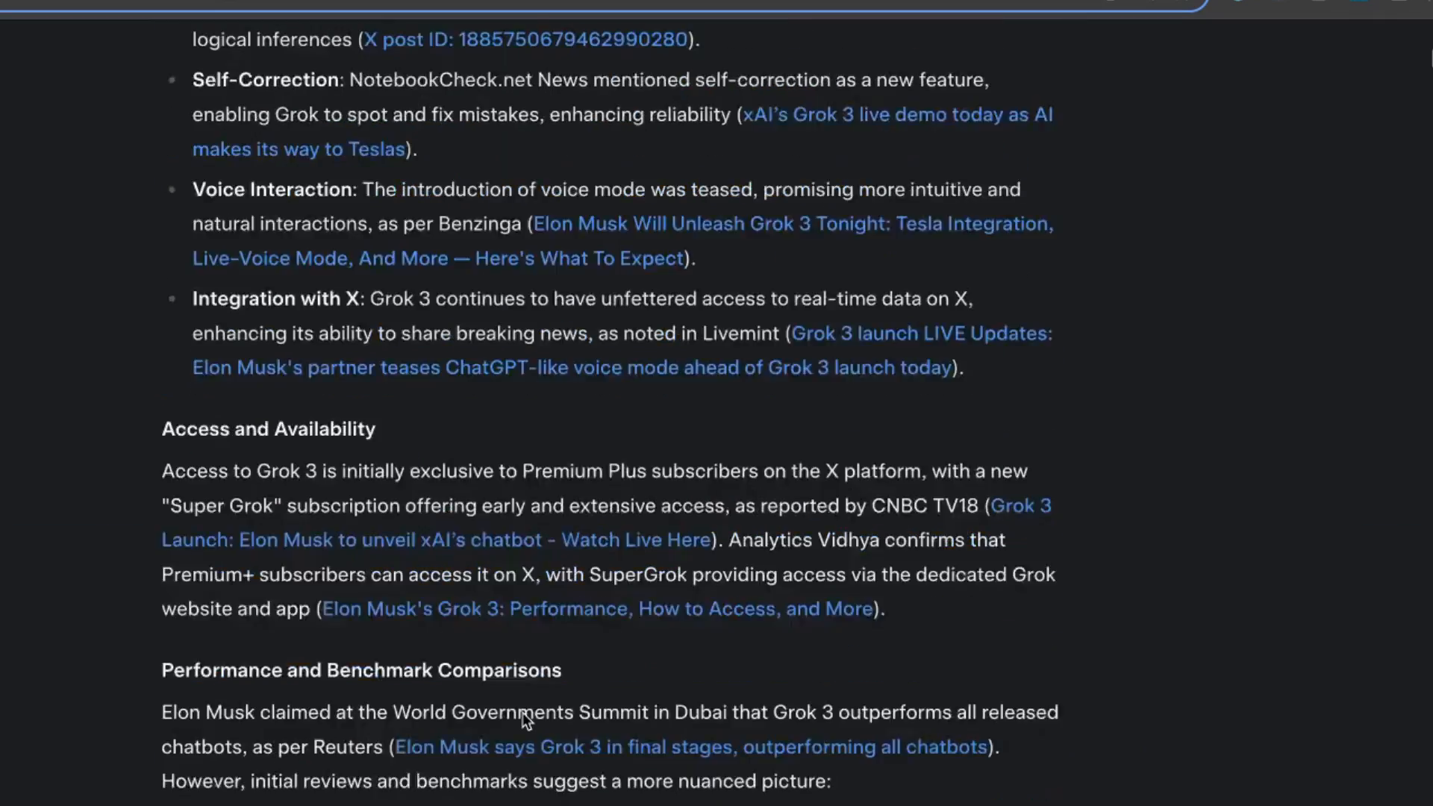
scroll(down, 3)
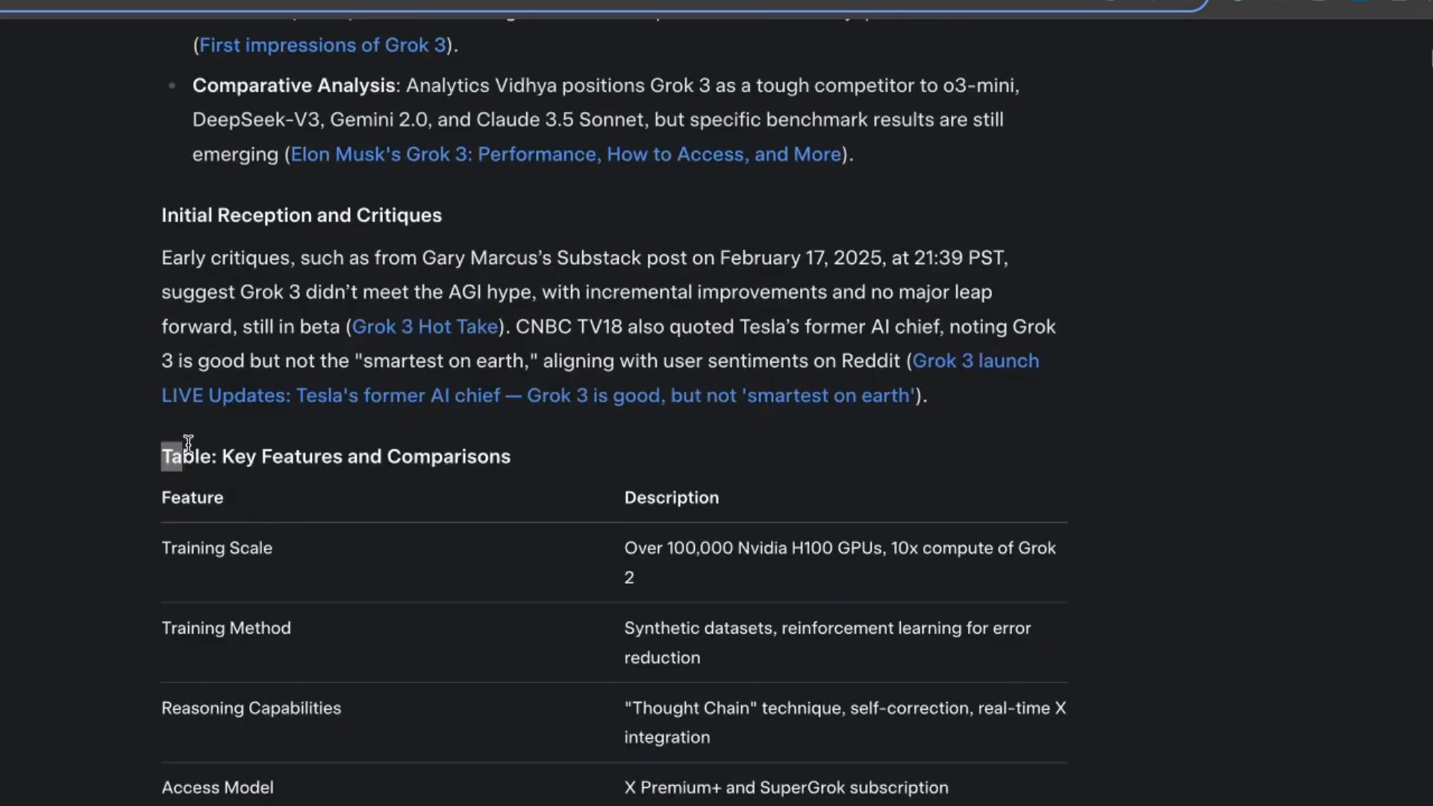
scroll(down, 3)
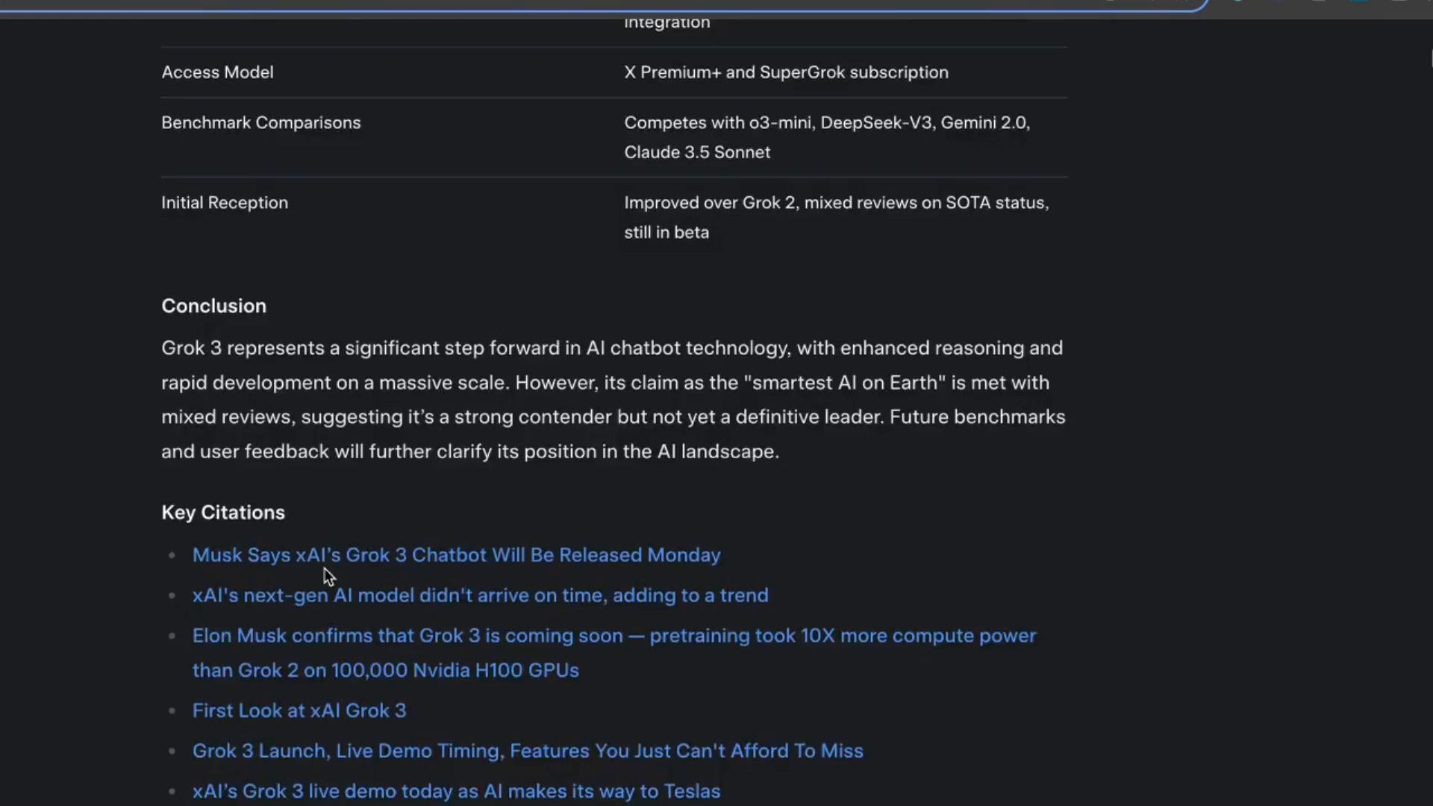
scroll(up, 3)
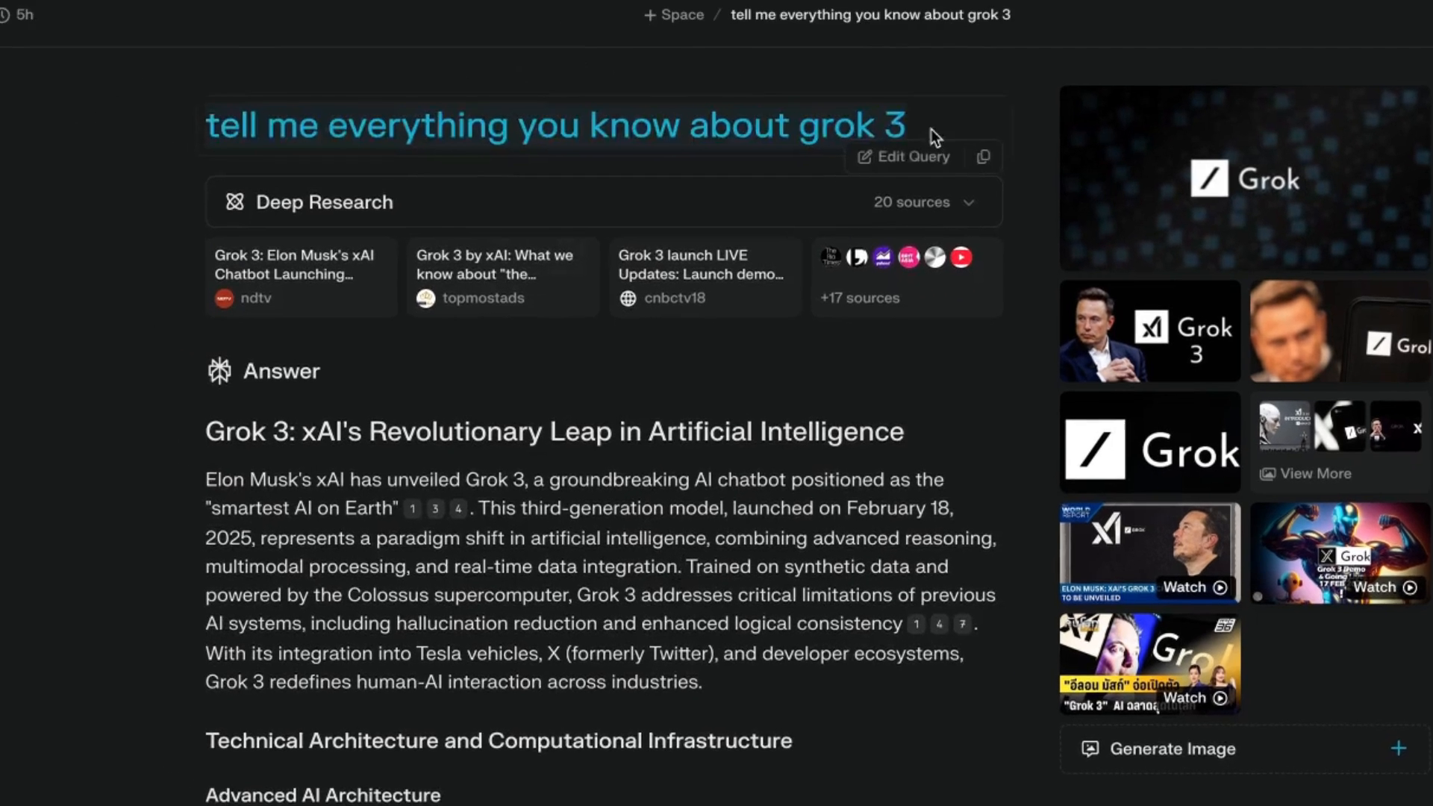
scroll(down, 3)
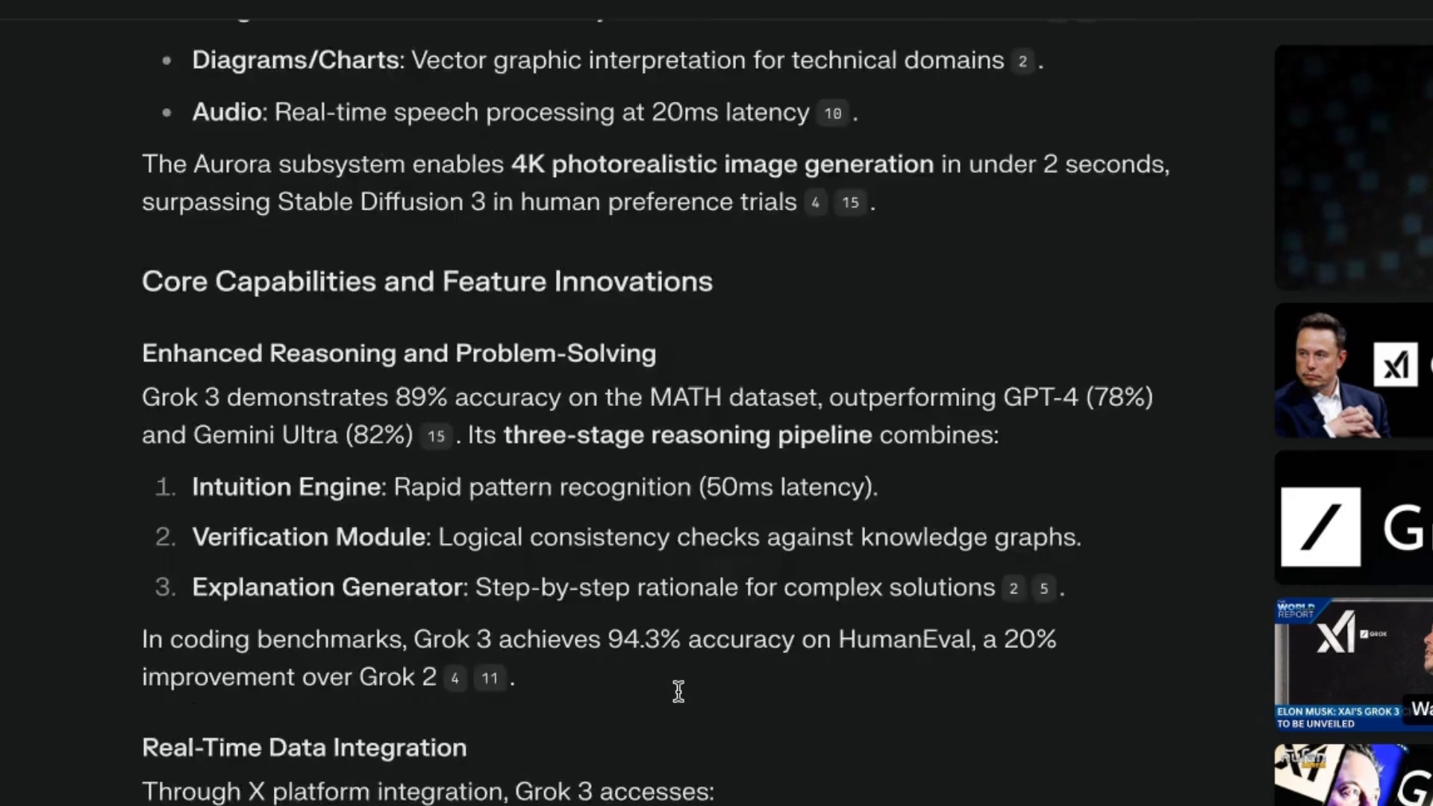
scroll(down, 3)
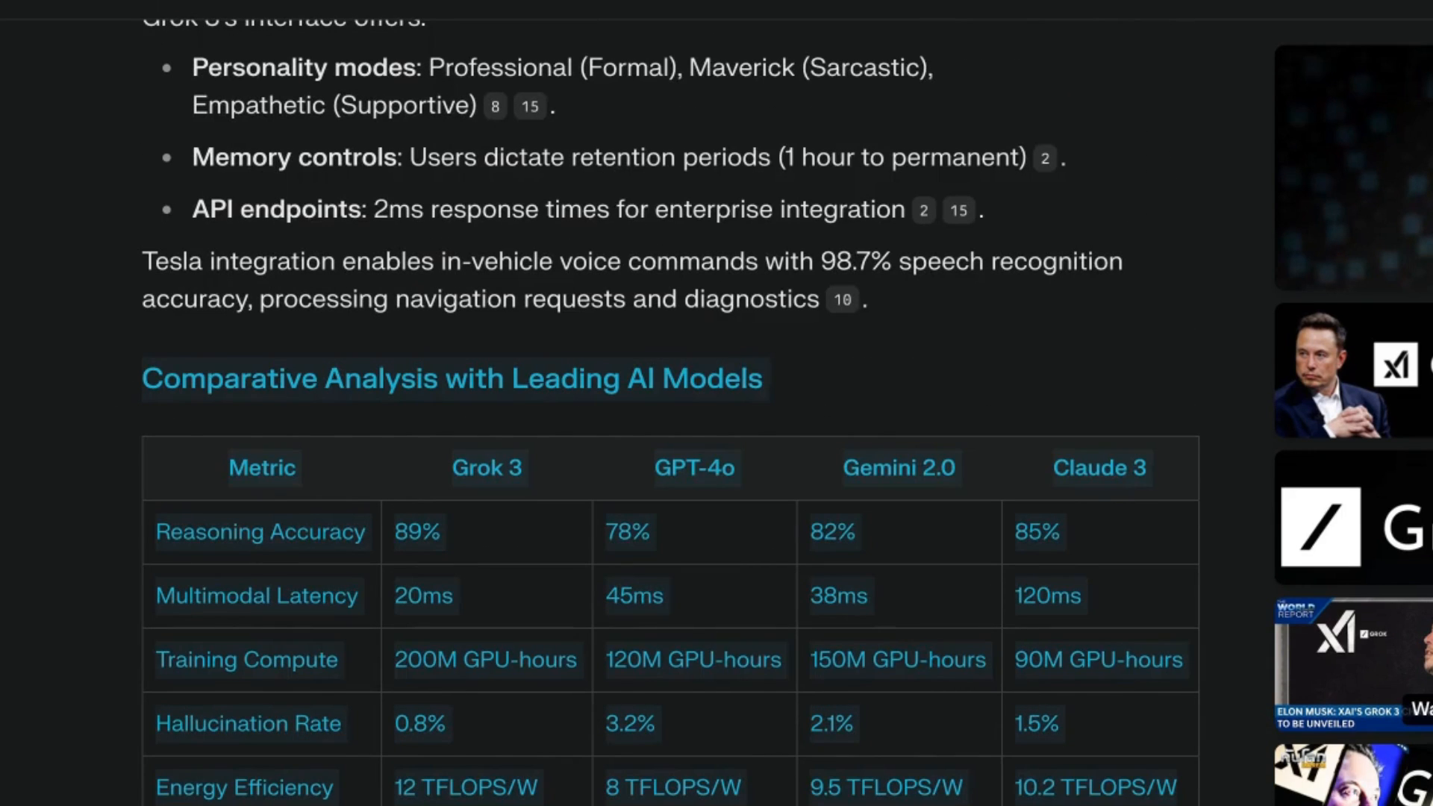
scroll(down, 3)
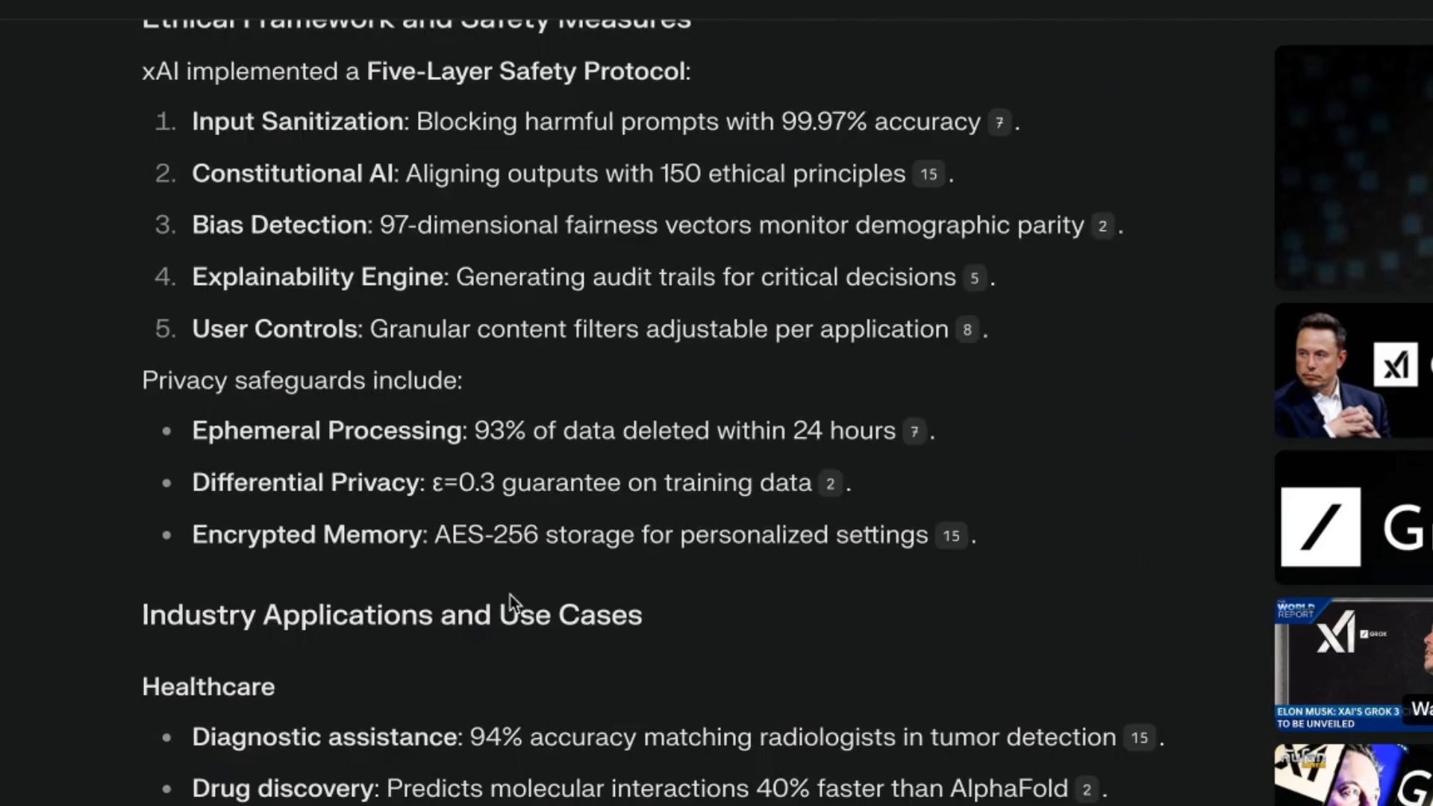
scroll(up, 3)
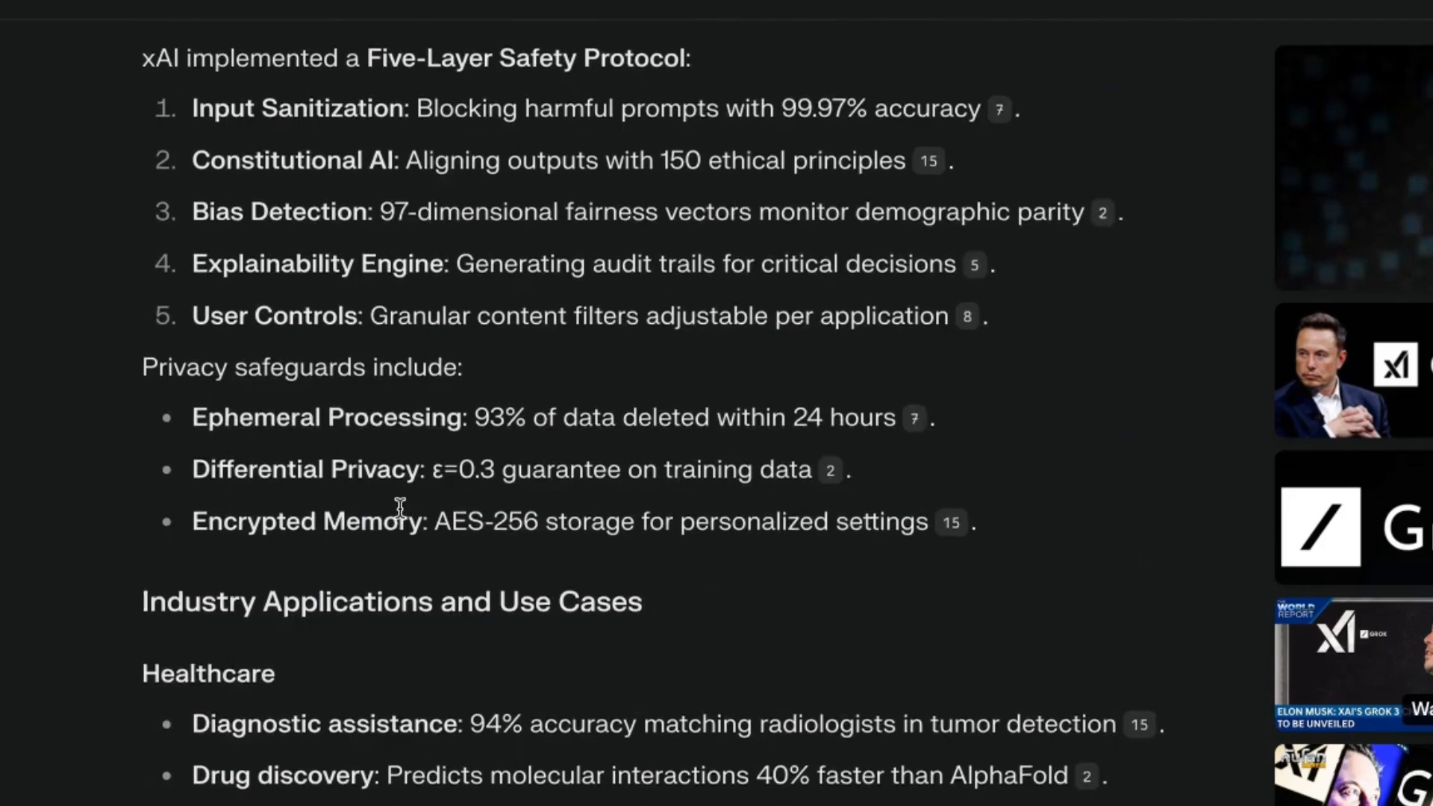
scroll(down, 3)
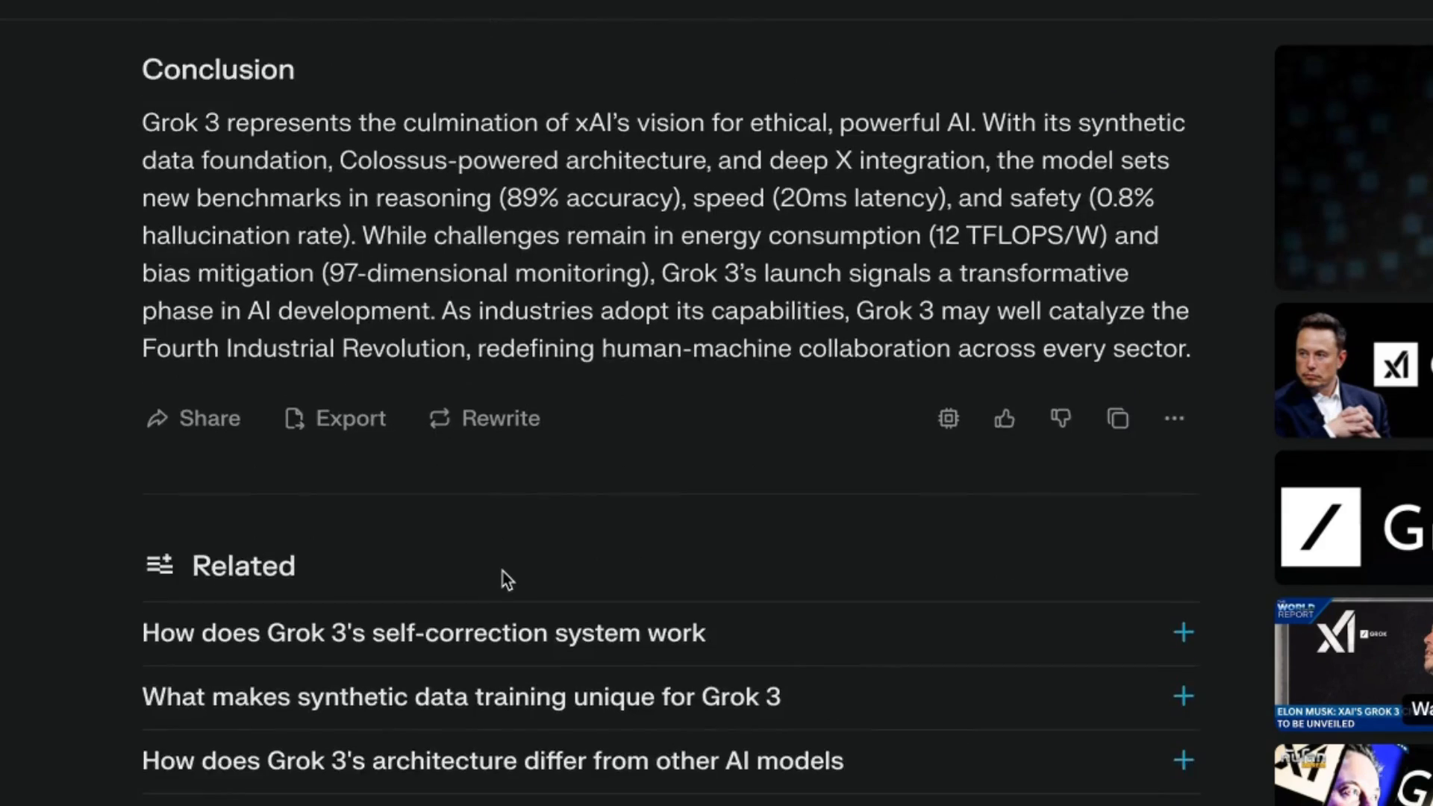
scroll(up, 3)
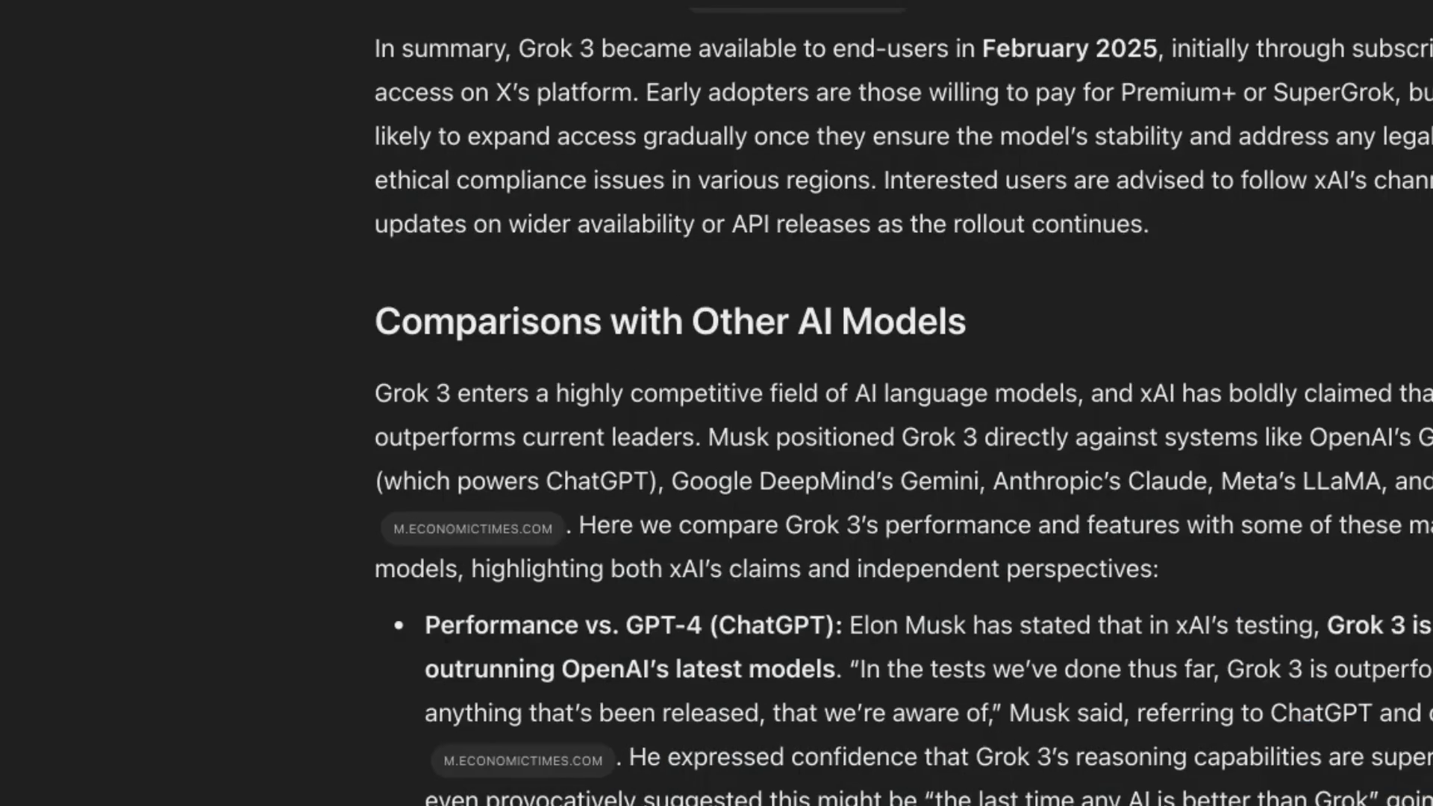
scroll(up, 3)
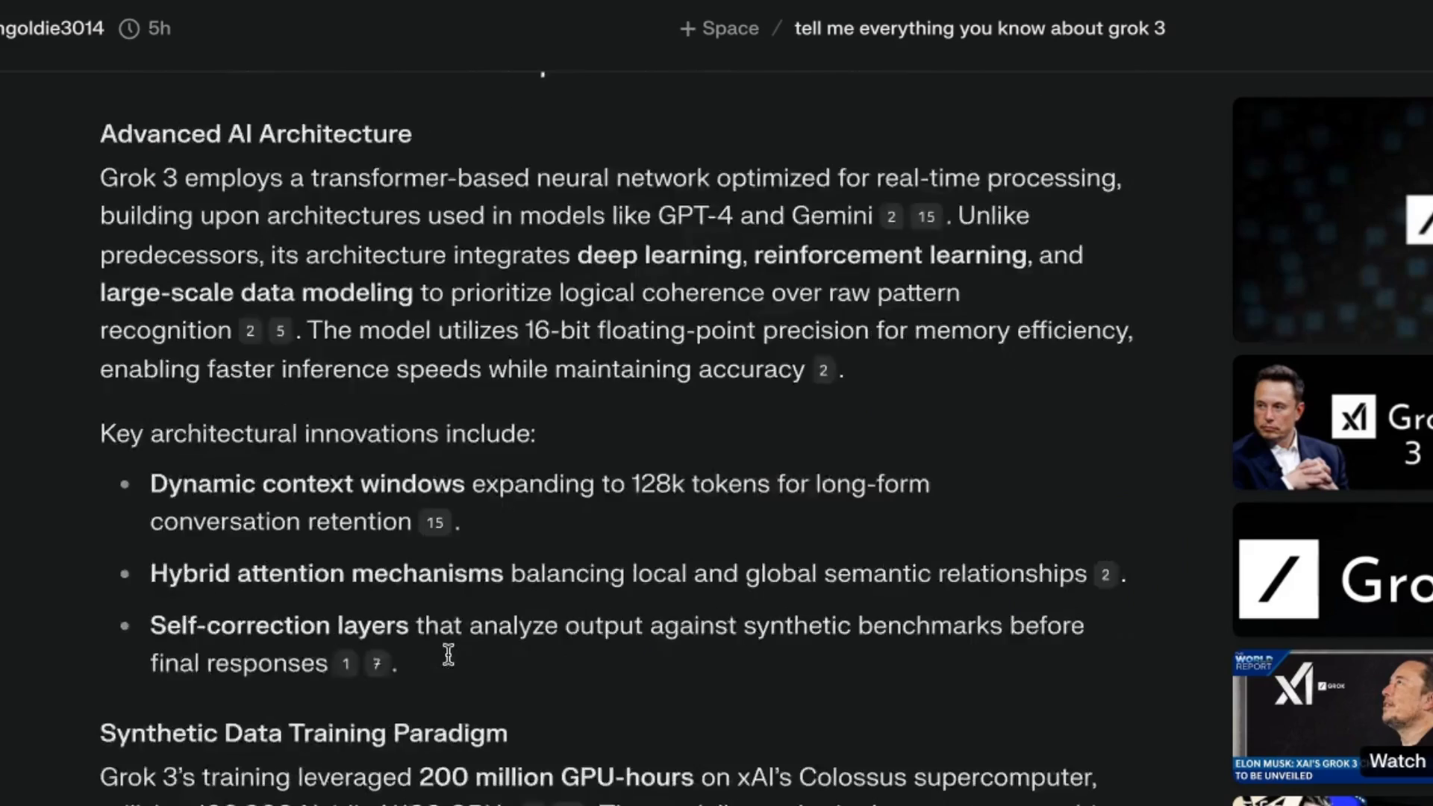
scroll(down, 3)
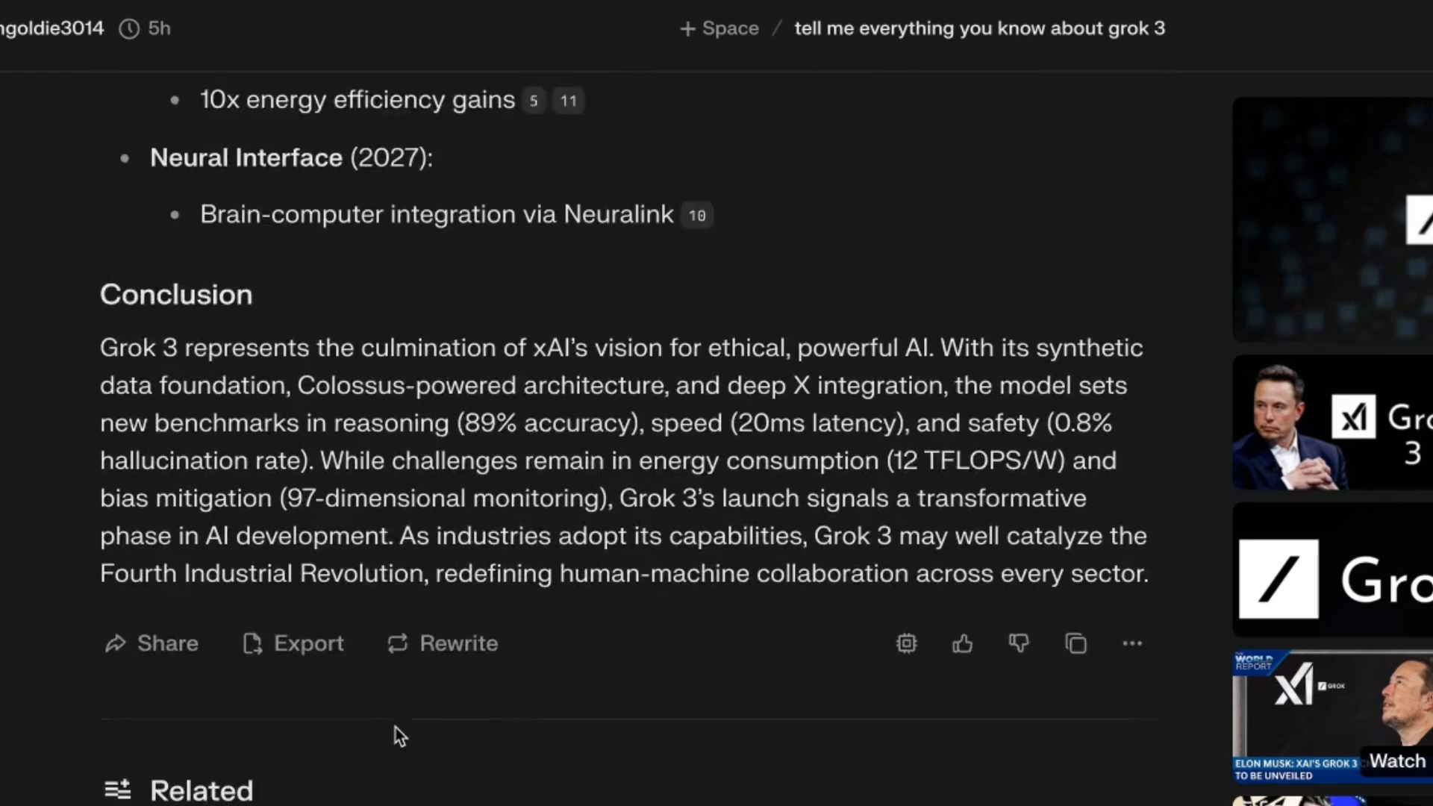
scroll(up, 3)
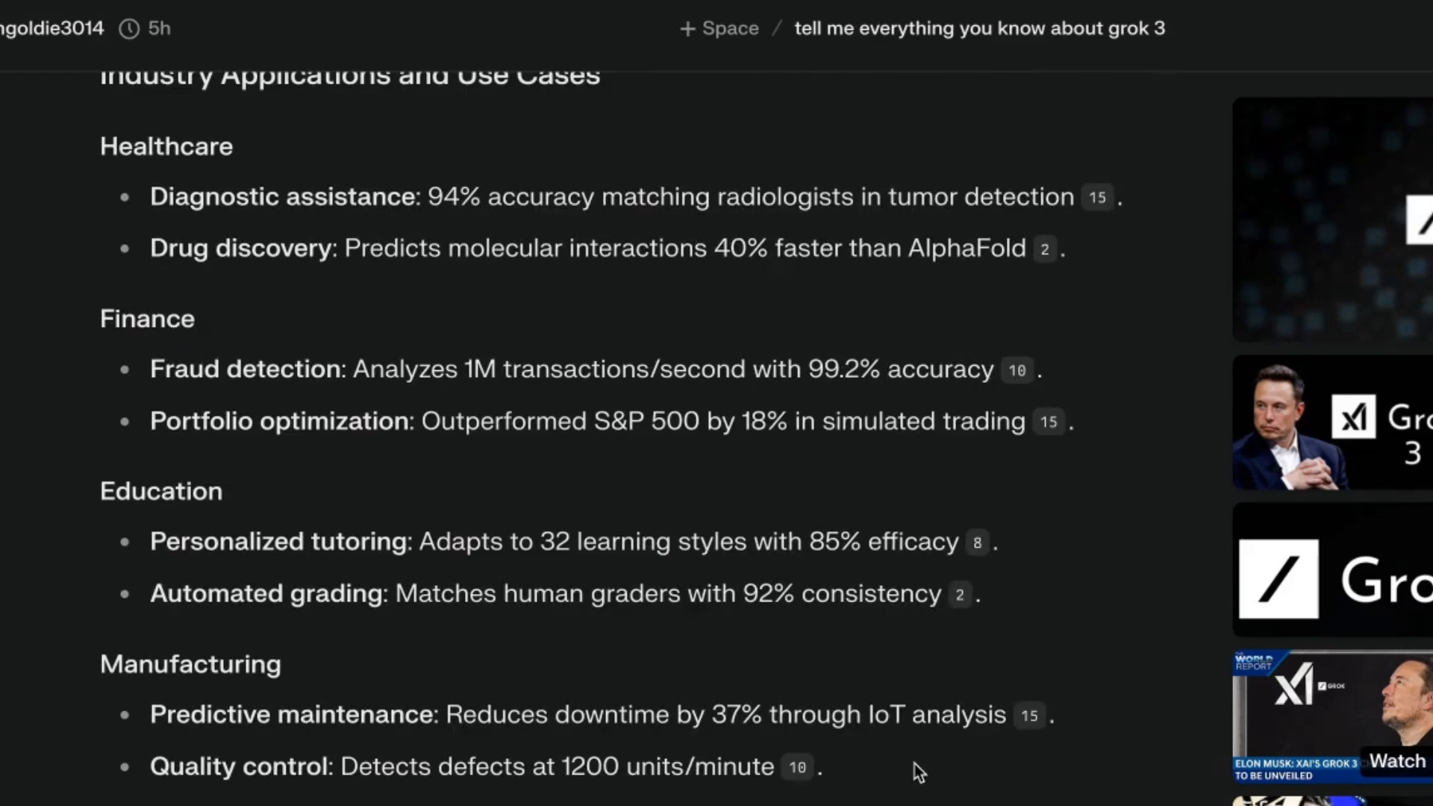
mouse_move(99, 316)
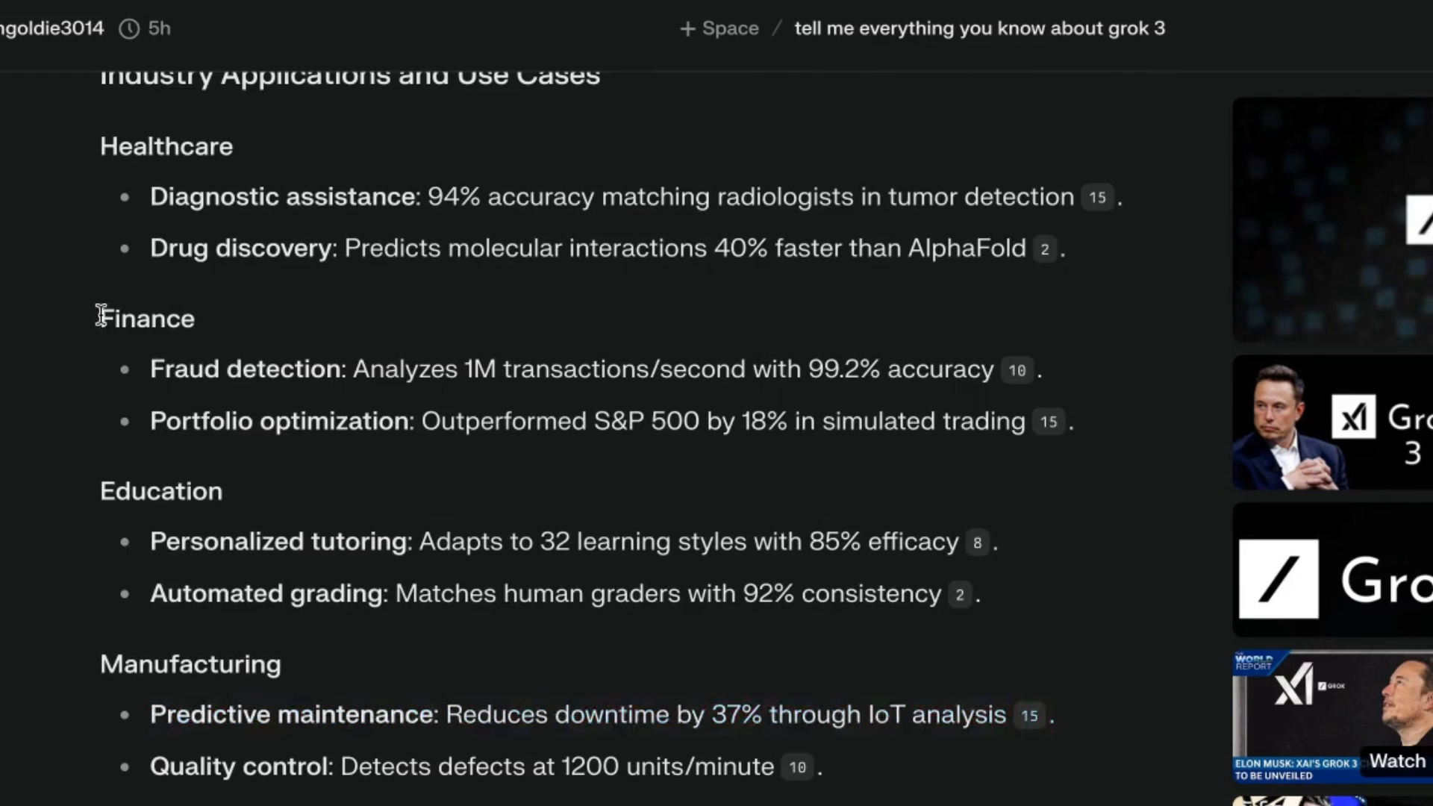
scroll(down, 3)
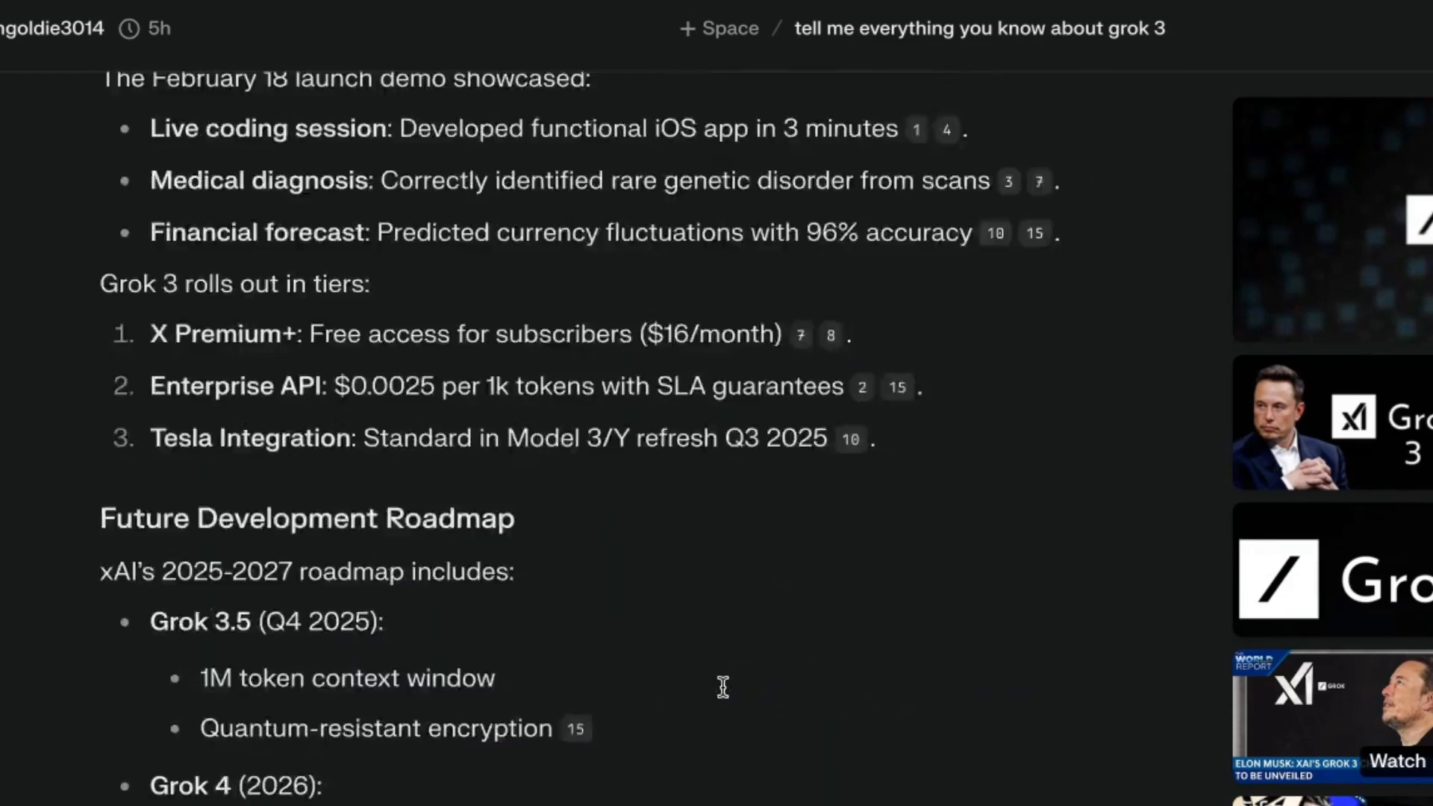
scroll(up, 3)
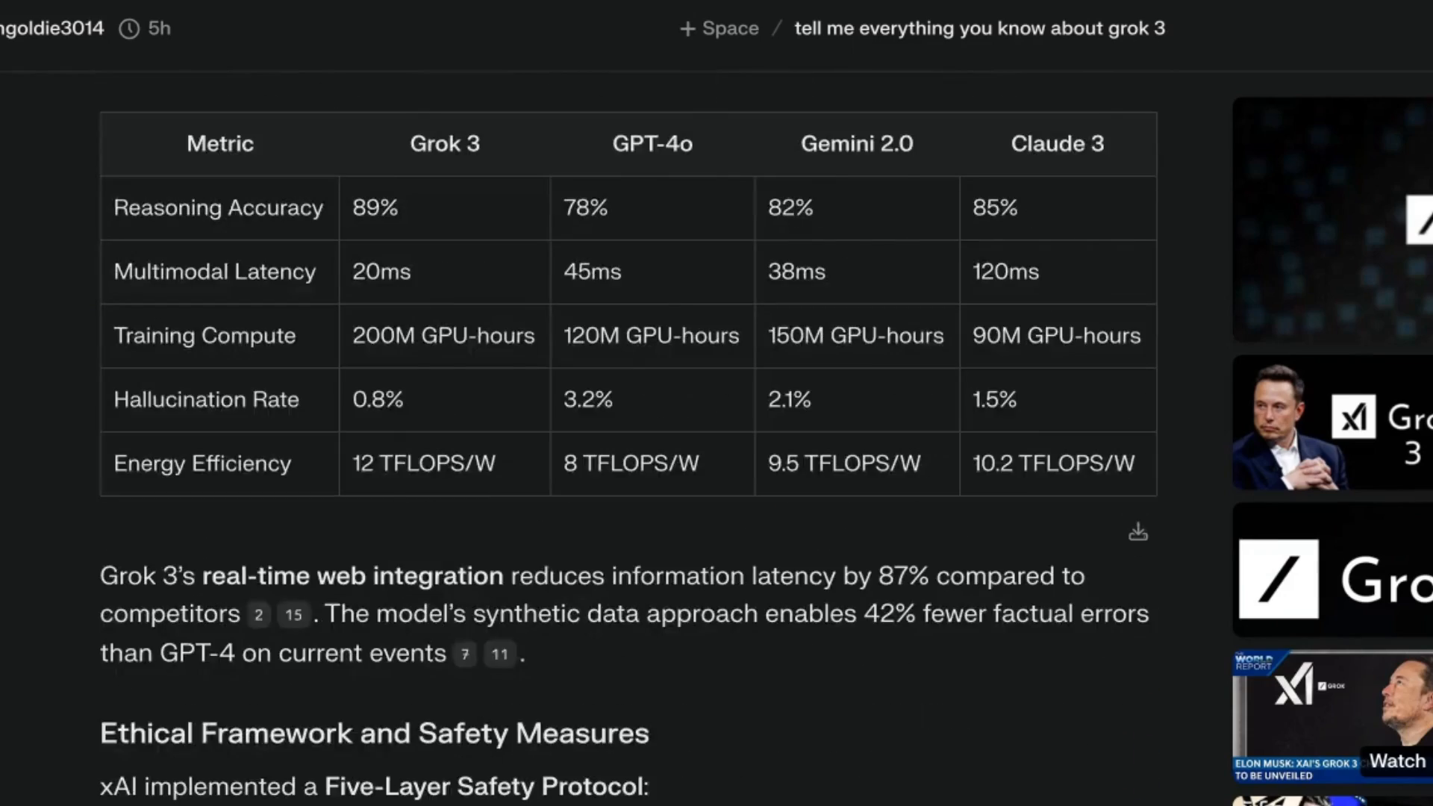
scroll(up, 3)
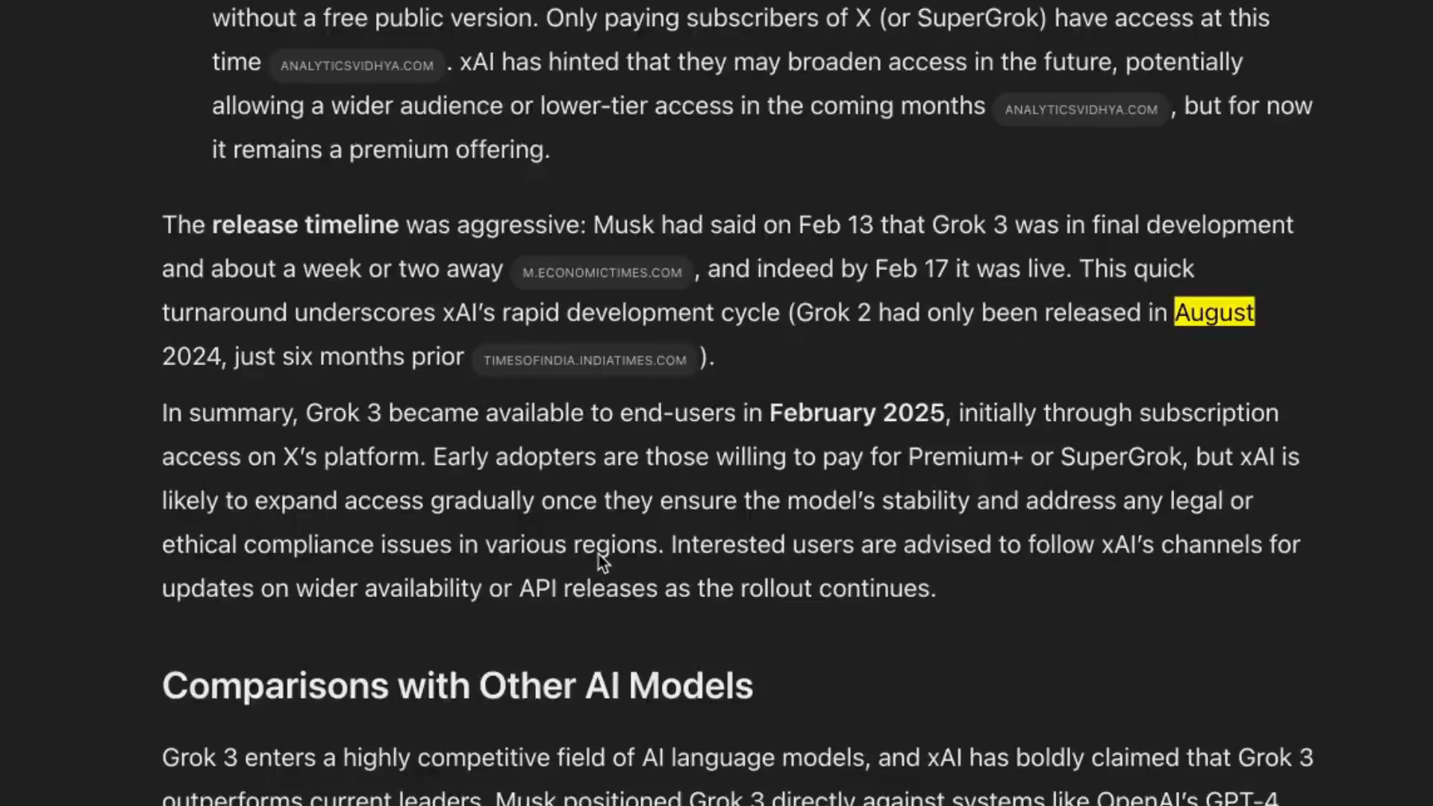
scroll(down, 3)
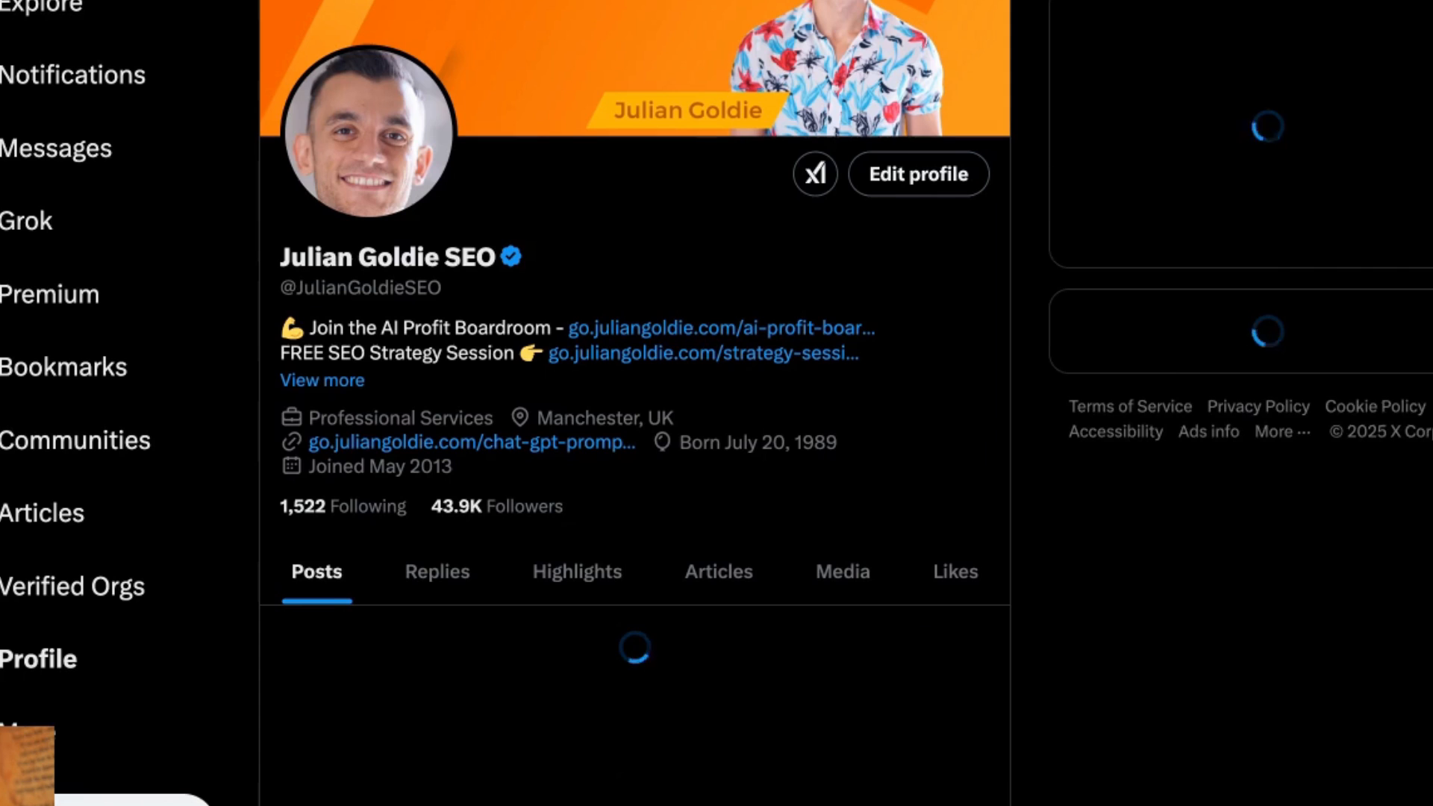
Open the Grok chat built into X from the sidebar, ready for a new question.
click(27, 221)
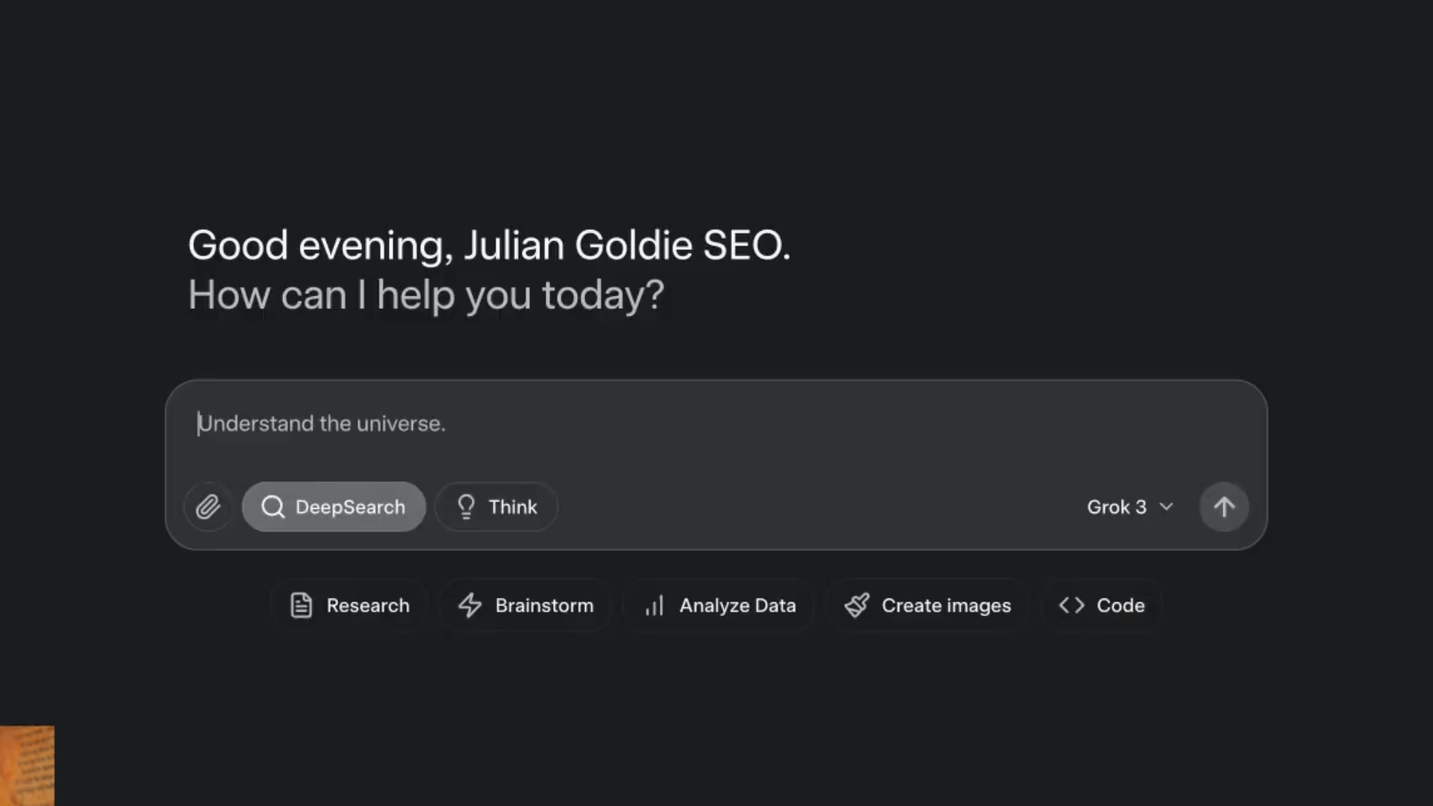
click(27, 221)
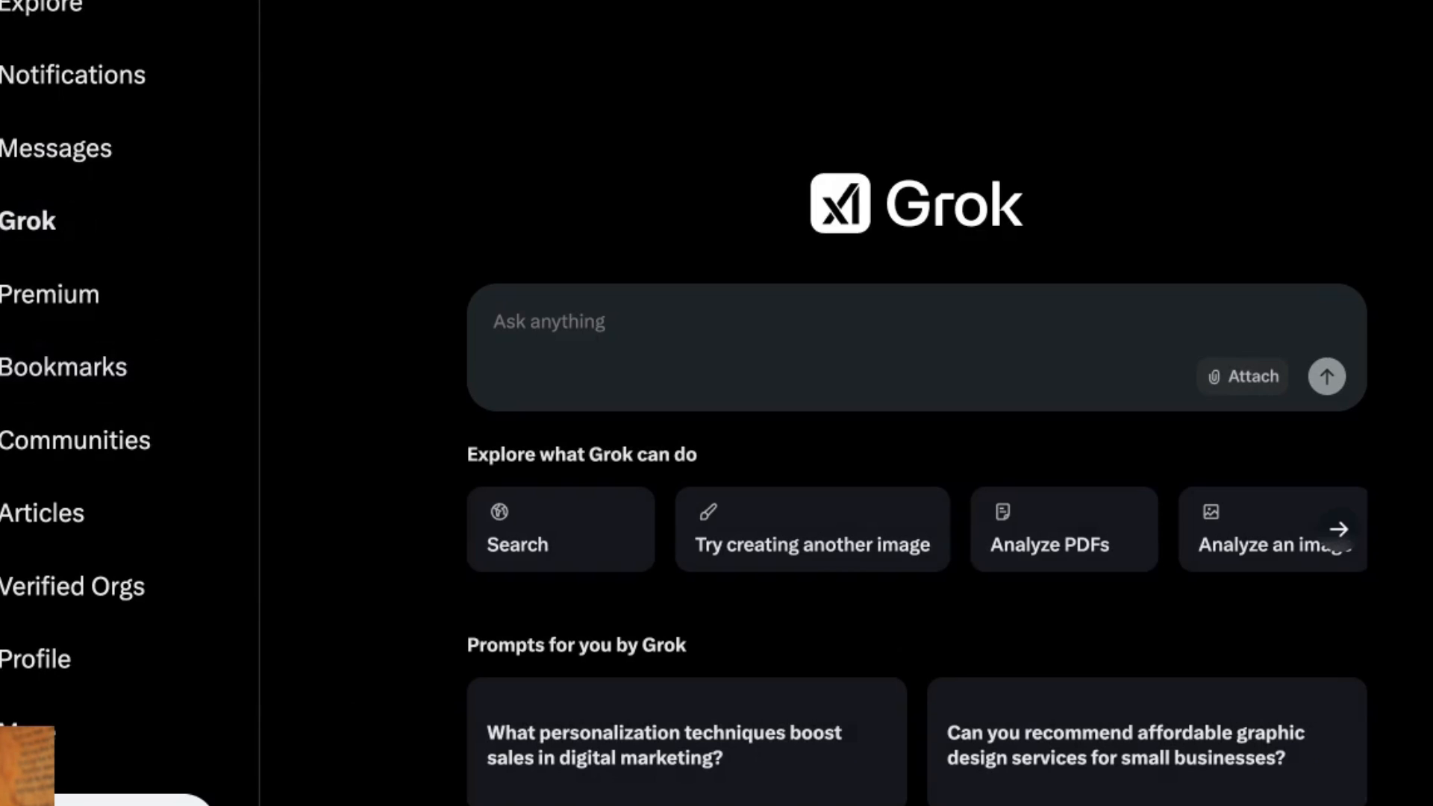
mouse_move(1102, 303)
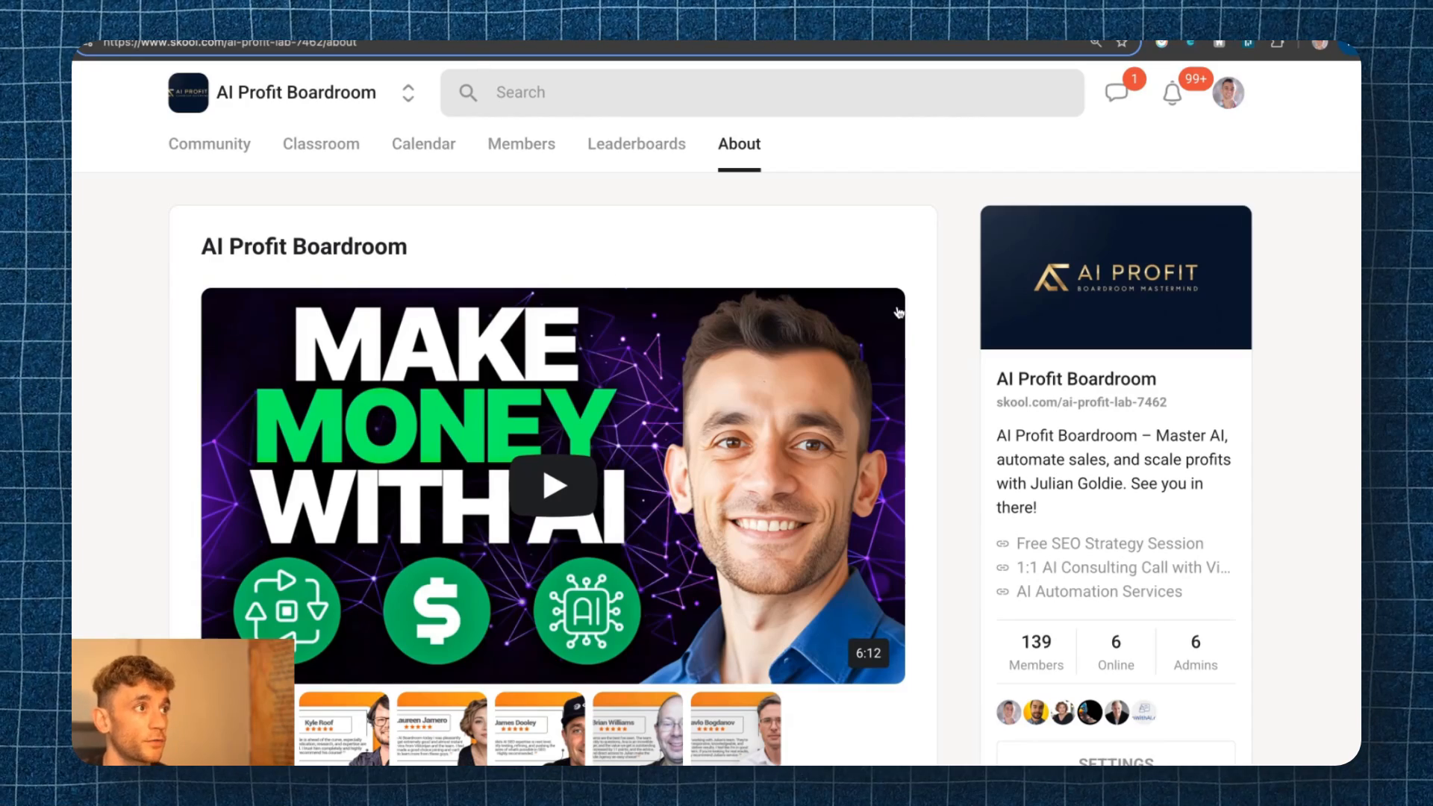
Scroll through the AI Profit Boardroom community's About page.
scroll(down, 3)
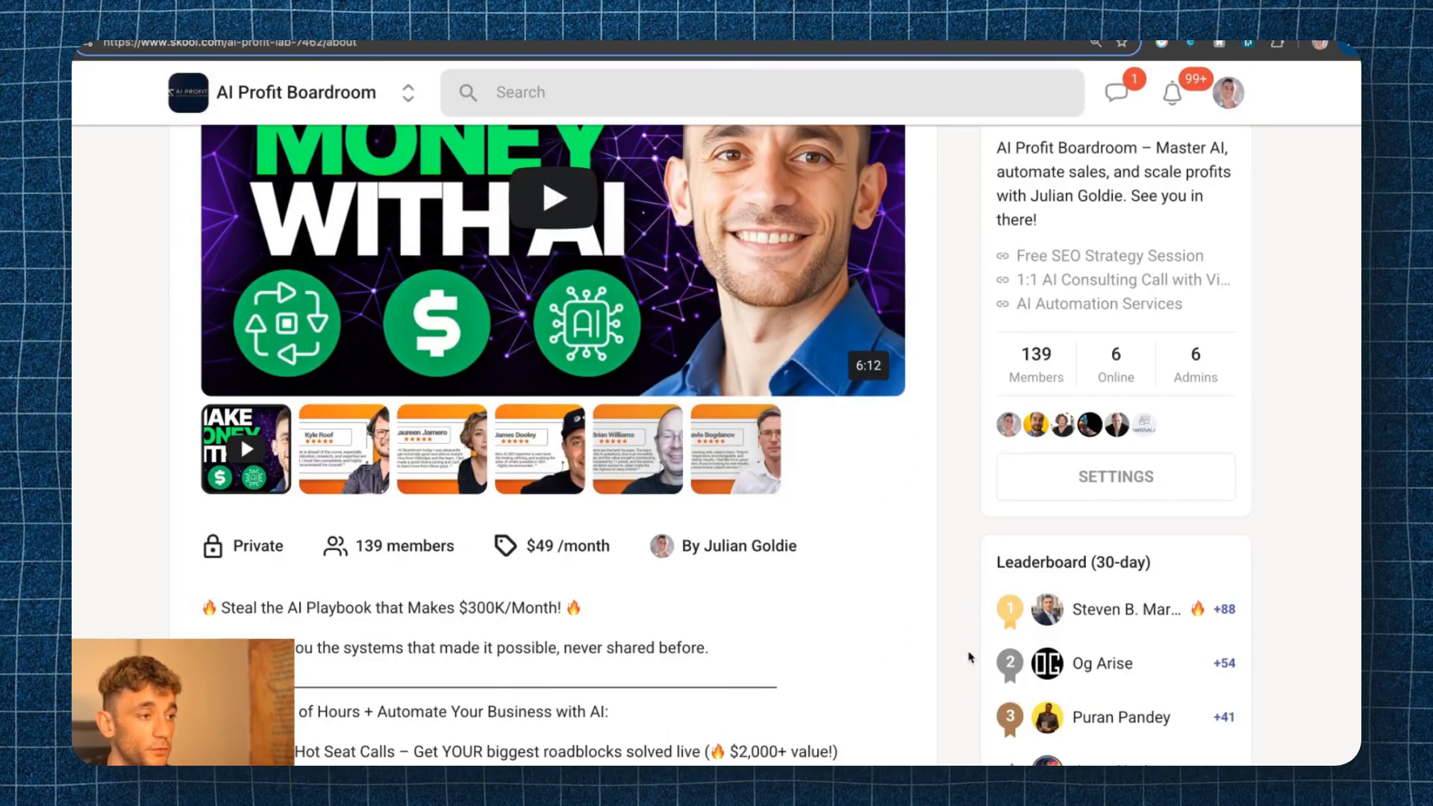
scroll(down, 3)
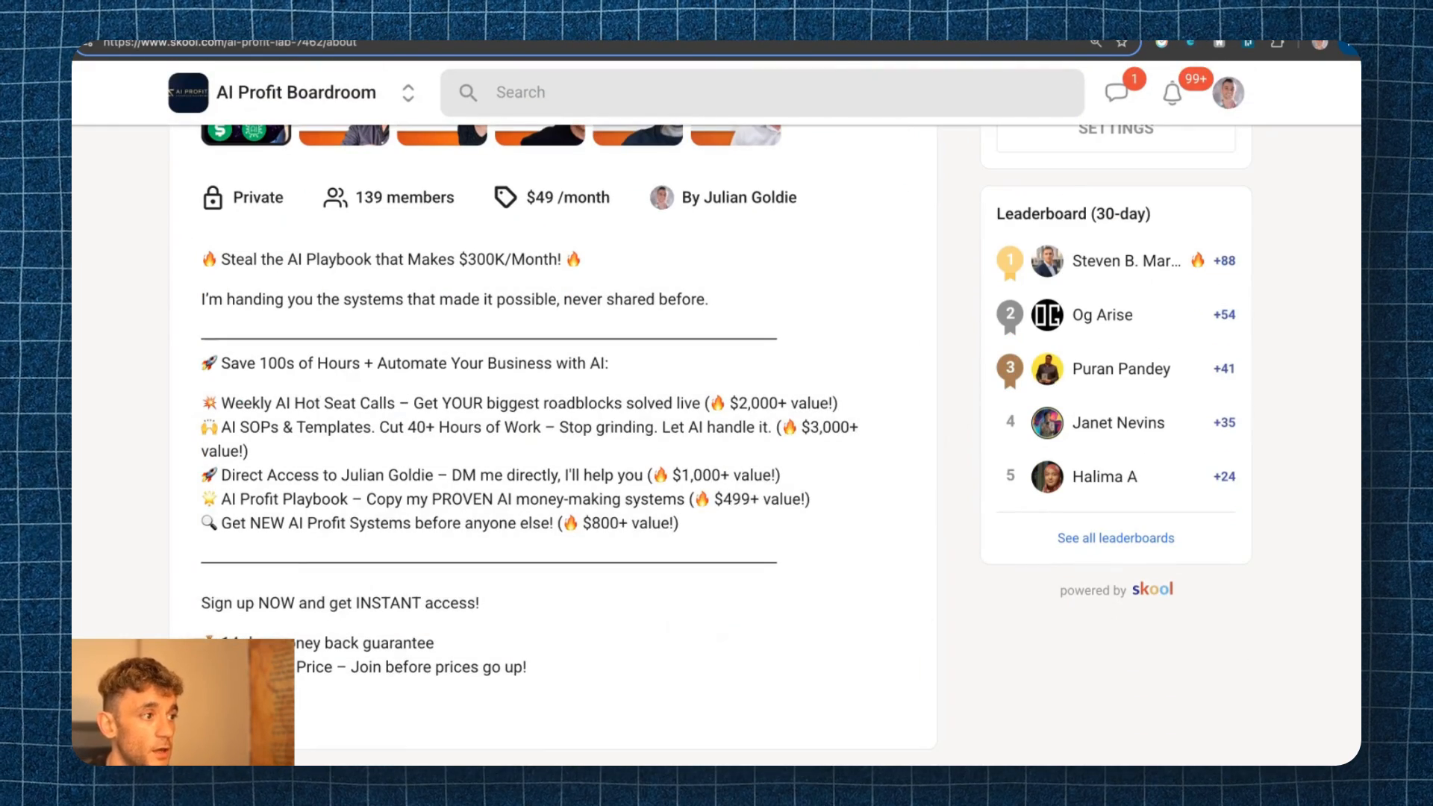
scroll(up, 3)
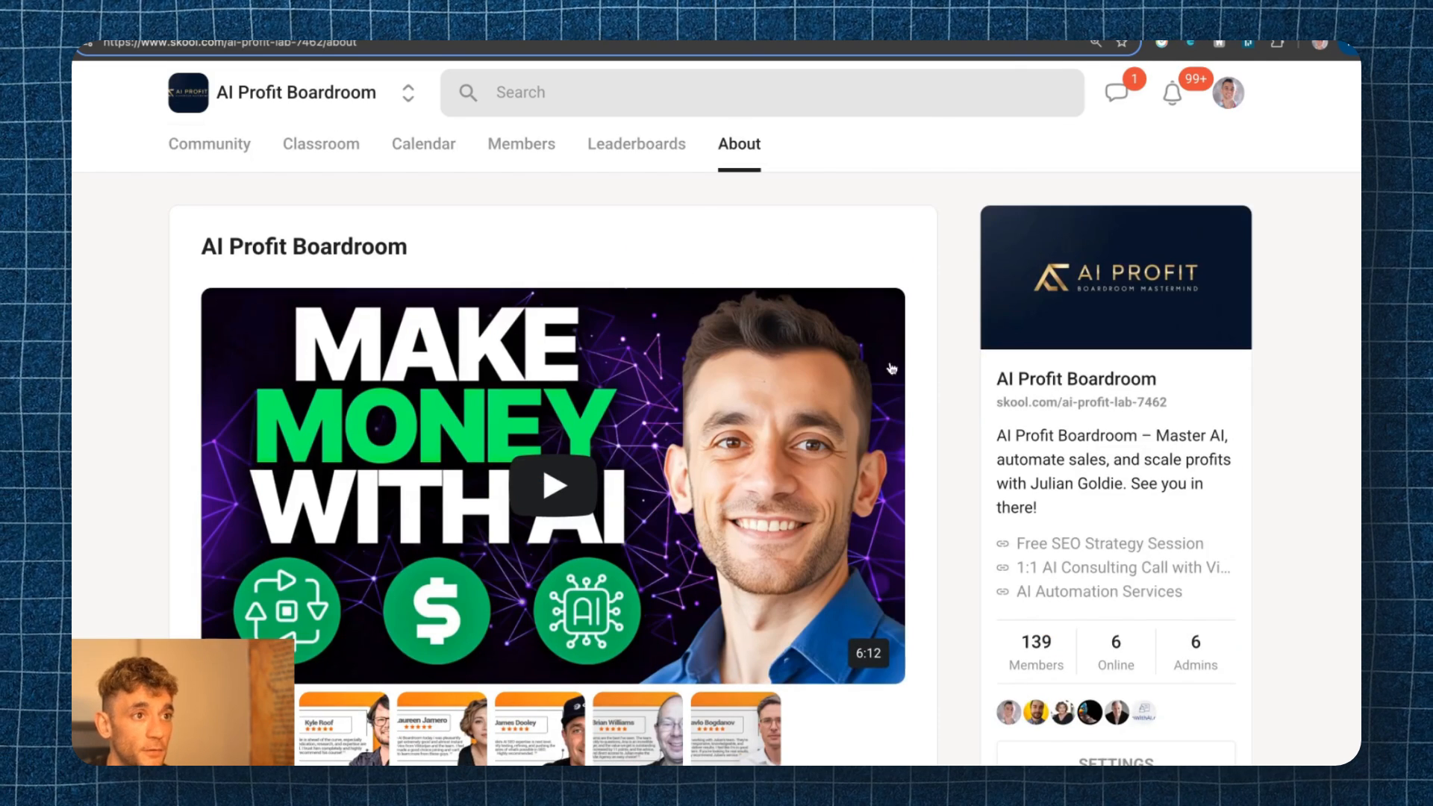
scroll(down, 3)
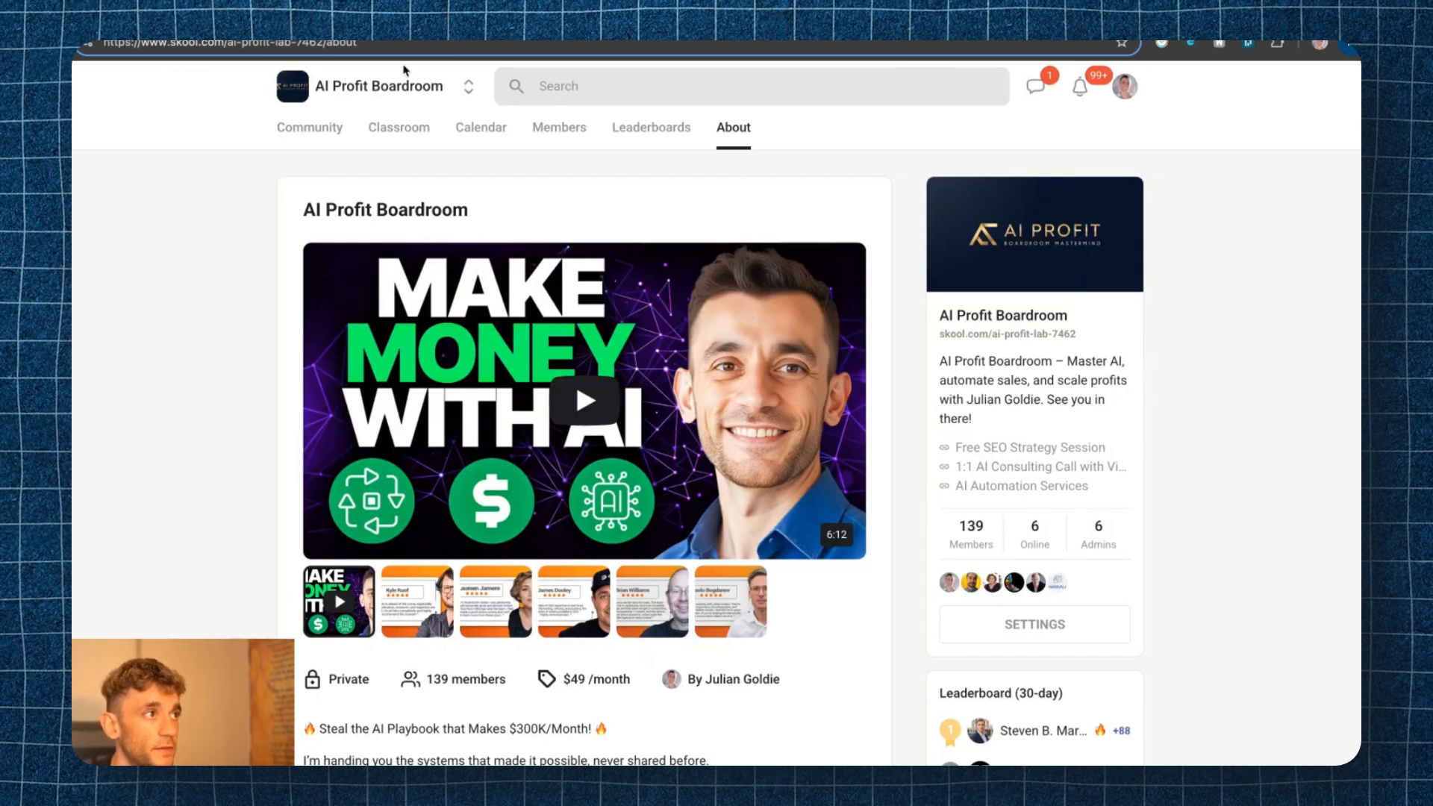
Switch to the Classroom and browse the course cards up and down.
click(398, 127)
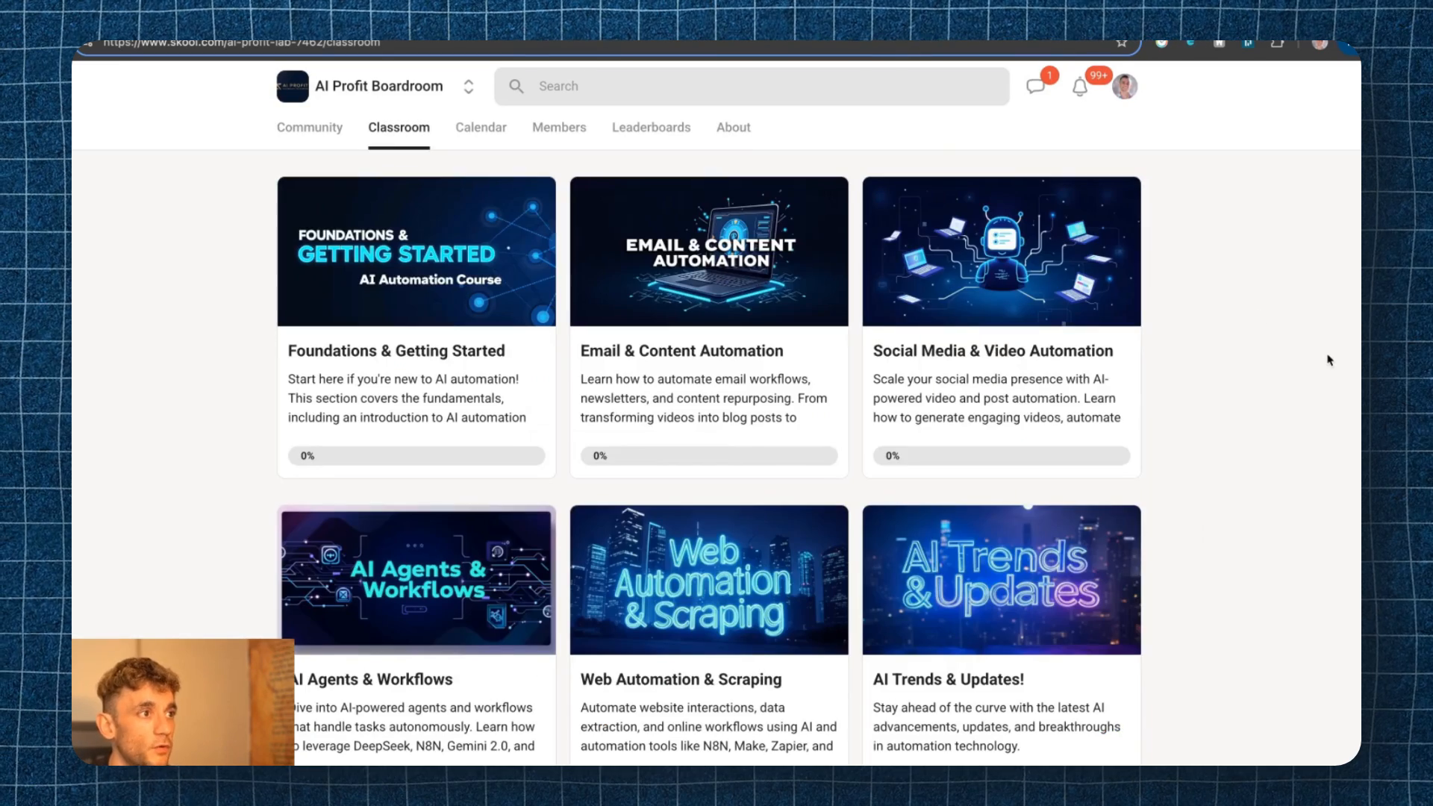
scroll(down, 3)
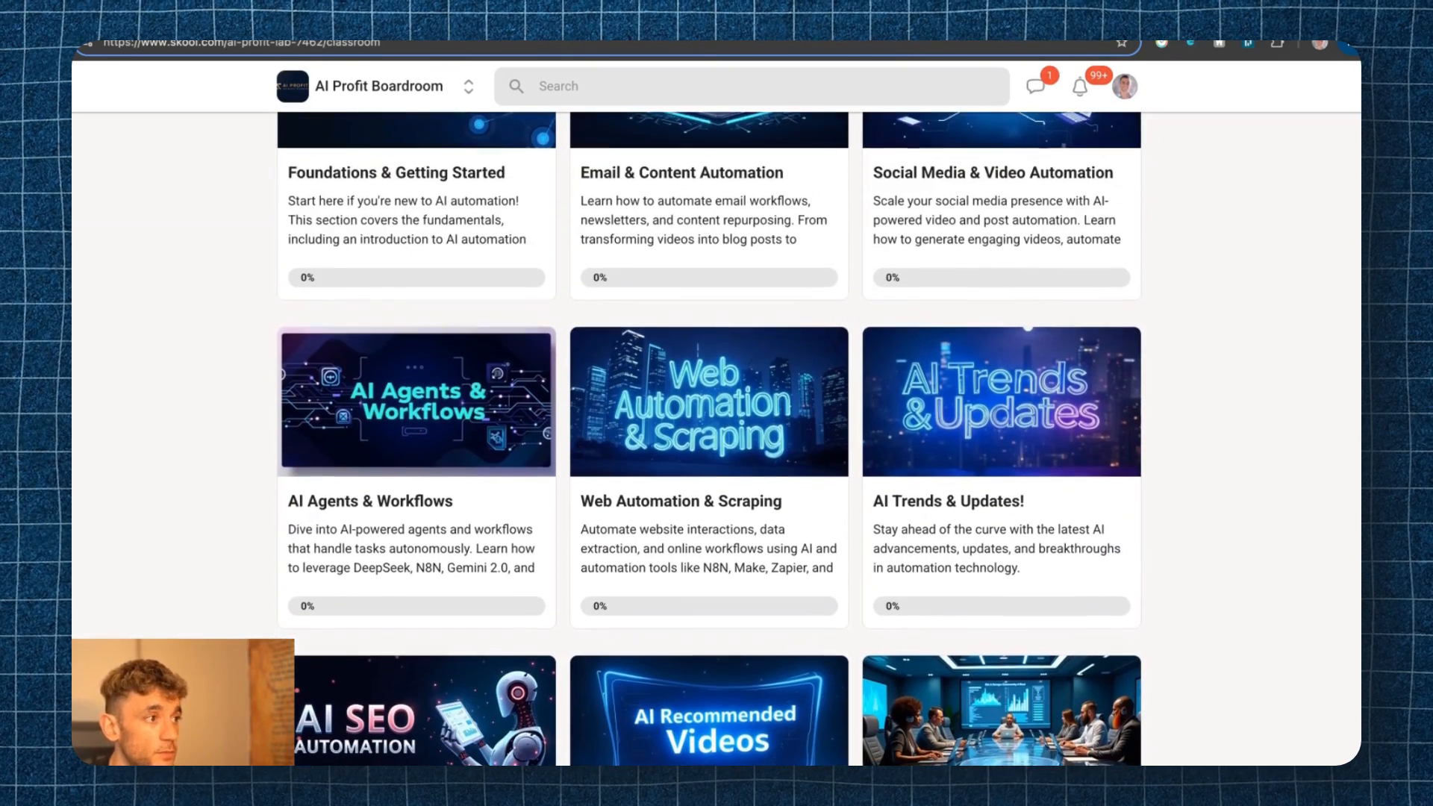
scroll(down, 3)
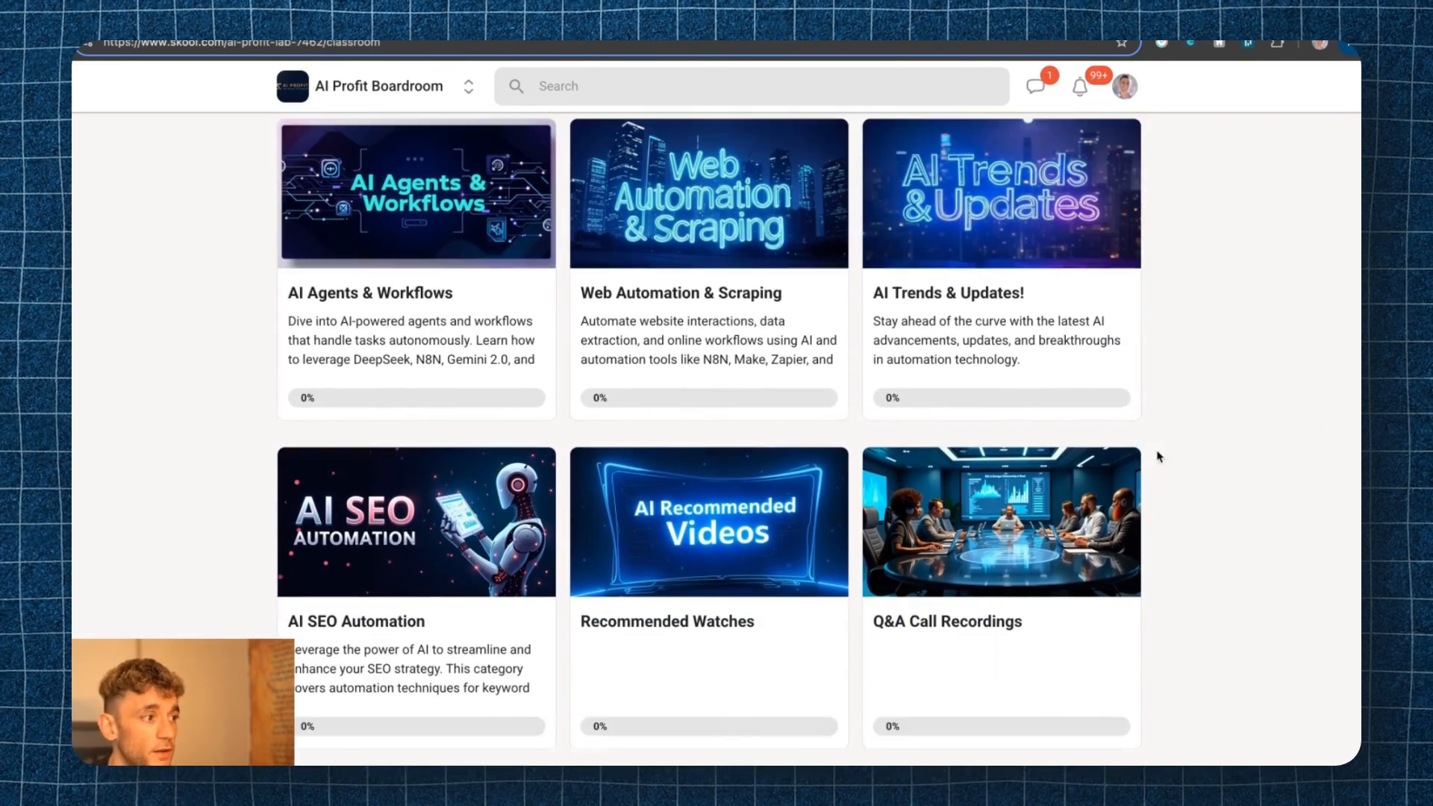
scroll(down, 3)
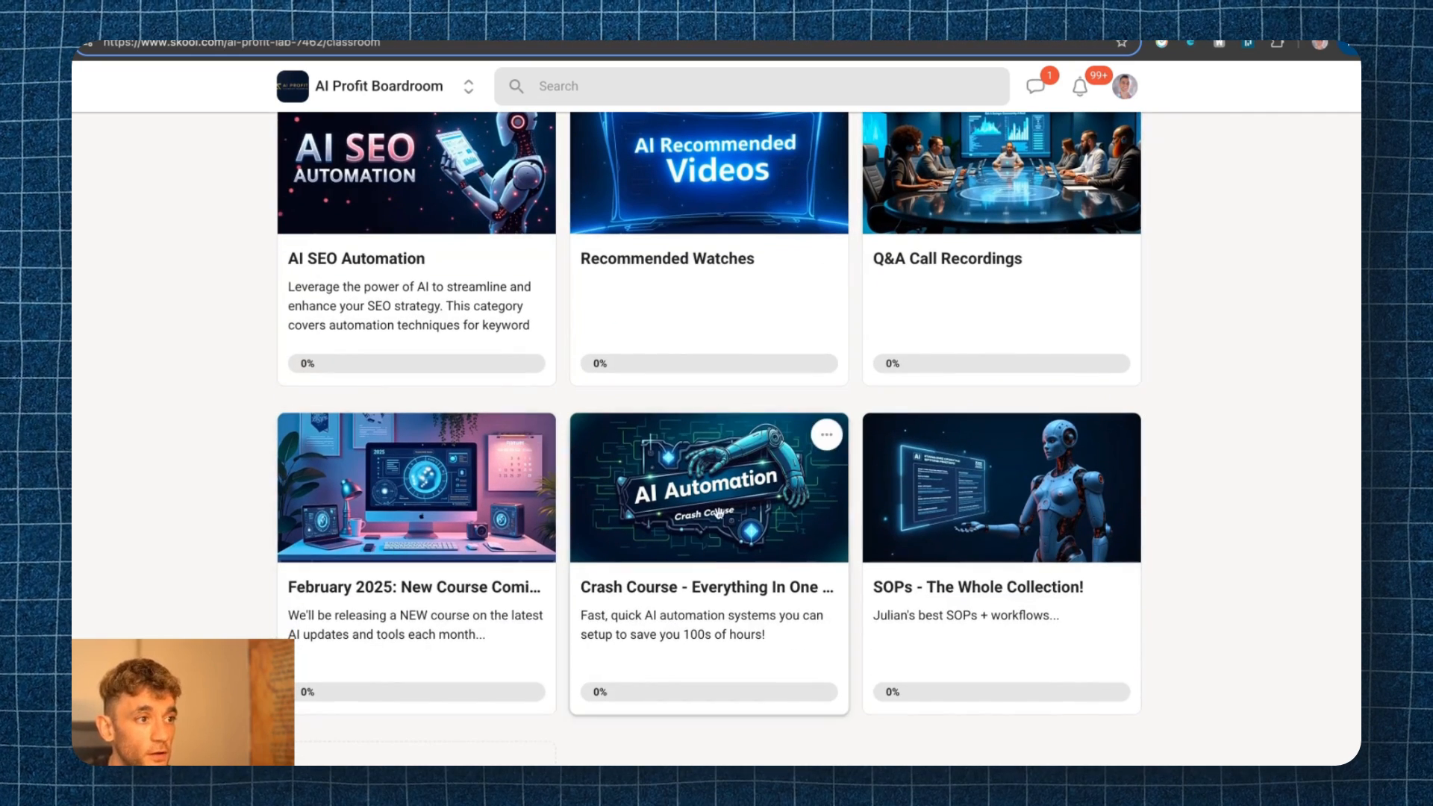
scroll(up, 3)
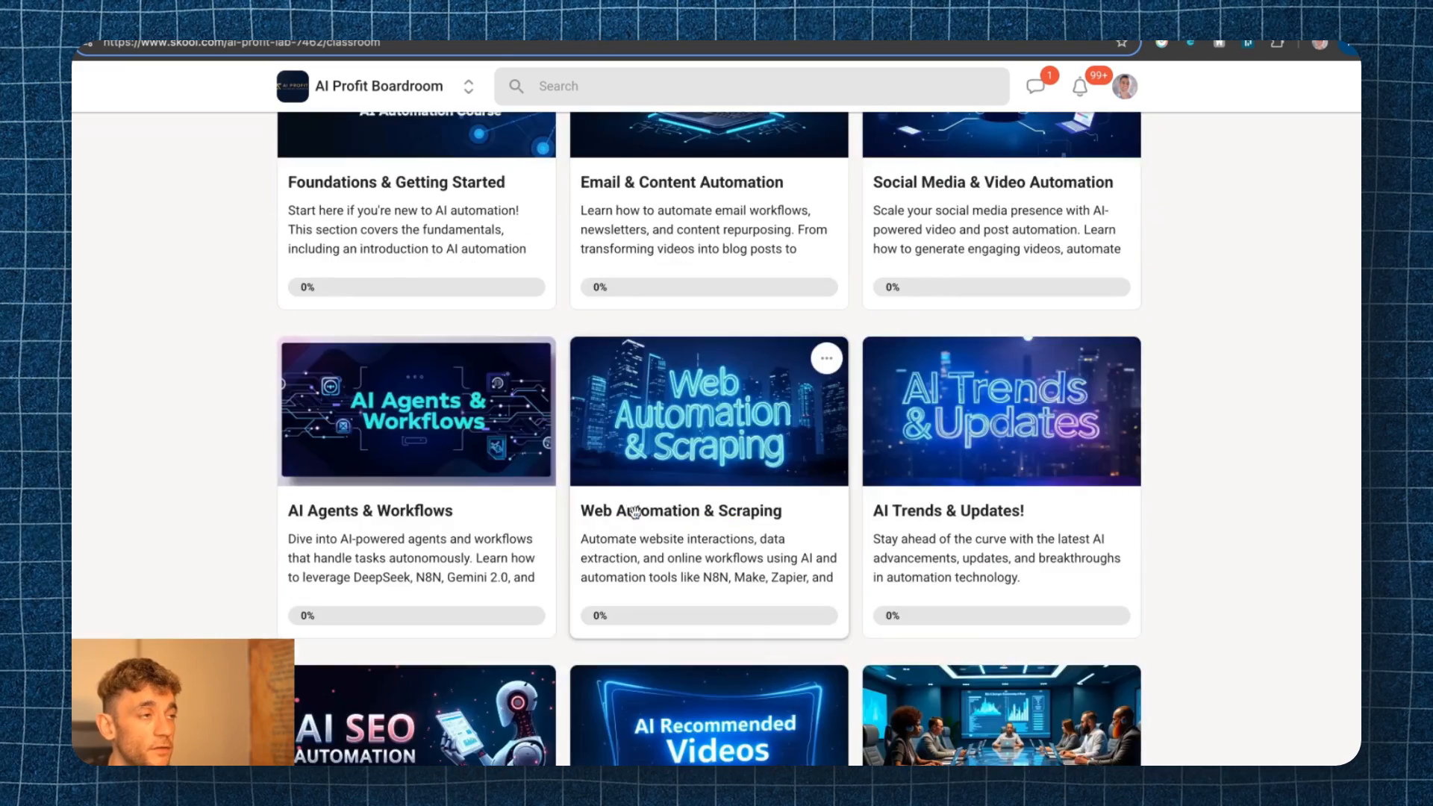
scroll(up, 3)
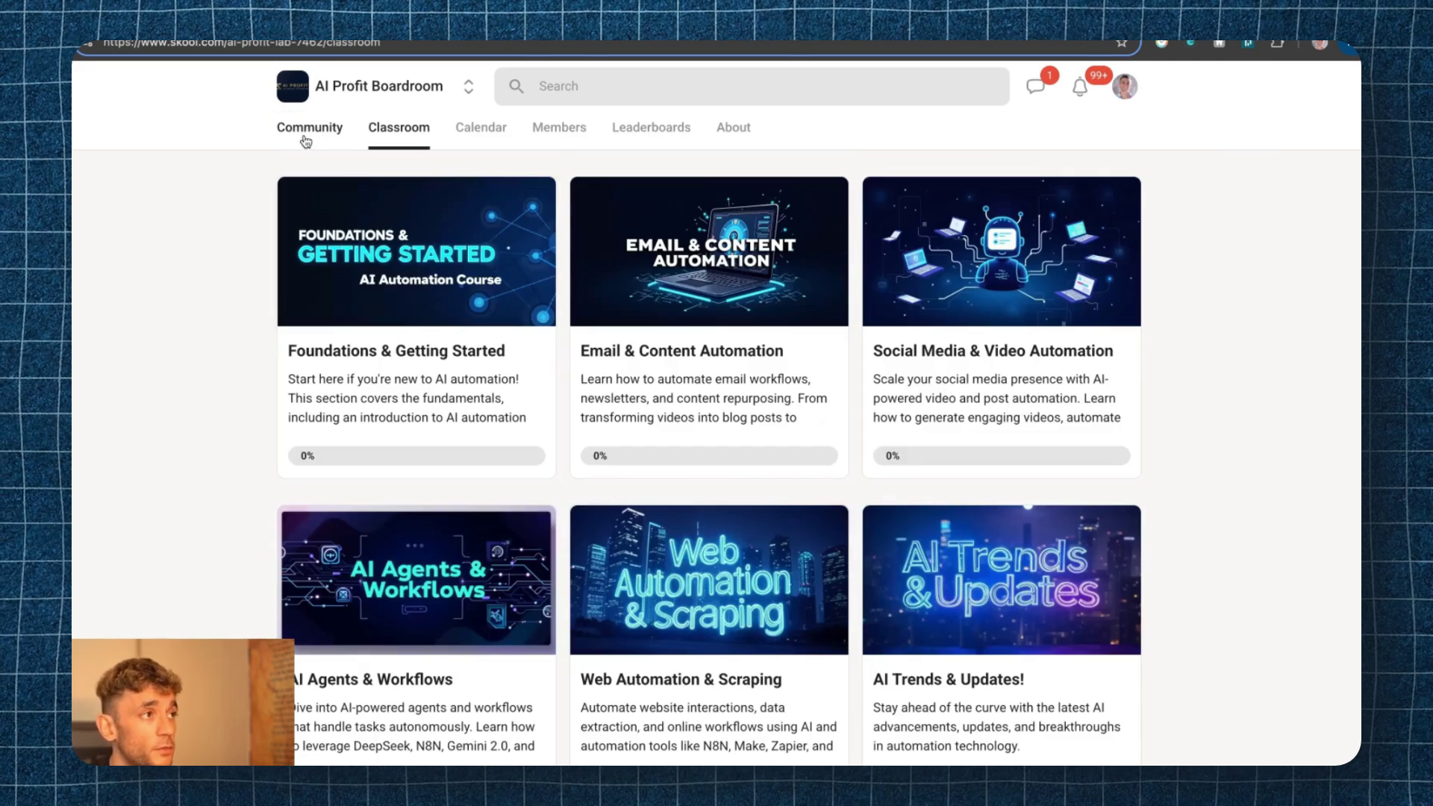
View the community discussion feed and skim its posts.
click(310, 127)
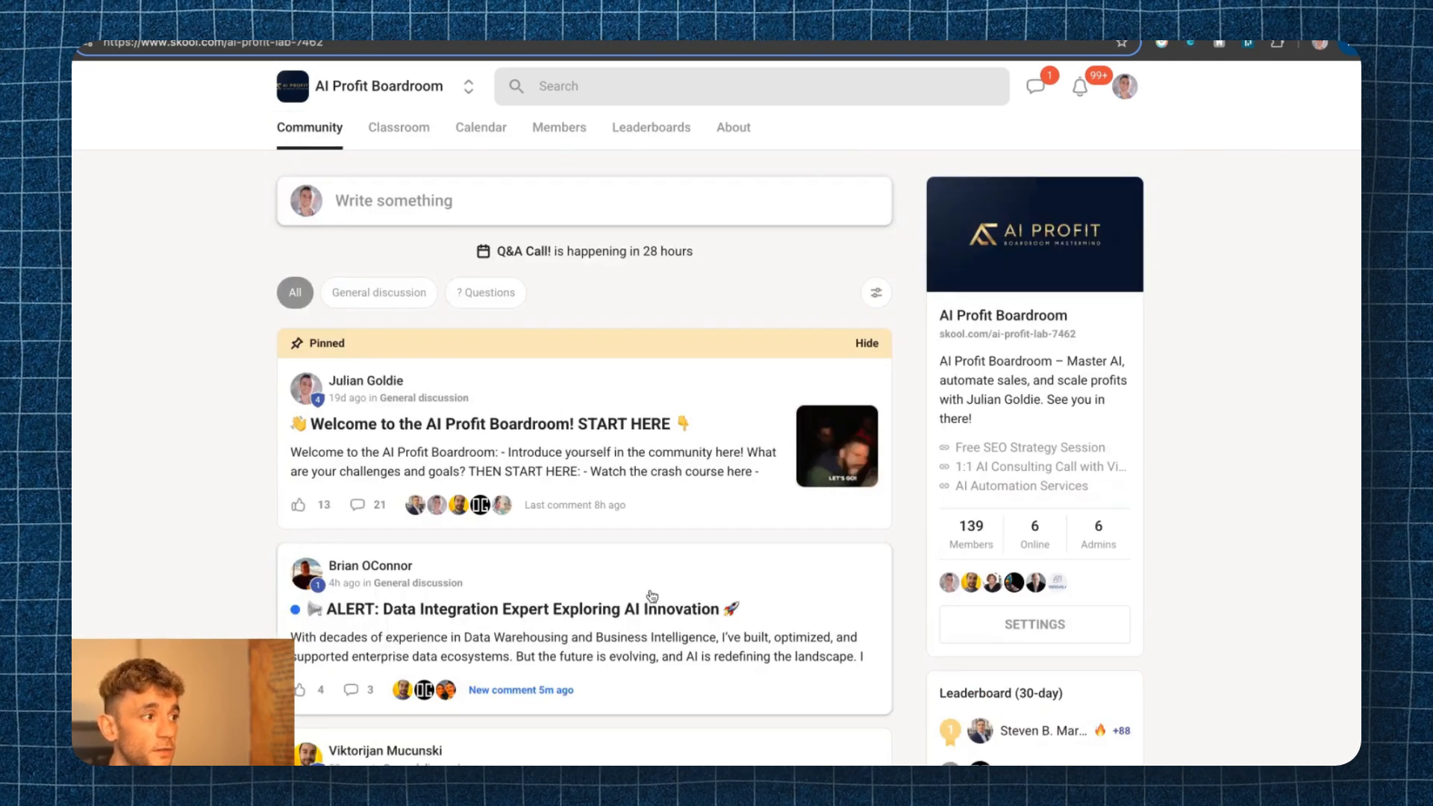
scroll(down, 3)
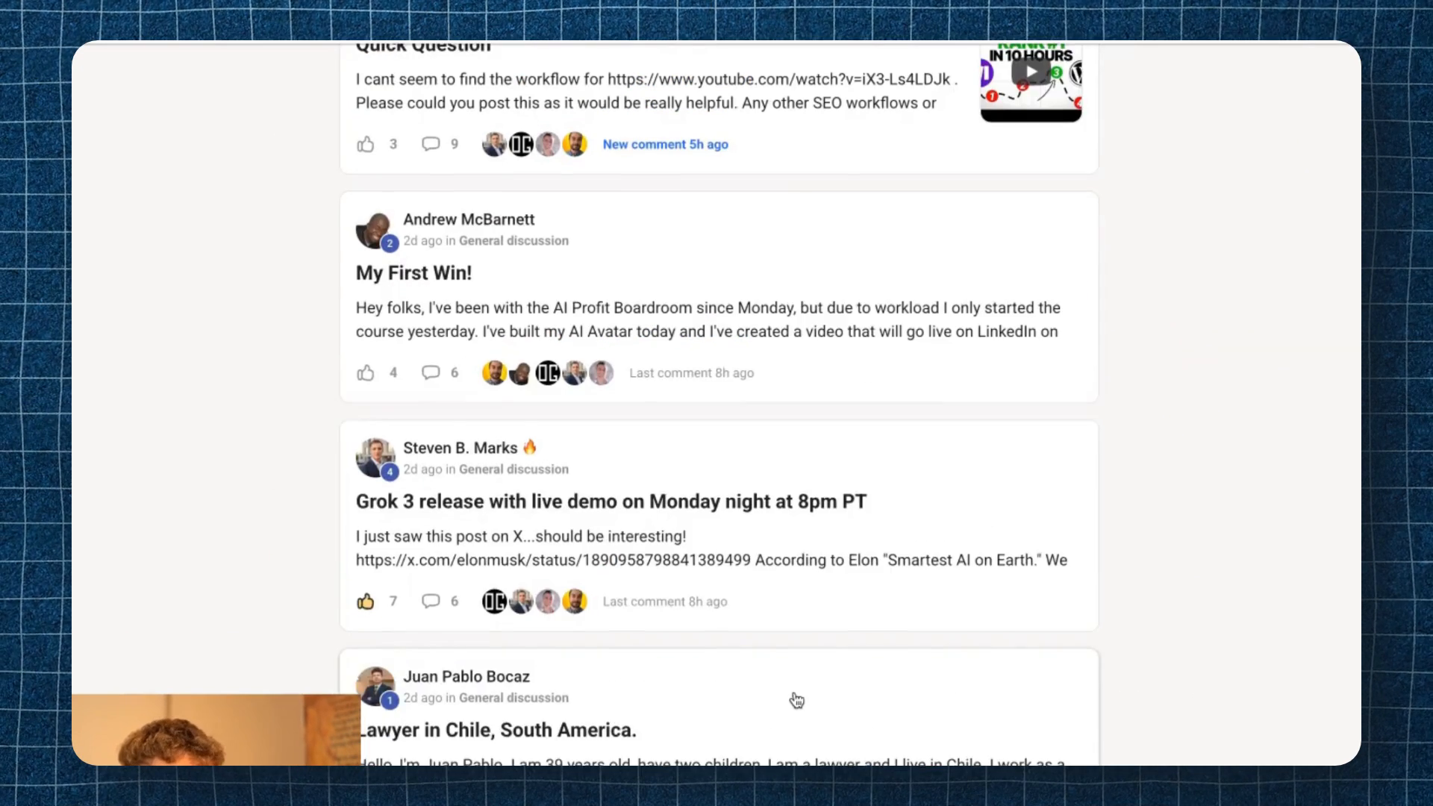
scroll(up, 3)
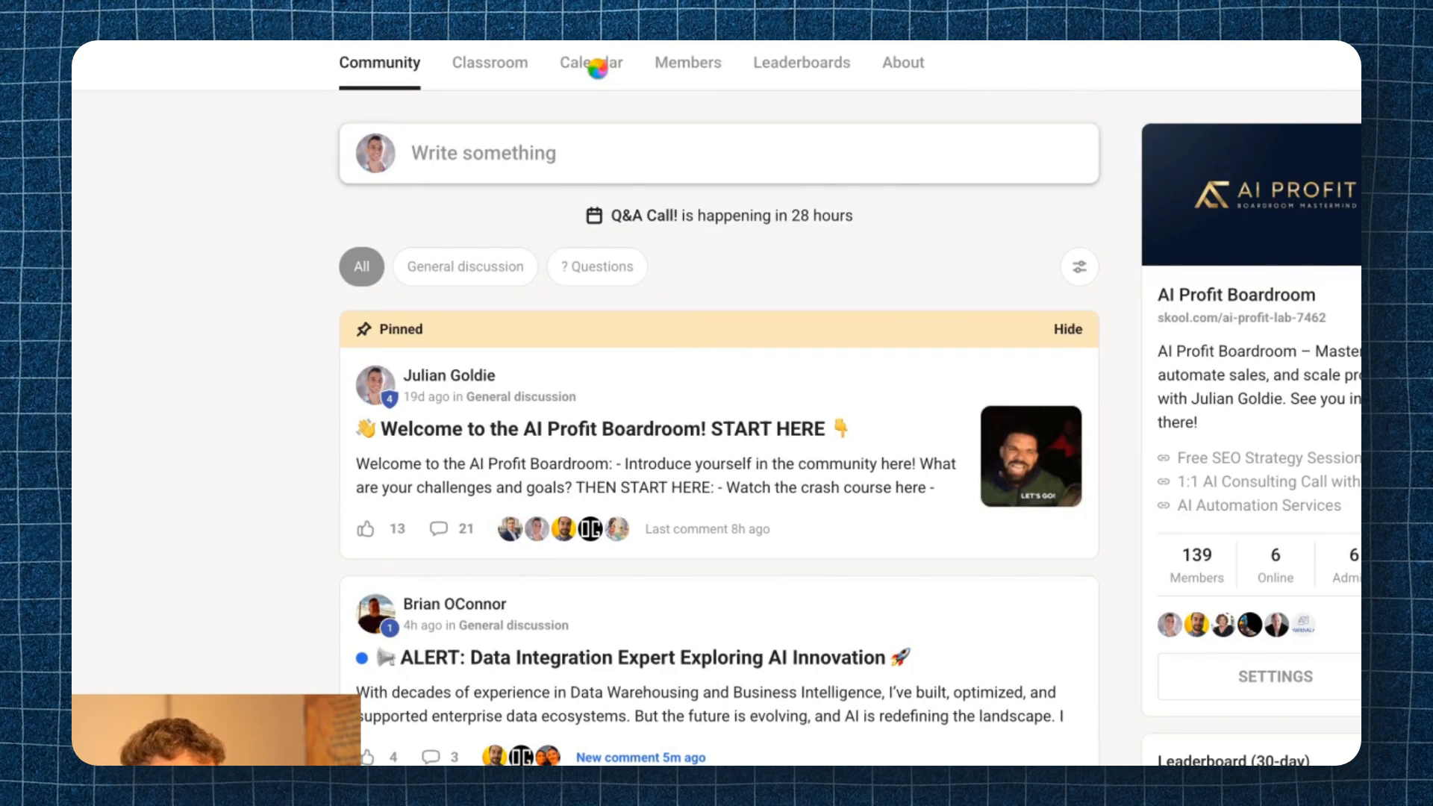
Check the February 2025 Q&A calendar, then hop between Classroom and Community.
click(591, 62)
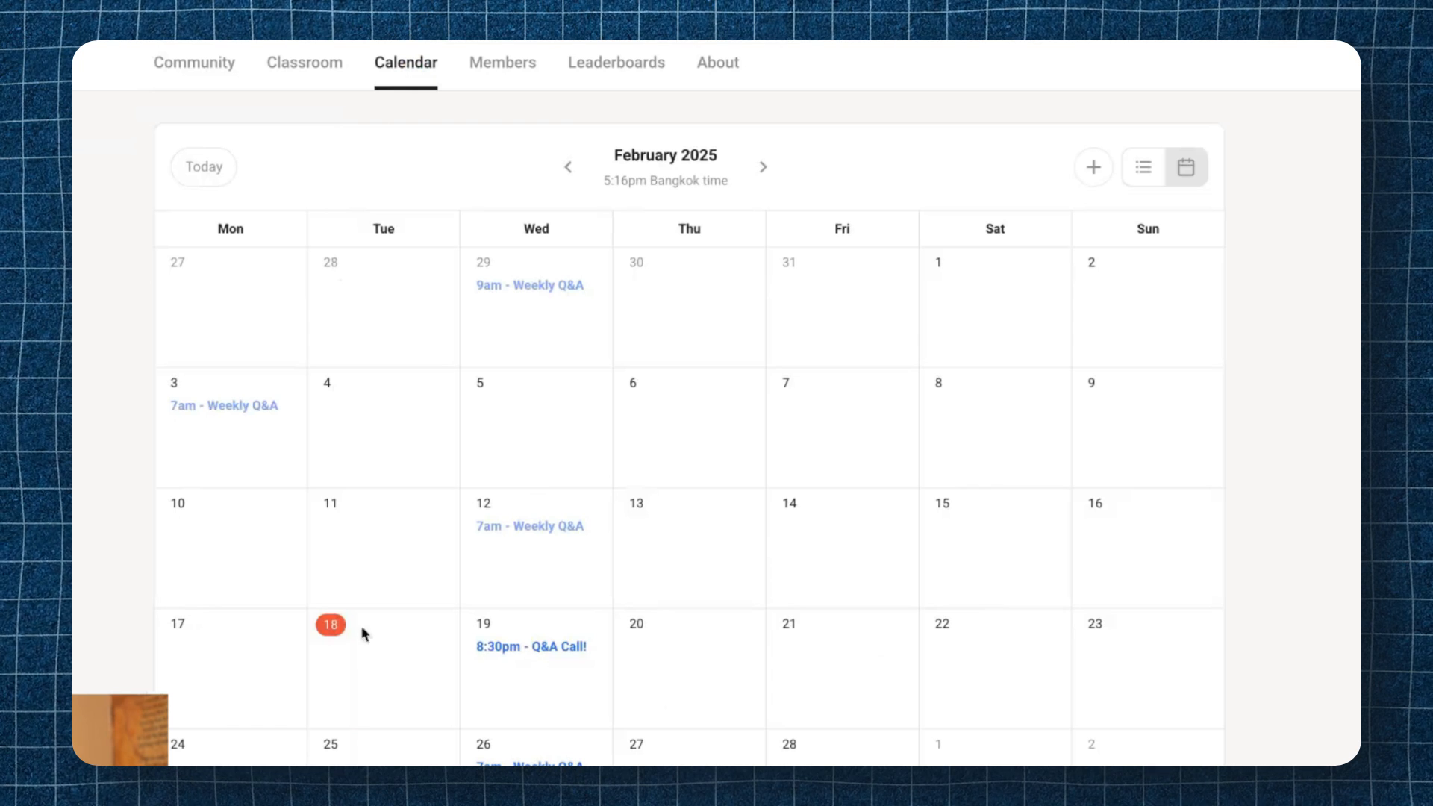
mouse_move(305, 62)
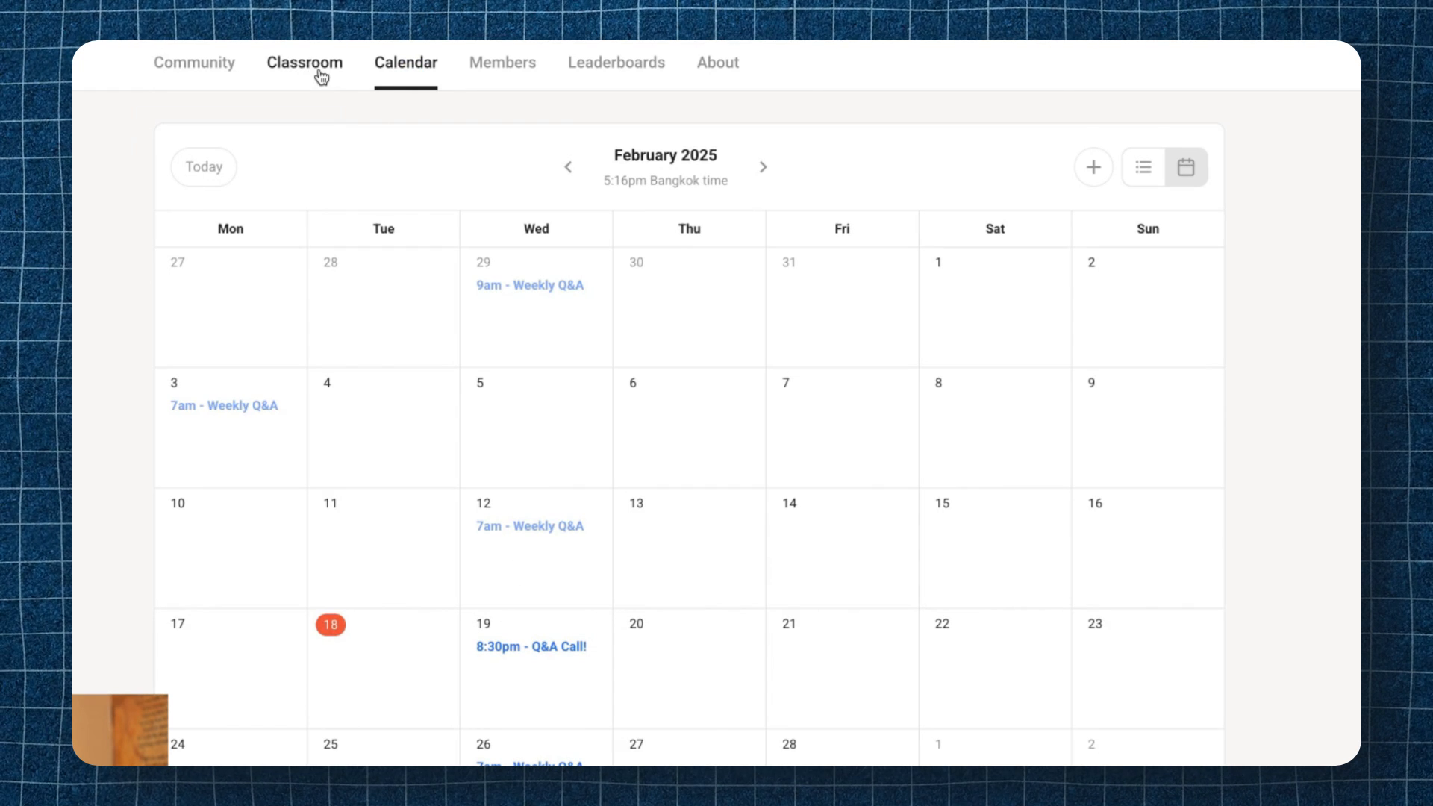
click(295, 63)
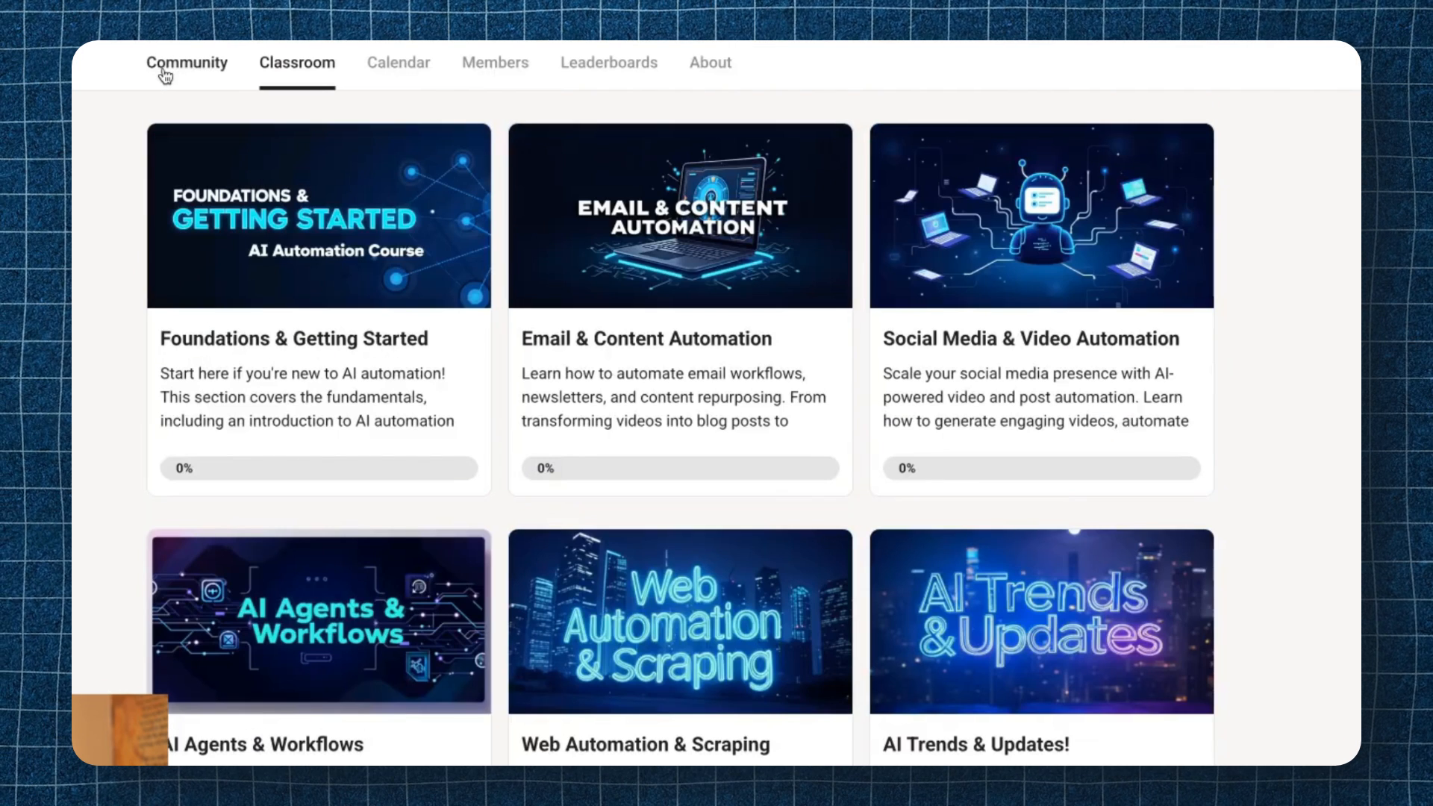
click(187, 63)
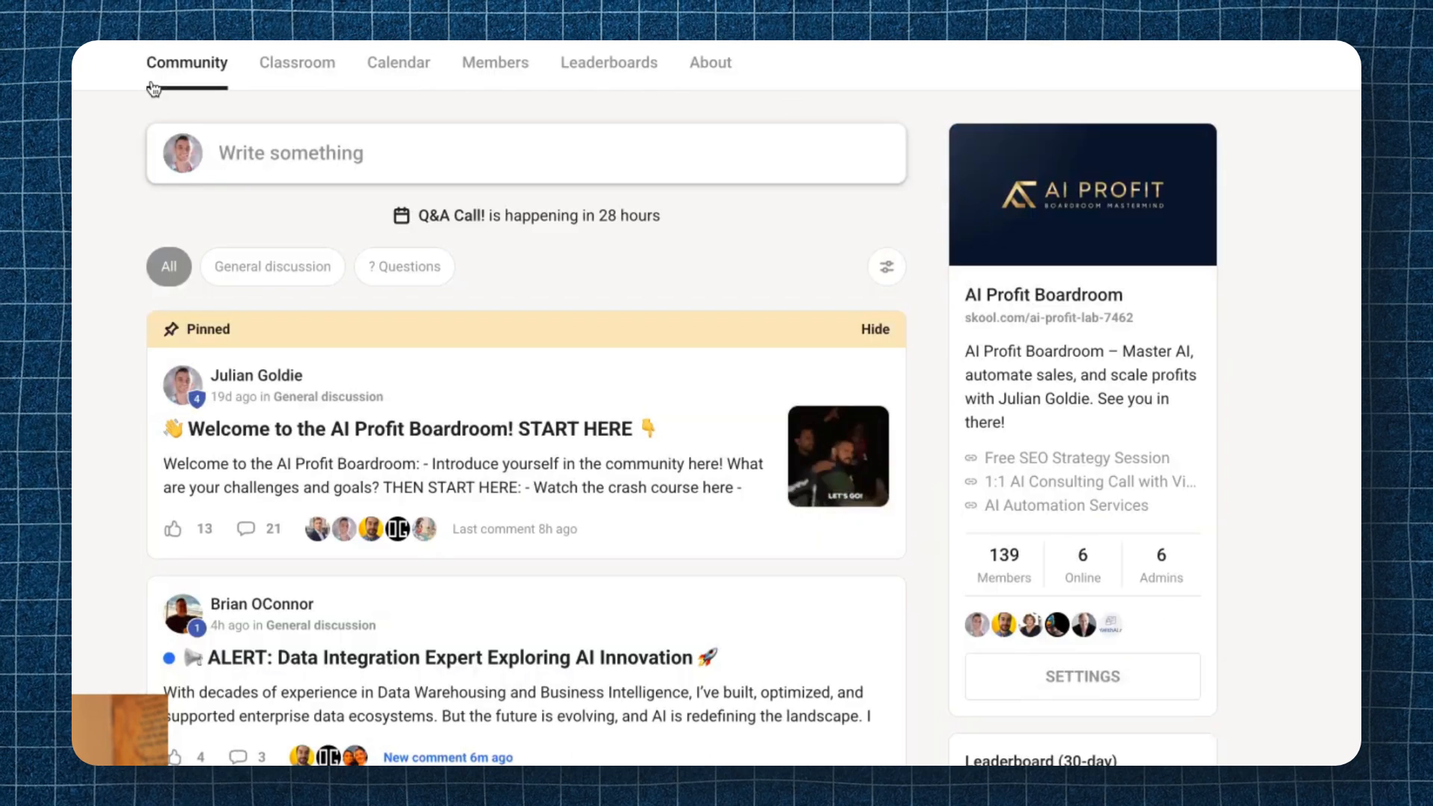
click(296, 63)
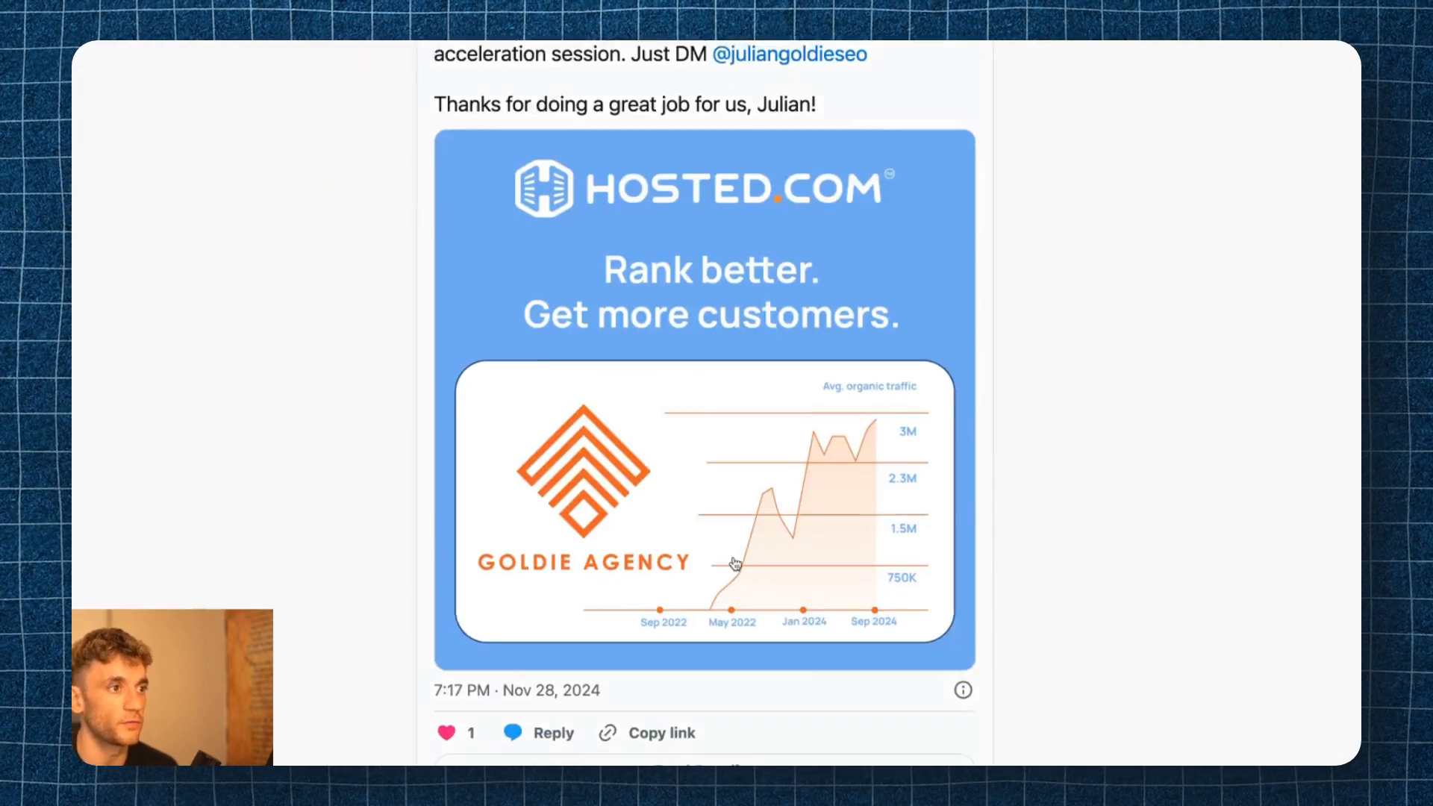
Scroll down the testimonials page of client video reviews.
scroll(down, 3)
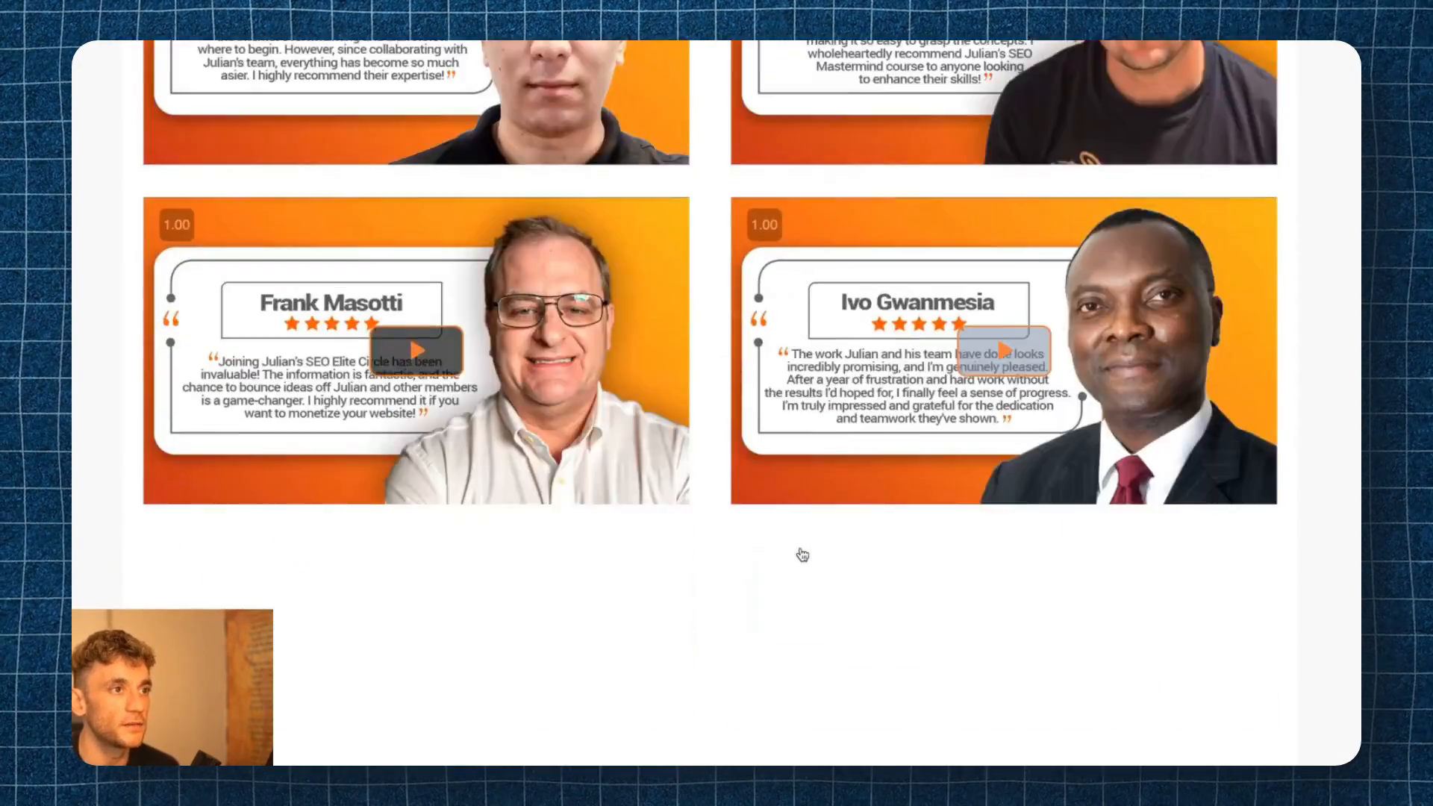